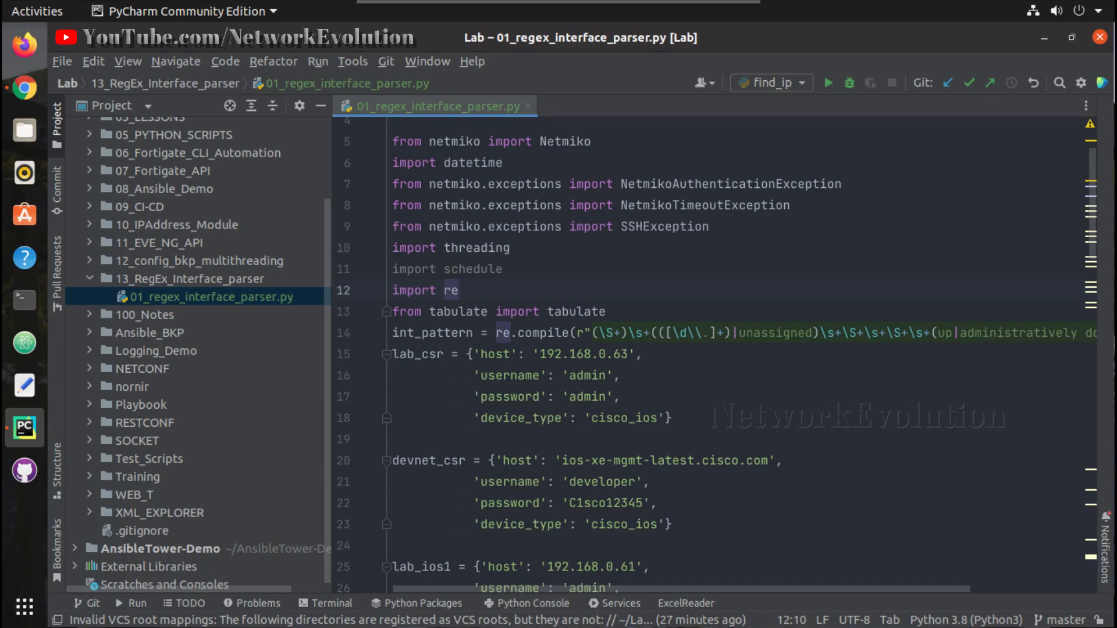
{"action": "mouse_move", "coordinate": [745, 266]}
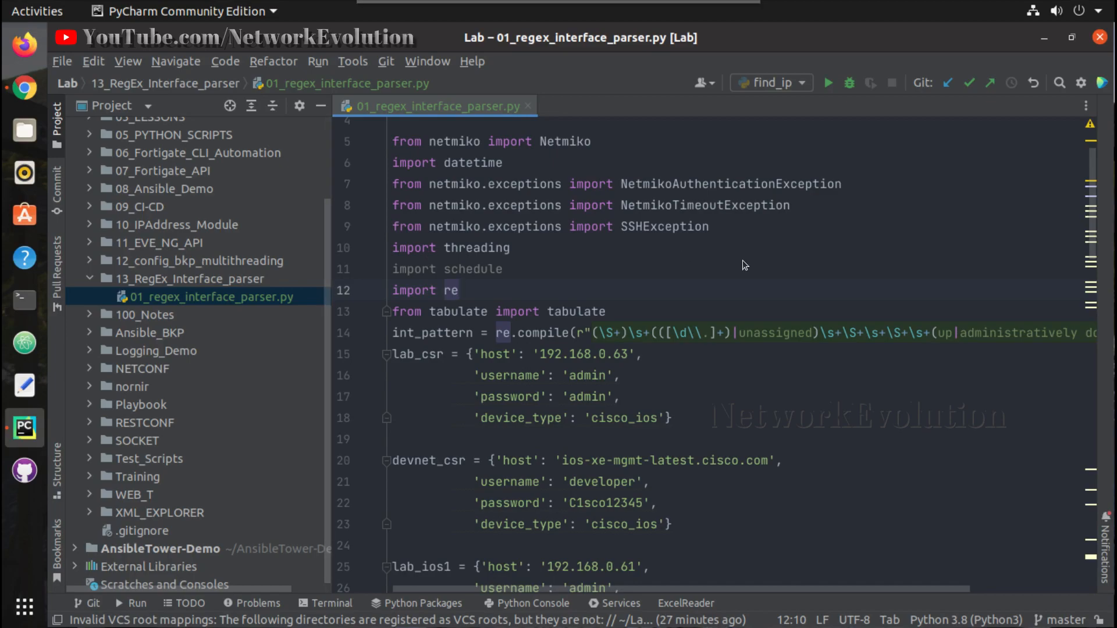
{"action": "mouse_move", "coordinate": [544, 449]}
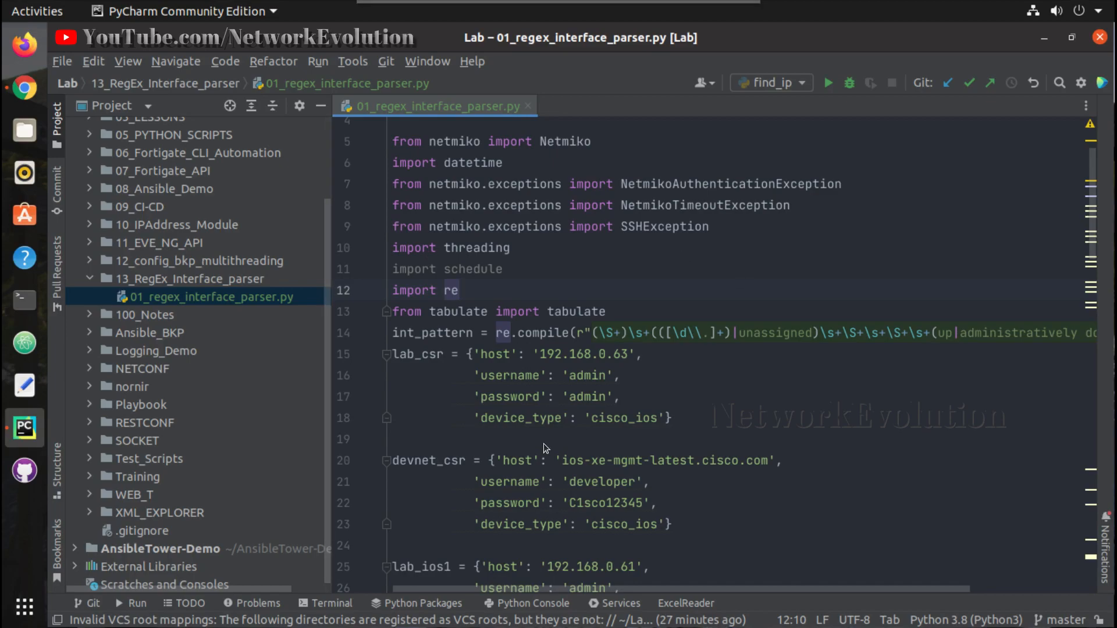
Step: Scroll through the regex interface parser script to review its device list and parsing code
{"action": "left_click", "coordinate": [394, 440]}
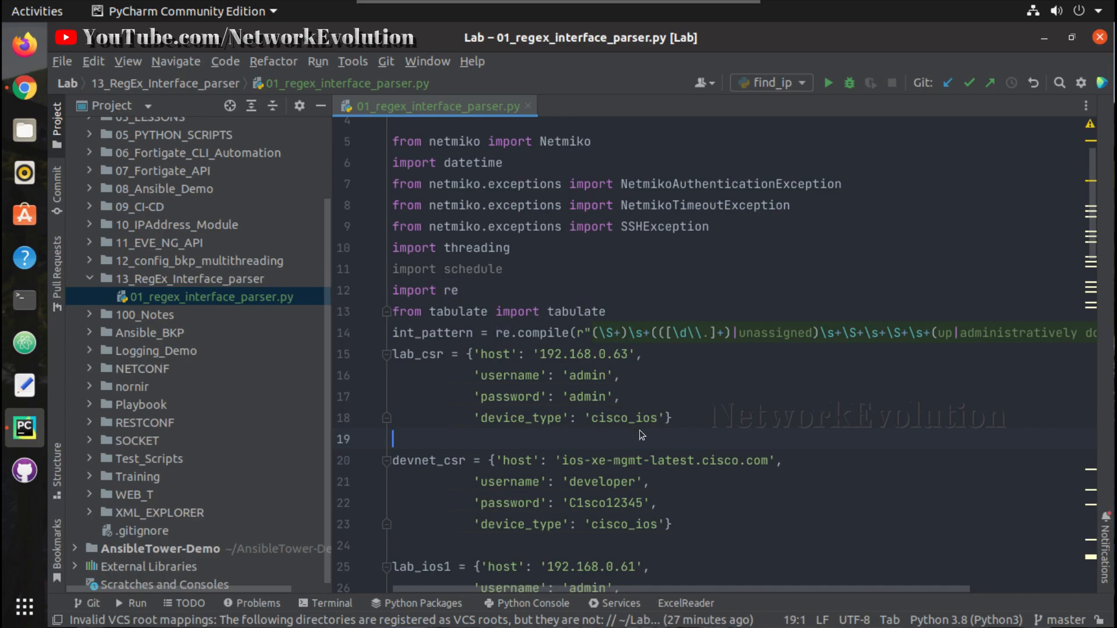
{"action": "scroll", "scroll_direction": "down", "scroll_amount": 3}
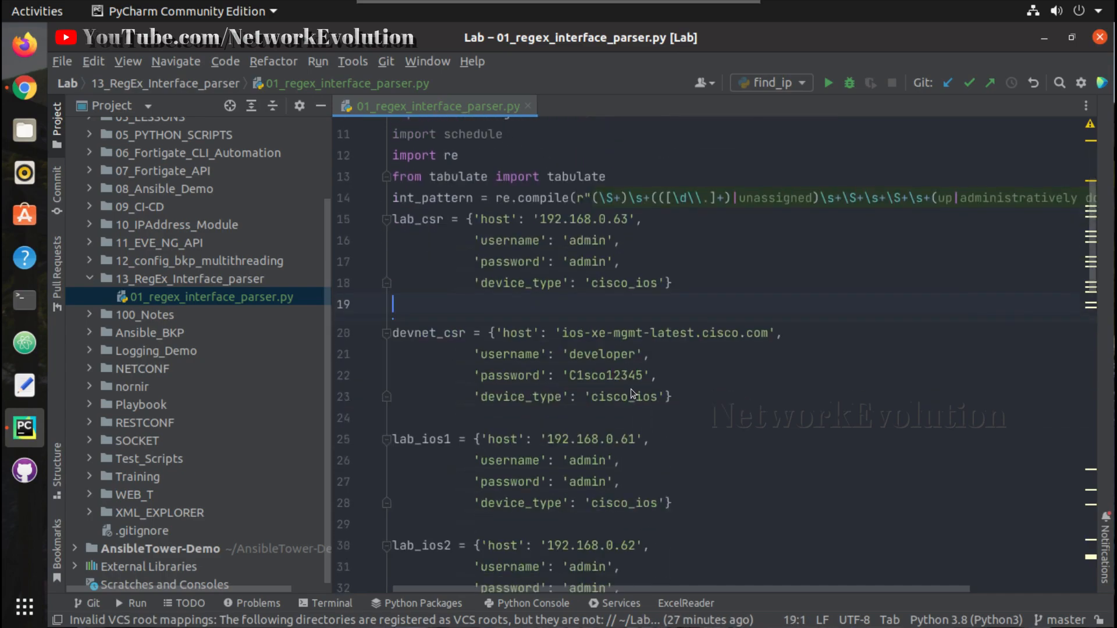
{"action": "scroll", "scroll_direction": "down", "scroll_amount": 3}
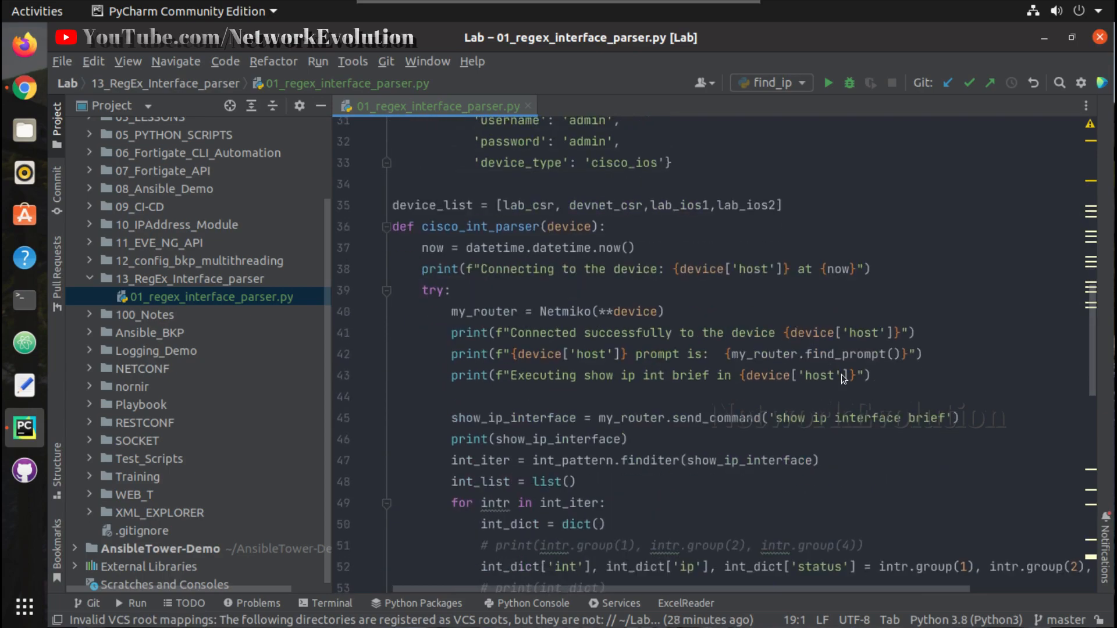
{"action": "left_click", "coordinate": [838, 418]}
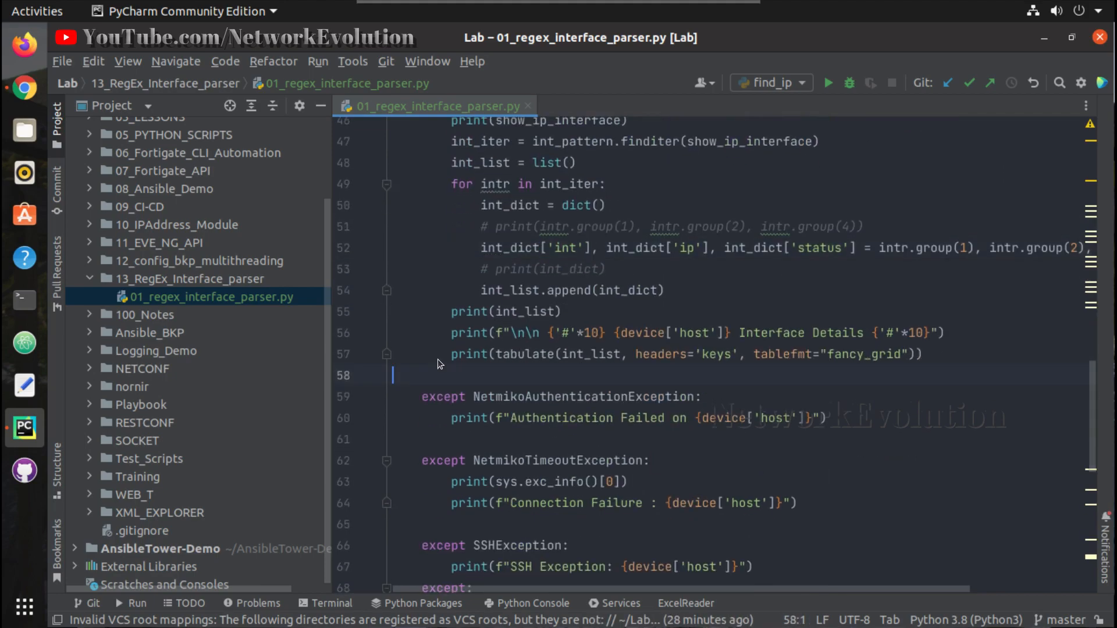
{"action": "scroll", "scroll_direction": "down", "scroll_amount": 3}
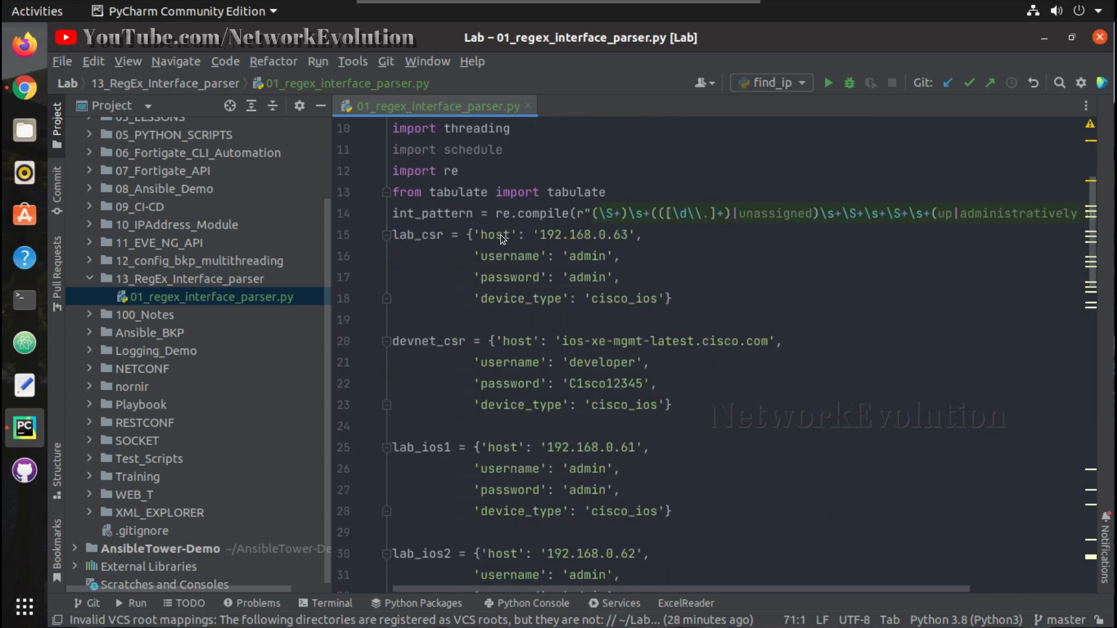
{"action": "scroll", "scroll_direction": "down", "scroll_amount": 3}
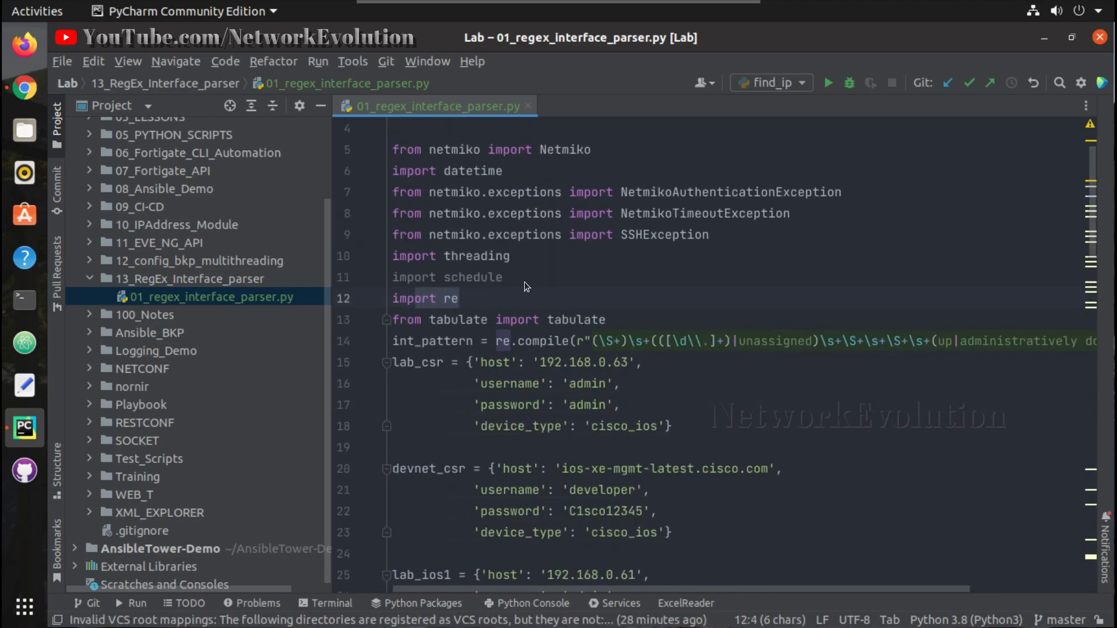
{"action": "scroll", "scroll_direction": "down", "scroll_amount": 3}
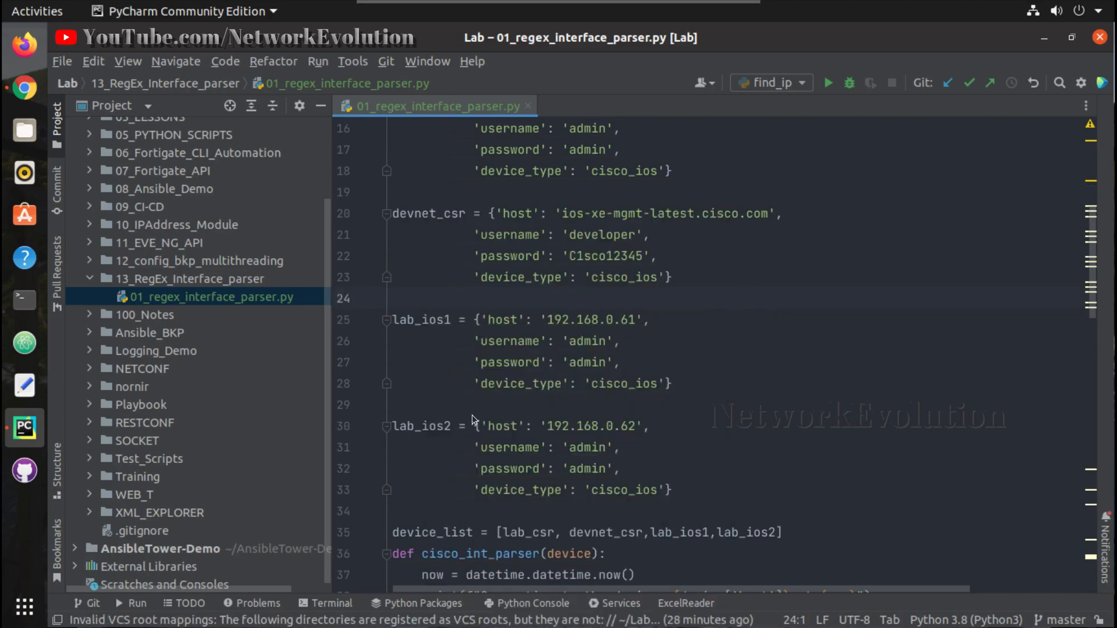
Step: Run 01_regex_interface_parser and review the connection logs and interface tables in the Run window
{"action": "left_click", "coordinate": [829, 83]}
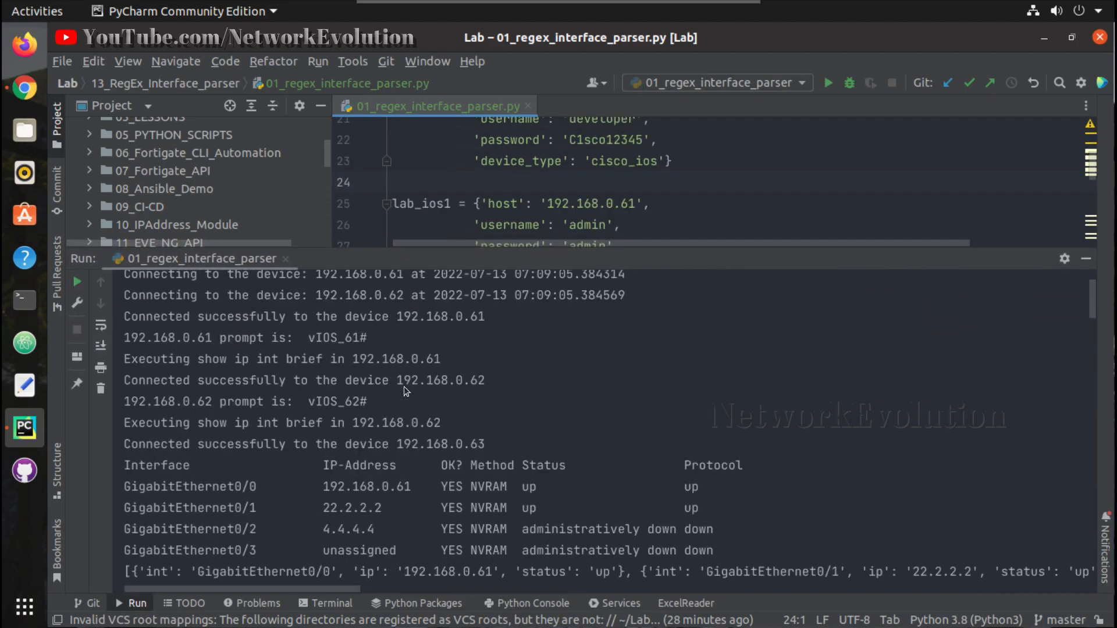
{"action": "scroll", "scroll_direction": "down", "scroll_amount": 3}
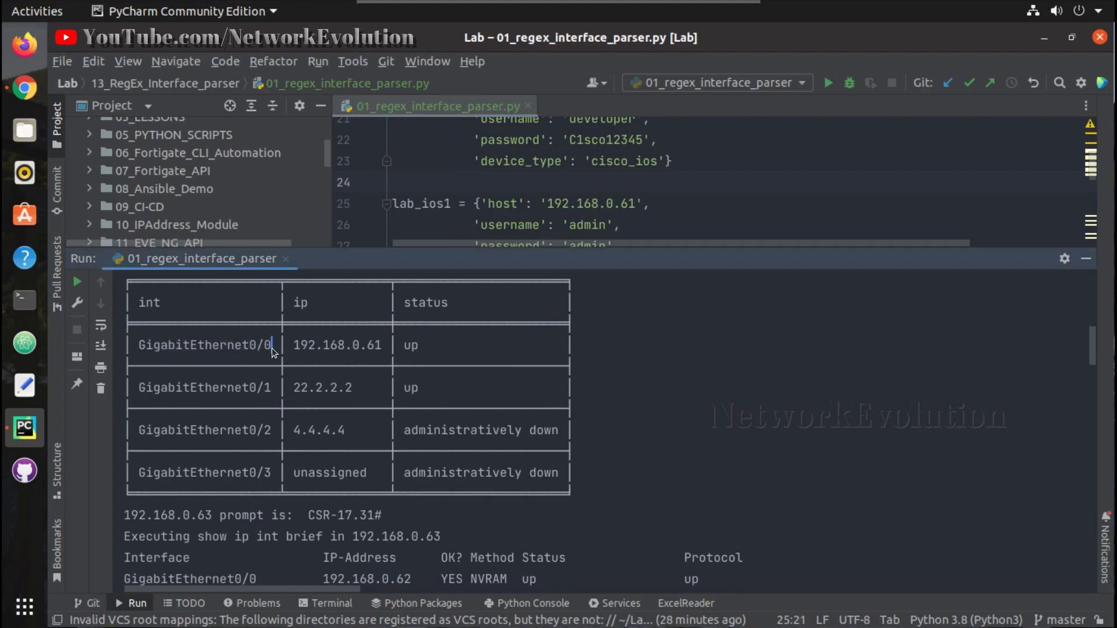
{"action": "mouse_move", "coordinate": [314, 310]}
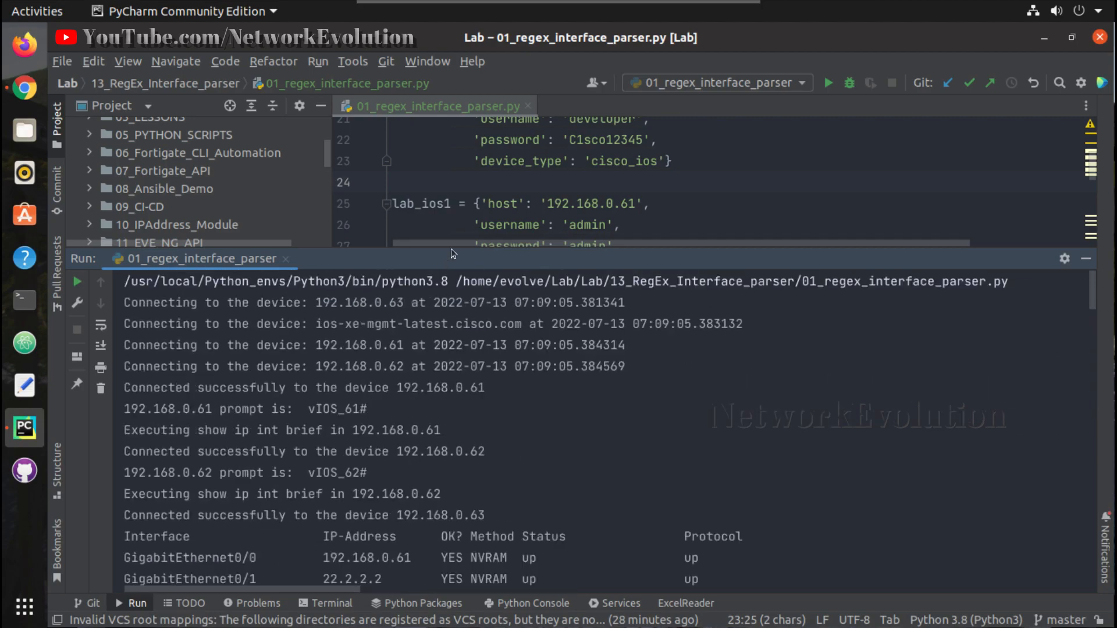
{"action": "left_click_drag", "start_coordinate": [487, 303], "coordinate": [623, 302]}
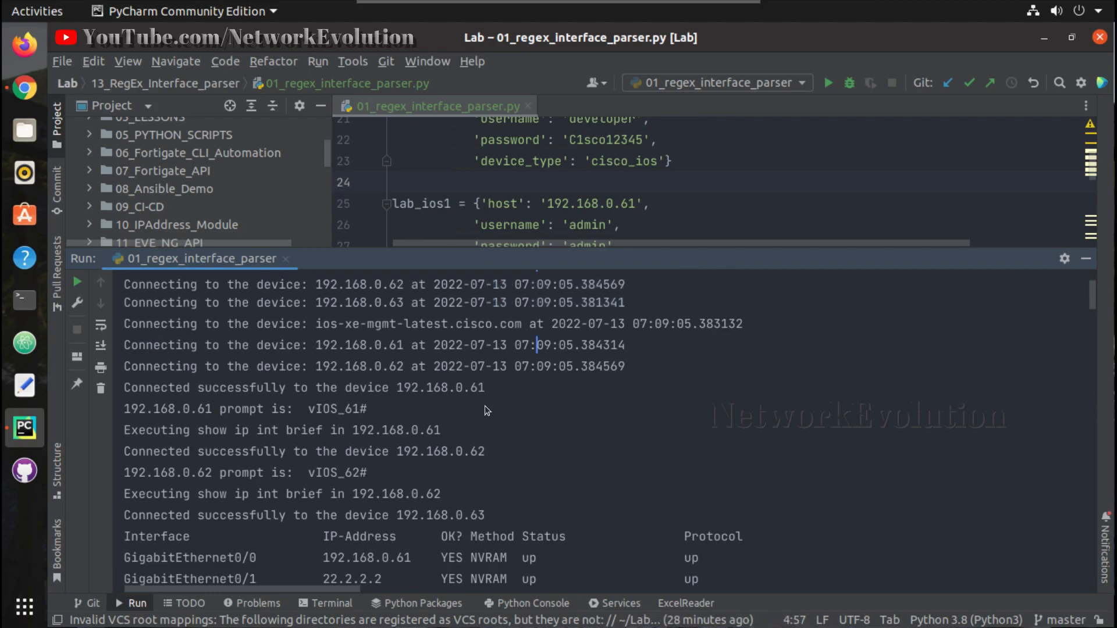
{"action": "scroll", "scroll_direction": "down", "scroll_amount": 3}
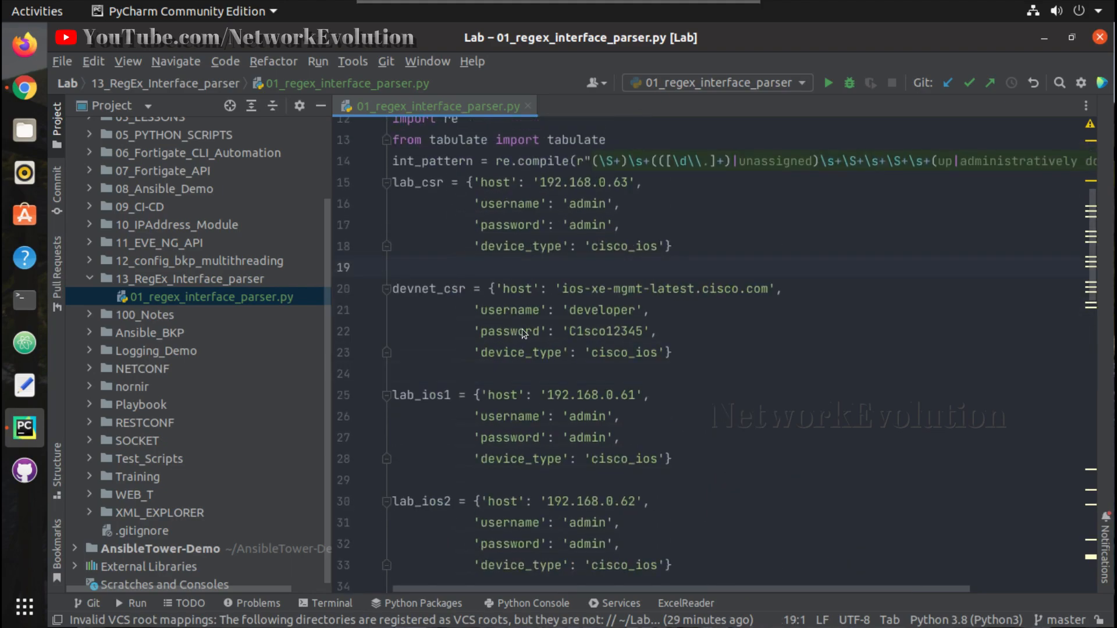
Step: Rerun the parser, scroll through the fresh interface tables, then hide the Run tool window
{"action": "left_click", "coordinate": [434, 374]}
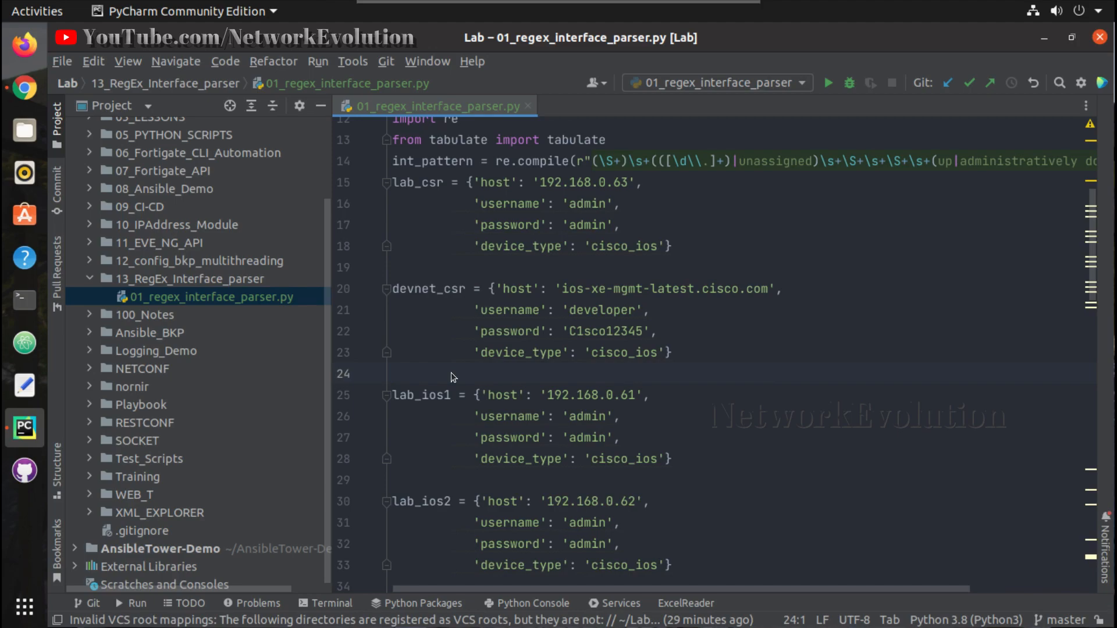
{"action": "left_click", "coordinate": [830, 82]}
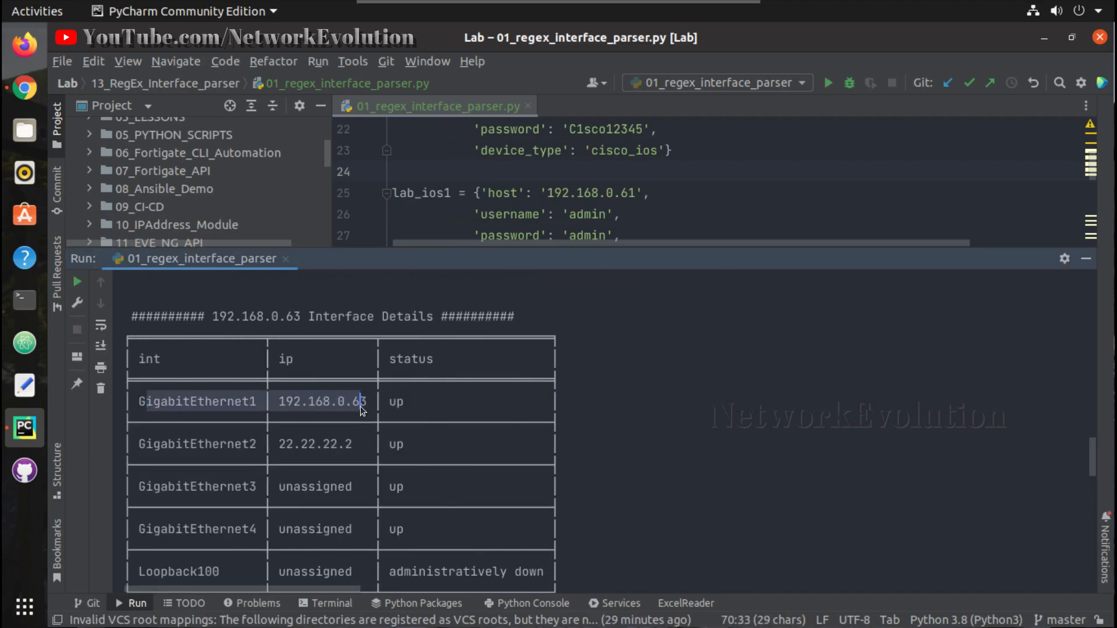
{"action": "scroll", "scroll_direction": "down", "scroll_amount": 3}
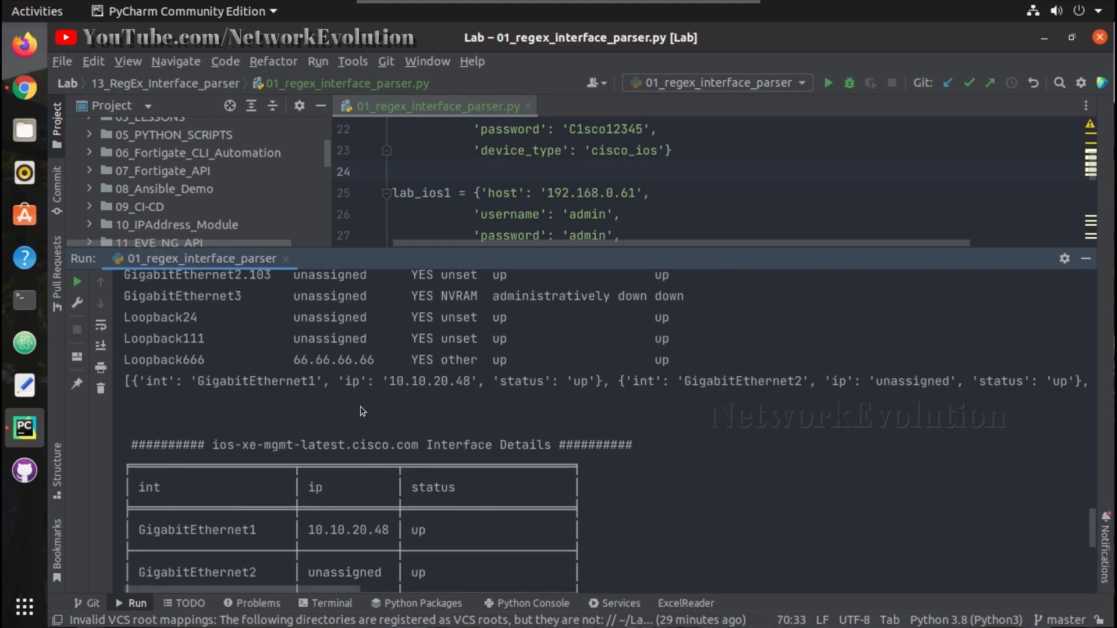
{"action": "scroll", "scroll_direction": "down", "scroll_amount": 3}
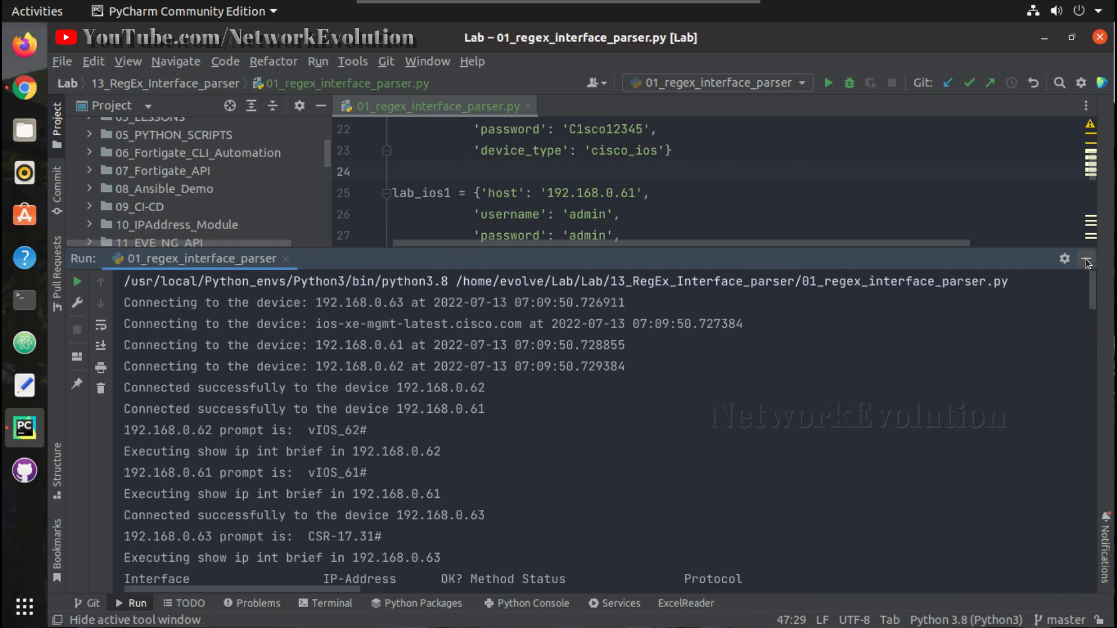
{"action": "left_click", "coordinate": [1087, 259]}
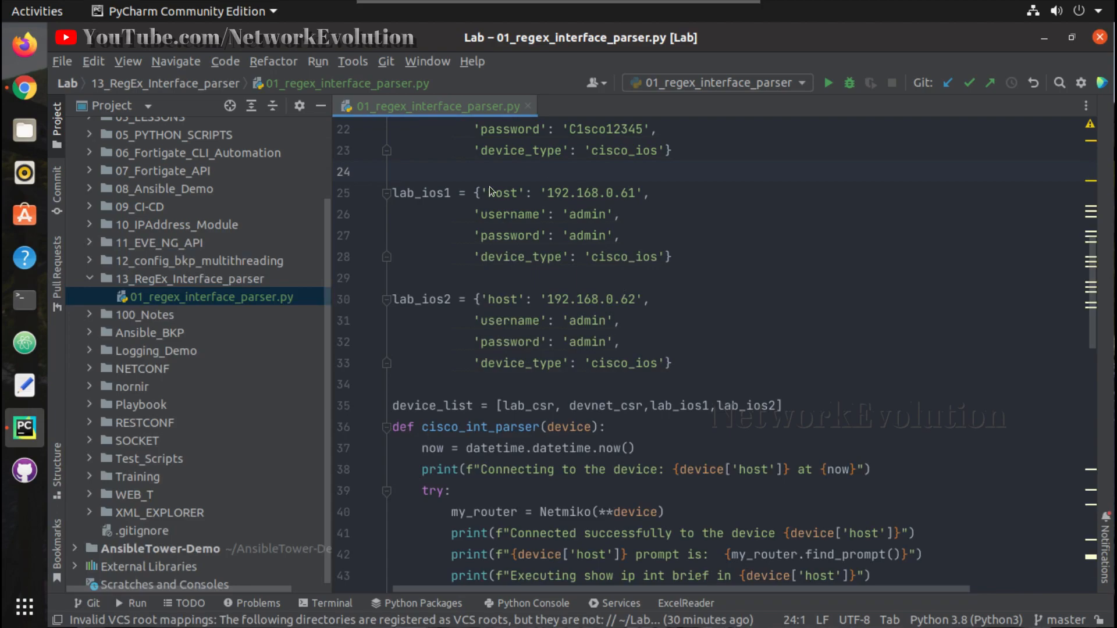
{"action": "mouse_move", "coordinate": [484, 361]}
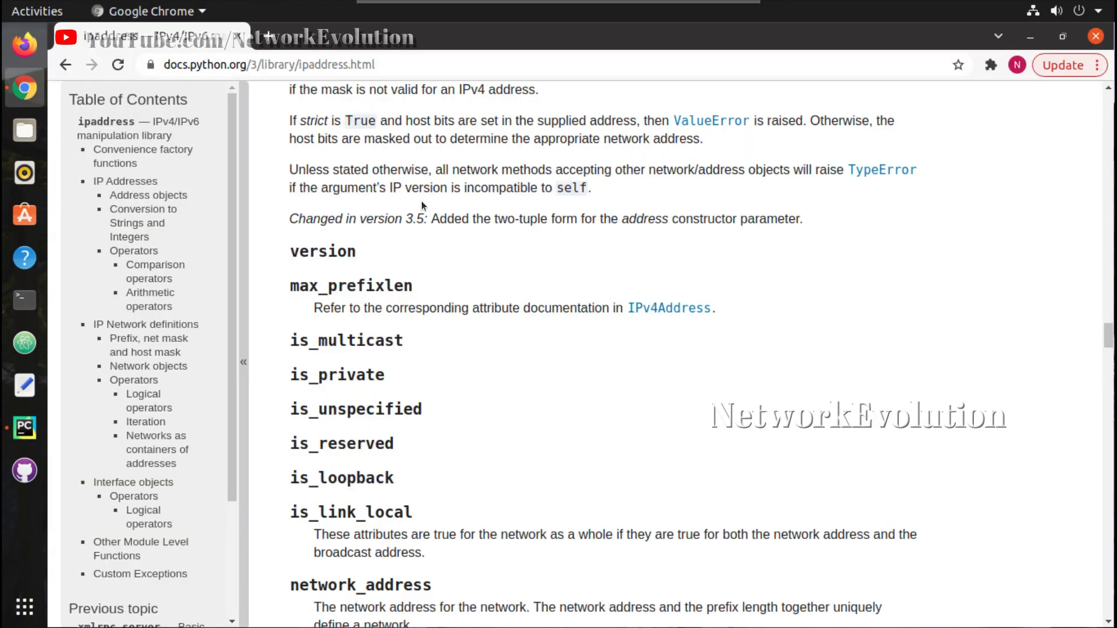
Step: Scroll the ipaddress docs to the ip_address and ip_network factory functions, highlighting ip_address
{"action": "scroll", "scroll_direction": "down", "scroll_amount": 3}
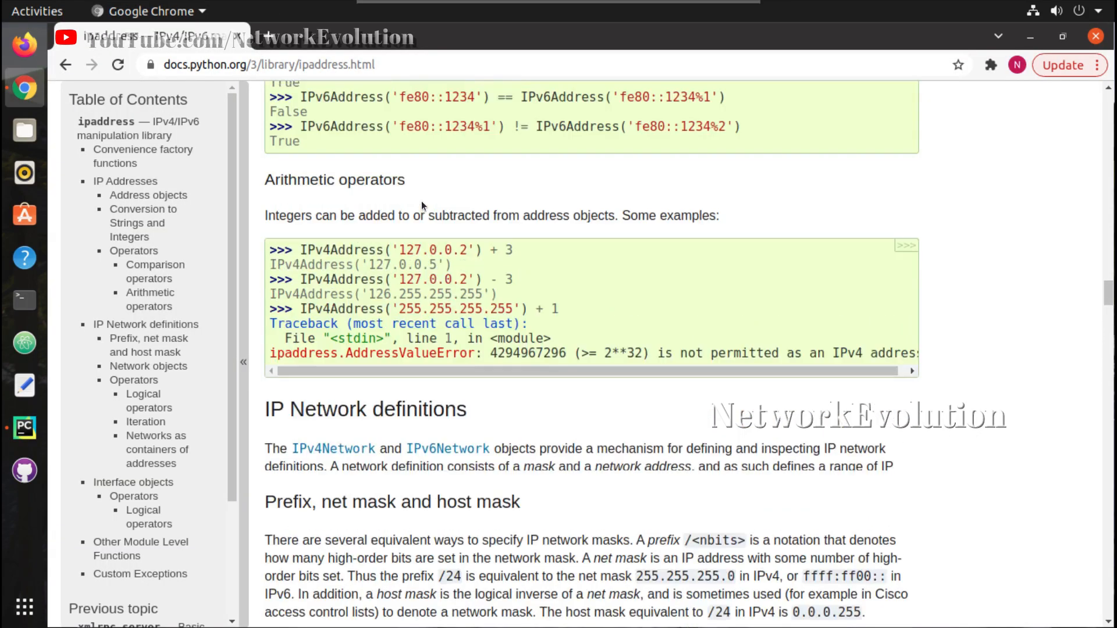
{"action": "scroll", "scroll_direction": "down", "scroll_amount": 3}
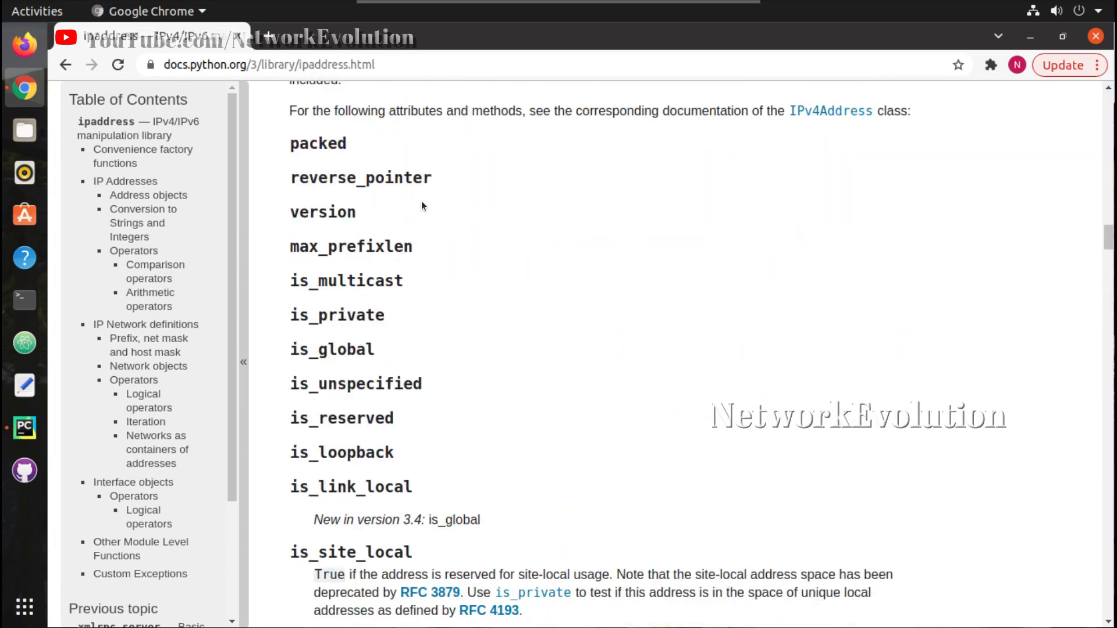
{"action": "scroll", "scroll_direction": "down", "scroll_amount": 3}
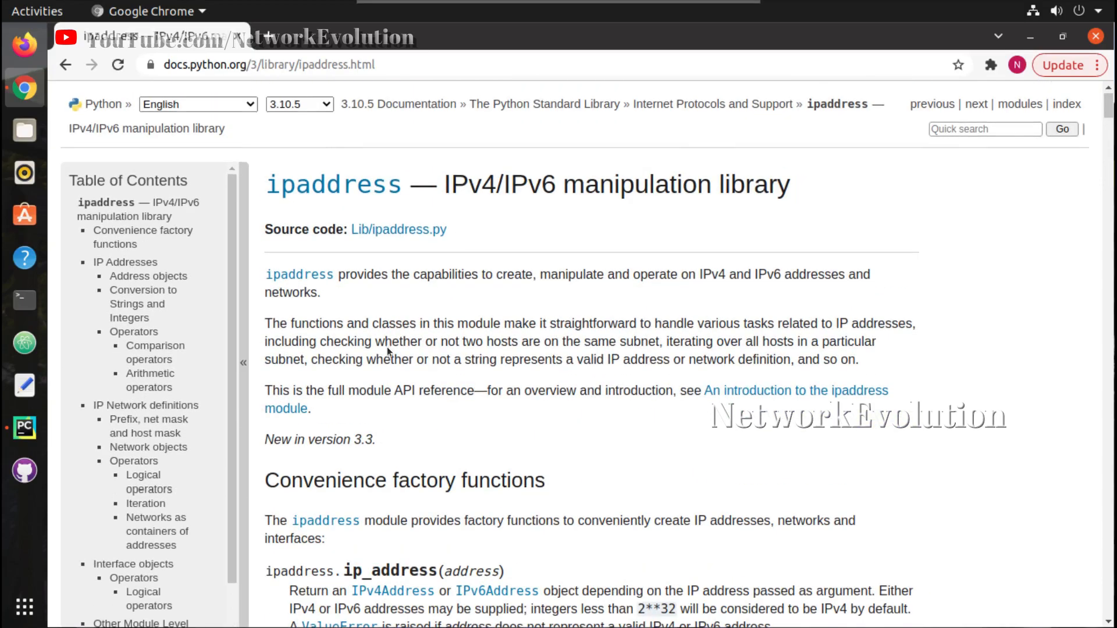
{"action": "scroll", "scroll_direction": "down", "scroll_amount": 3}
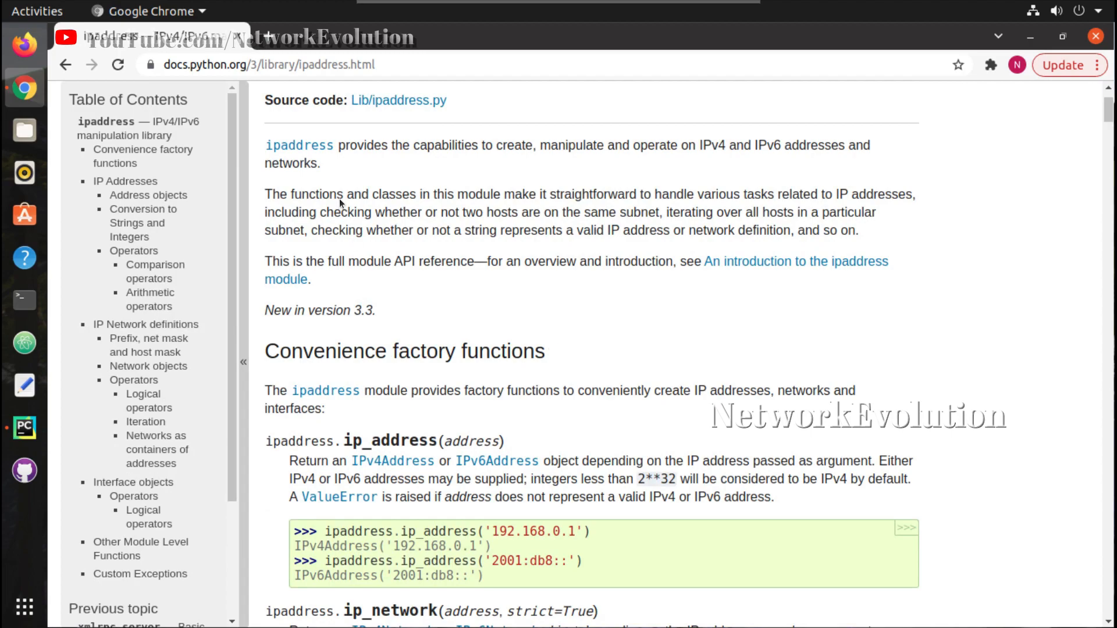
{"action": "scroll", "scroll_direction": "down", "scroll_amount": 3}
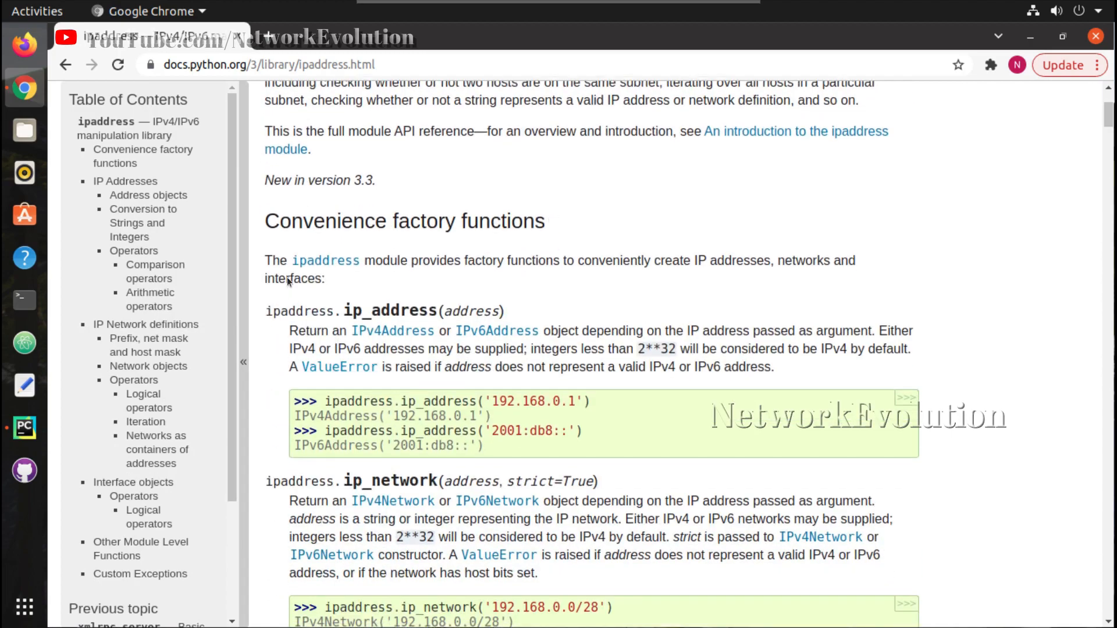
{"action": "double_click", "coordinate": [388, 310]}
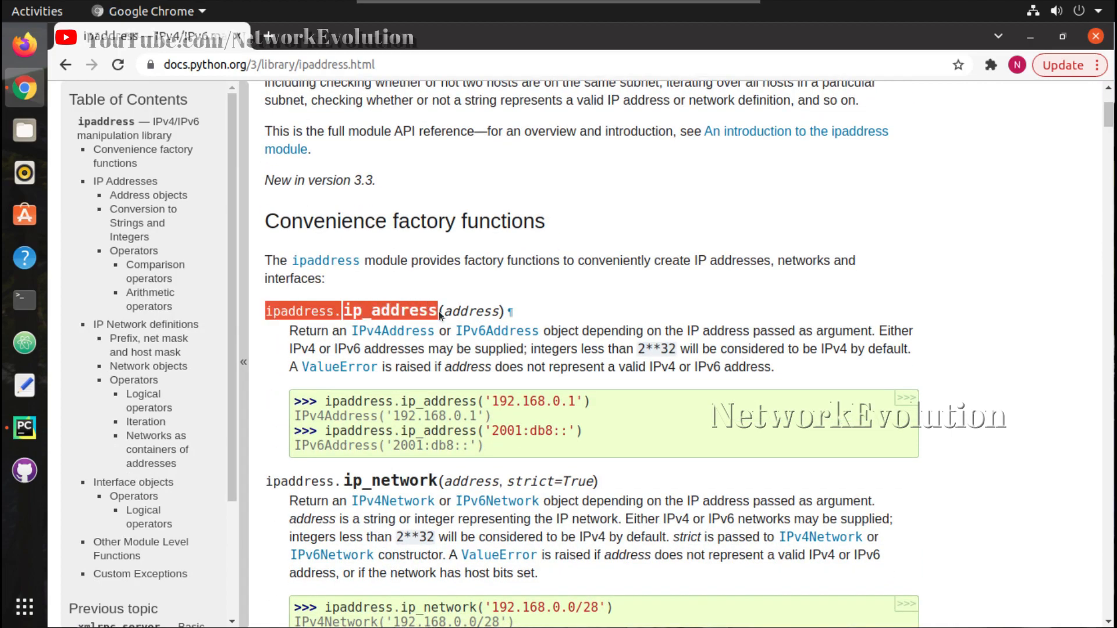
{"action": "scroll", "scroll_direction": "down", "scroll_amount": 3}
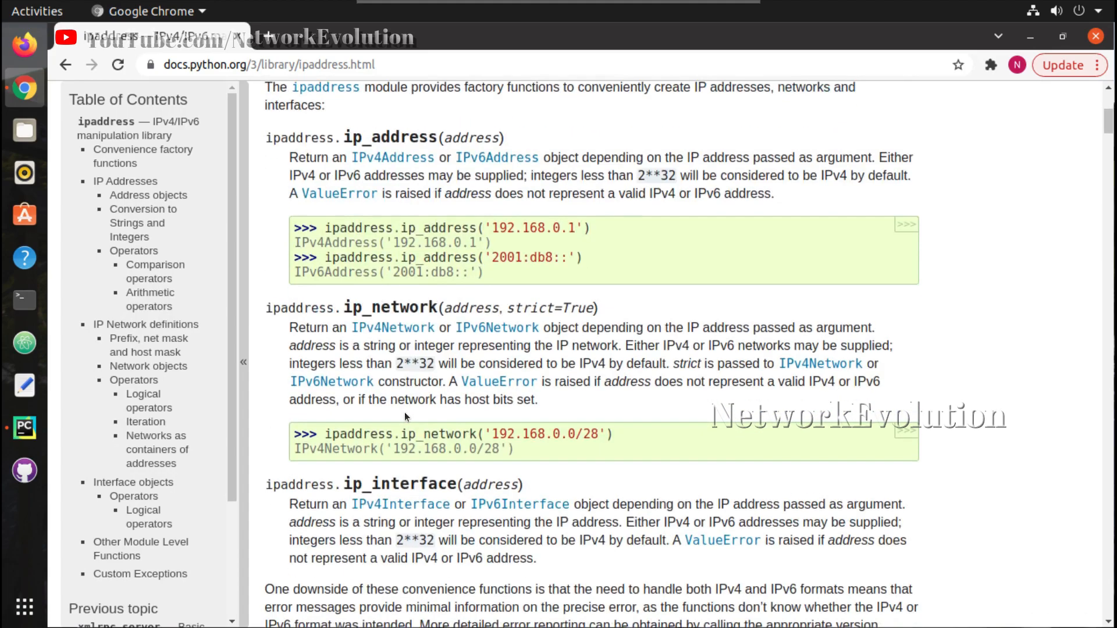
{"action": "scroll", "scroll_direction": "down", "scroll_amount": 3}
{"action": "type", "text": "overl"}
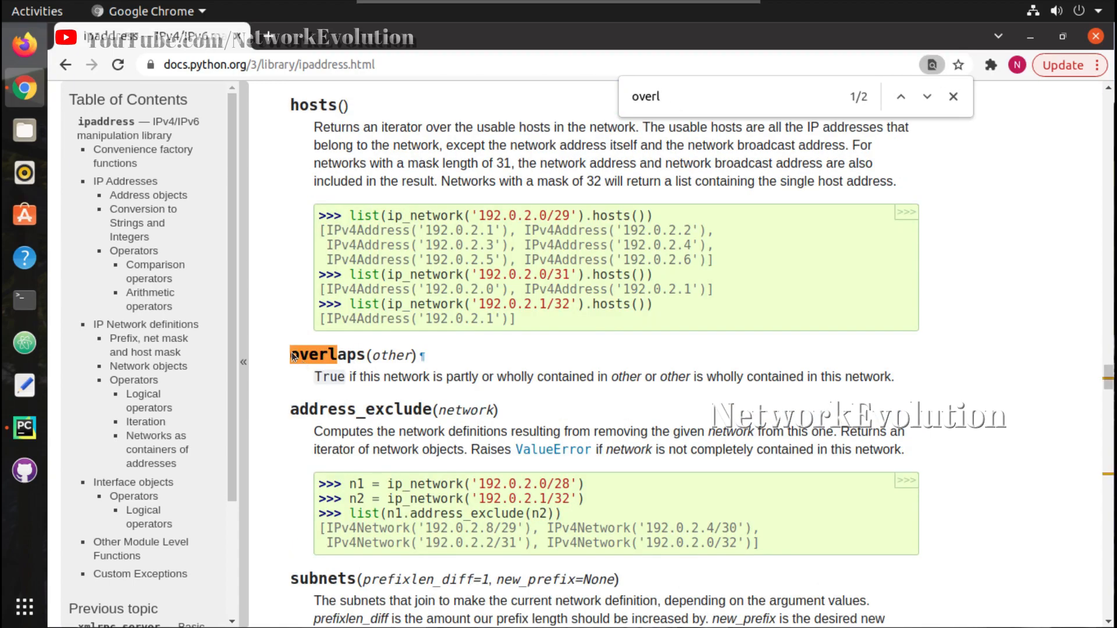
{"action": "mouse_move", "coordinate": [971, 105]}
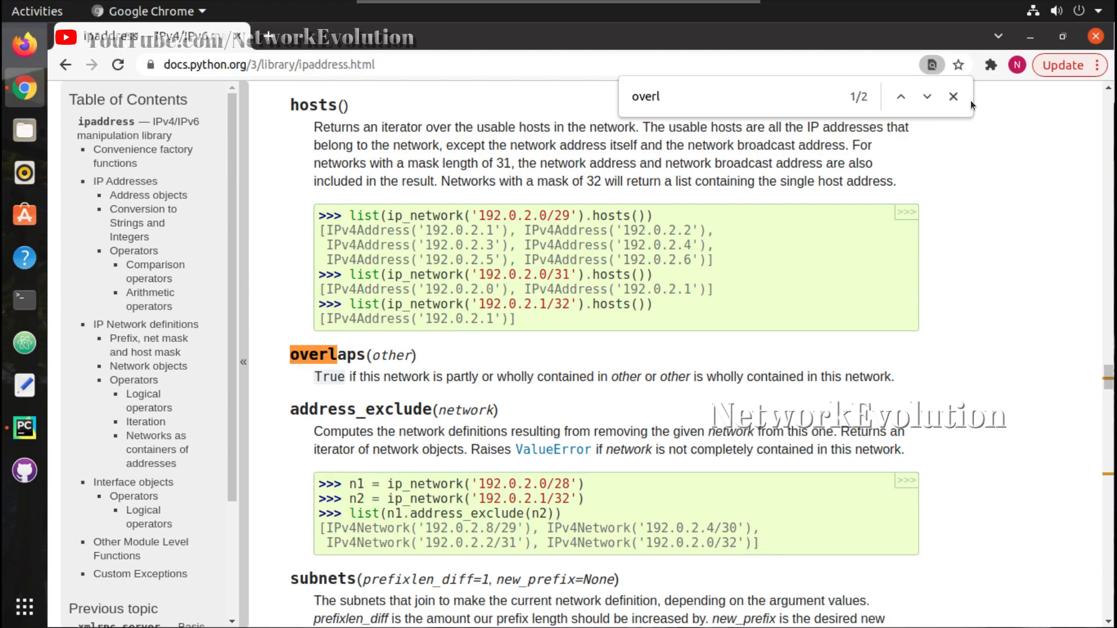
Step: Close the find bar and scroll to the overlaps, address_exclude, subnets and supernet method descriptions
{"action": "left_click", "coordinate": [953, 95]}
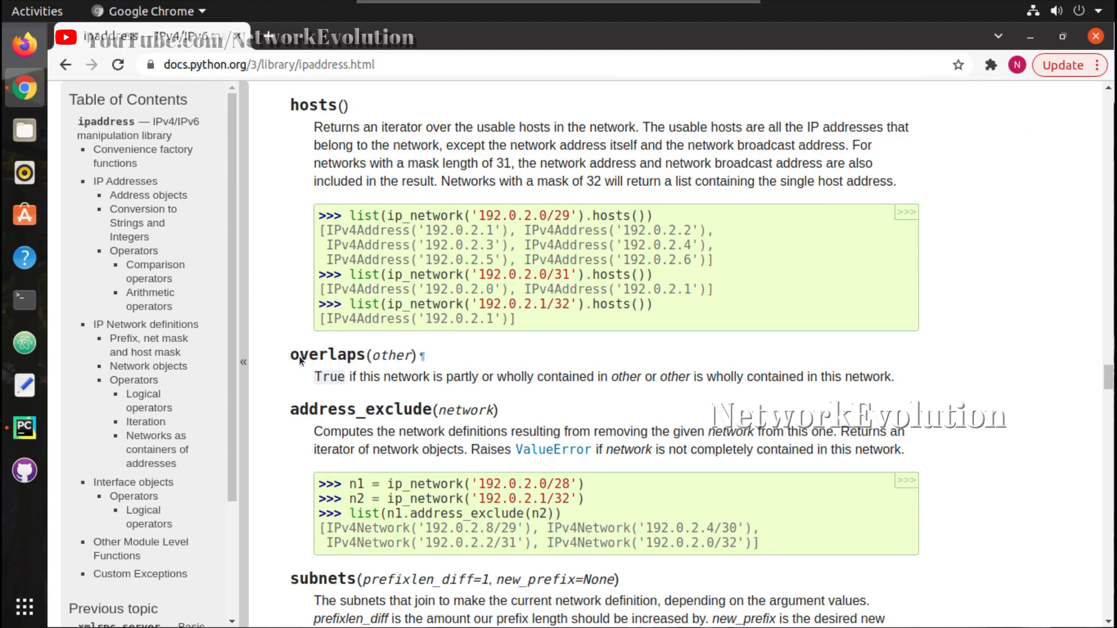
{"action": "scroll", "scroll_direction": "down", "scroll_amount": 3}
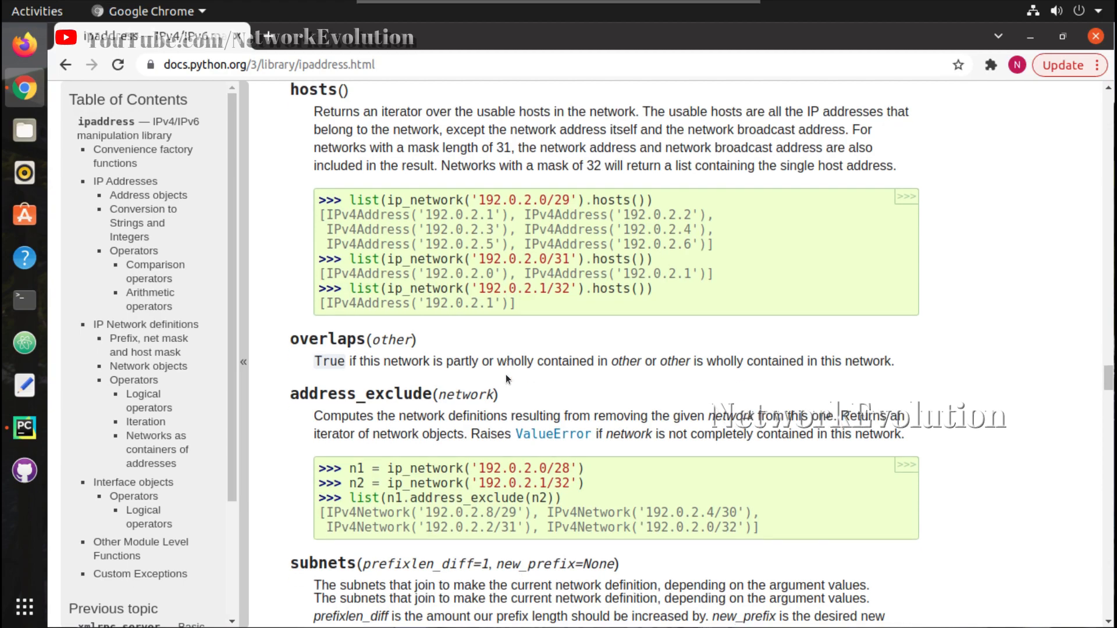
{"action": "scroll", "scroll_direction": "down", "scroll_amount": 3}
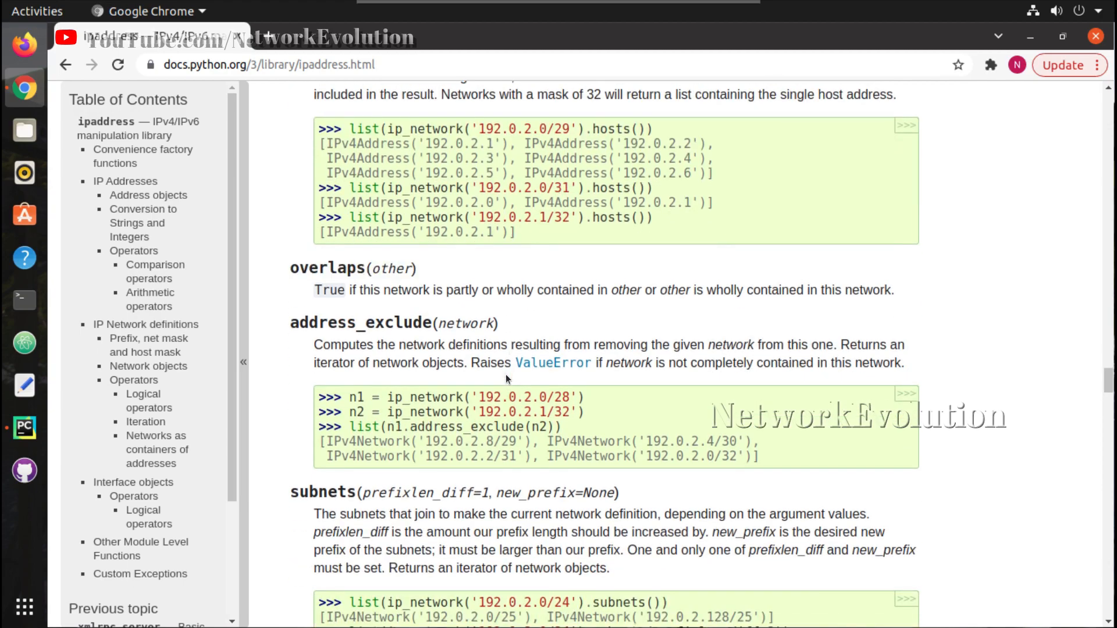
{"action": "mouse_move", "coordinate": [514, 342]}
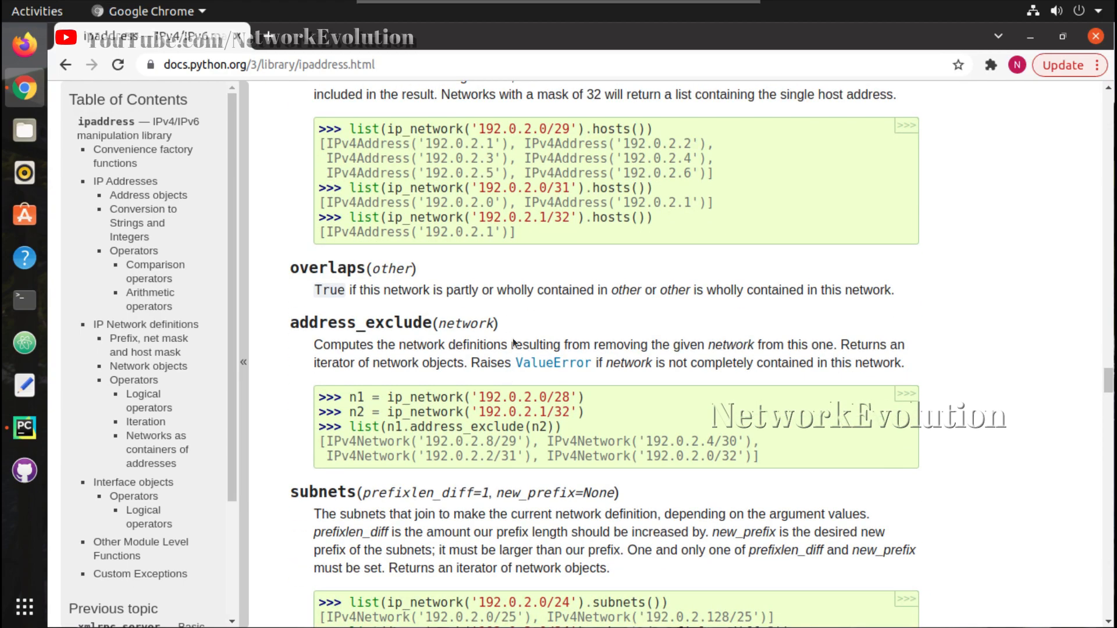
{"action": "scroll", "scroll_direction": "down", "scroll_amount": 3}
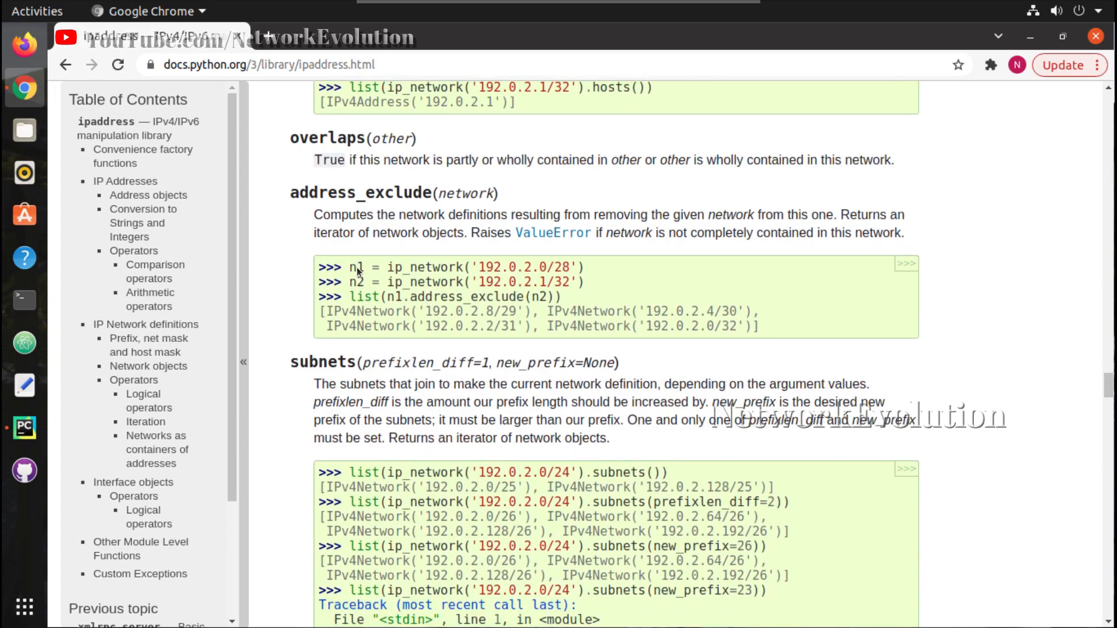
{"action": "mouse_move", "coordinate": [549, 314]}
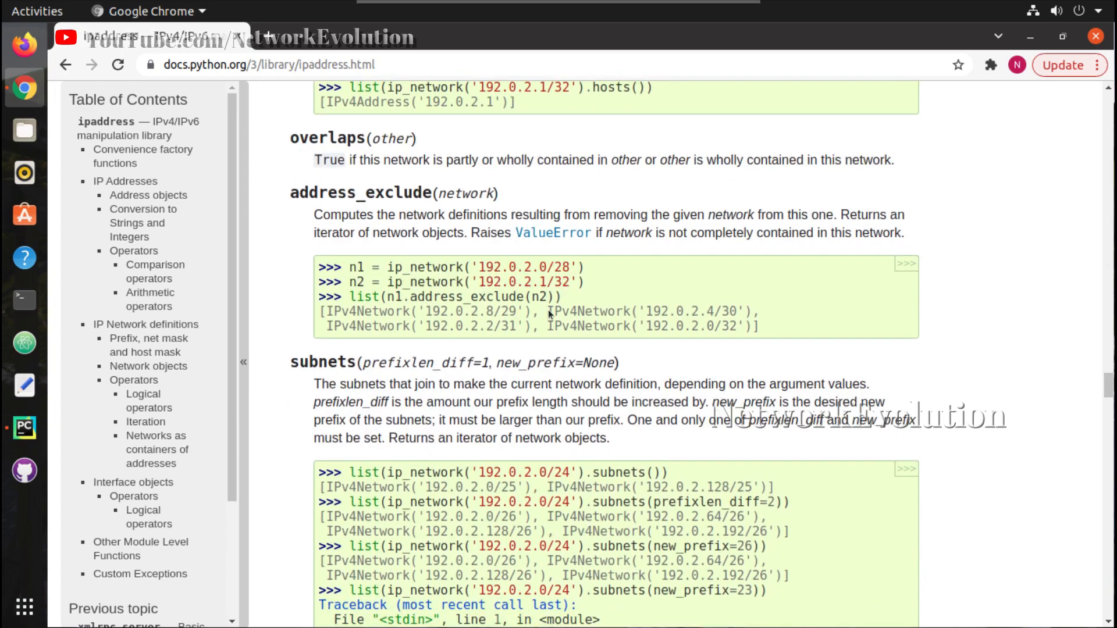
{"action": "scroll", "scroll_direction": "down", "scroll_amount": 3}
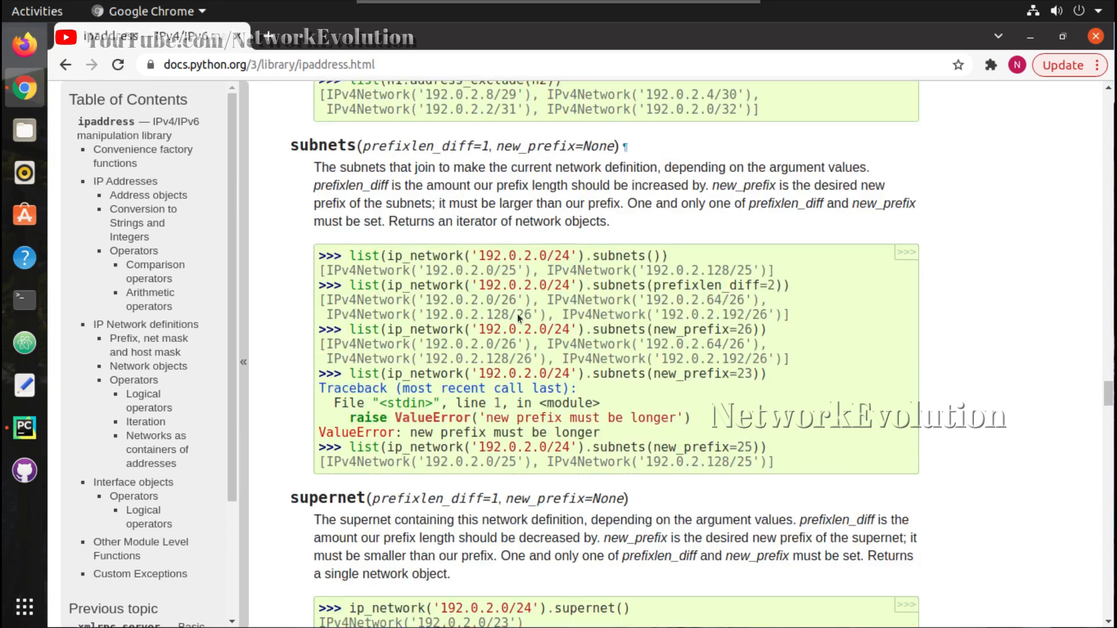
{"action": "scroll", "scroll_direction": "down", "scroll_amount": 3}
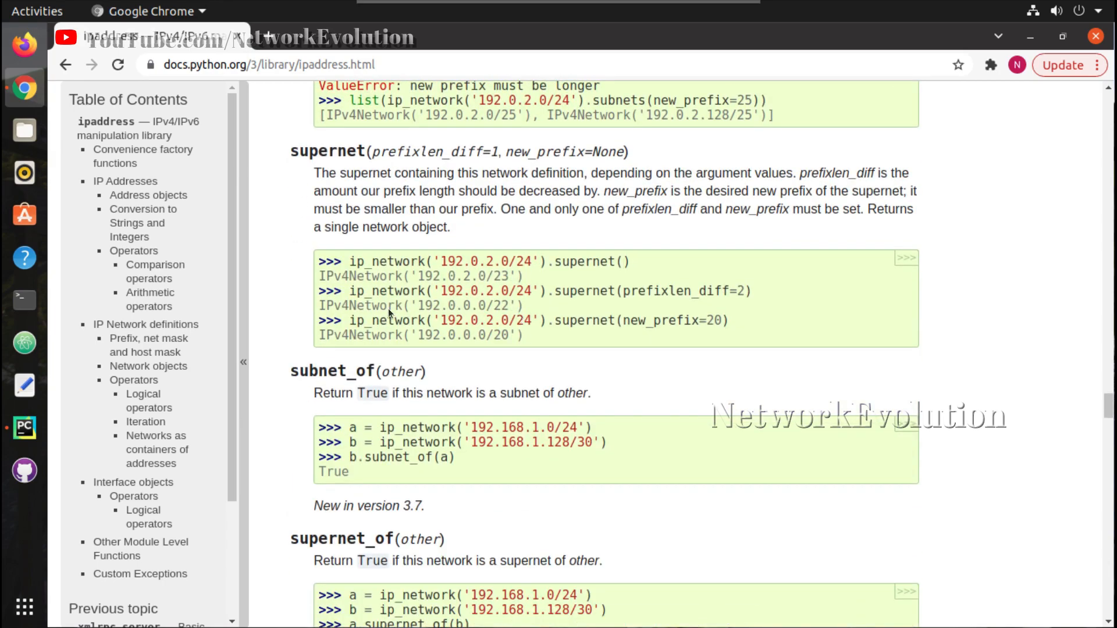
{"action": "mouse_move", "coordinate": [428, 298]}
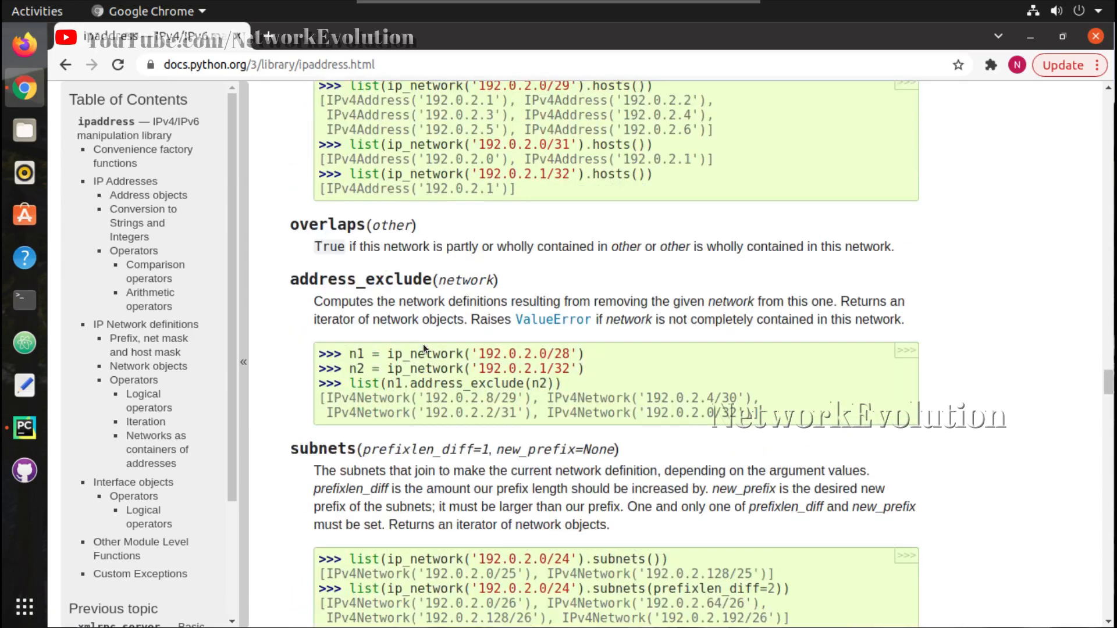
{"action": "scroll", "scroll_direction": "down", "scroll_amount": 3}
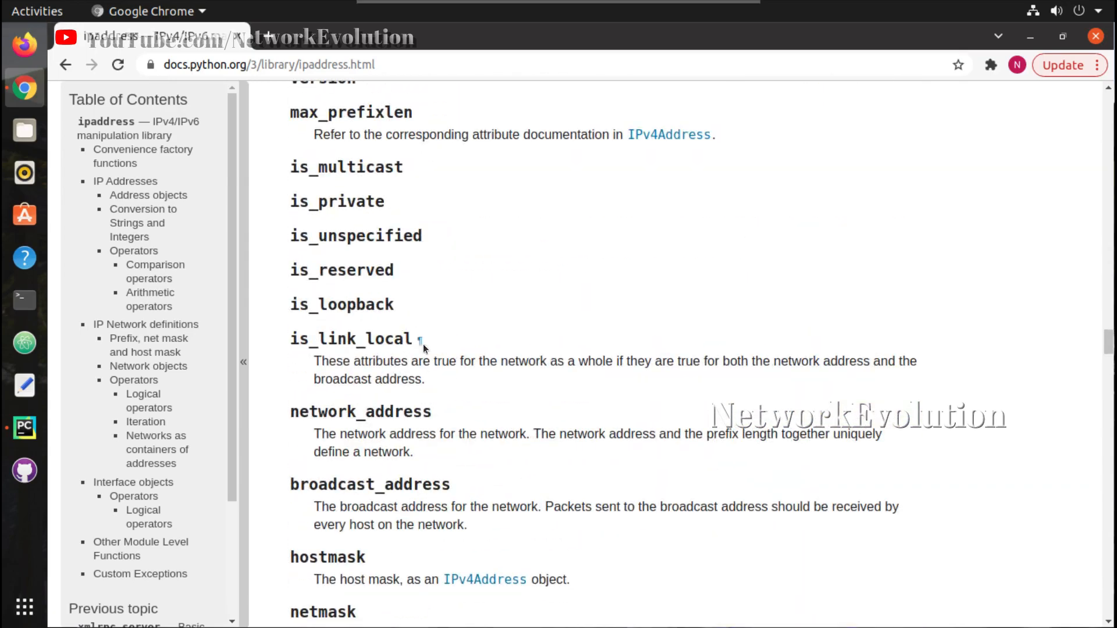
{"action": "scroll", "scroll_direction": "down", "scroll_amount": 3}
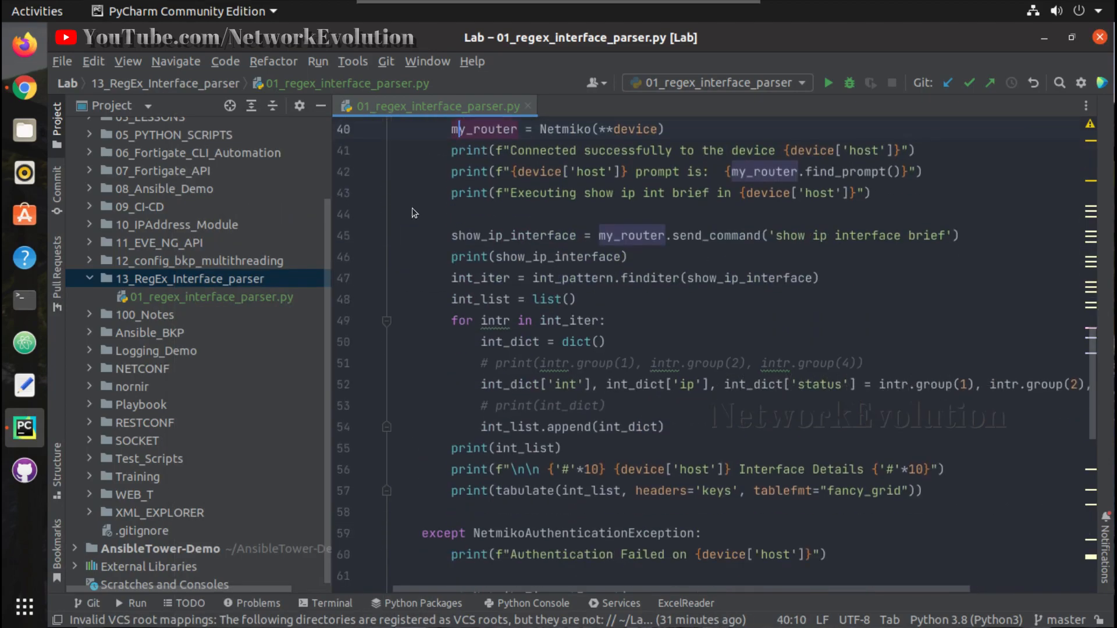
Step: Run 01_regex_interface_parser from the editor context menu and rerun it from the Run panel
{"action": "right_click", "coordinate": [421, 212]}
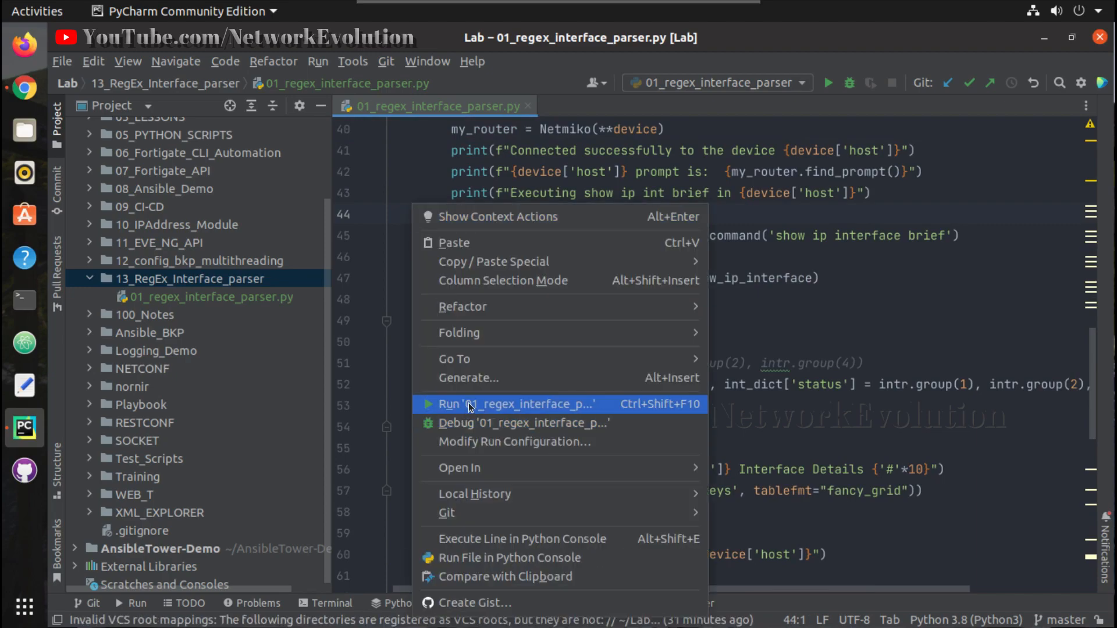
{"action": "left_click", "coordinate": [515, 405]}
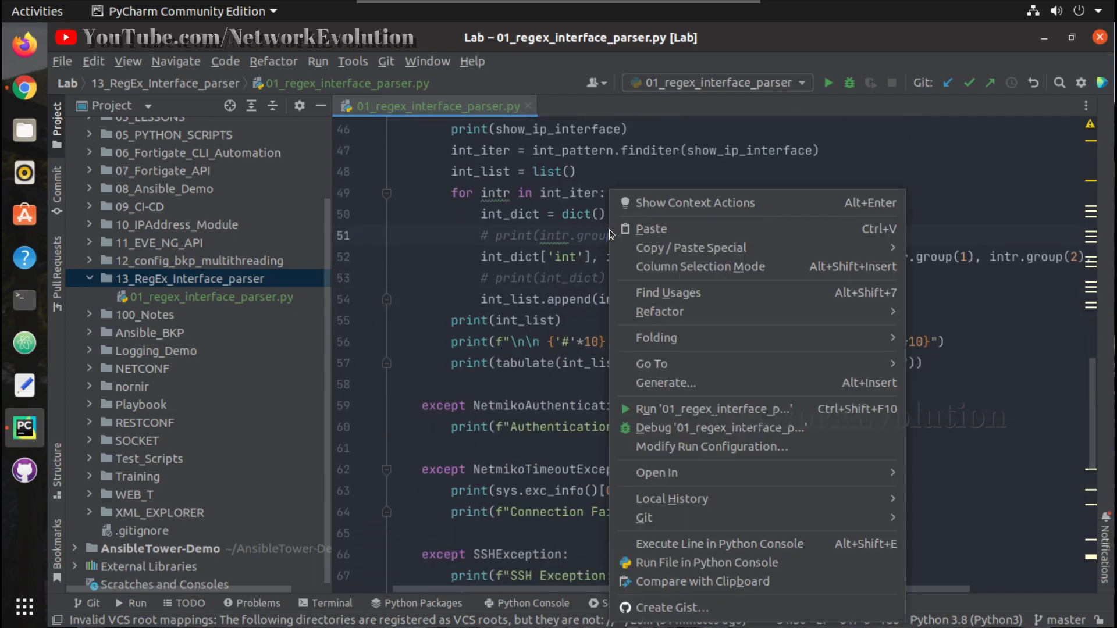
{"action": "left_click", "coordinate": [714, 409]}
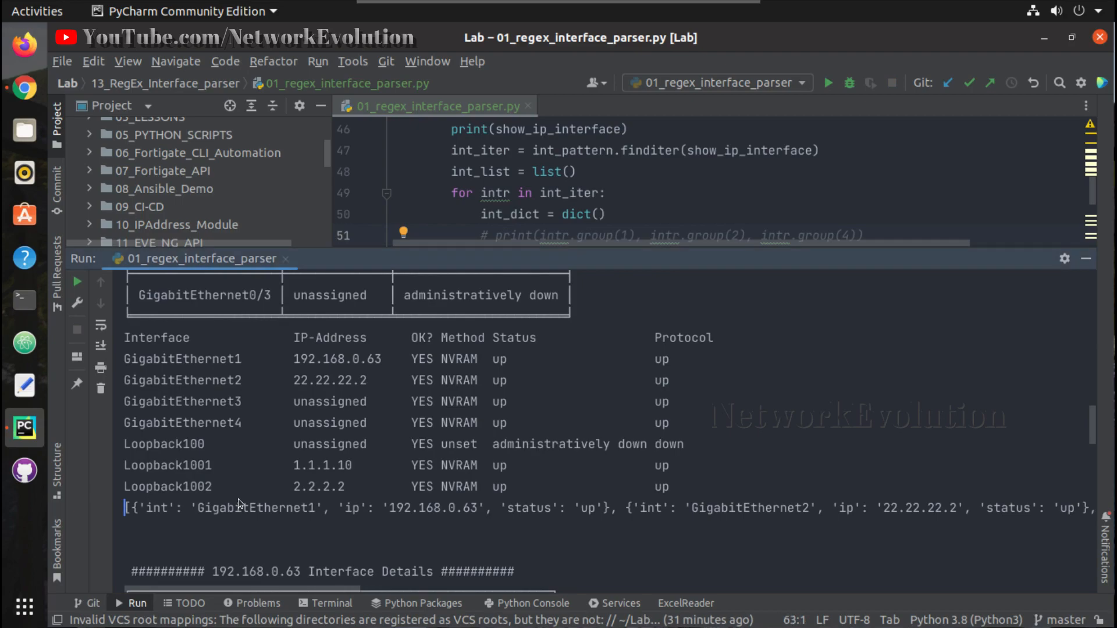
{"action": "mouse_move", "coordinate": [127, 514]}
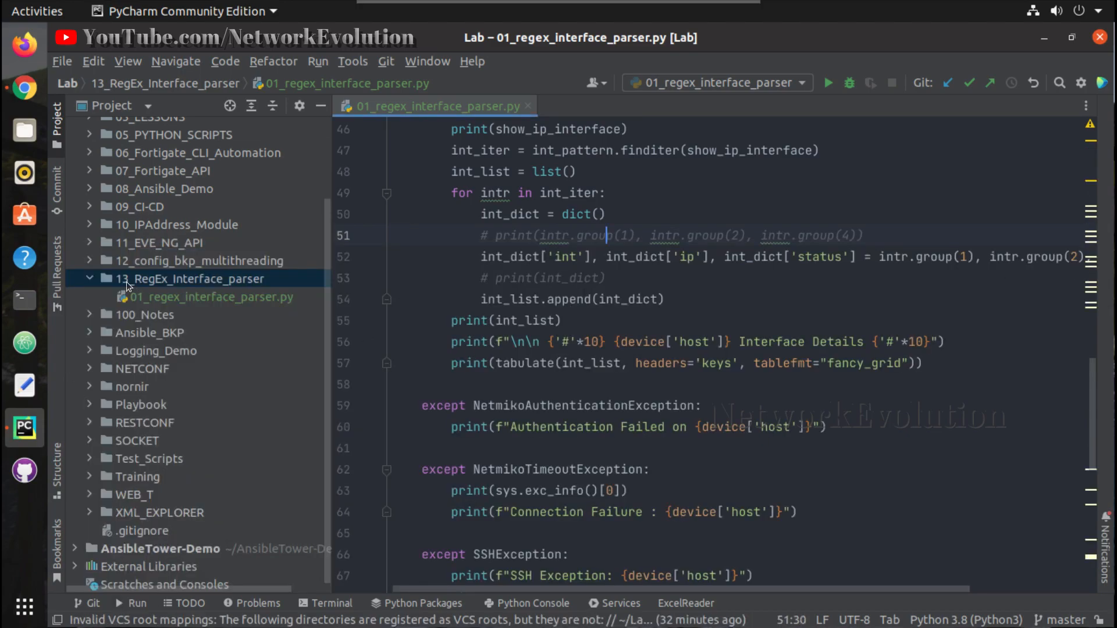
Step: Create test_ip_address.py in the 13_RegEx_Interface_parser folder and add it to Git
{"action": "right_click", "coordinate": [191, 279]}
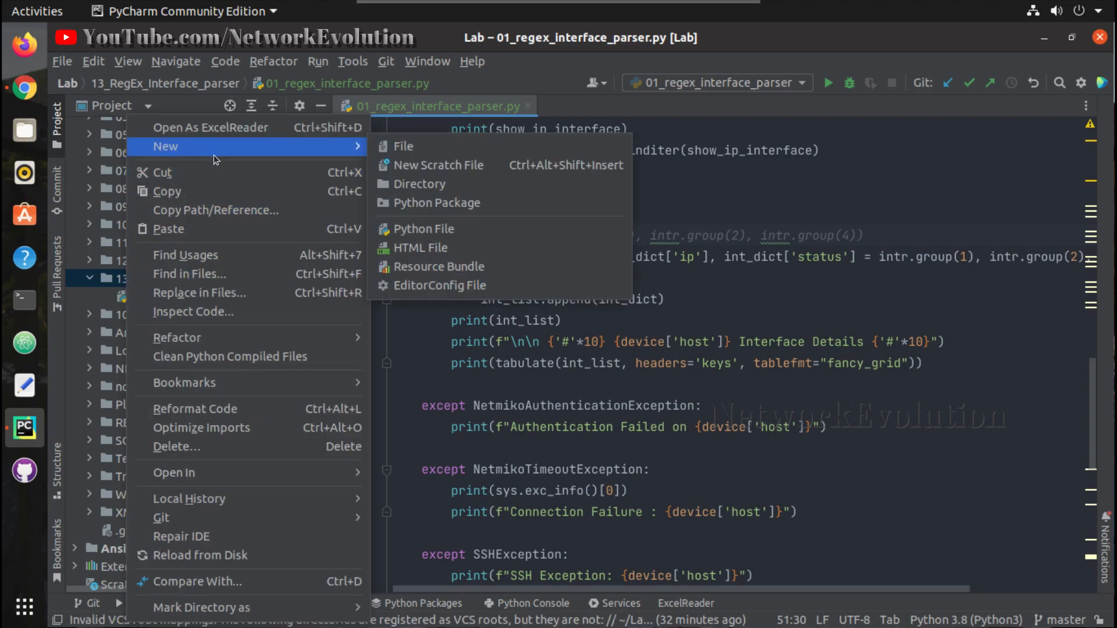
{"action": "left_click", "coordinate": [423, 228]}
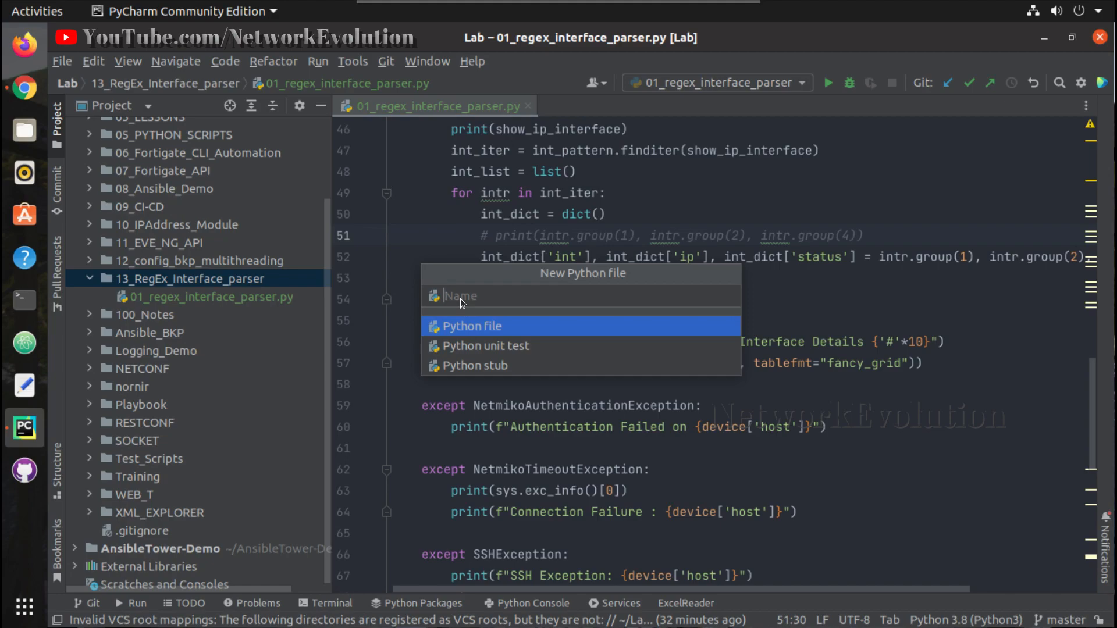
{"action": "type", "text": "test"}
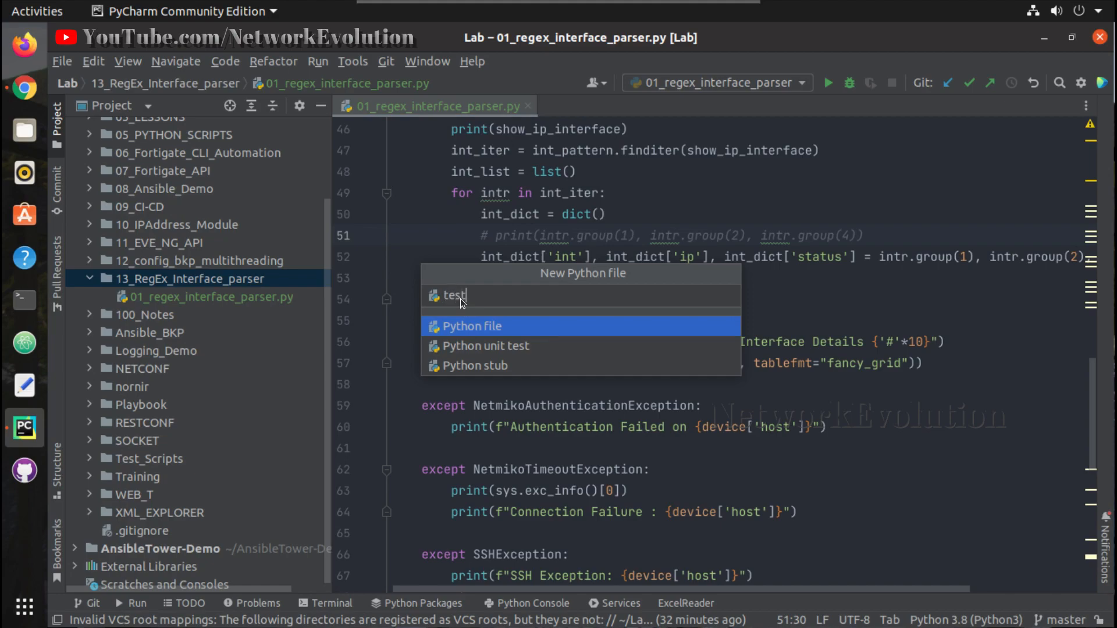
{"action": "type", "text": "_i"}
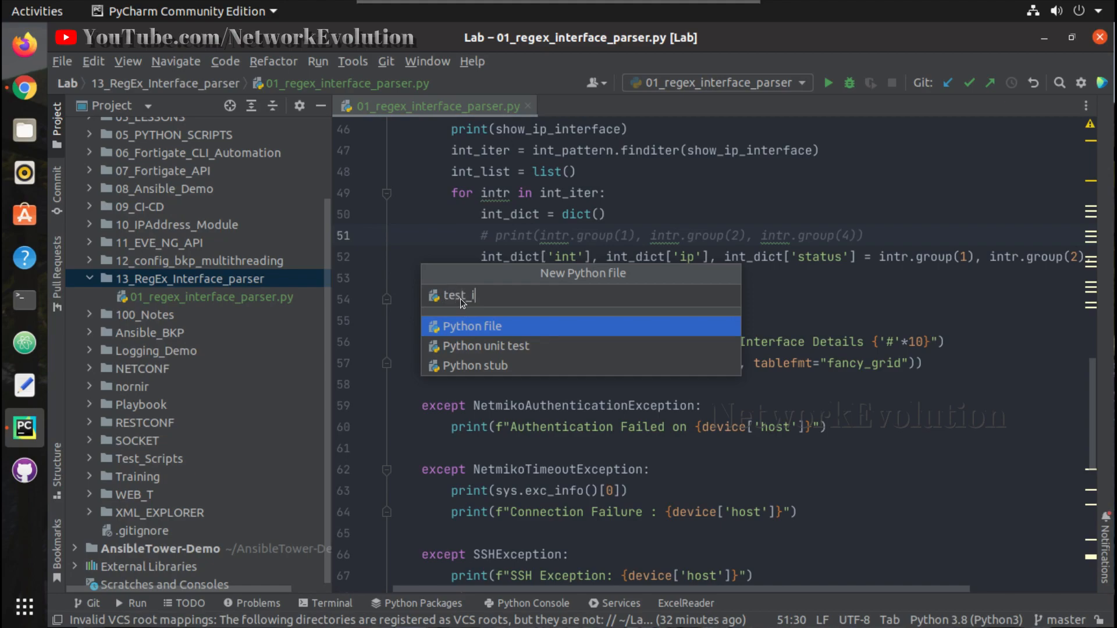
{"action": "type", "text": "p_address"}
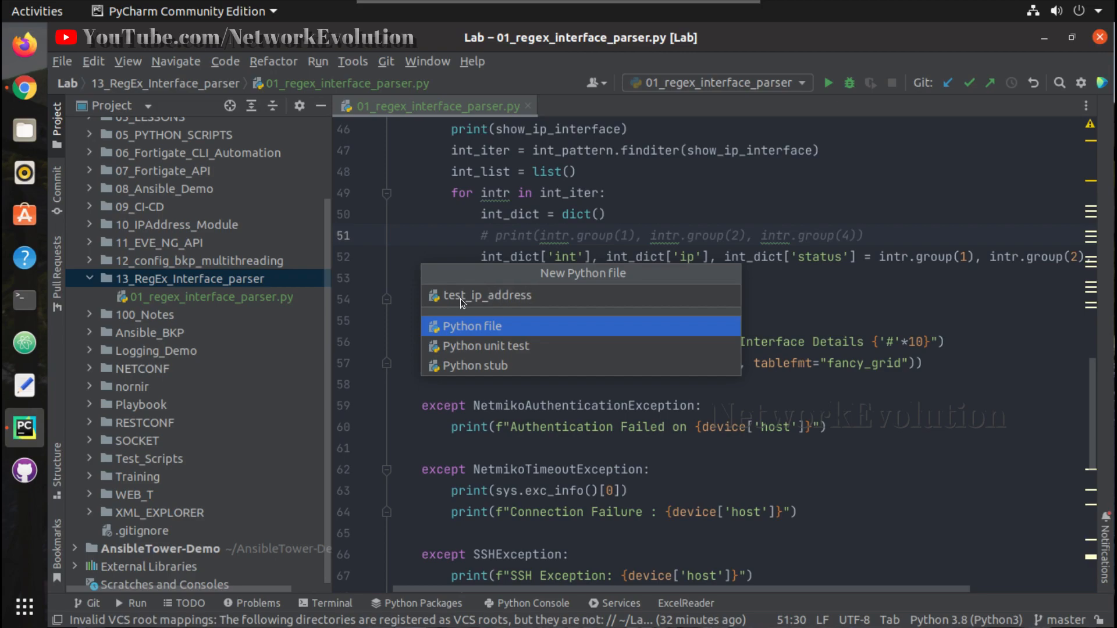
{"action": "left_click", "coordinate": [470, 326]}
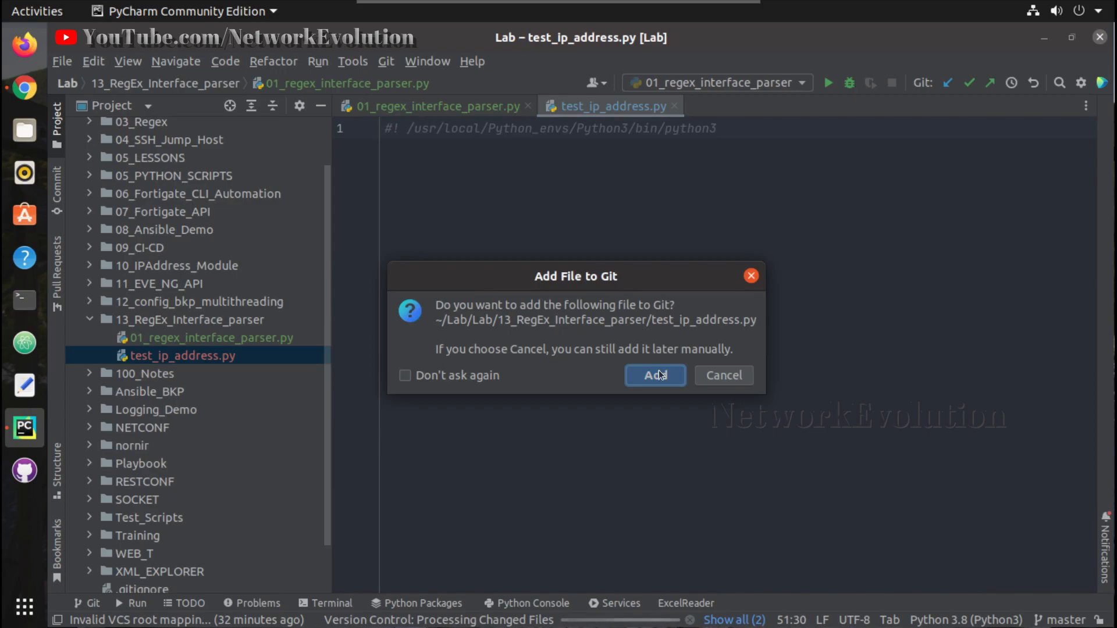
{"action": "left_click", "coordinate": [655, 375]}
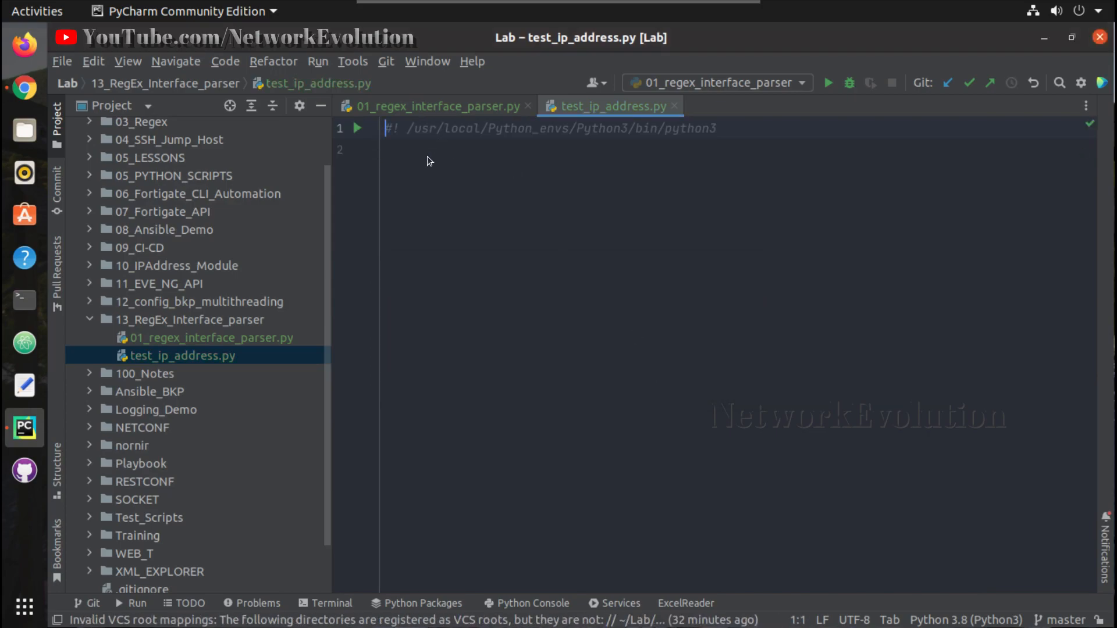
{"action": "left_click", "coordinate": [436, 106]}
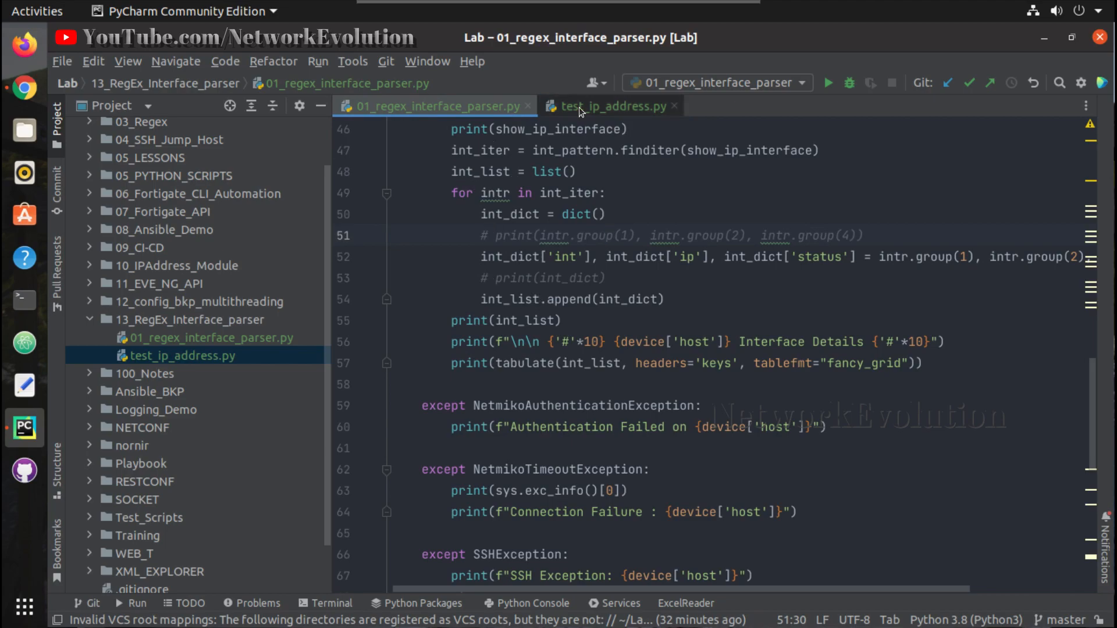
Step: Define int_list holding the pasted interface dictionaries, one per line, and start an import above it
{"action": "left_click", "coordinate": [607, 106]}
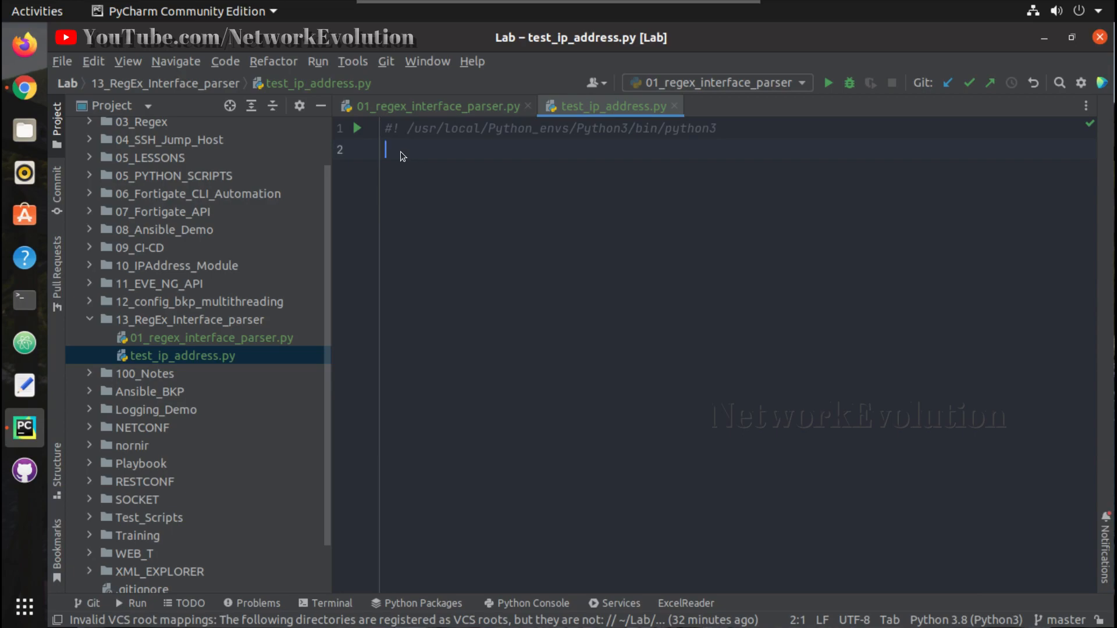
{"action": "type", "text": "in"}
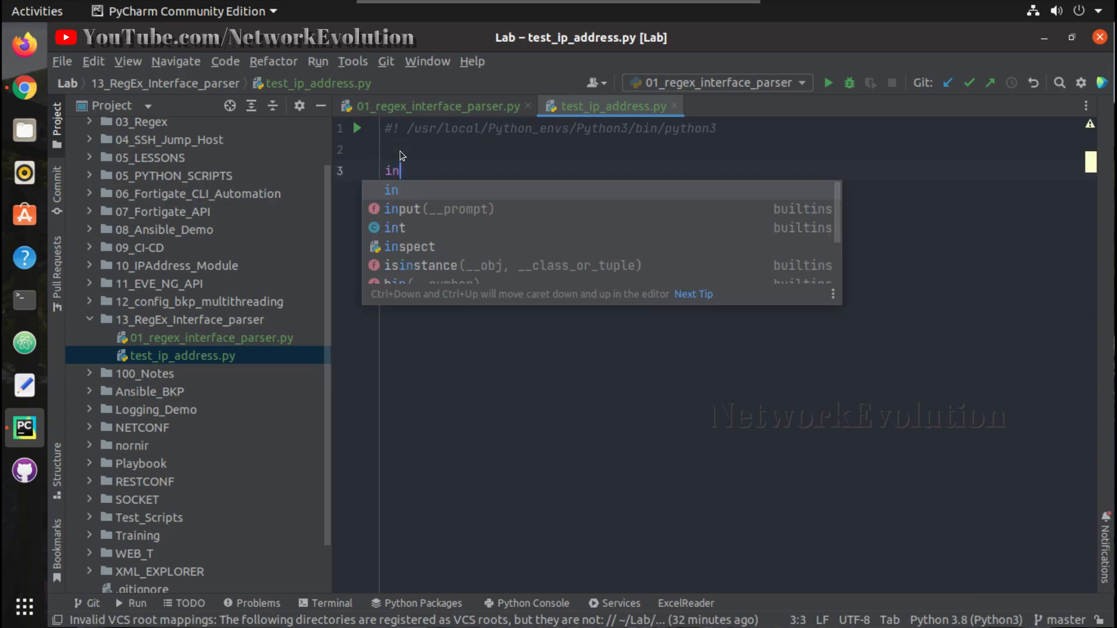
{"action": "type", "text": "t_lis"}
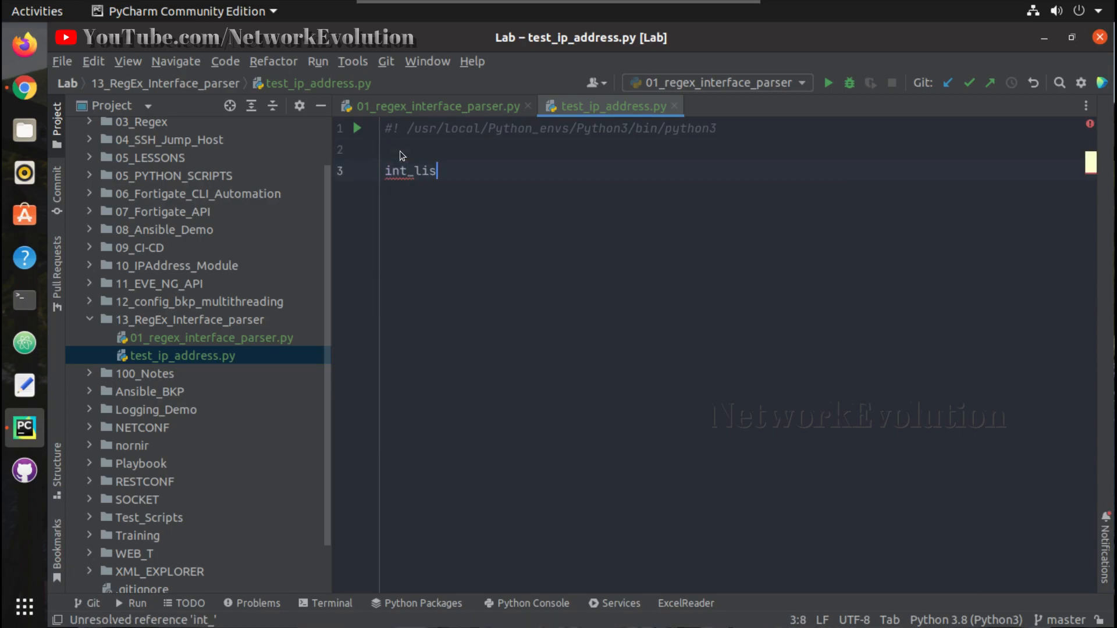
{"action": "type", "text": "t ="}
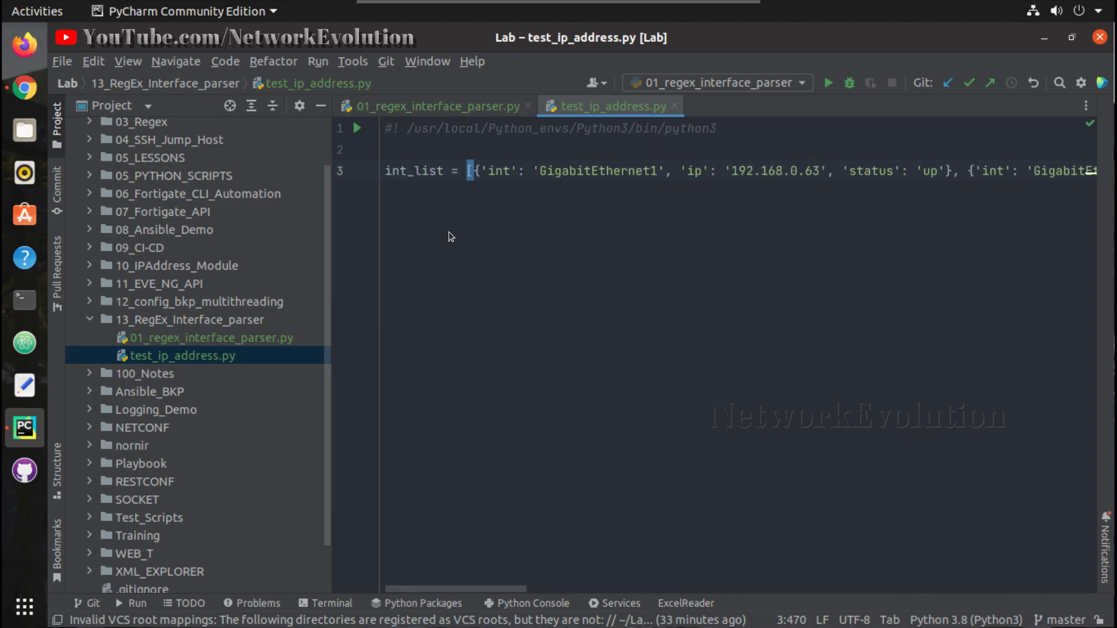
{"action": "left_click", "coordinate": [546, 171]}
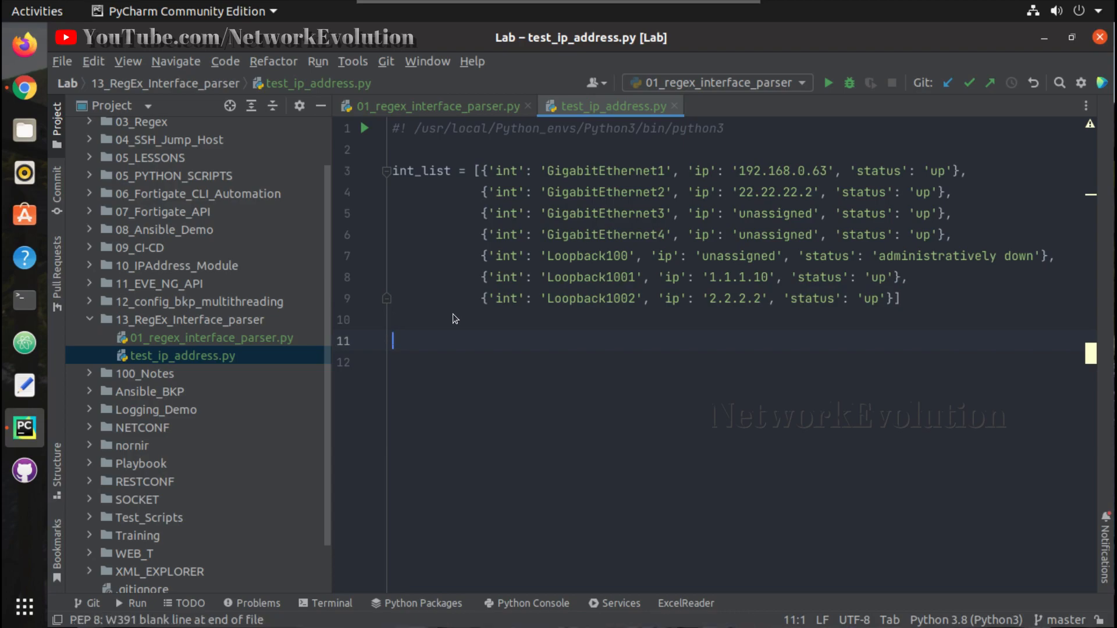
{"action": "left_click", "coordinate": [395, 157]}
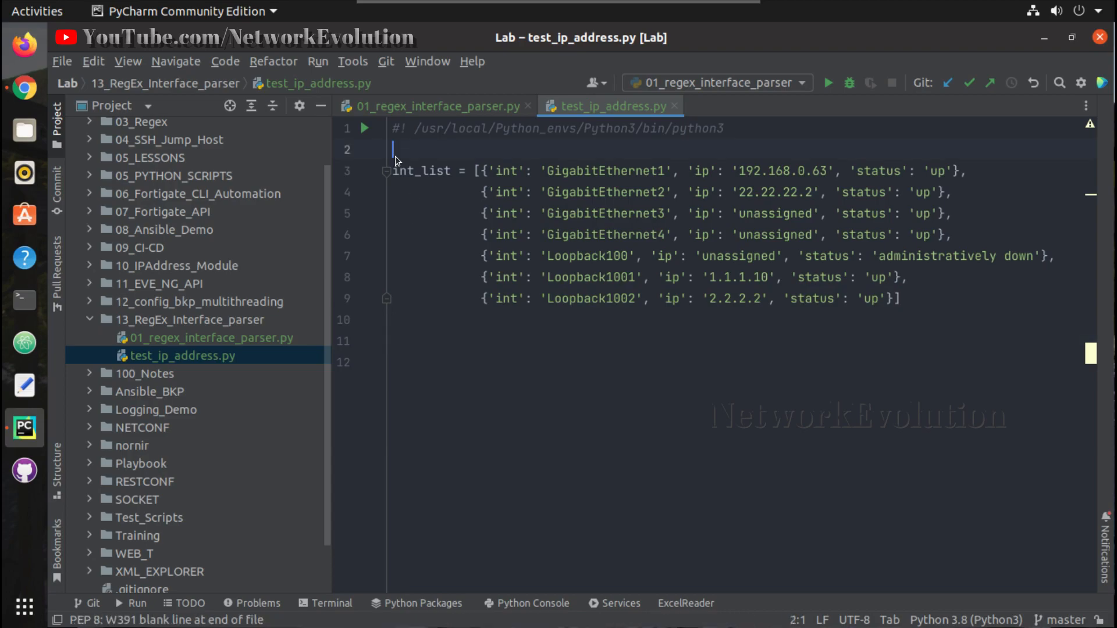
{"action": "type", "text": "import"}
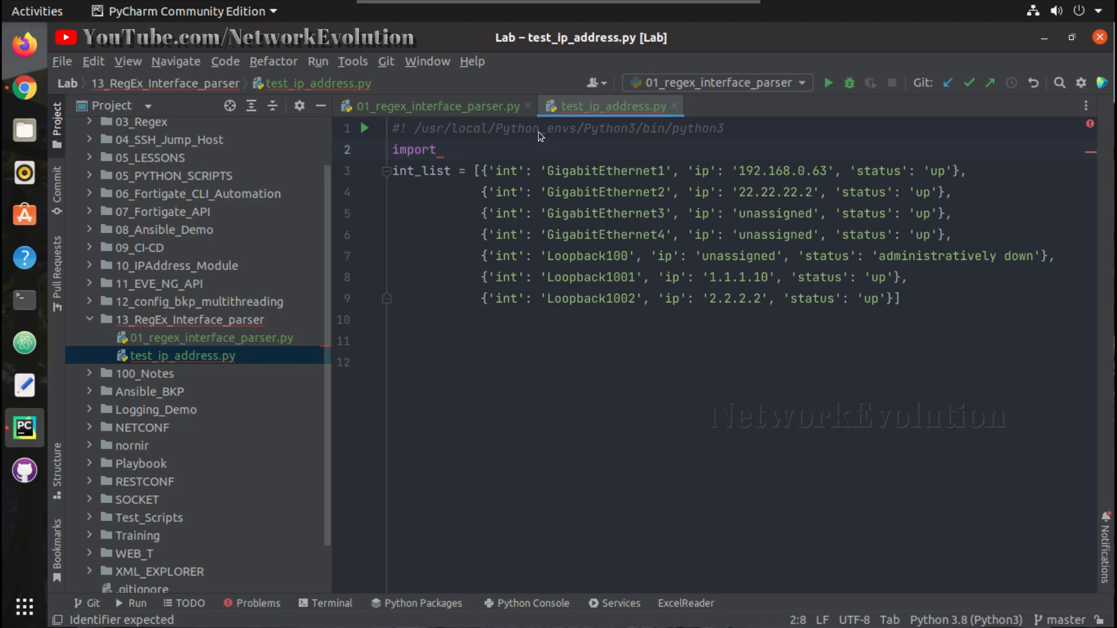
Step: Complete the import ipaddress statement using autocomplete
{"action": "type", "text": "o"}
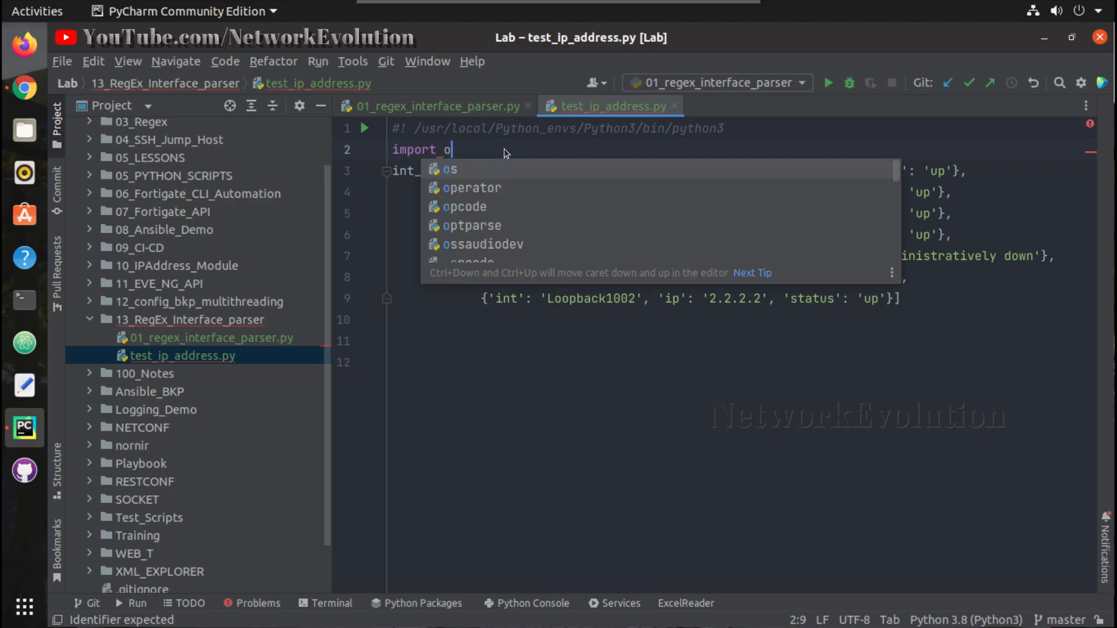
{"action": "type", "text": "ip"}
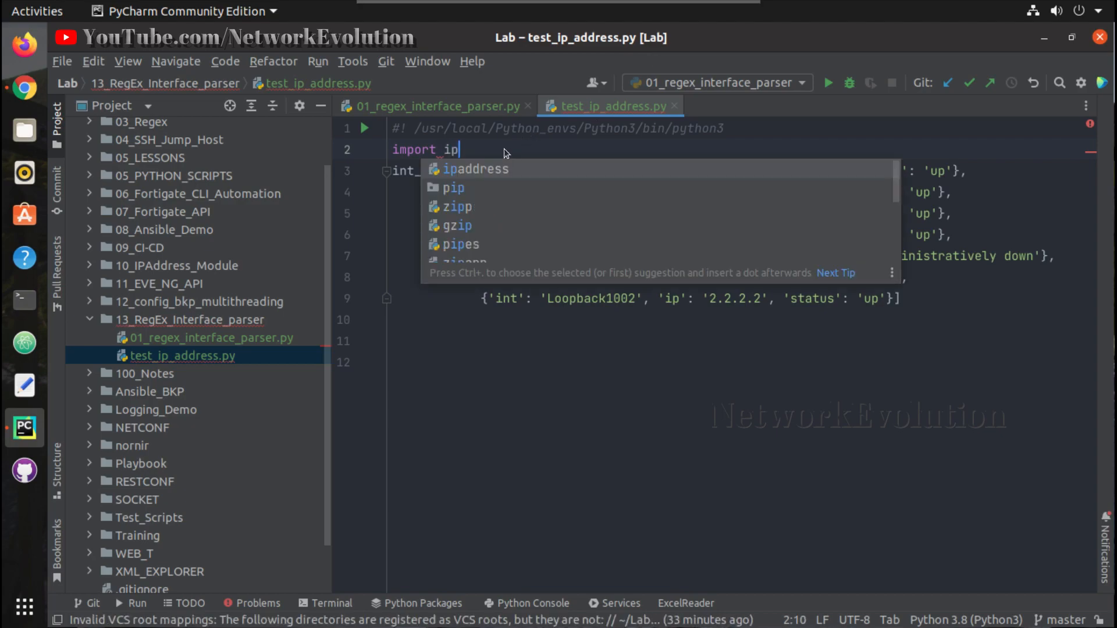
{"action": "left_click", "coordinate": [468, 169]}
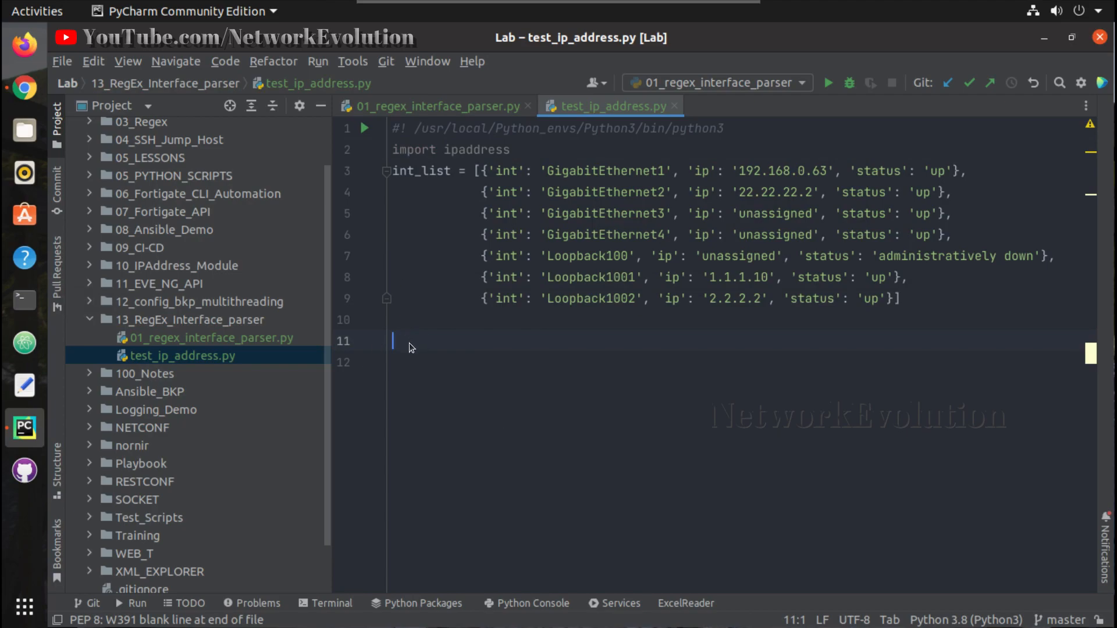
Step: Write 'for intr in int_list:' with a print(intr[...]) call in its body
{"action": "type", "text": "fot intr"}
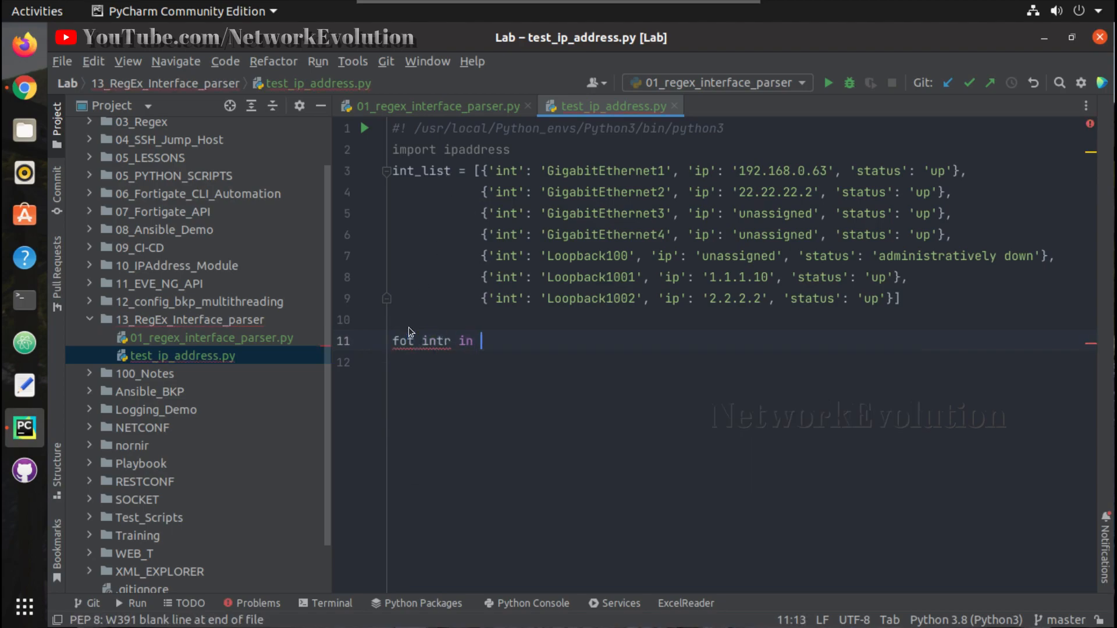
{"action": "type", "text": "int_list"}
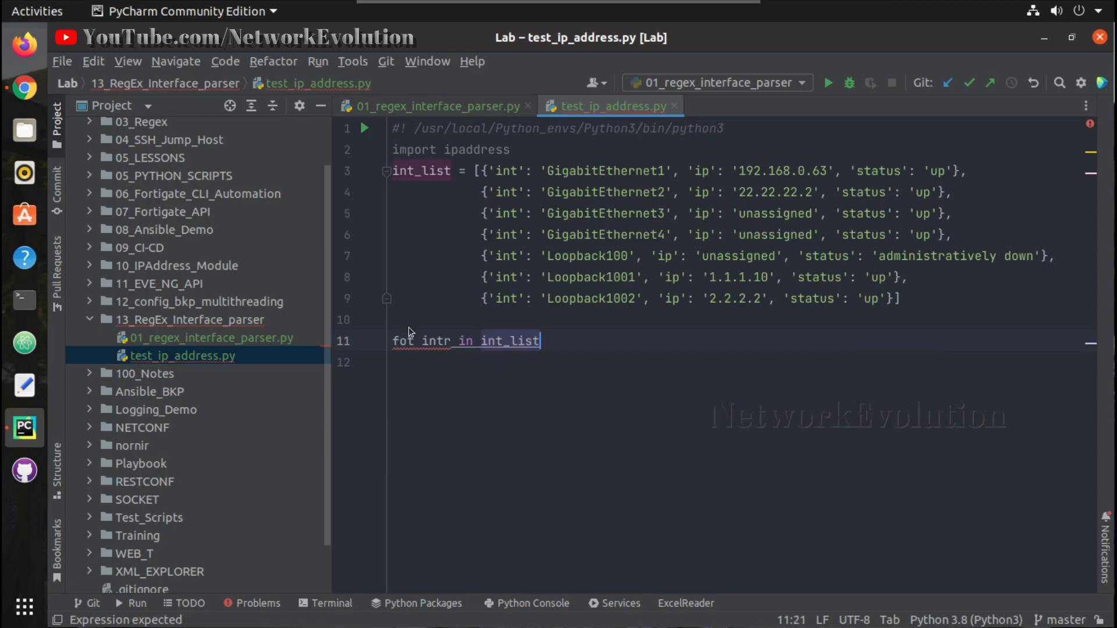
{"action": "type", "text": ":"}
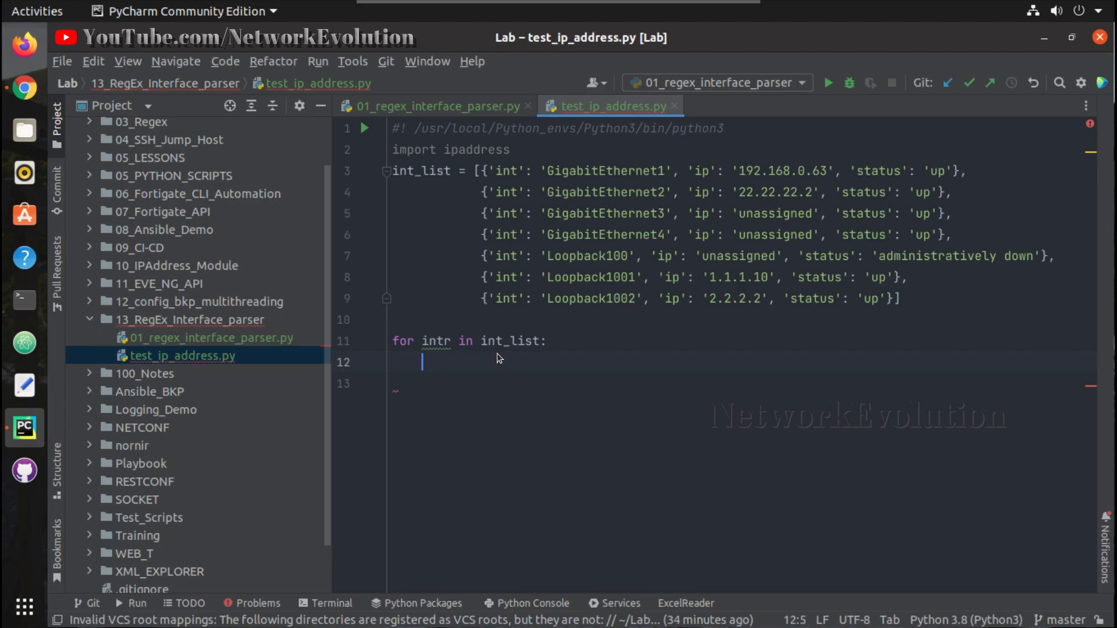
{"action": "type", "text": "print("}
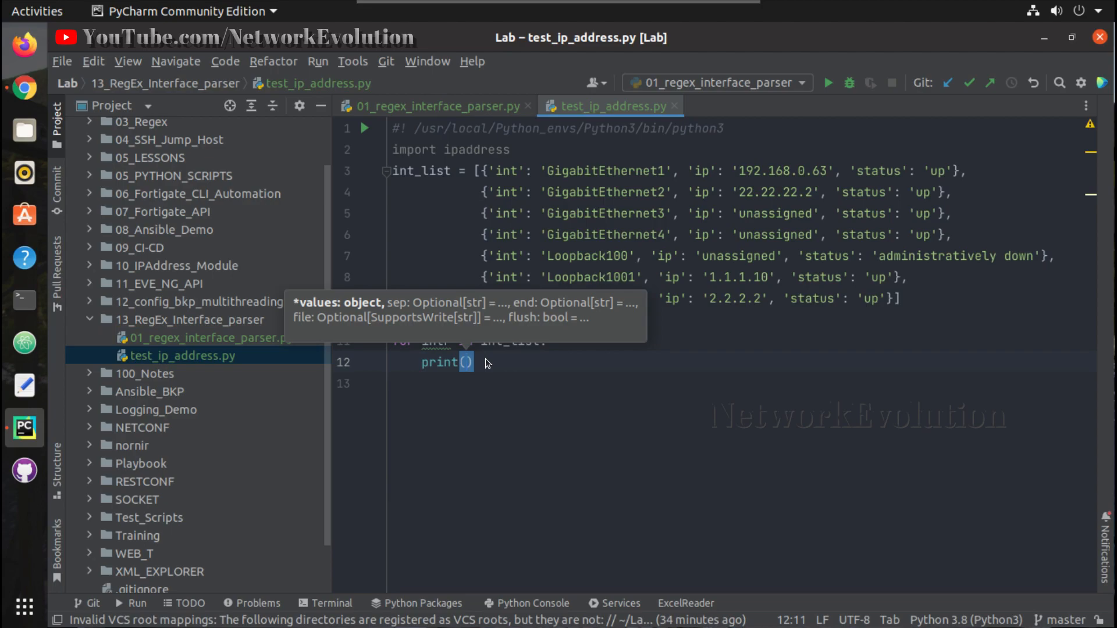
{"action": "left_click", "coordinate": [585, 170]}
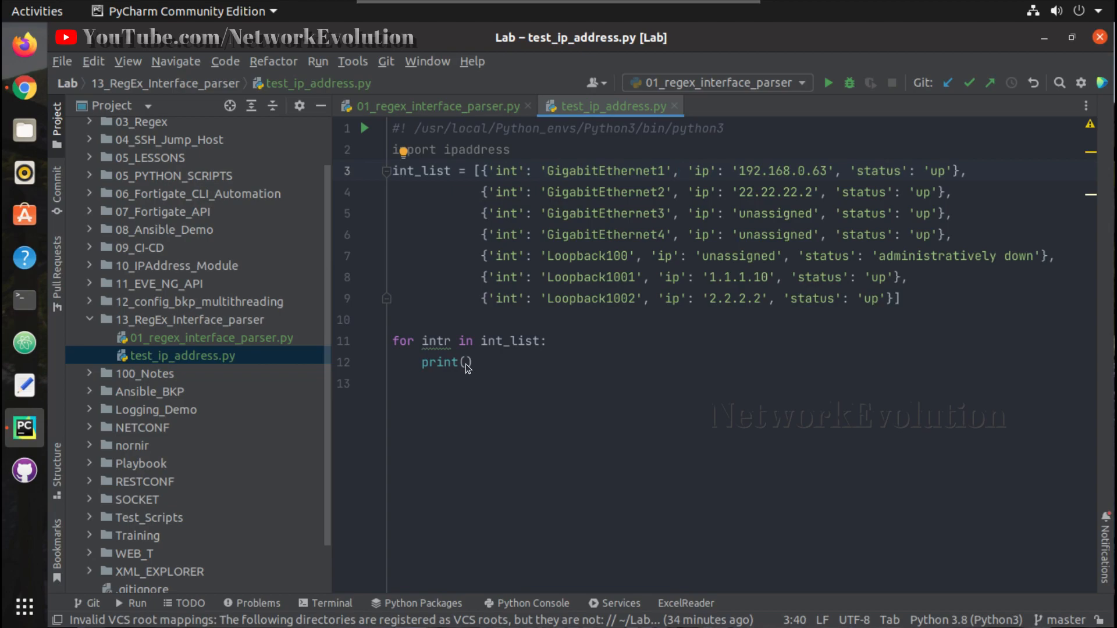
{"action": "type", "text": "intr"}
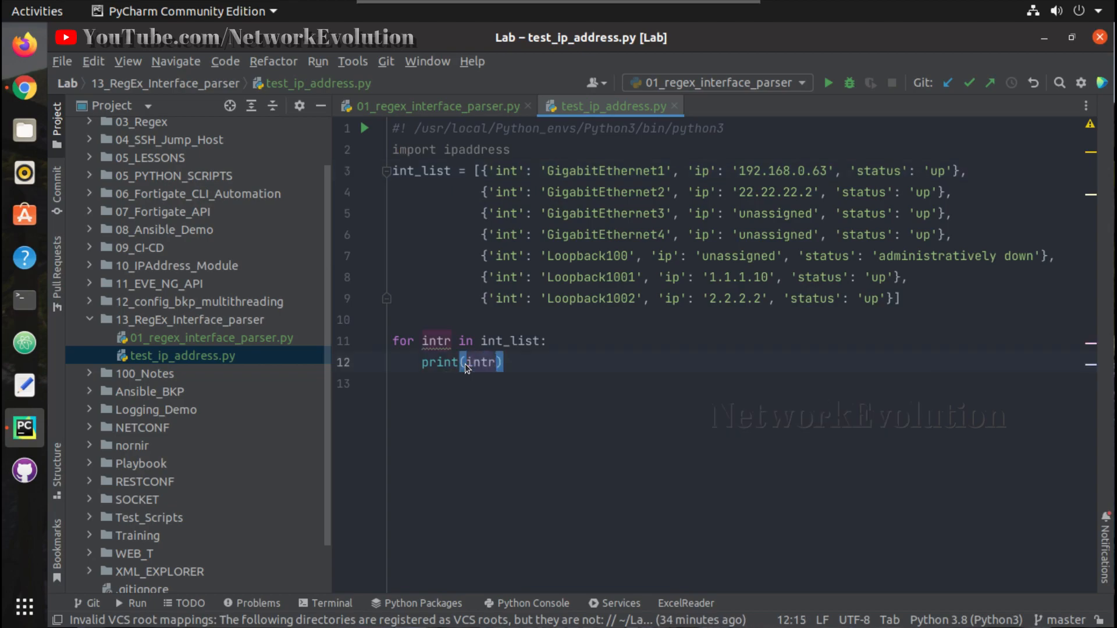
{"action": "type", "text": "[]"}
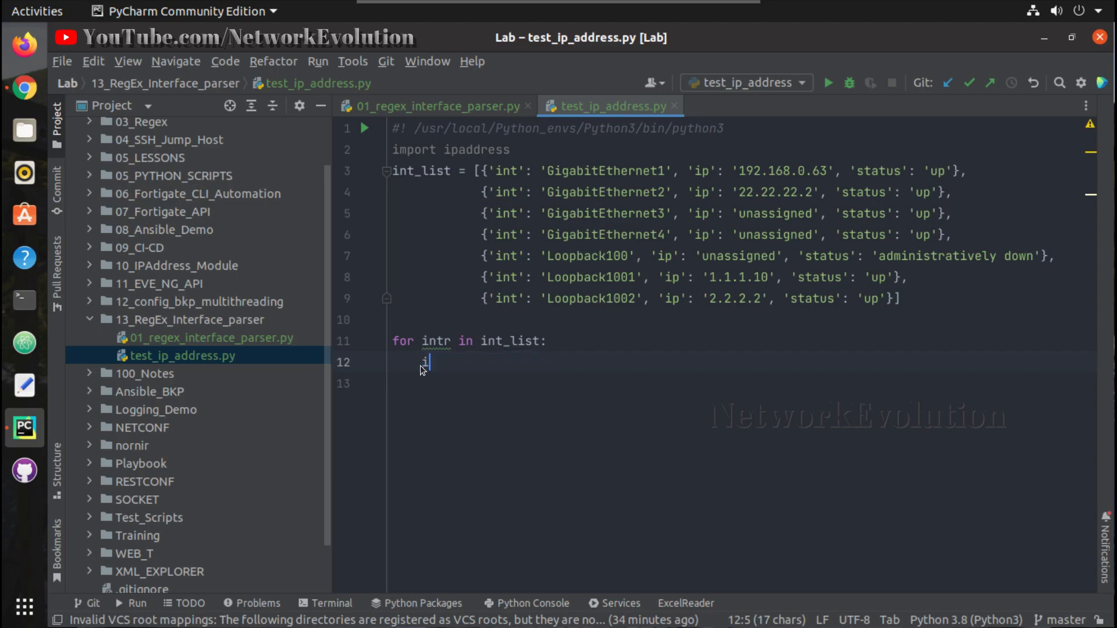
Step: Set the loop body to ip = ipaddress.ip_address(intr['ip']) and print(ip), then run the script
{"action": "type", "text": "ip"}
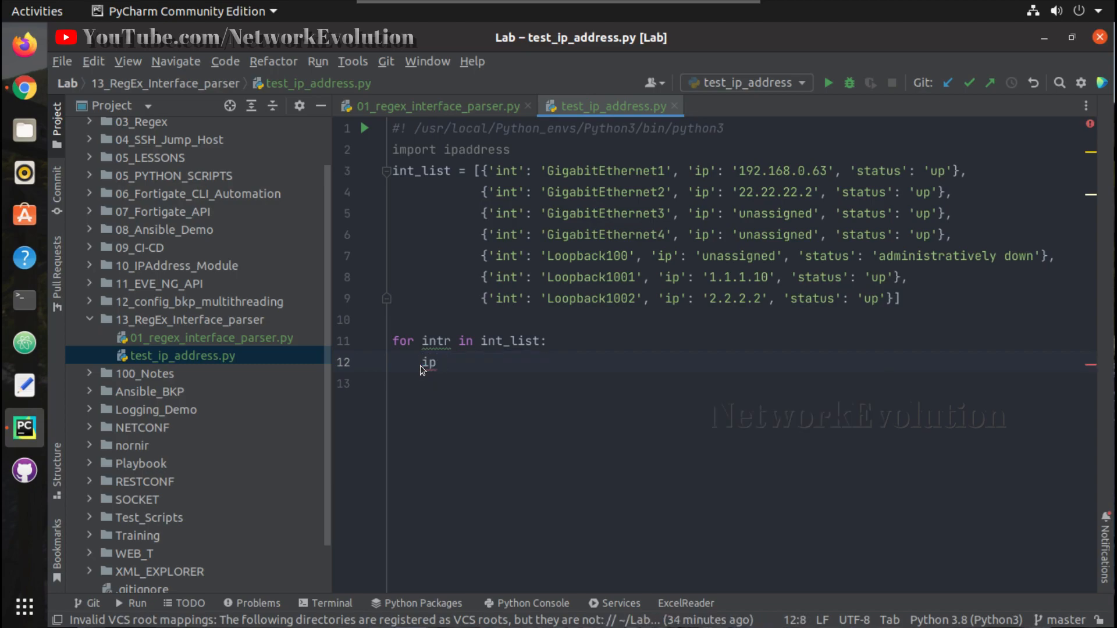
{"action": "type", "text": "= ipaddress."}
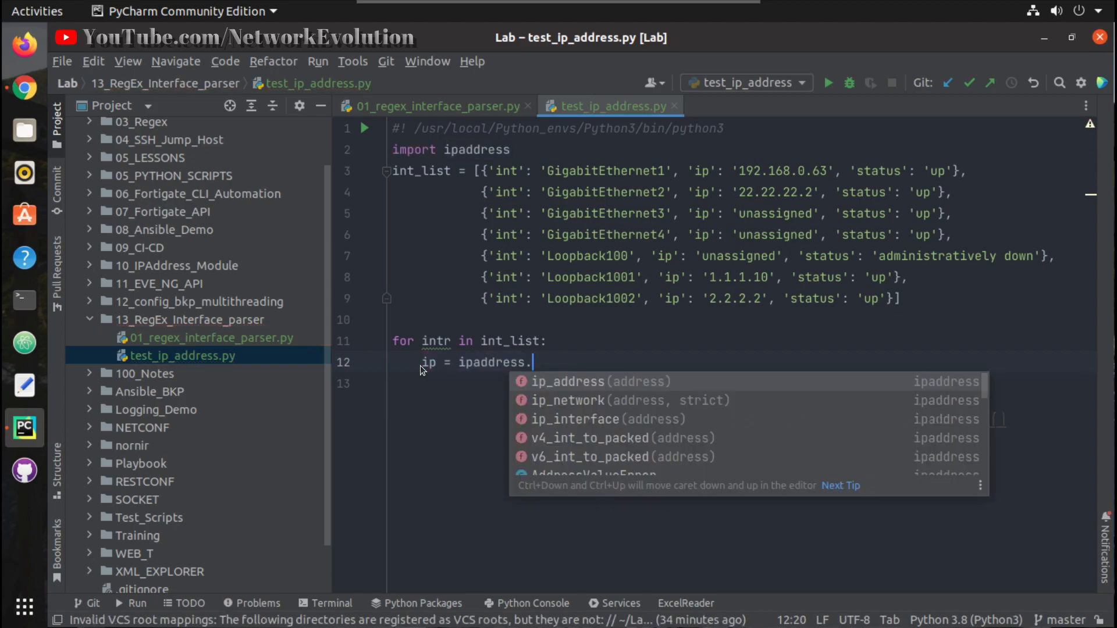
{"action": "type", "text": "ip_address("}
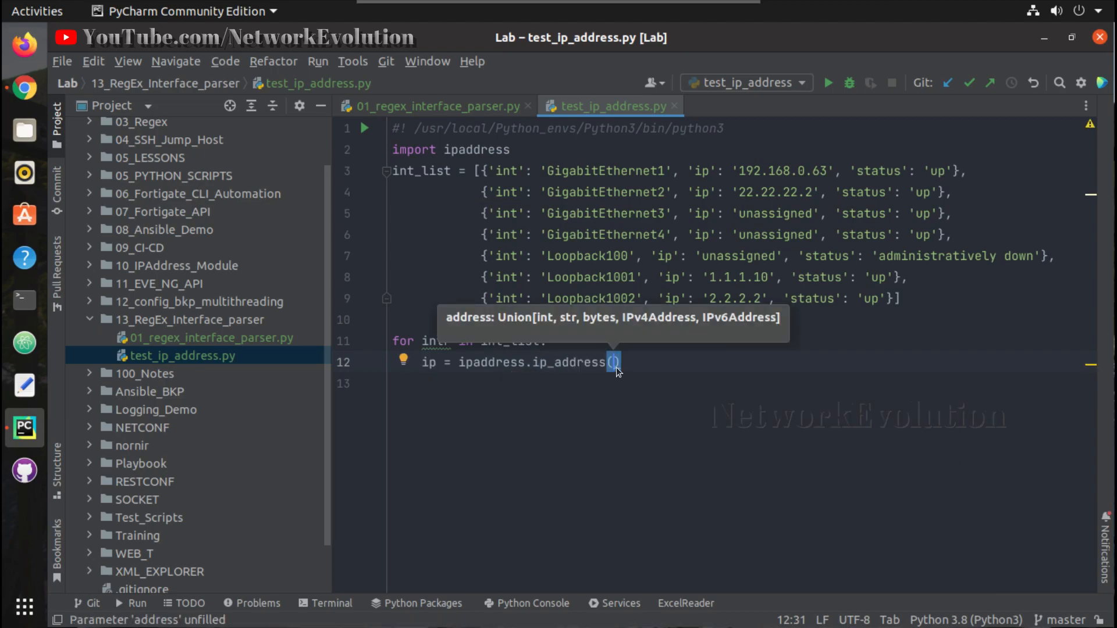
{"action": "type", "text": "\"\""}
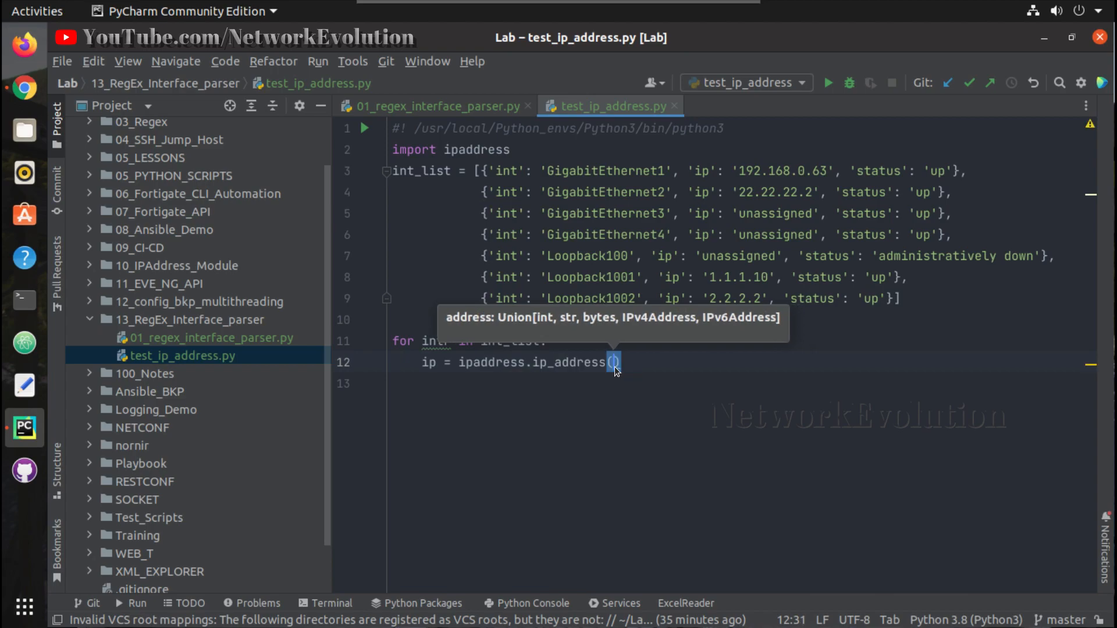
{"action": "type", "text": "intr"}
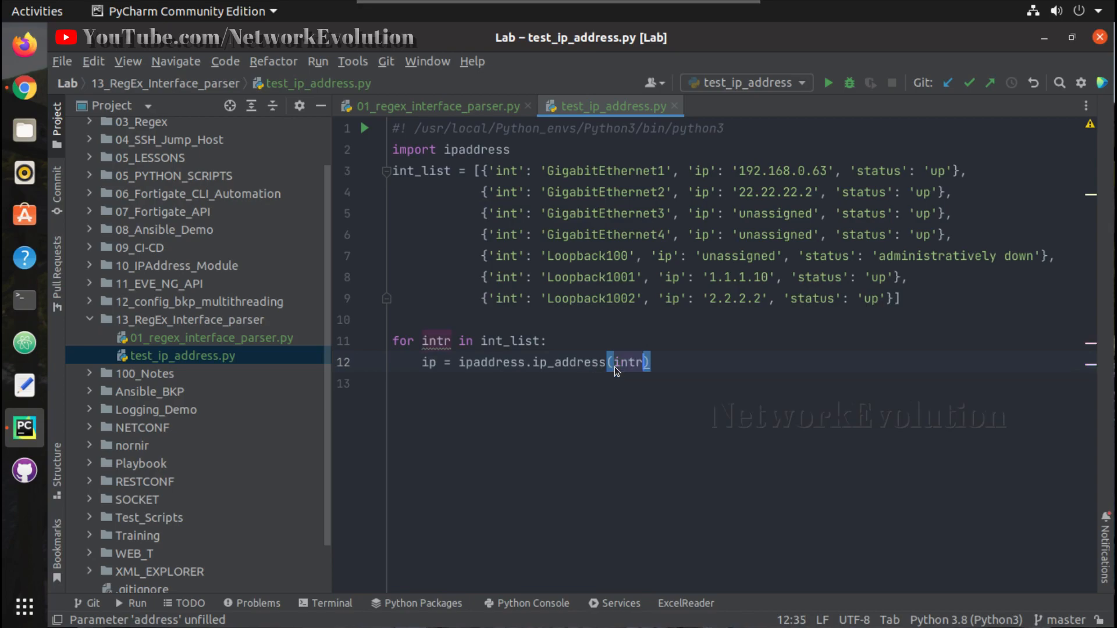
{"action": "type", "text": "[]"}
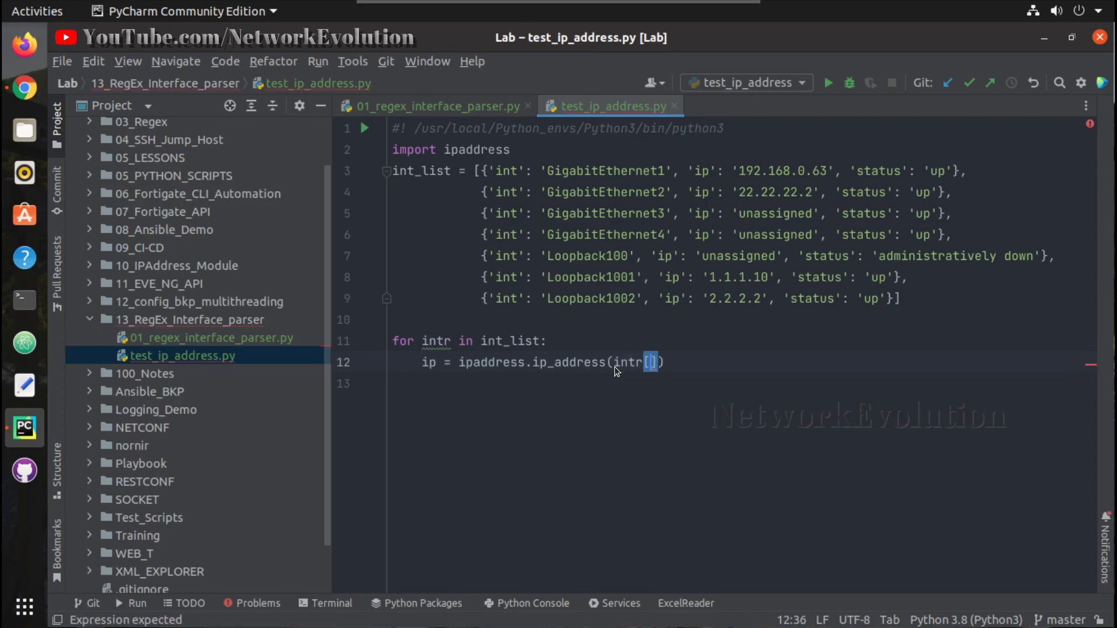
{"action": "type", "text": "ip'"}
{"action": "left_click", "coordinate": [741, 384]}
{"action": "type", "text": "print(ip)"}
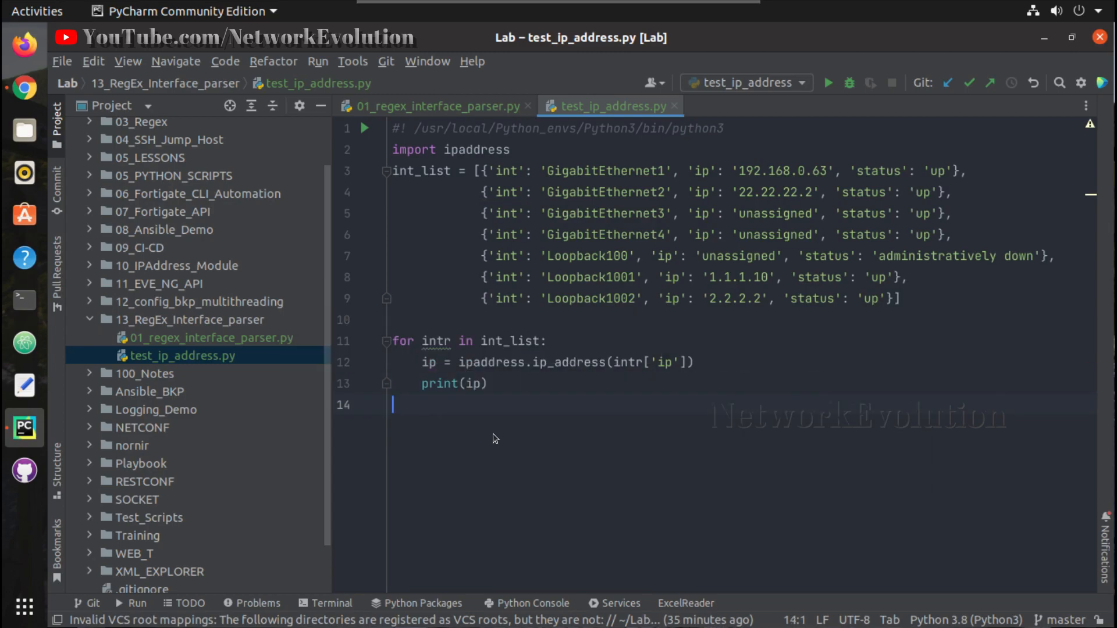
{"action": "left_click", "coordinate": [828, 83]}
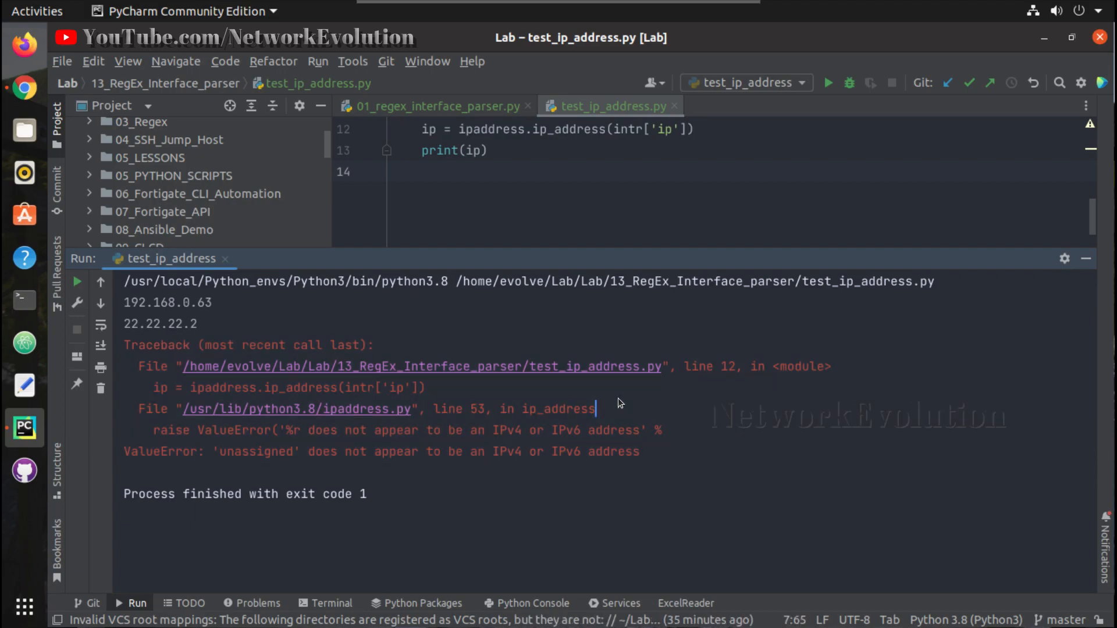
{"action": "mouse_move", "coordinate": [296, 456]}
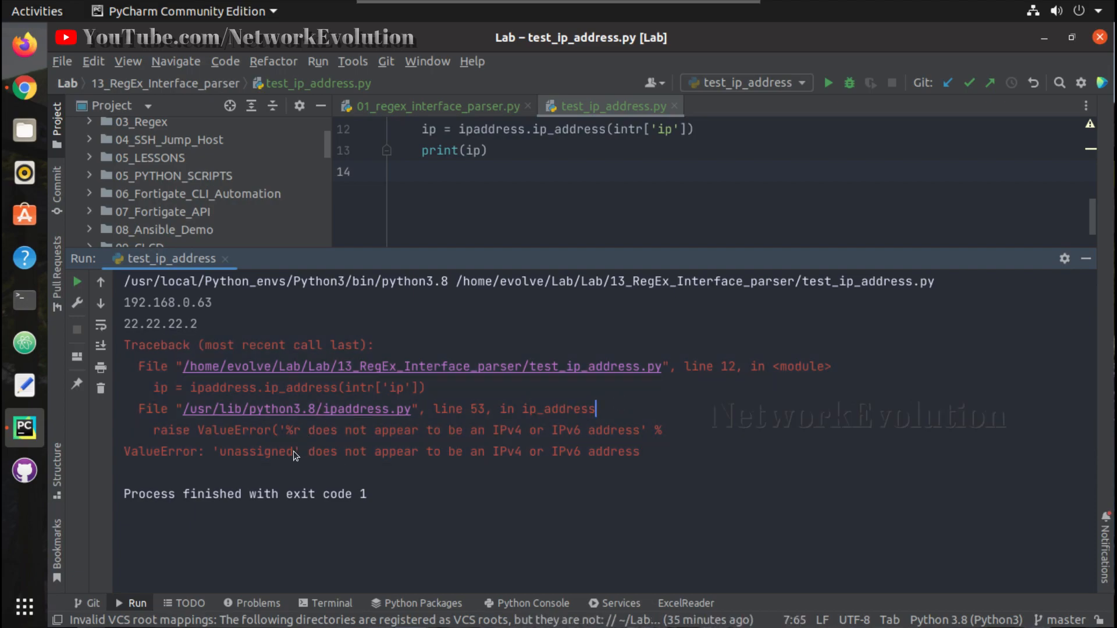
Step: Highlight 'unassigned' in the ValueError traceback in the Run window
{"action": "double_click", "coordinate": [256, 452]}
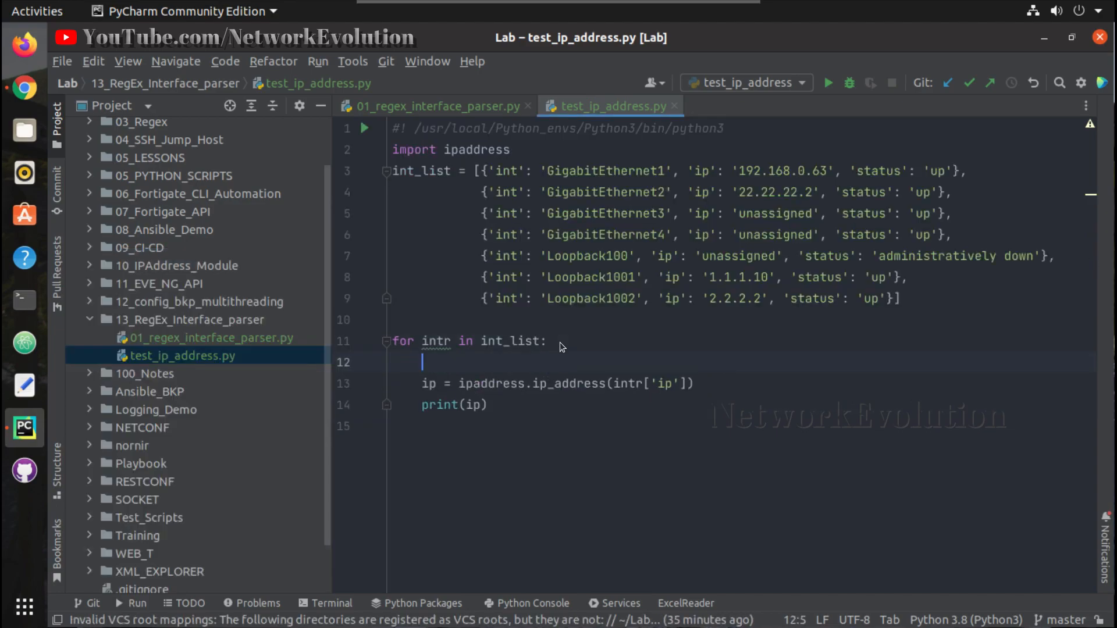
Step: Wrap the ip_address conversion in try/except with continue, and print type(ip) instead of ip
{"action": "type", "text": "try:"}
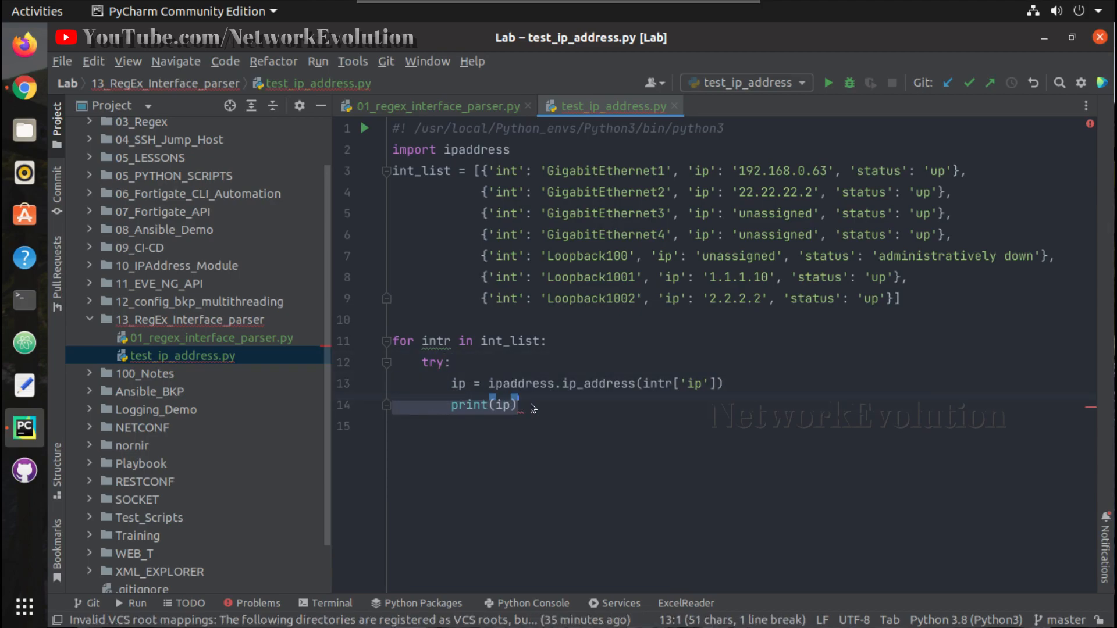
{"action": "type", "text": "except:"}
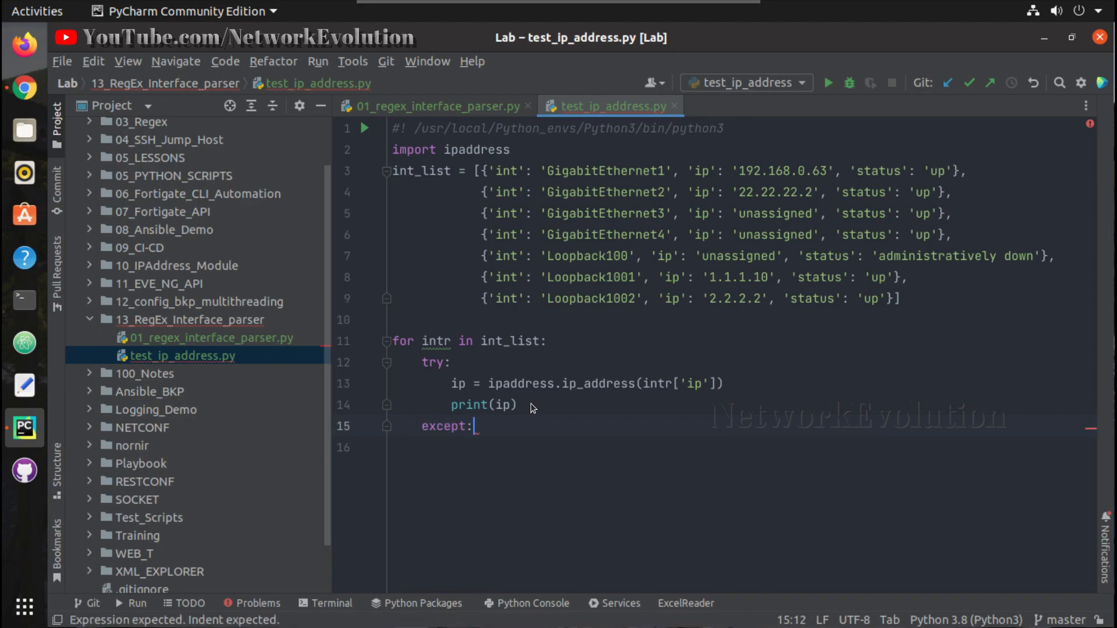
{"action": "type", "text": "continue"}
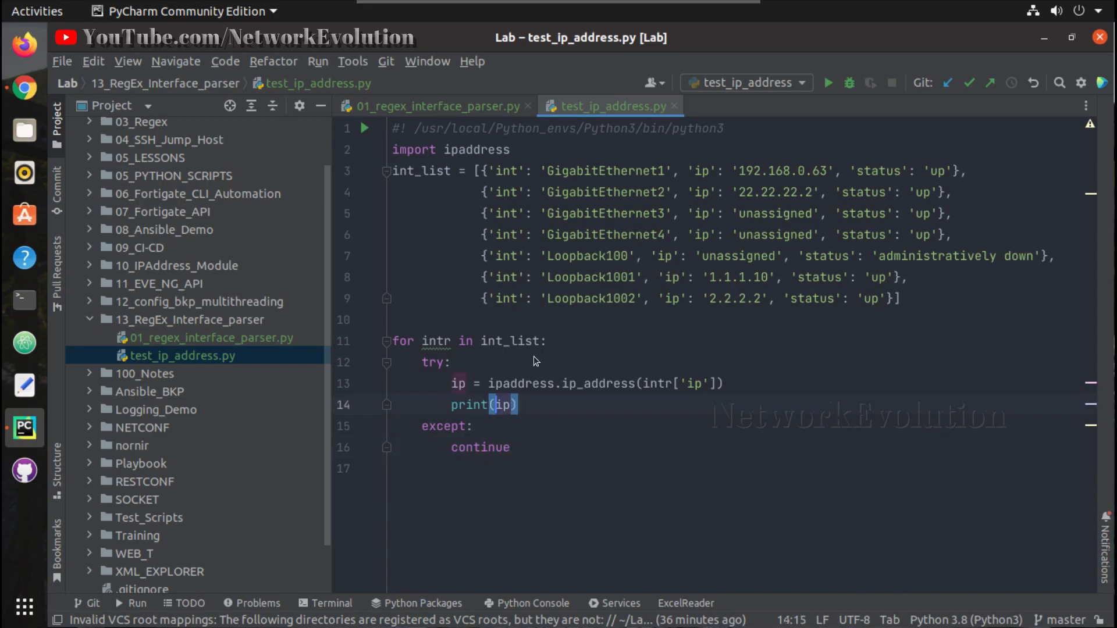
{"action": "left_click", "coordinate": [454, 363]}
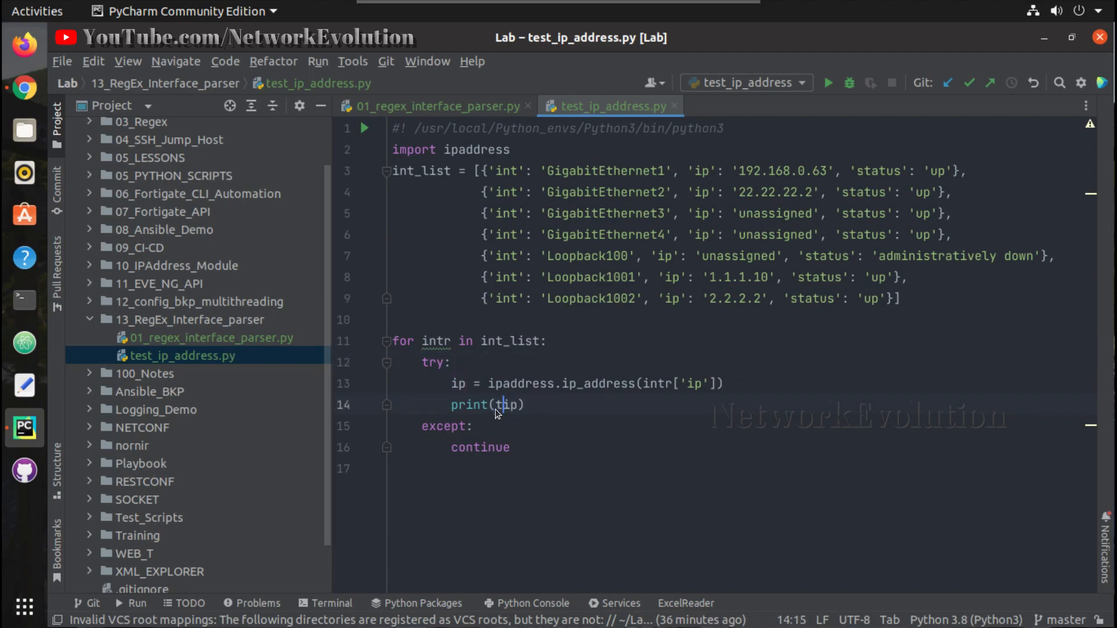
{"action": "type", "text": "type("}
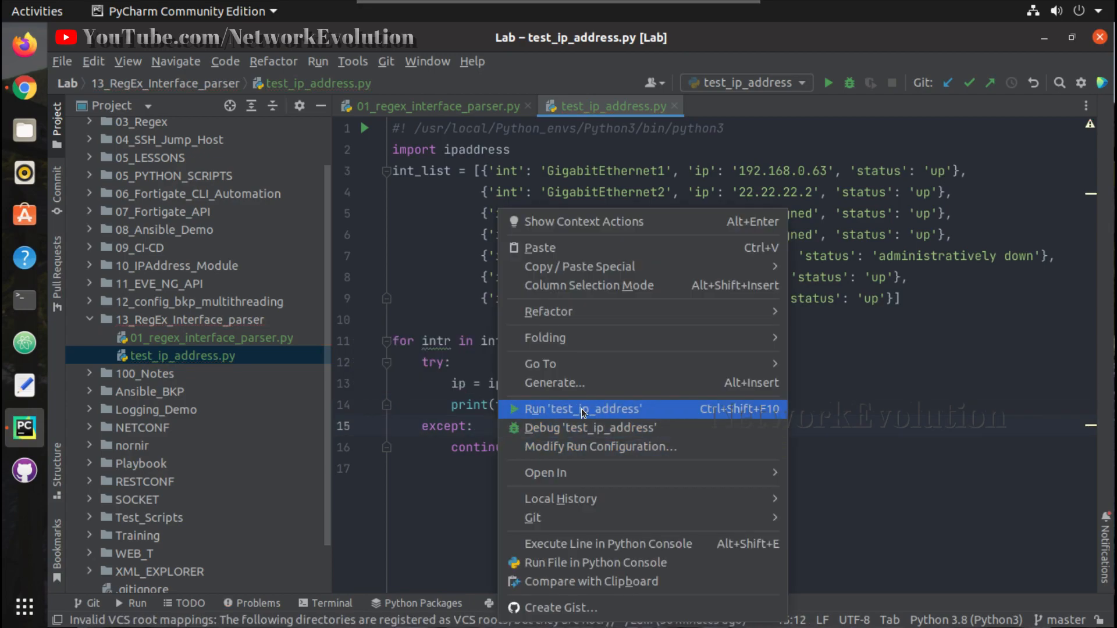
Step: Run test_ip_address, review the four IPv4Address class lines, then hide the Run panel
{"action": "left_click", "coordinate": [583, 410]}
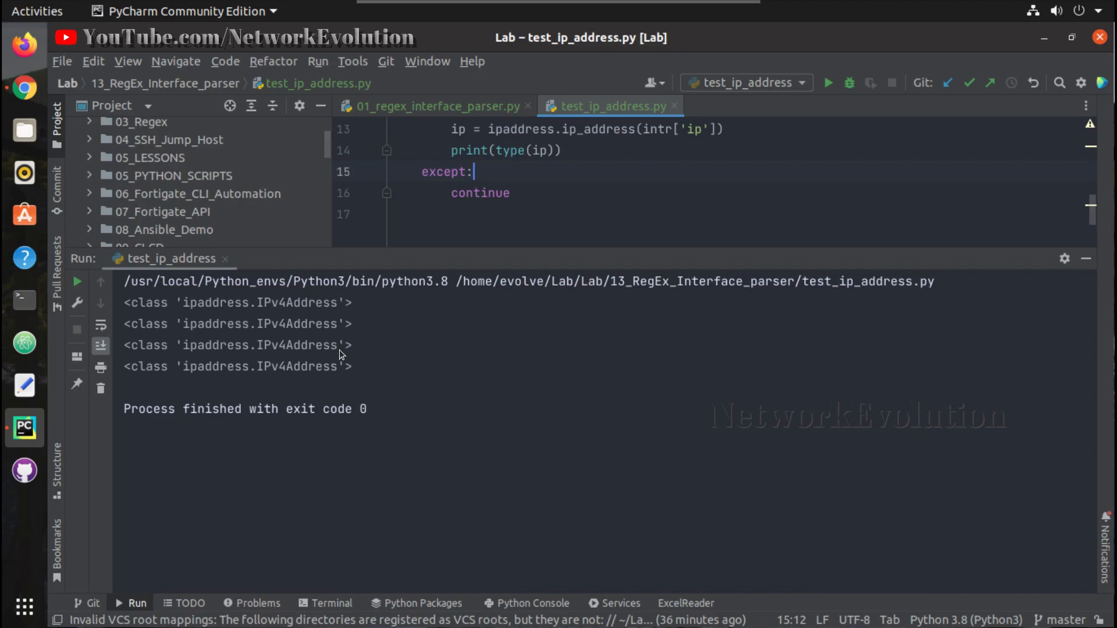
{"action": "left_click_drag", "start_coordinate": [123, 303], "coordinate": [352, 367]}
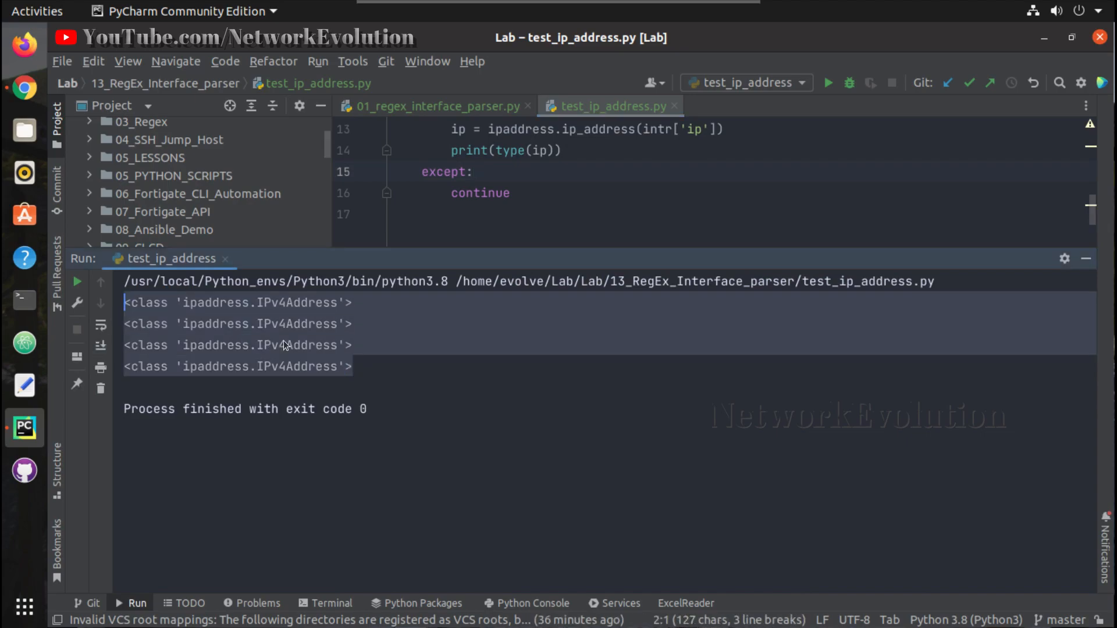
{"action": "mouse_move", "coordinate": [1087, 260]}
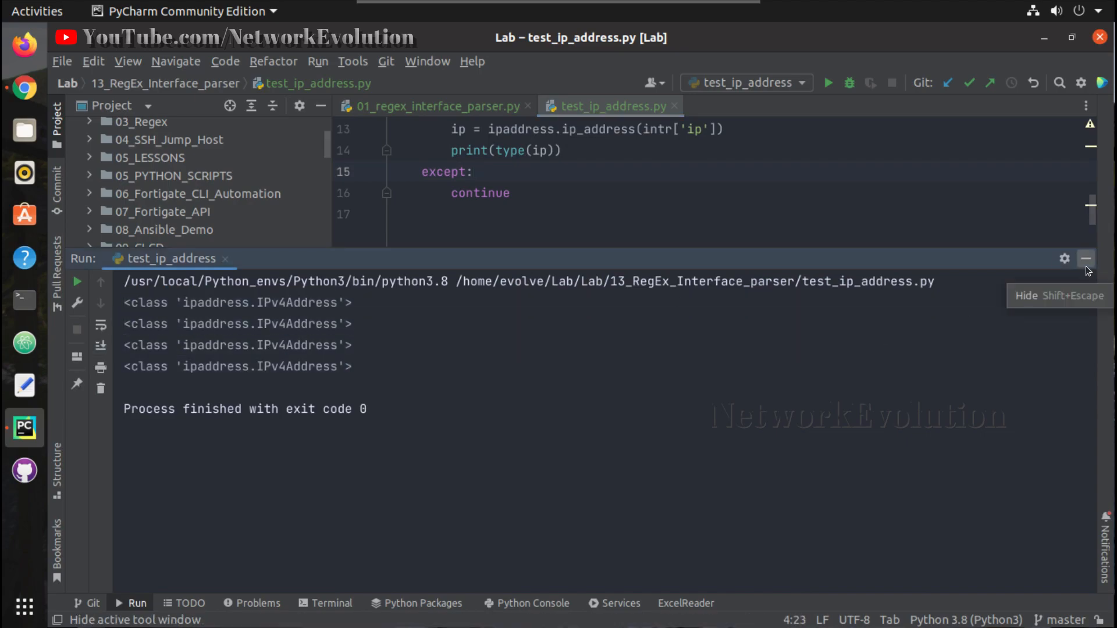
{"action": "left_click", "coordinate": [1087, 259]}
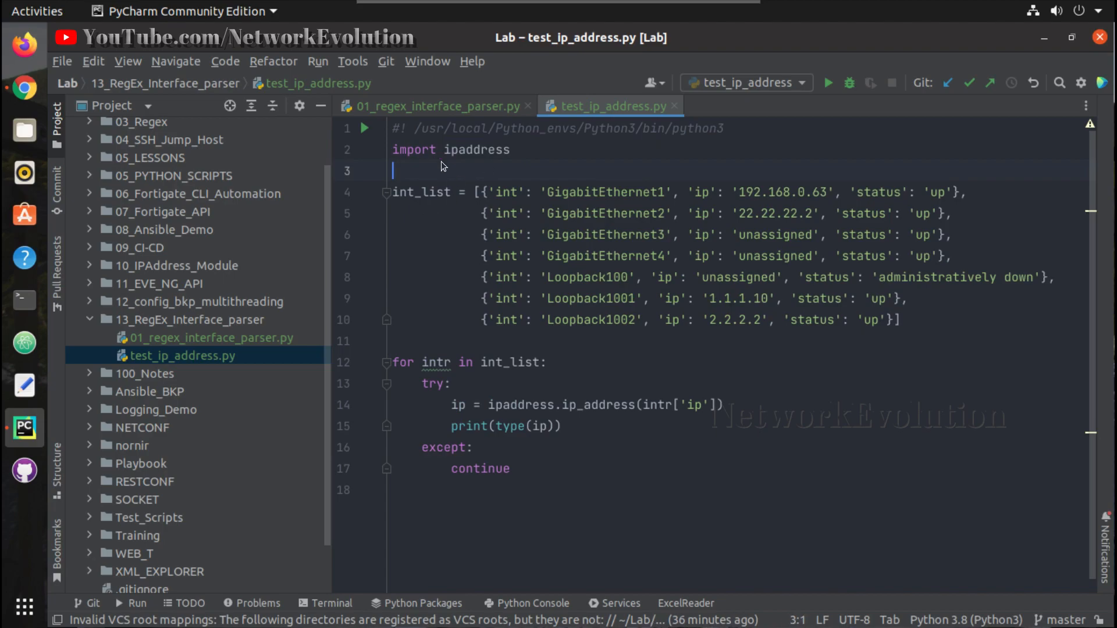
{"action": "type", "text": "i"}
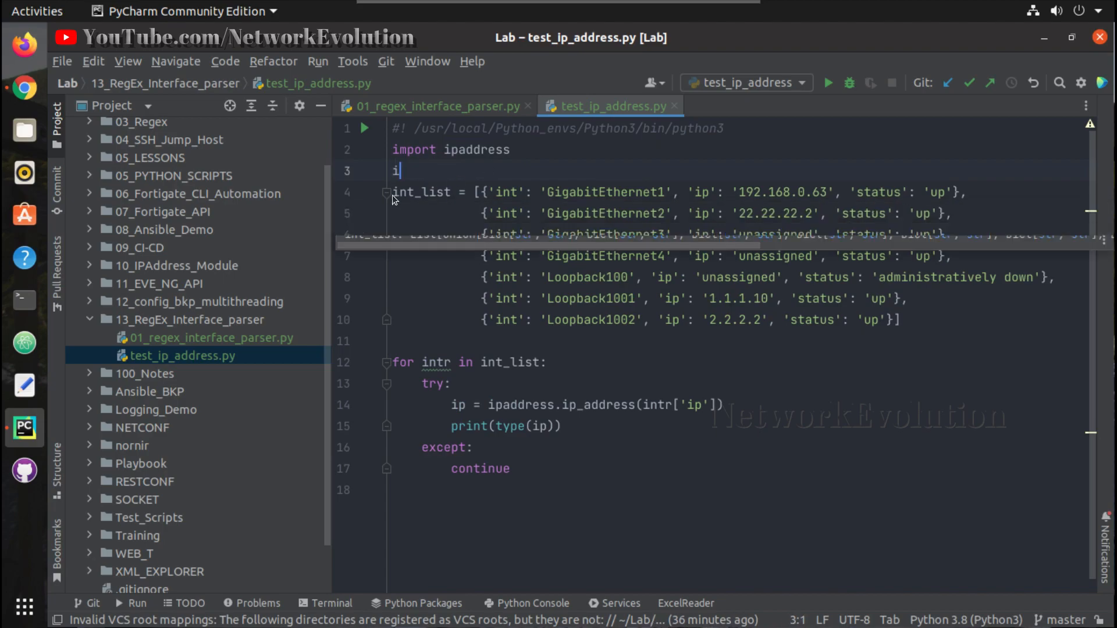
{"action": "type", "text": "p_n"}
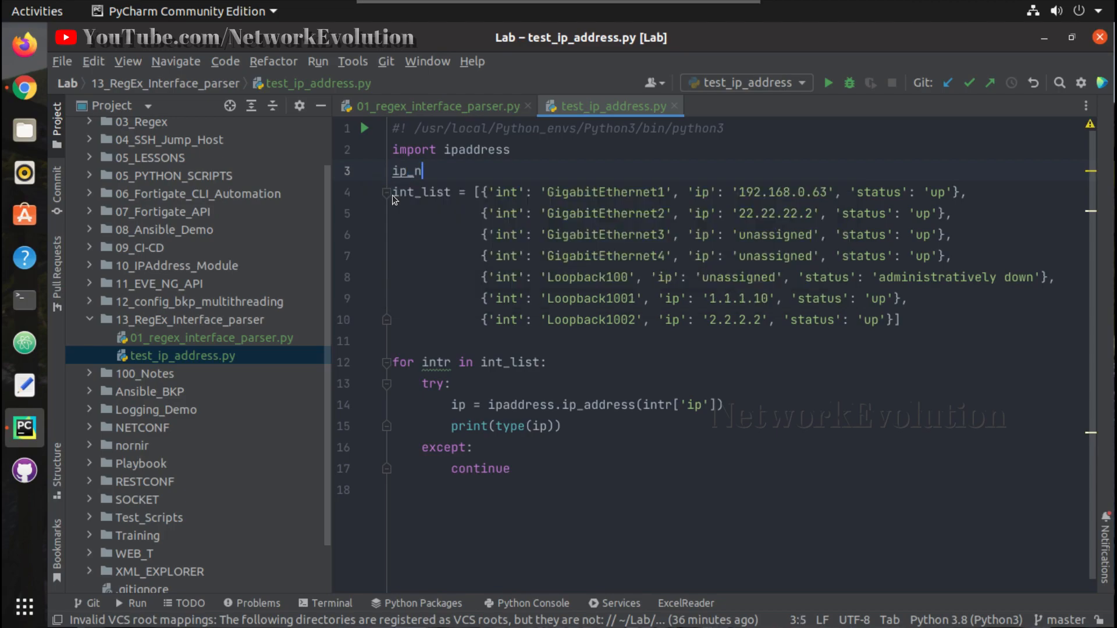
{"action": "type", "text": "et_input"}
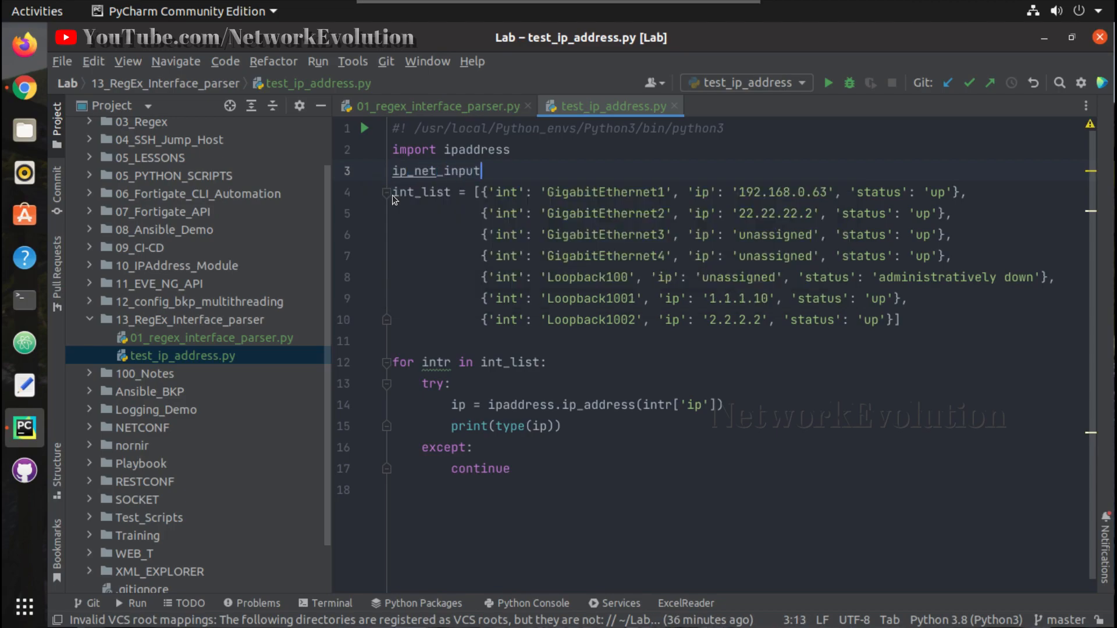
{"action": "type", "text": "="}
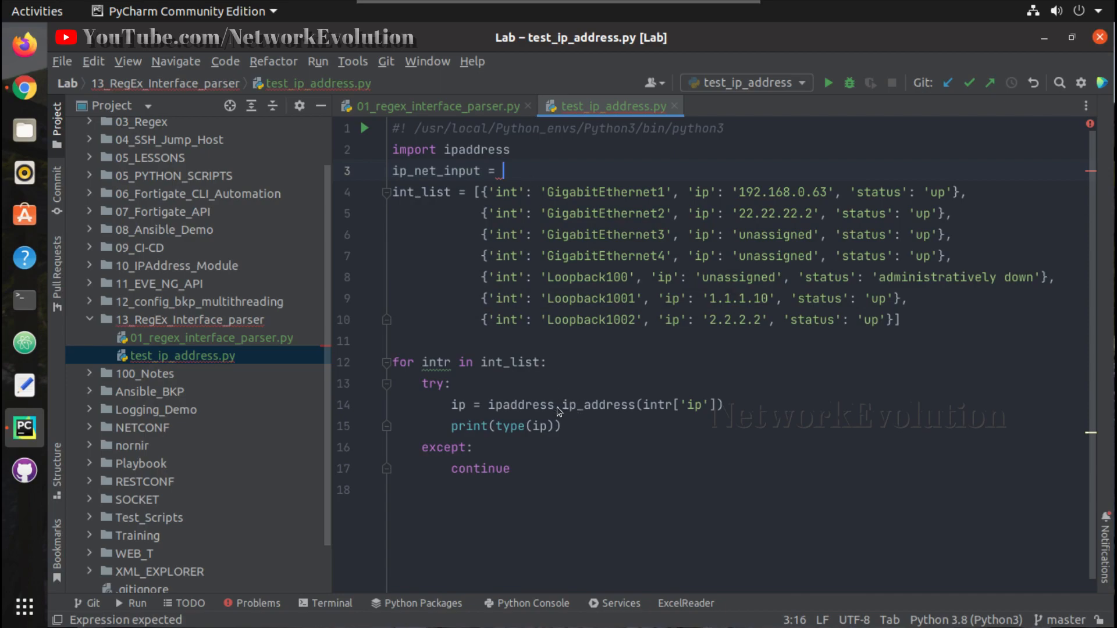
{"action": "double_click", "coordinate": [598, 405]}
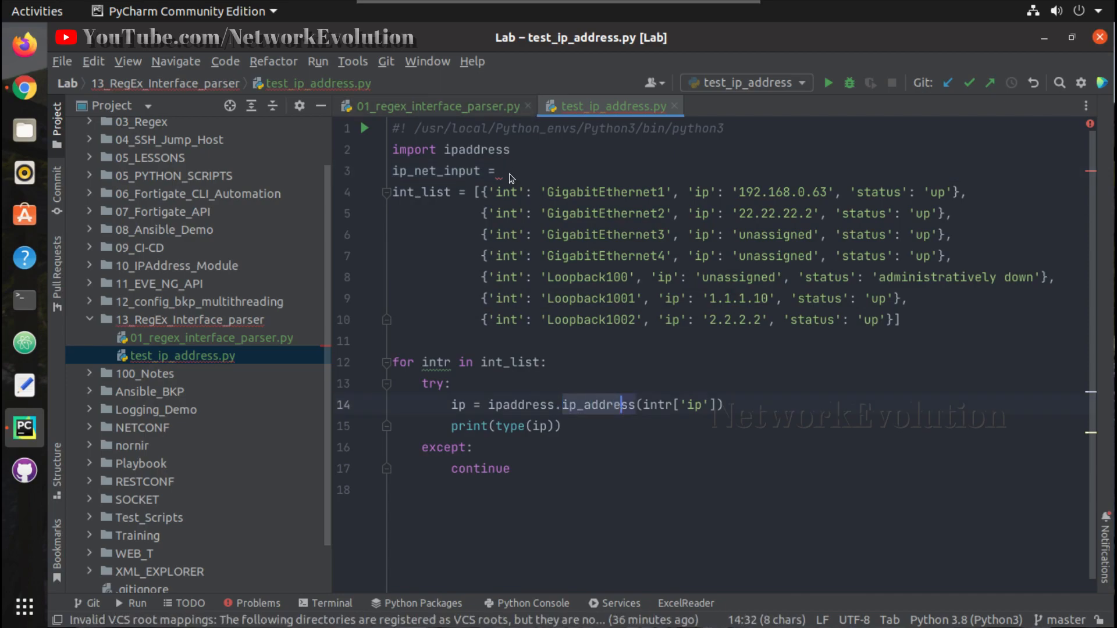
Step: In Chrome's ipaddress docs, scroll to the ip_network factory function and highlight its name
{"action": "left_click", "coordinate": [23, 87]}
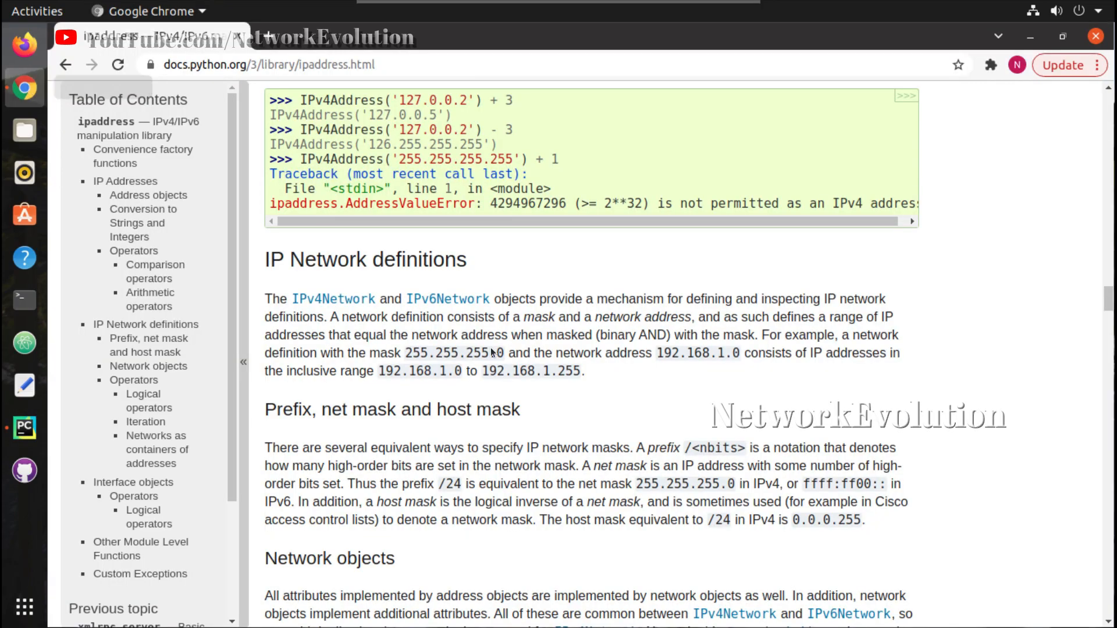
{"action": "scroll", "scroll_direction": "down", "scroll_amount": 3}
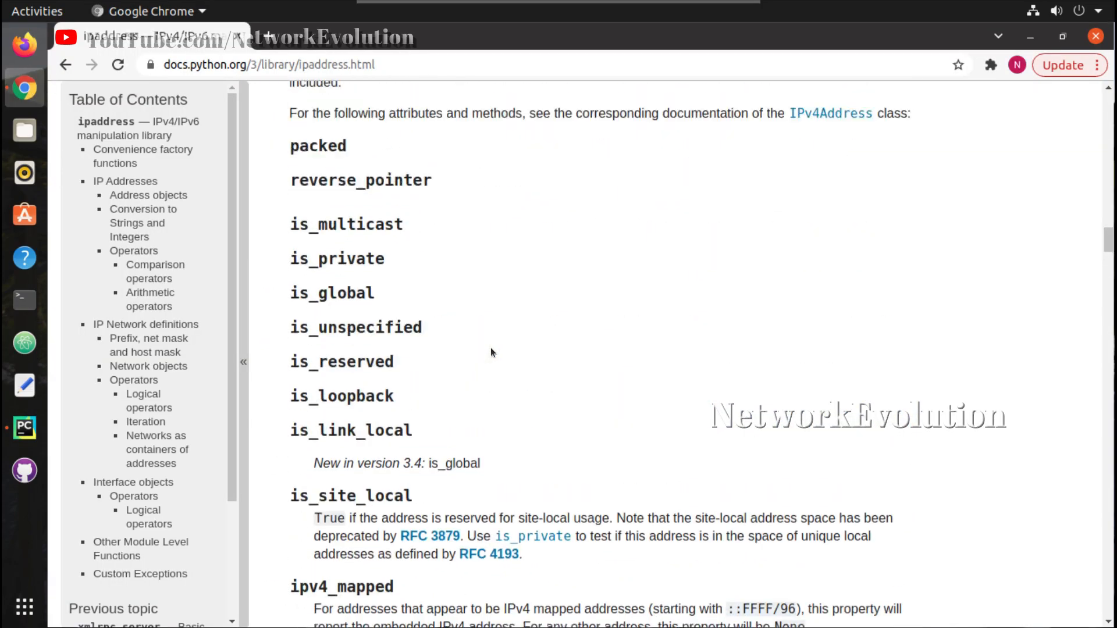
{"action": "scroll", "scroll_direction": "down", "scroll_amount": 3}
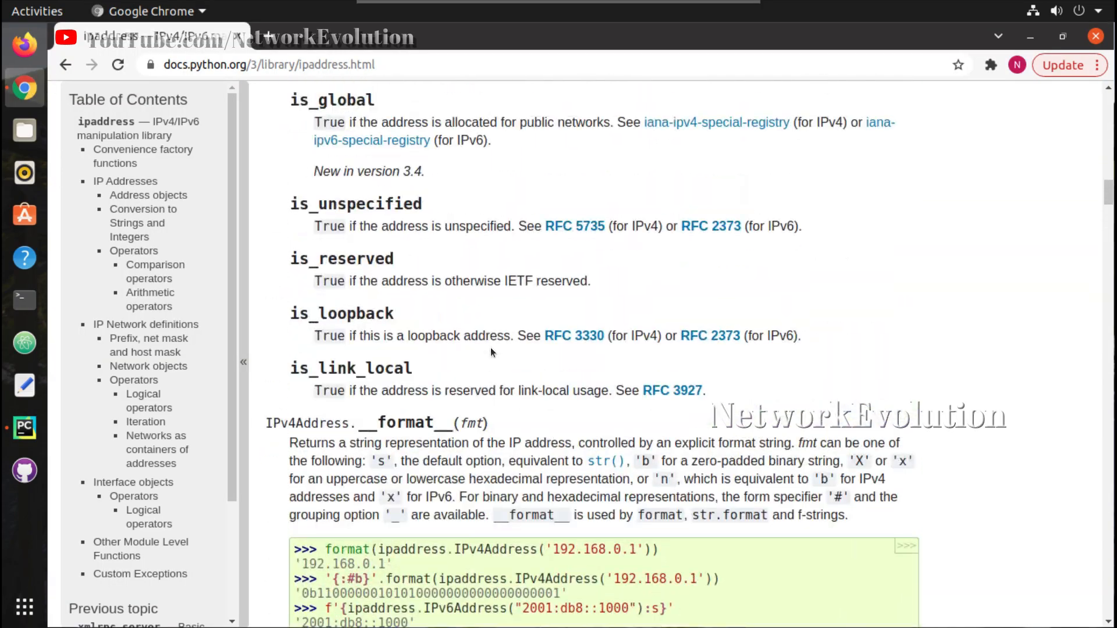
{"action": "scroll", "scroll_direction": "down", "scroll_amount": 3}
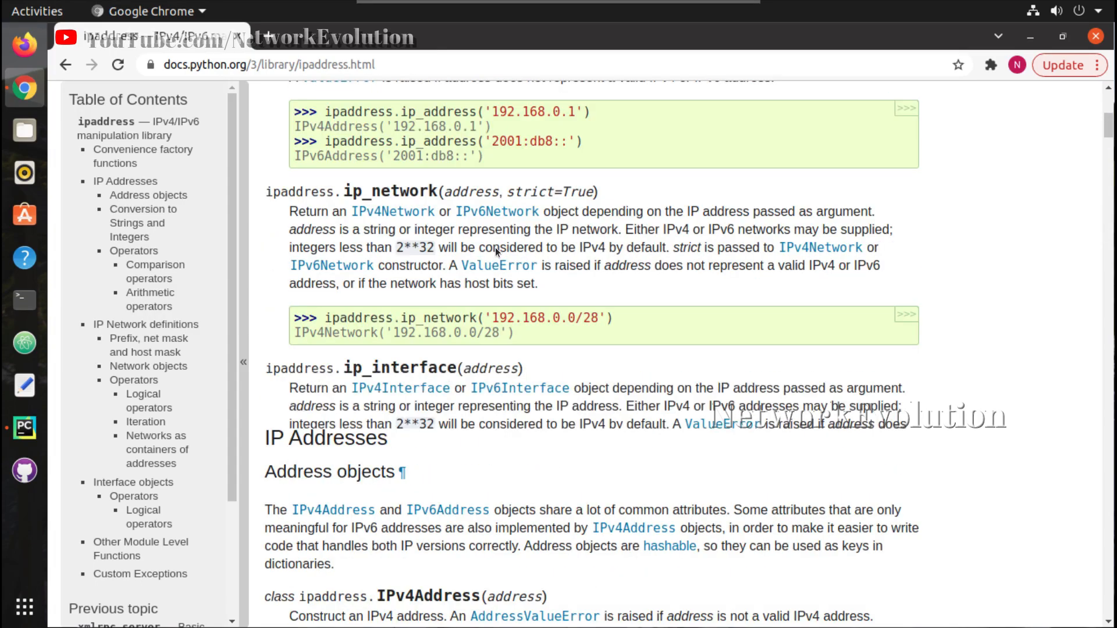
{"action": "scroll", "scroll_direction": "up", "scroll_amount": 3}
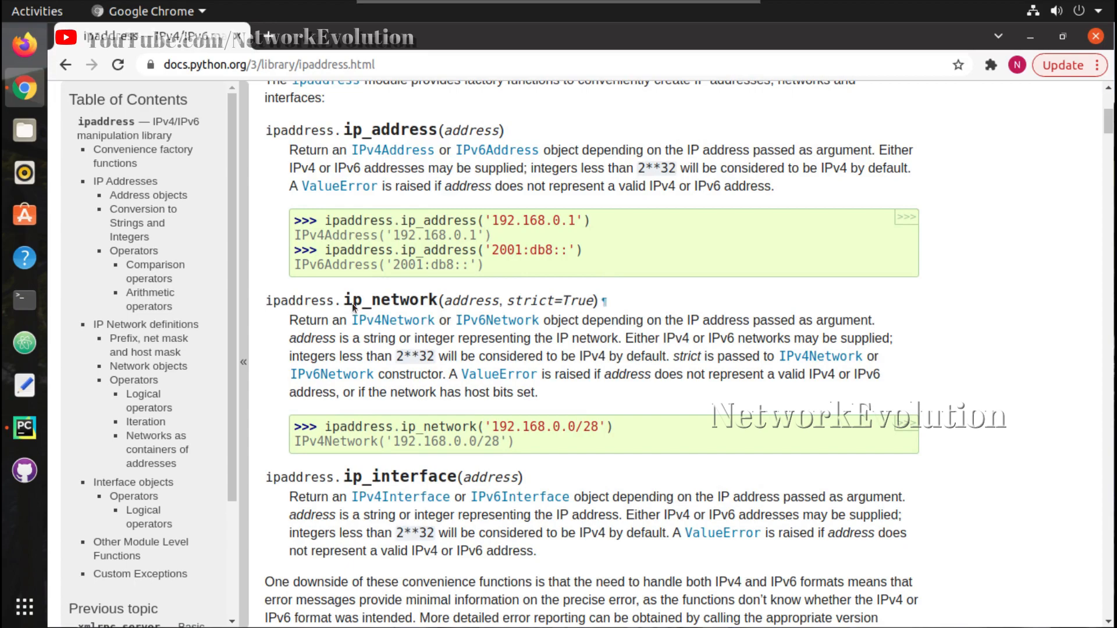
{"action": "double_click", "coordinate": [390, 300]}
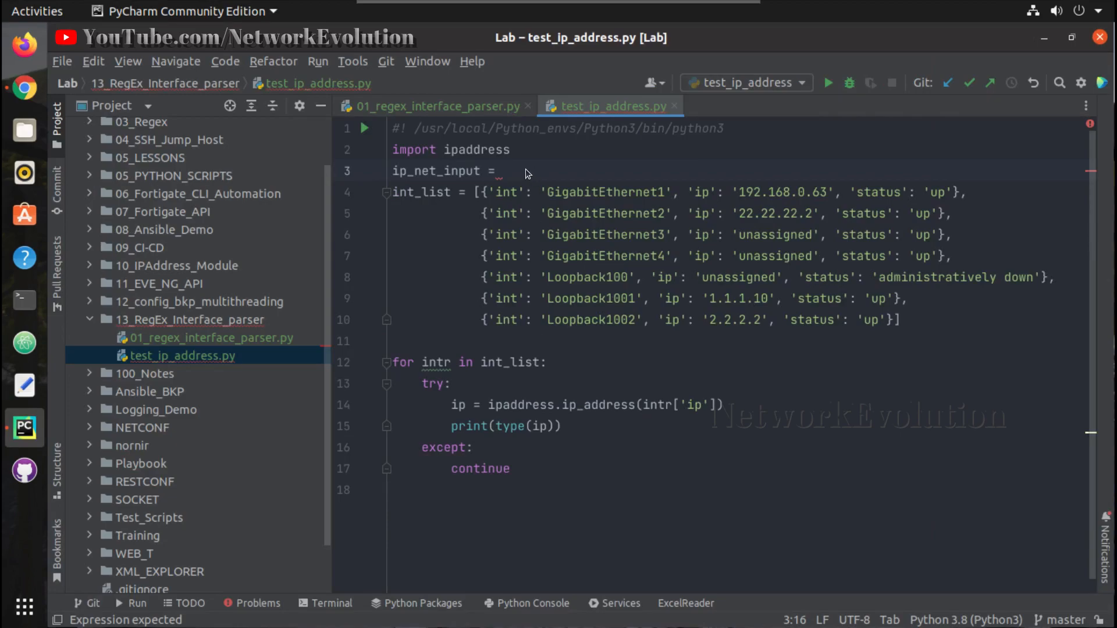
Step: Set ip_net_input to ipaddress.ip_network(input("Enter subnet/mask to match with:"))
{"action": "type", "text": "ipaddress.i"}
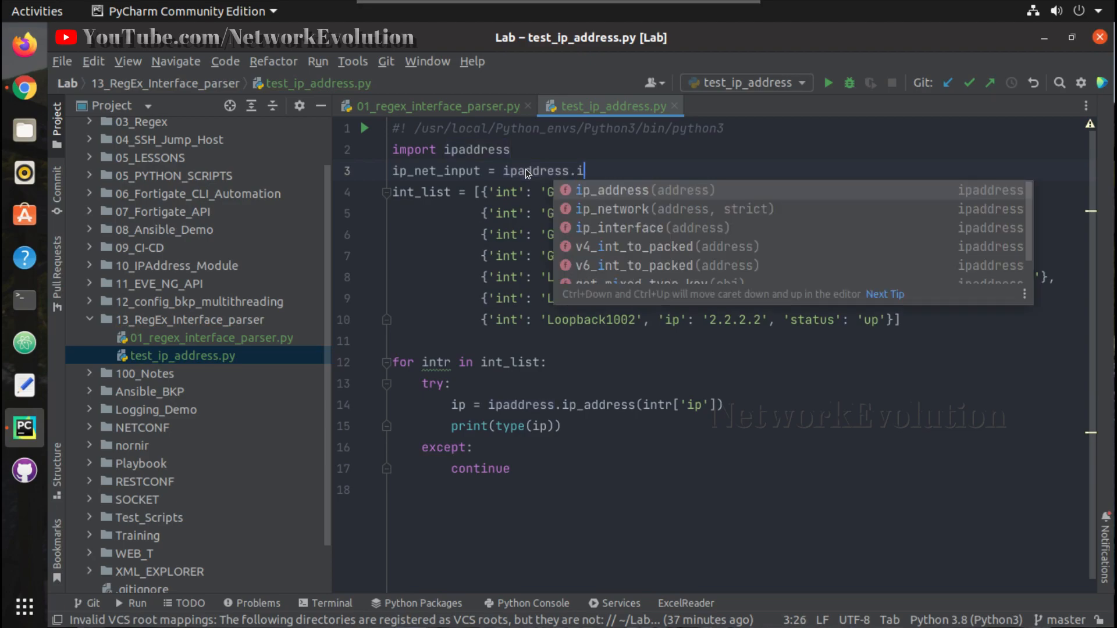
{"action": "type", "text": "p"}
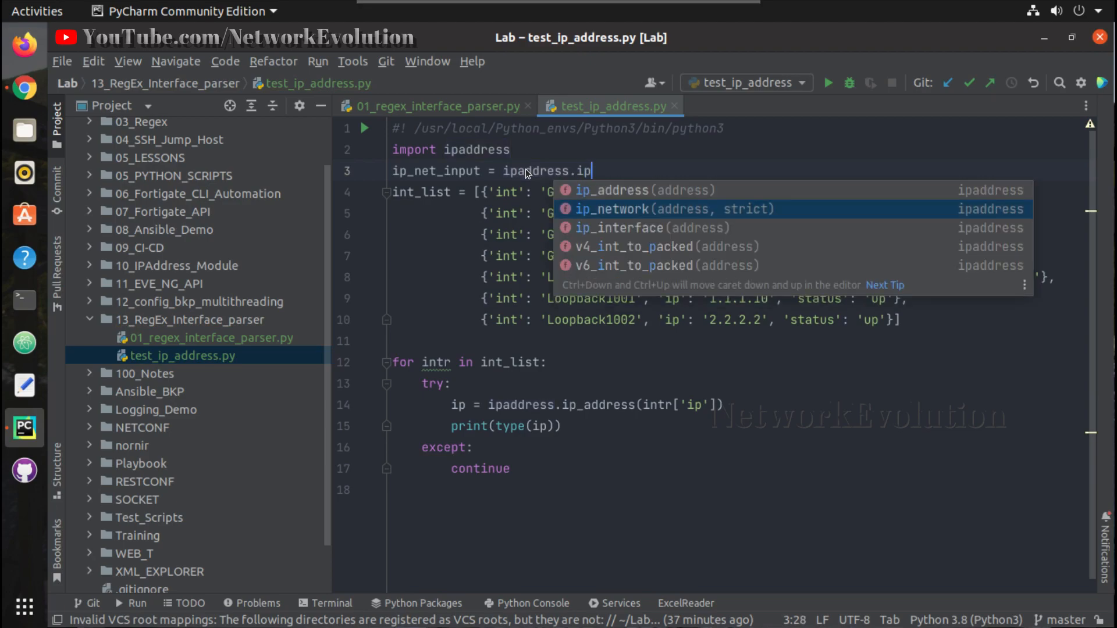
{"action": "left_click", "coordinate": [612, 209]}
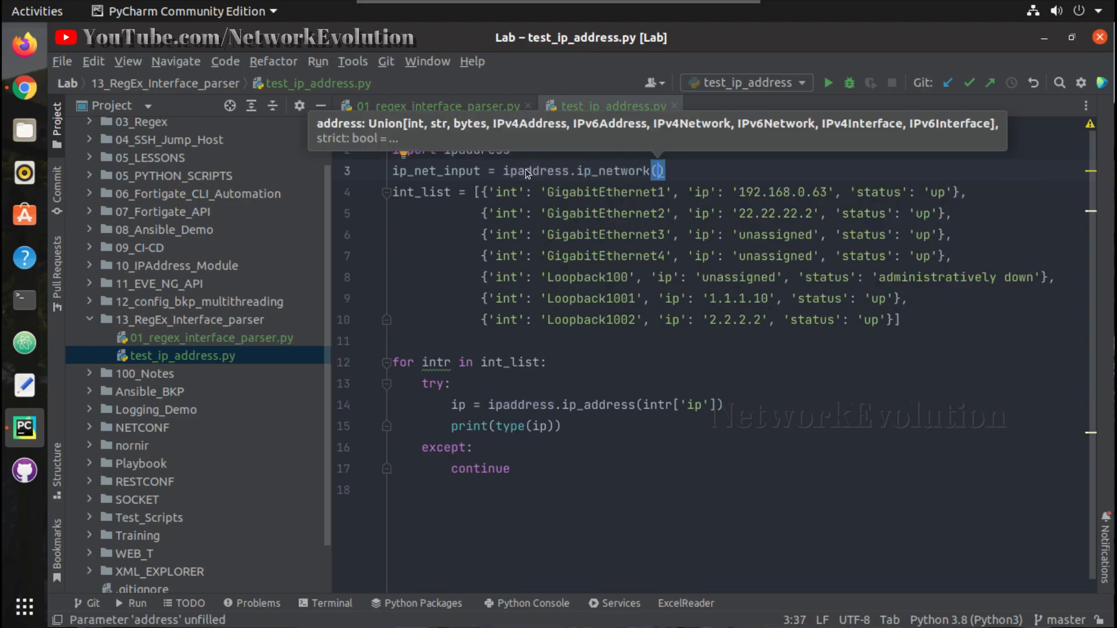
{"action": "type", "text": "input("}
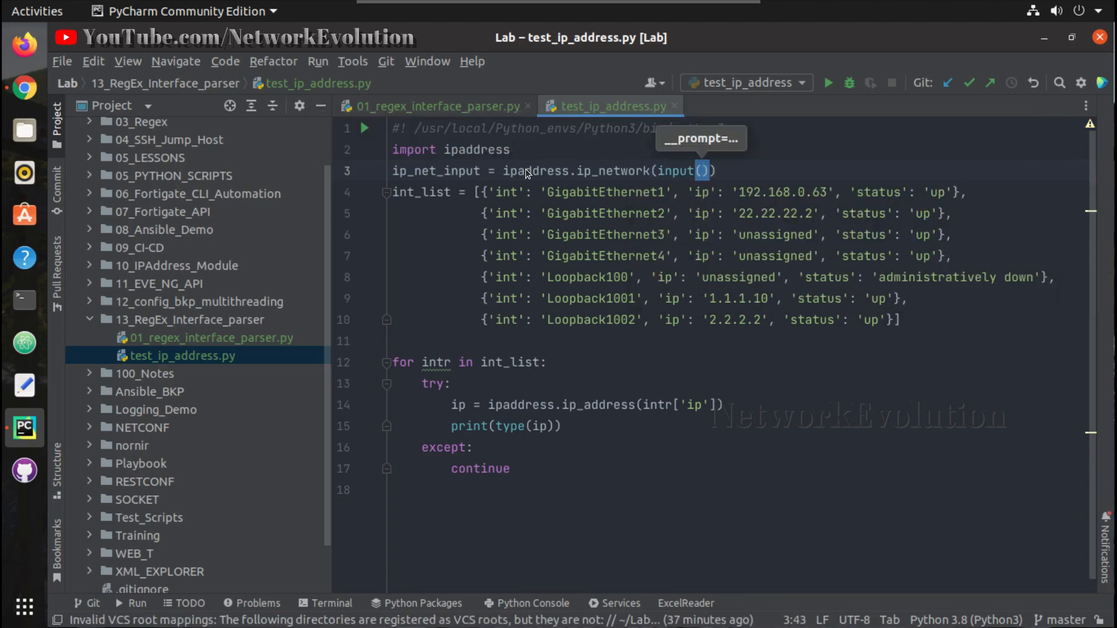
{"action": "type", "text": "\"Enter\""}
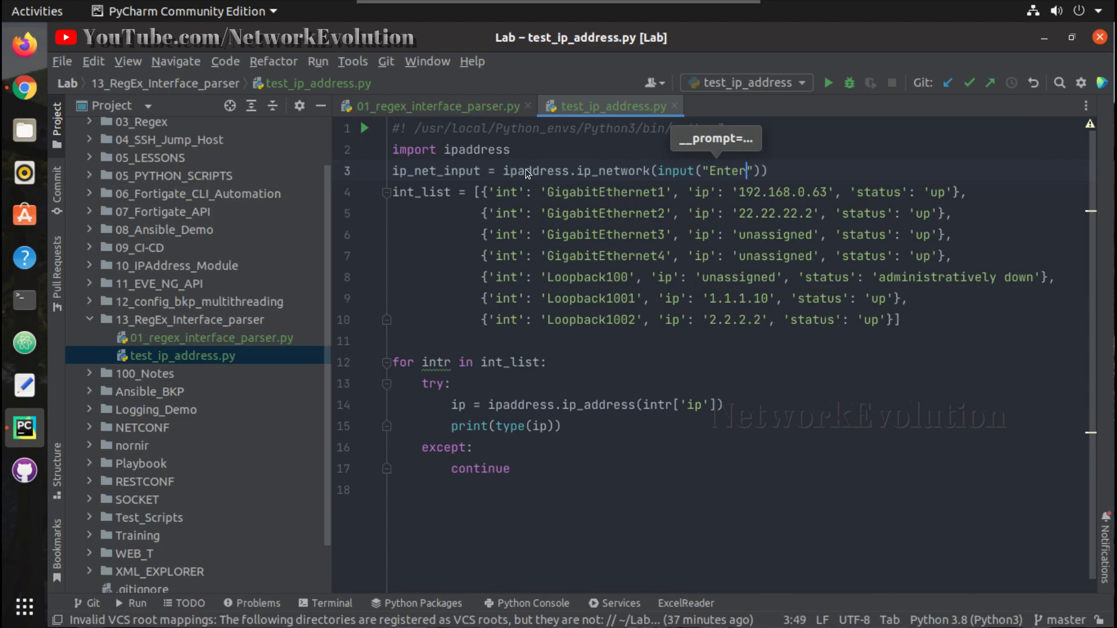
{"action": "type", "text": "\" I\""}
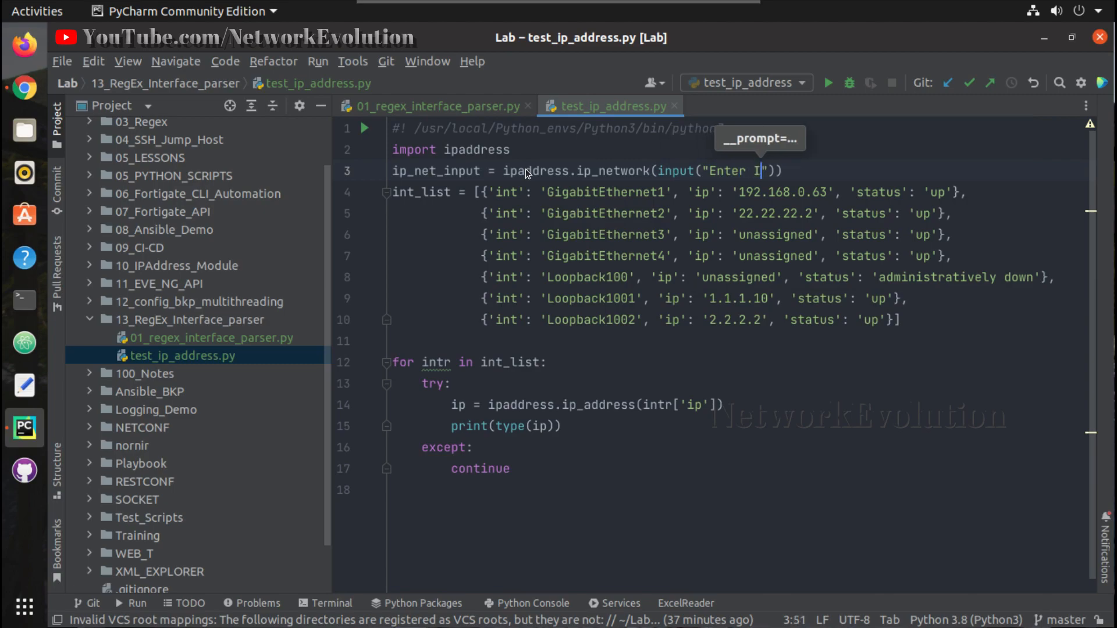
{"action": "type", "text": "subnet"}
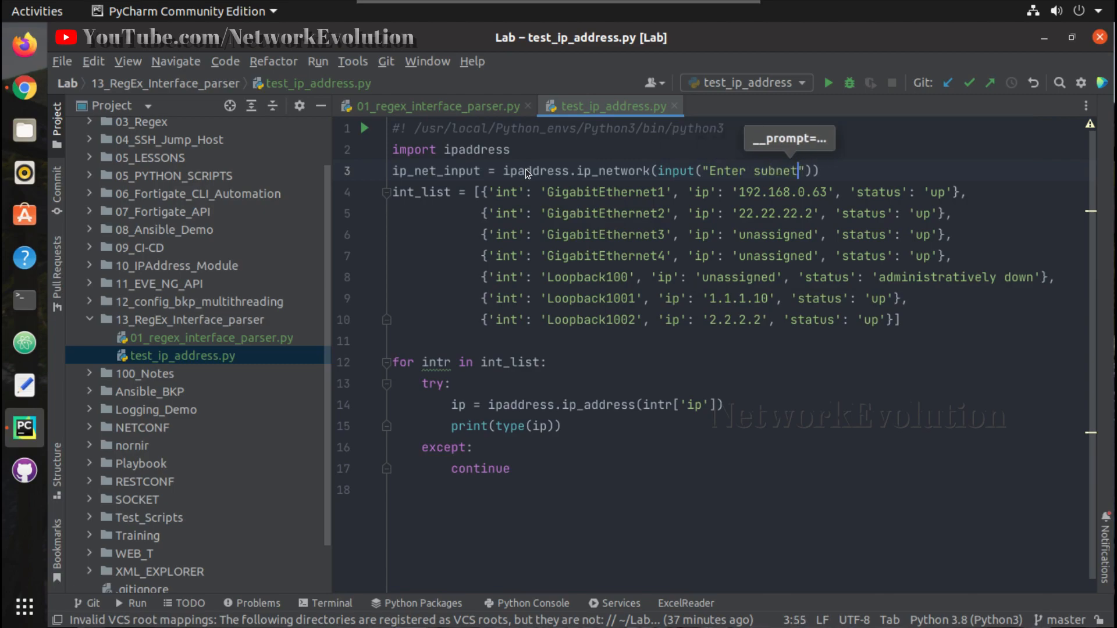
{"action": "type", "text": "/mask to match"}
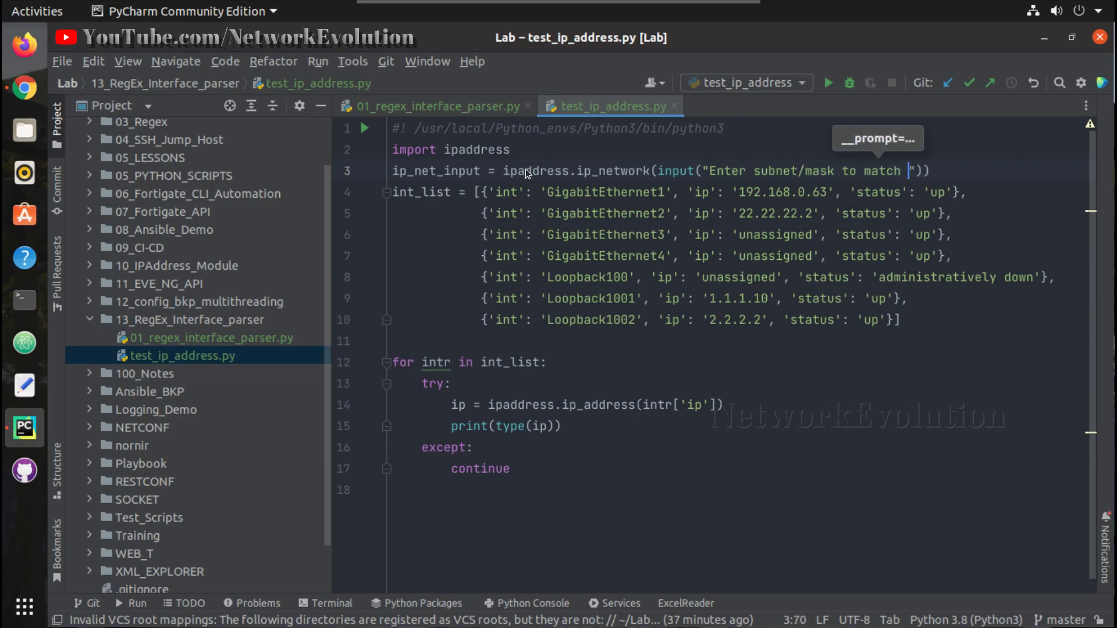
{"action": "type", "text": "with"}
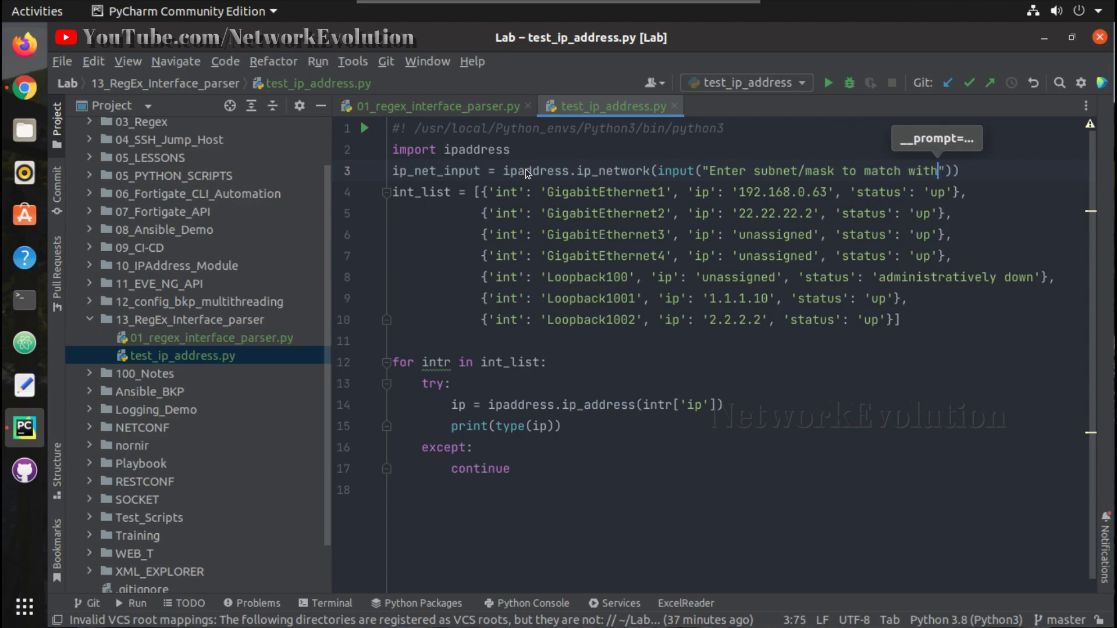
{"action": "type", "text": ":"}
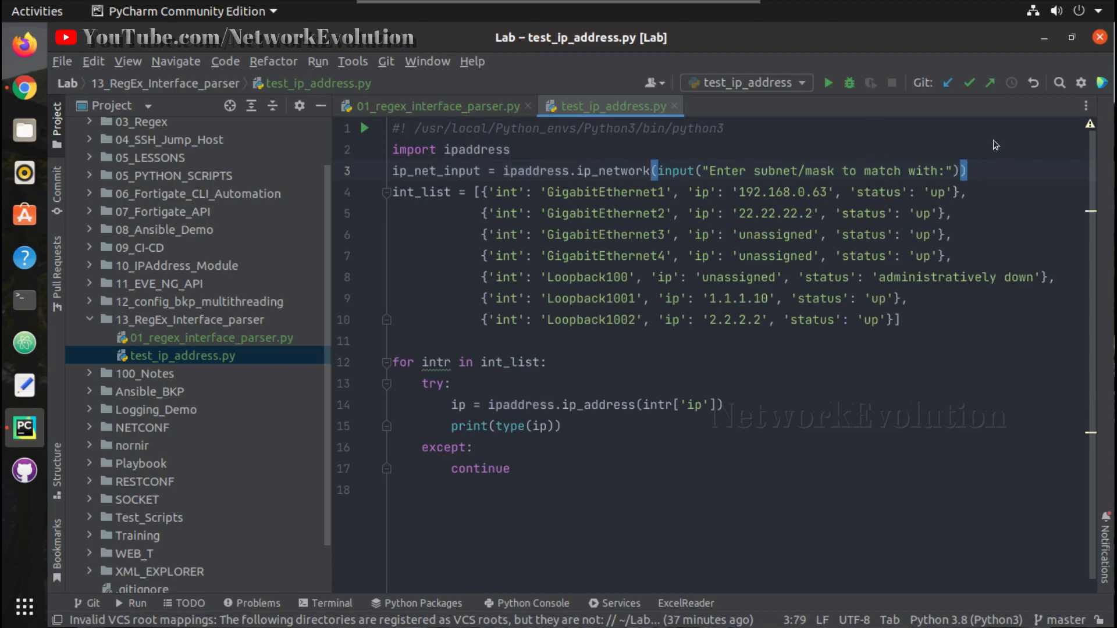
{"action": "mouse_move", "coordinate": [488, 345]}
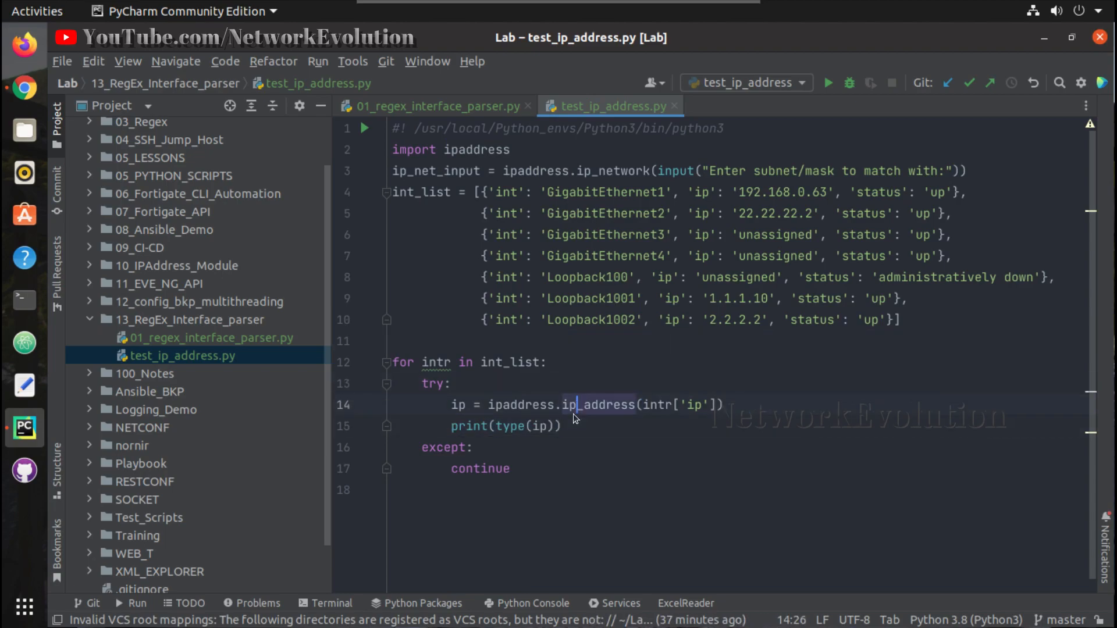
Step: Replace print(type(ip)) with the condition 'if ip in ip_net_input:'
{"action": "double_click", "coordinate": [519, 405]}
{"action": "type", "text": "if"}
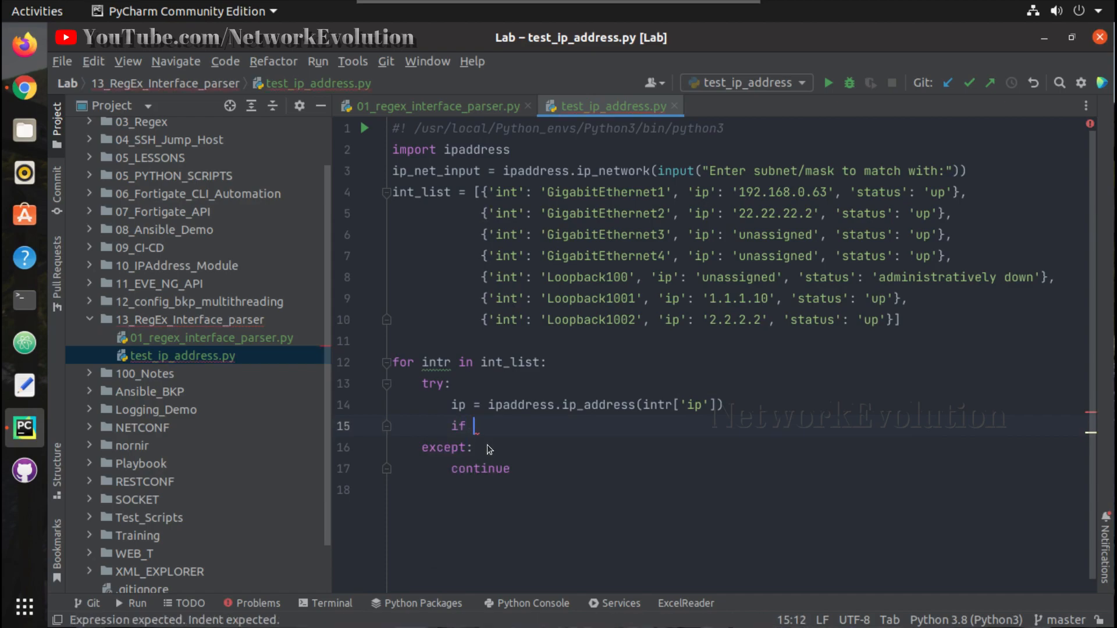
{"action": "type", "text": "ip in"}
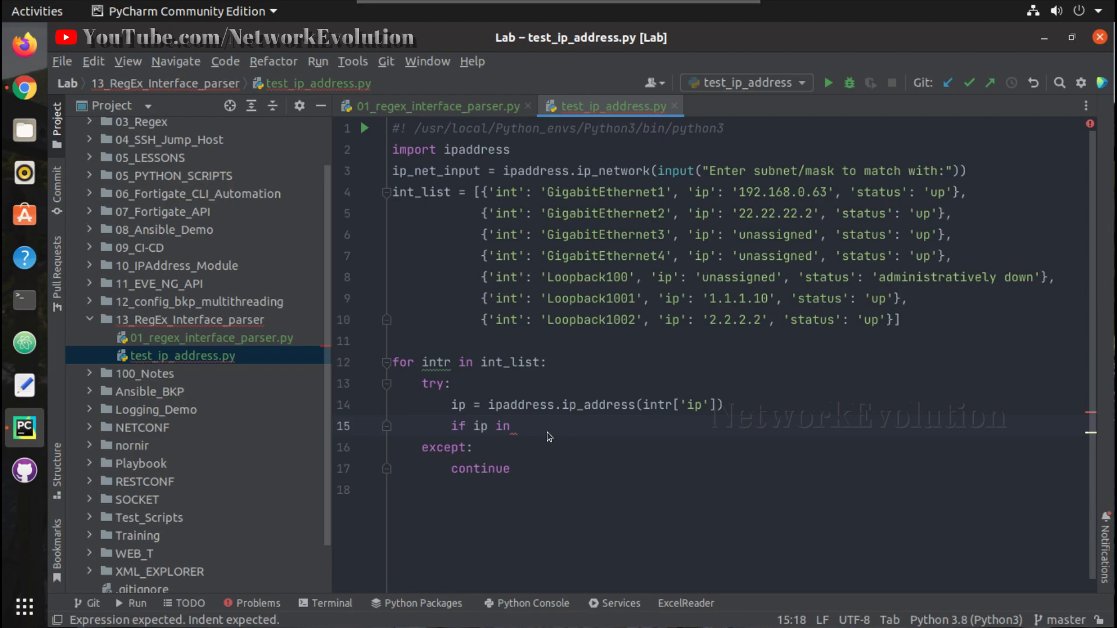
{"action": "type", "text": "ip"}
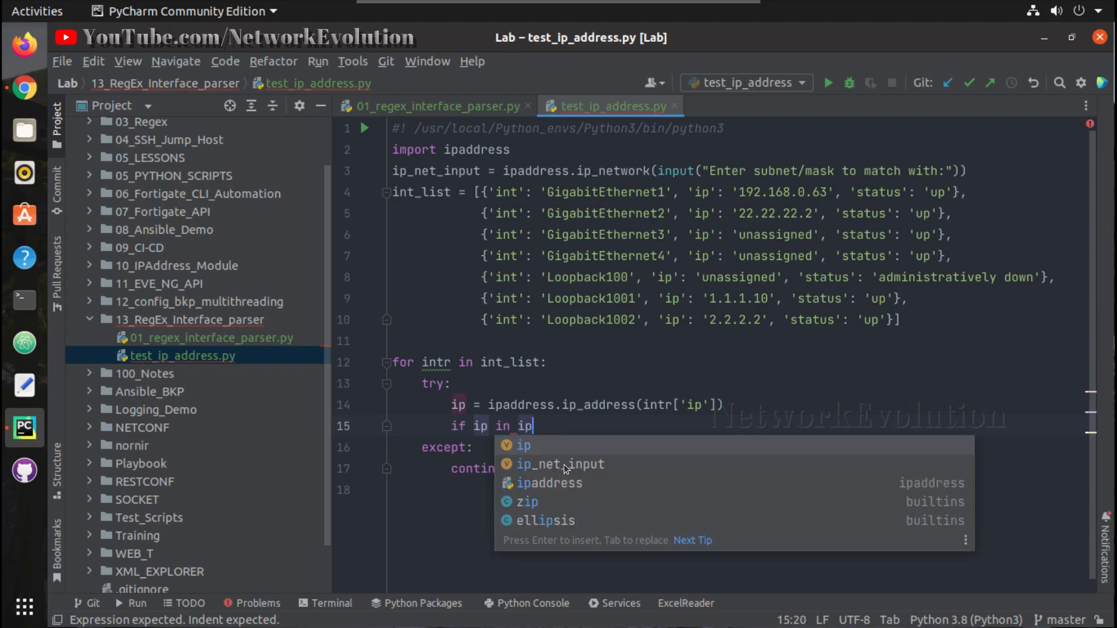
{"action": "left_click", "coordinate": [559, 464]}
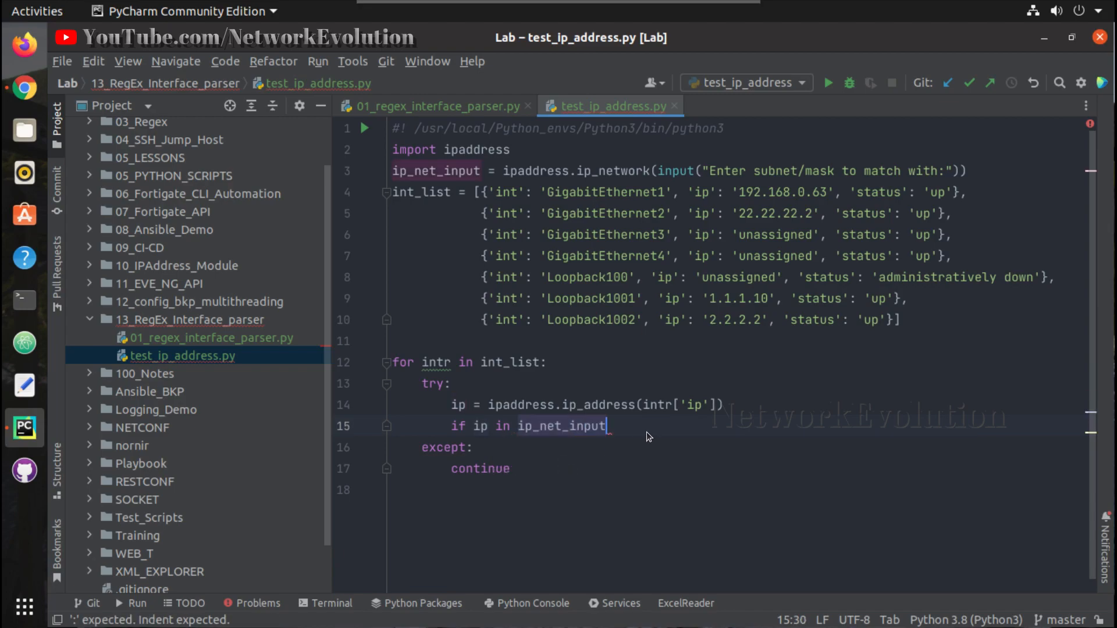
{"action": "type", "text": ":"}
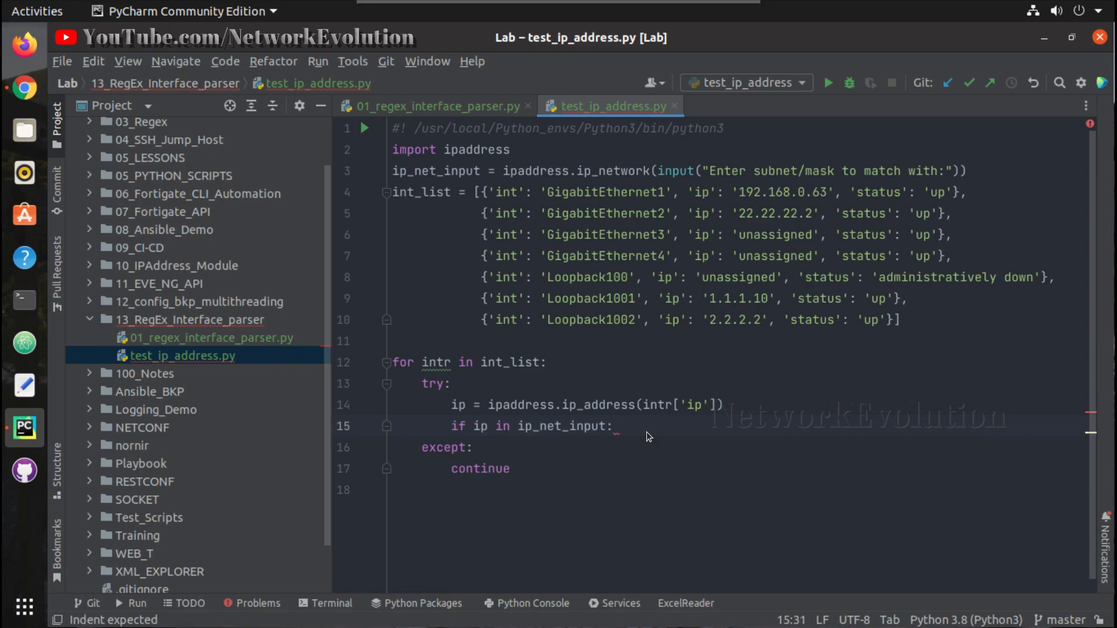
{"action": "key", "text": "Return"}
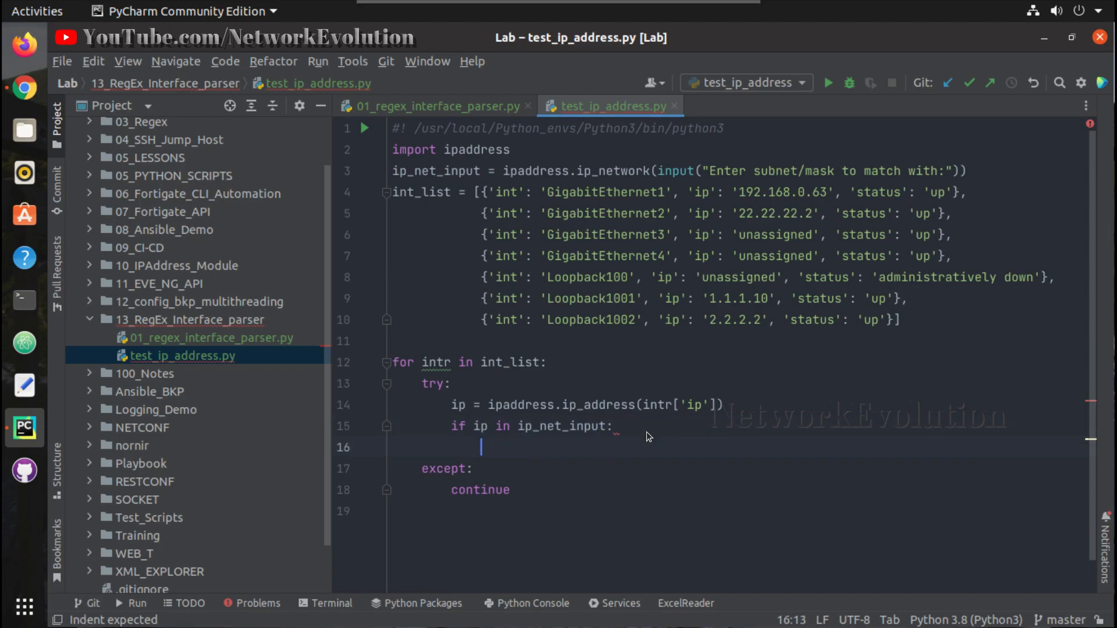
Step: Inside the if block, add print(intr['int'], intr['ip'])
{"action": "type", "text": "print("}
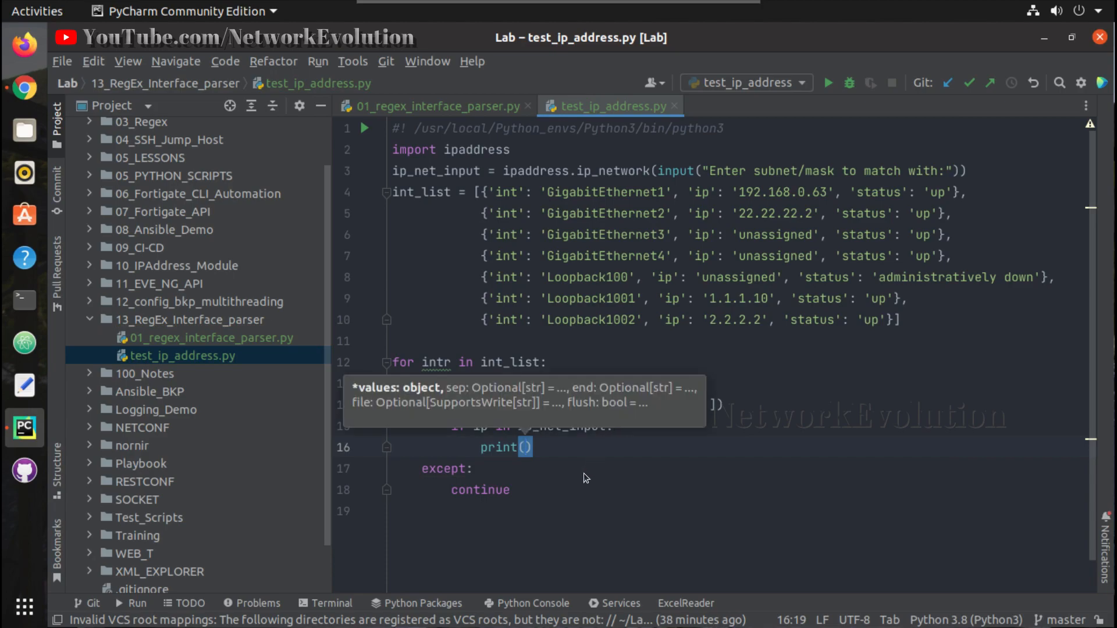
{"action": "type", "text": "in"}
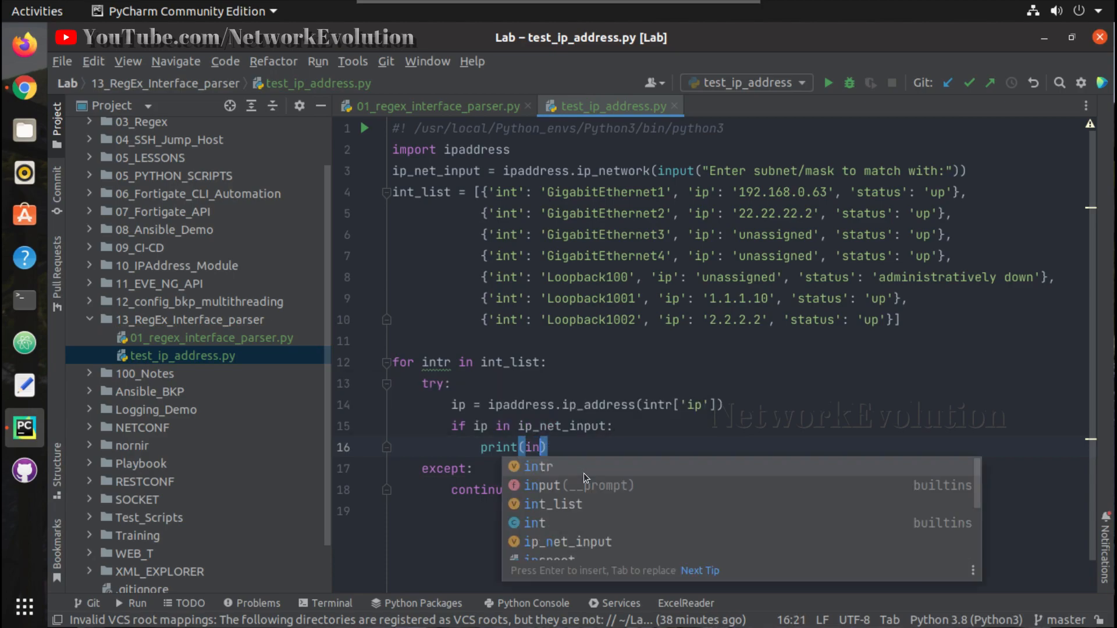
{"action": "left_click", "coordinate": [537, 466]}
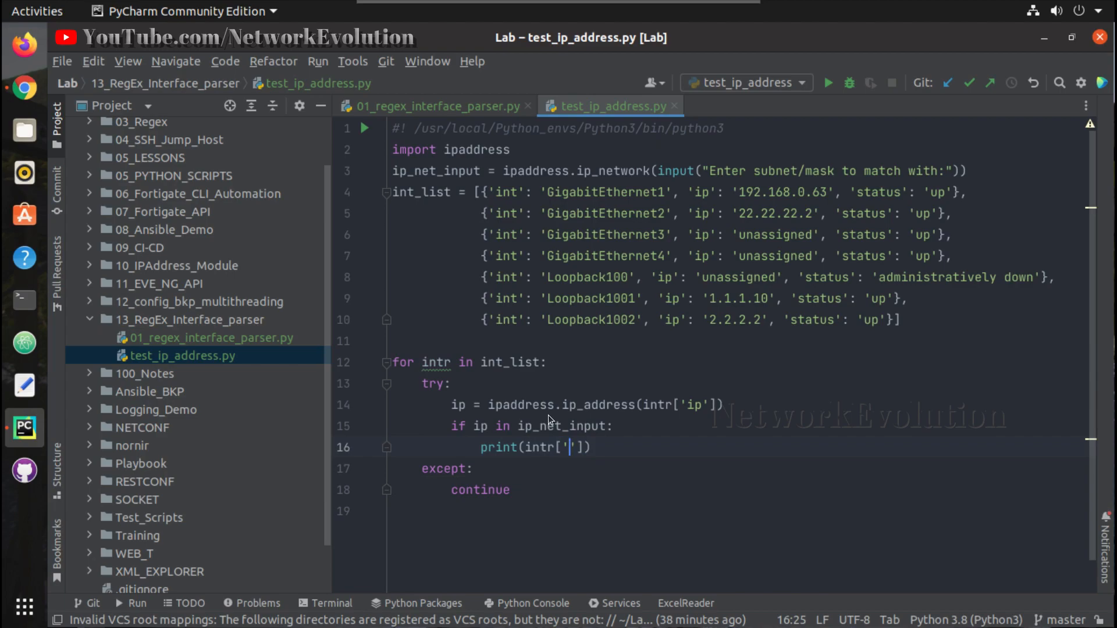
{"action": "type", "text": "int"}
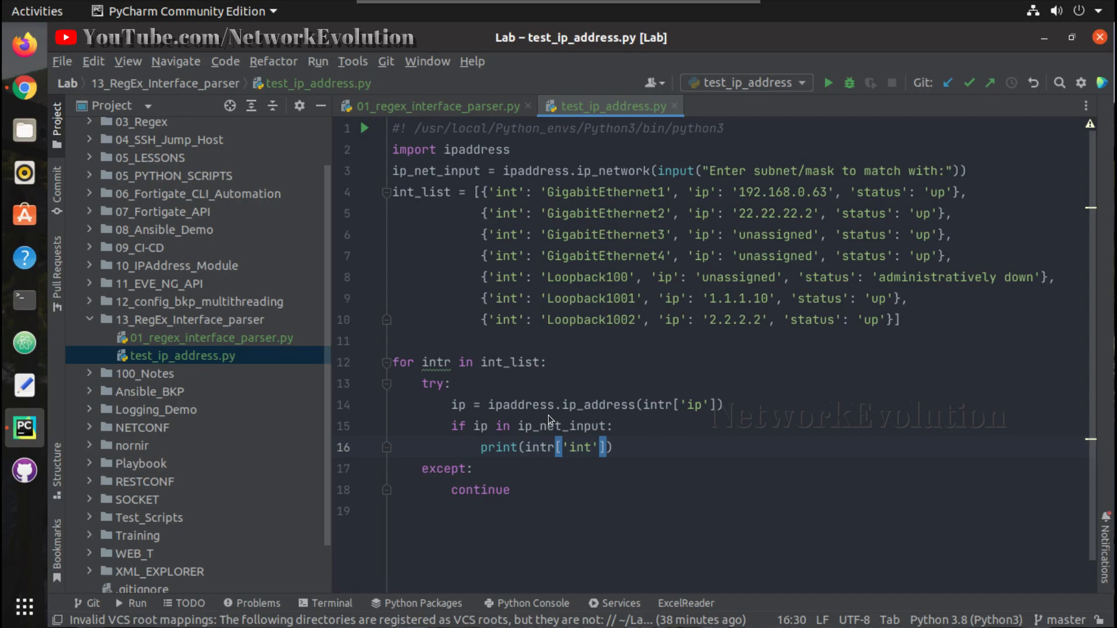
{"action": "type", "text": ", intr"}
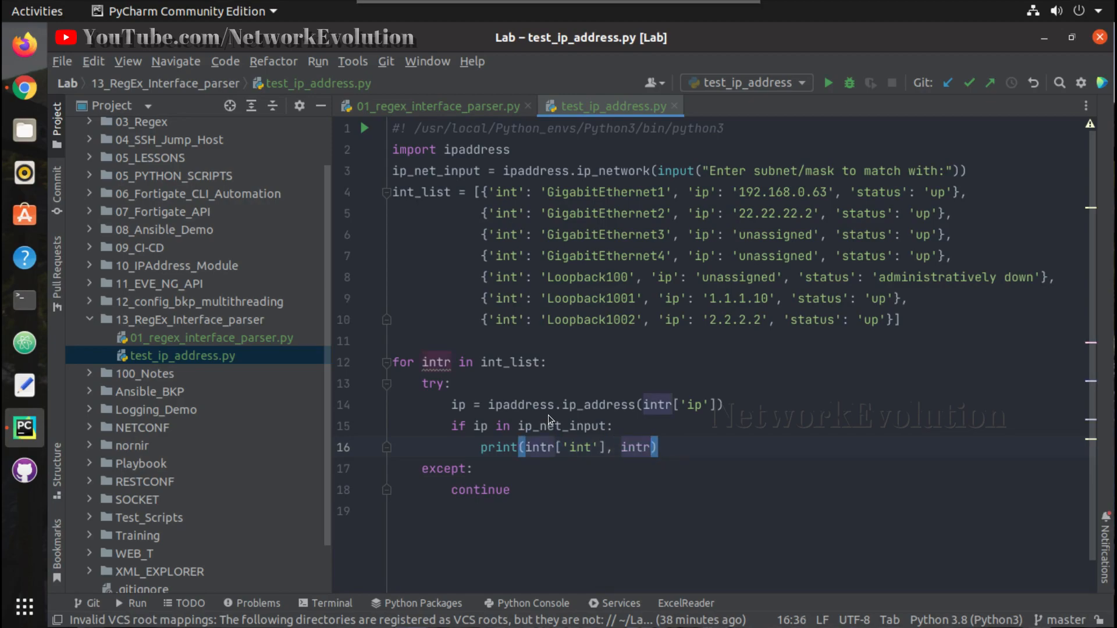
{"action": "type", "text": "['ip']"}
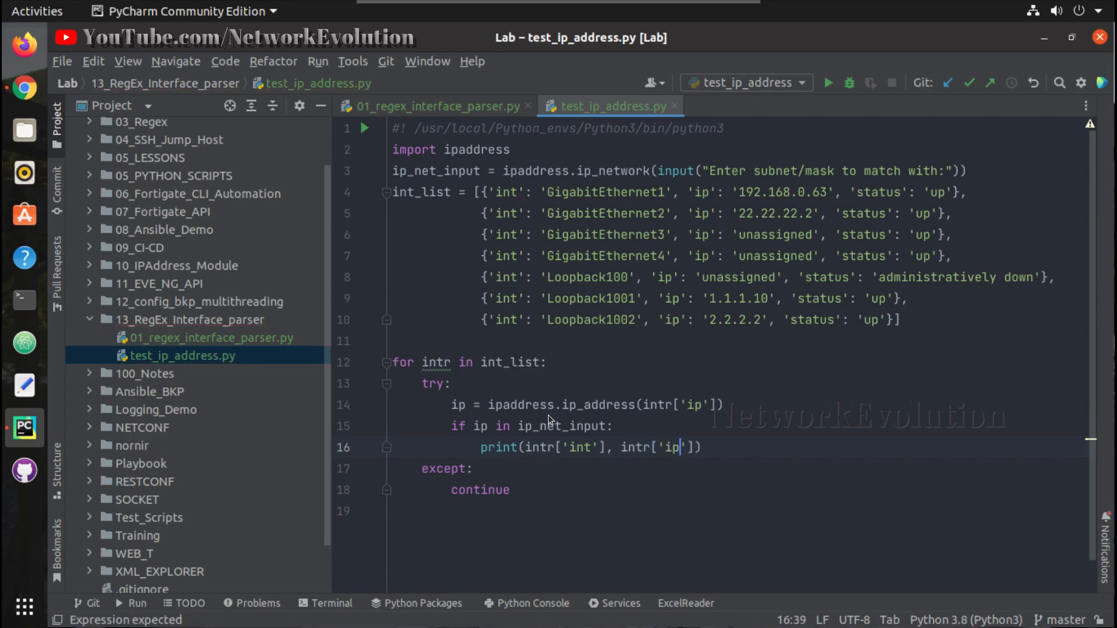
{"action": "left_click", "coordinate": [512, 489]}
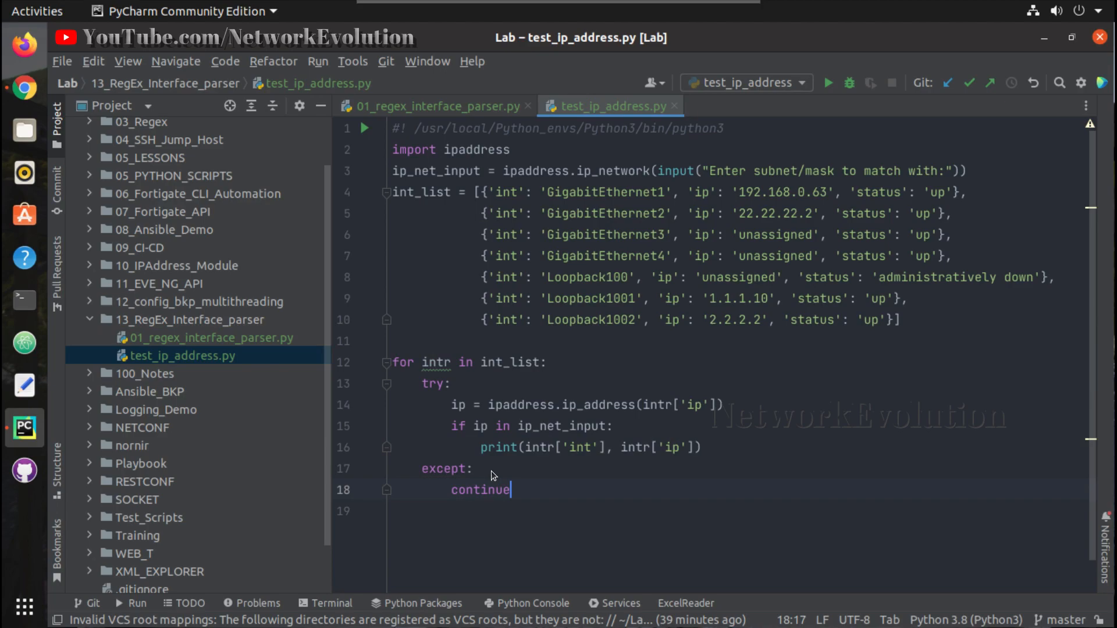
Step: Run test_ip_address and enter 192.168.0.0/24, matching only GigabitEthernet1 192.168.0.63
{"action": "right_click", "coordinate": [491, 474]}
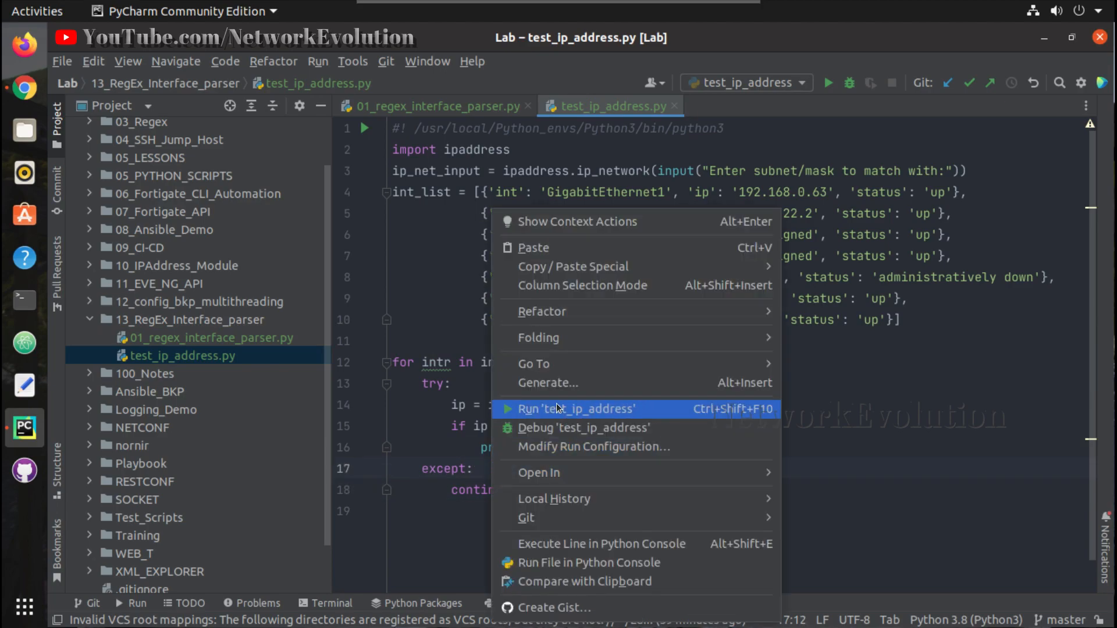
{"action": "left_click", "coordinate": [577, 410]}
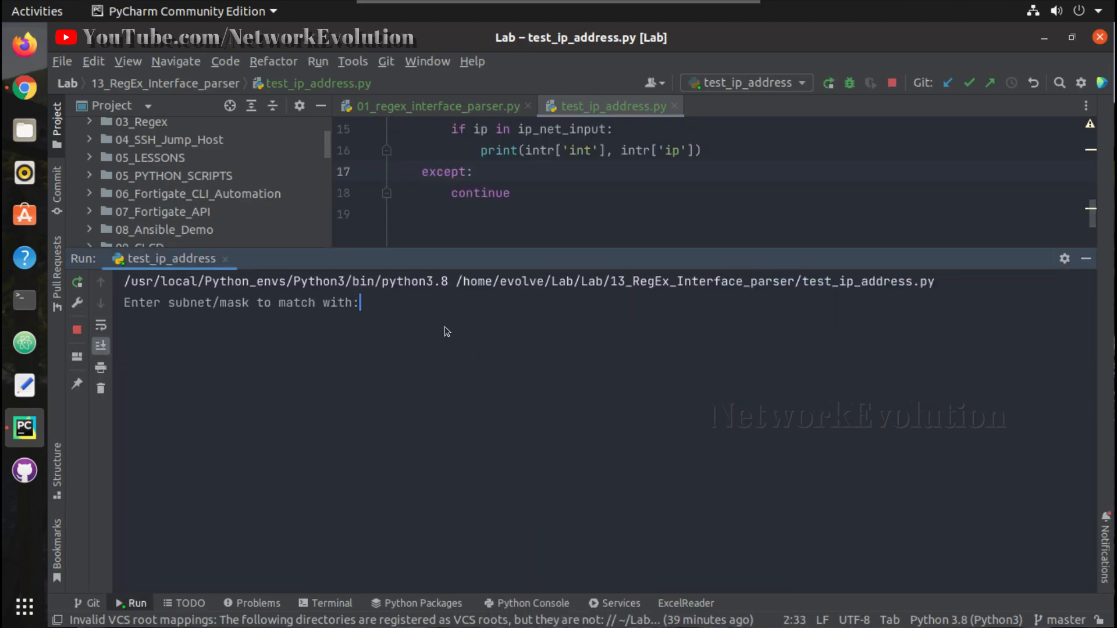
{"action": "type", "text": "192.168"}
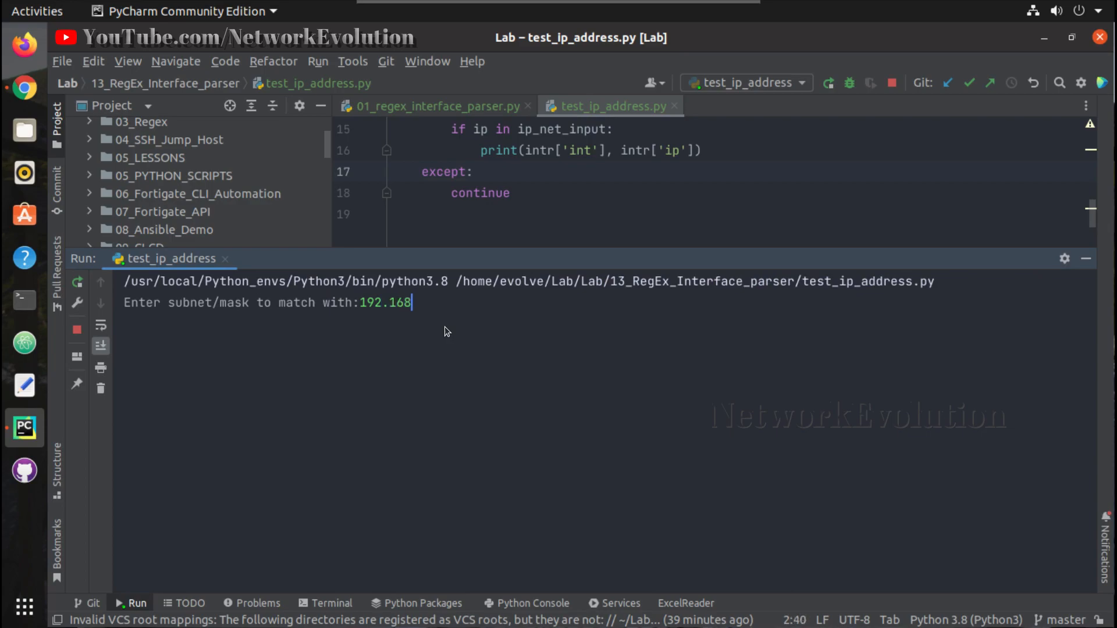
{"action": "type", "text": ".0.0/"}
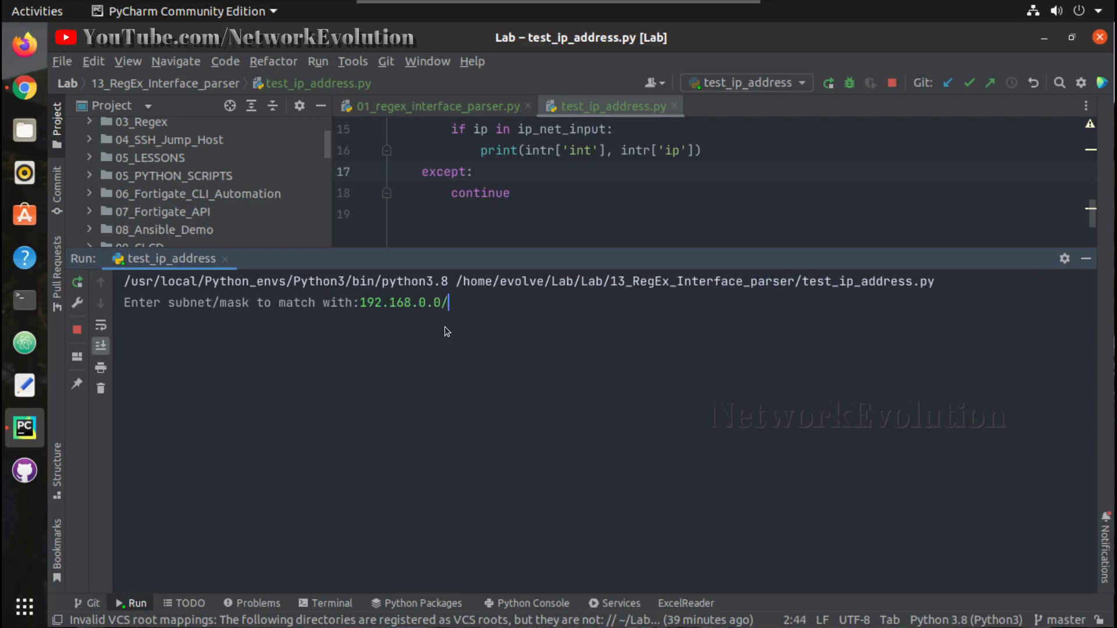
{"action": "type", "text": "24"}
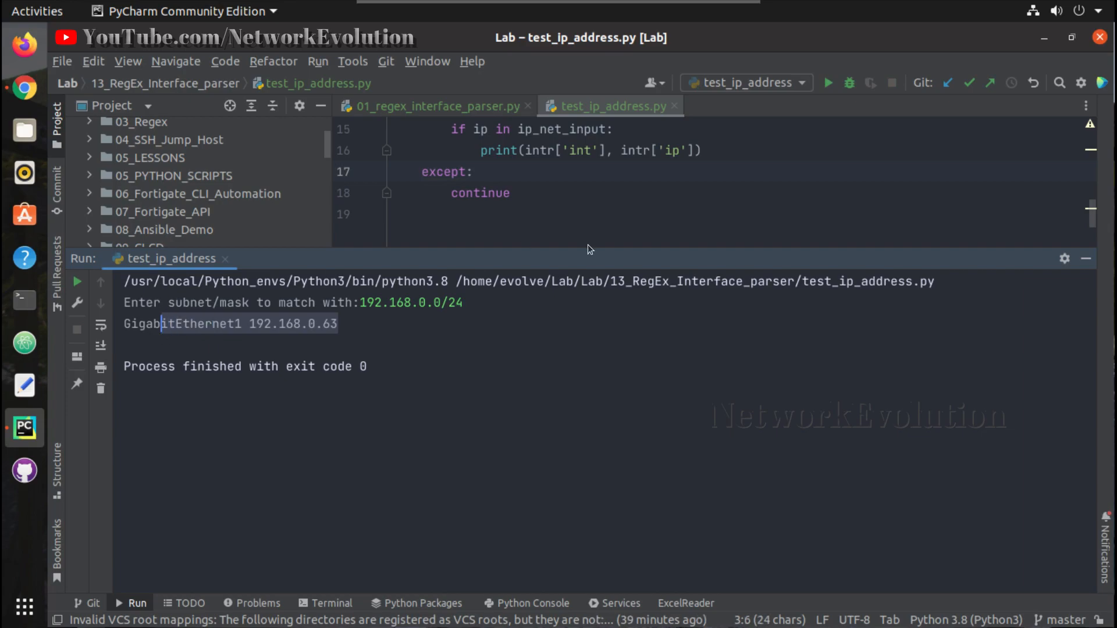
{"action": "mouse_move", "coordinate": [1087, 260]}
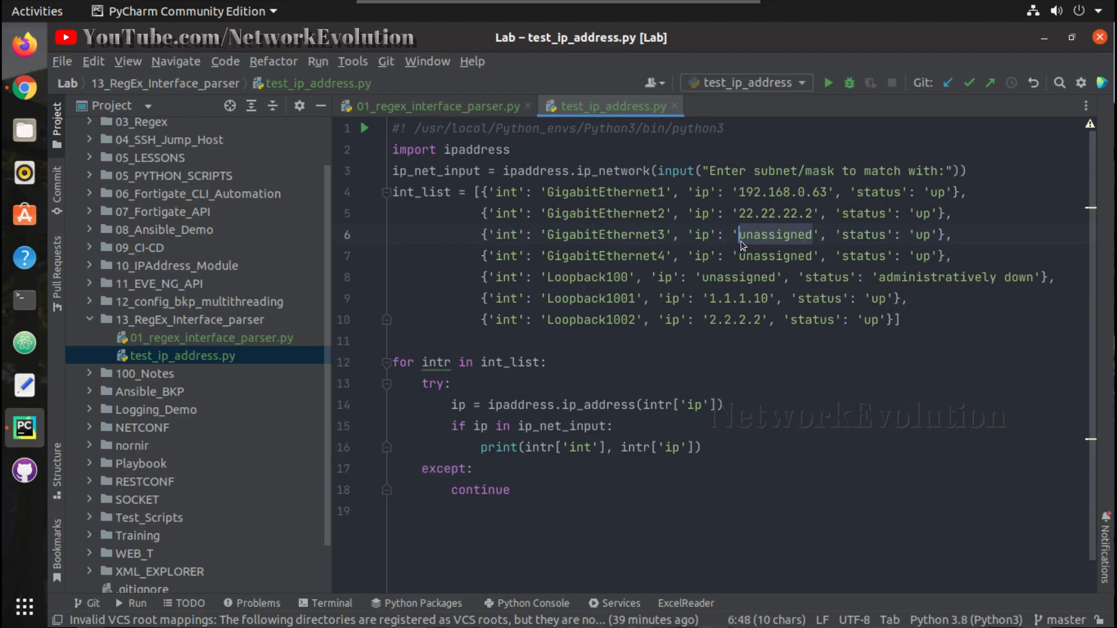
Step: Replace GigabitEthernet3's 'unassigned' ip in int_list with 192.168.1
{"action": "type", "text": "192"}
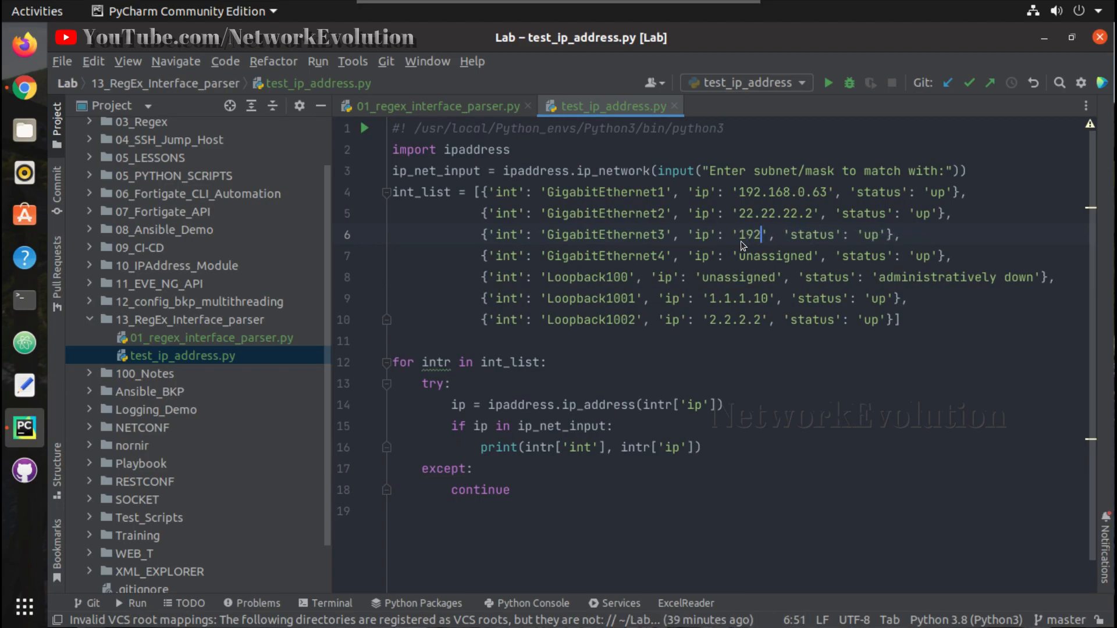
{"action": "type", "text": ".168"}
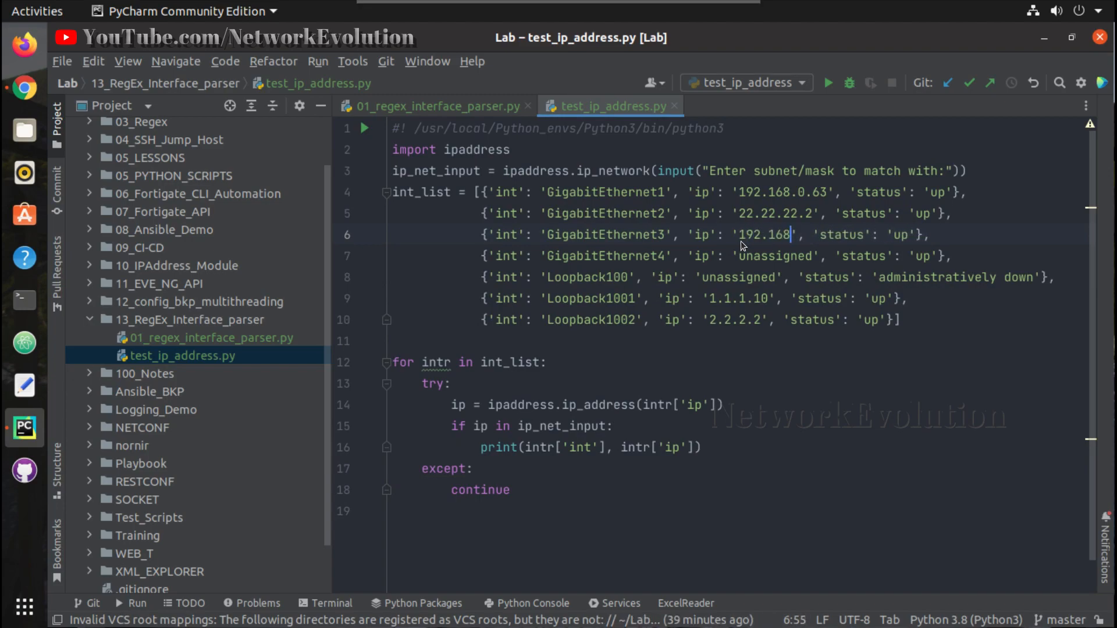
{"action": "type", "text": "."}
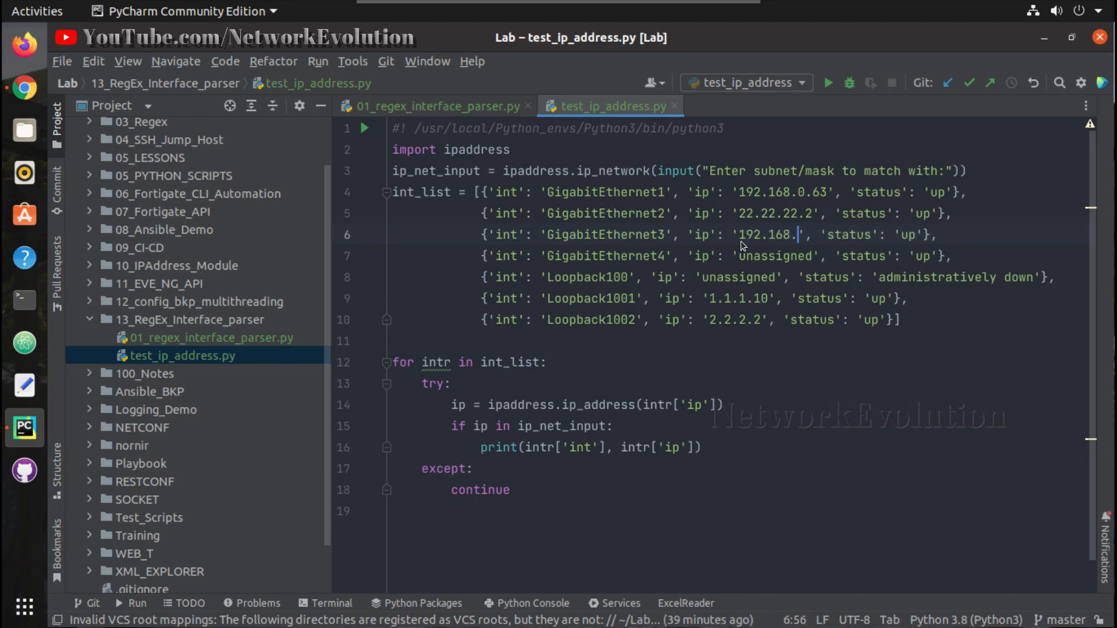
{"action": "type", "text": "1."}
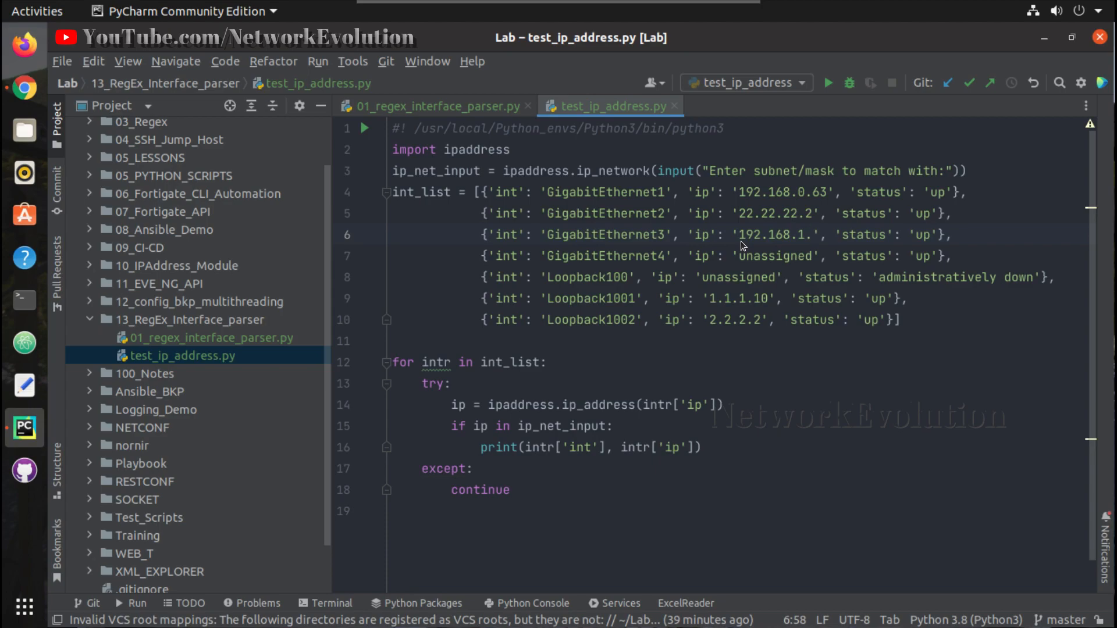
Step: Finish the address as 192.168.1.63 and rerun with 192.168.0.0/16, matching GigabitEthernet1 and GigabitEthernet3
{"action": "type", "text": "63"}
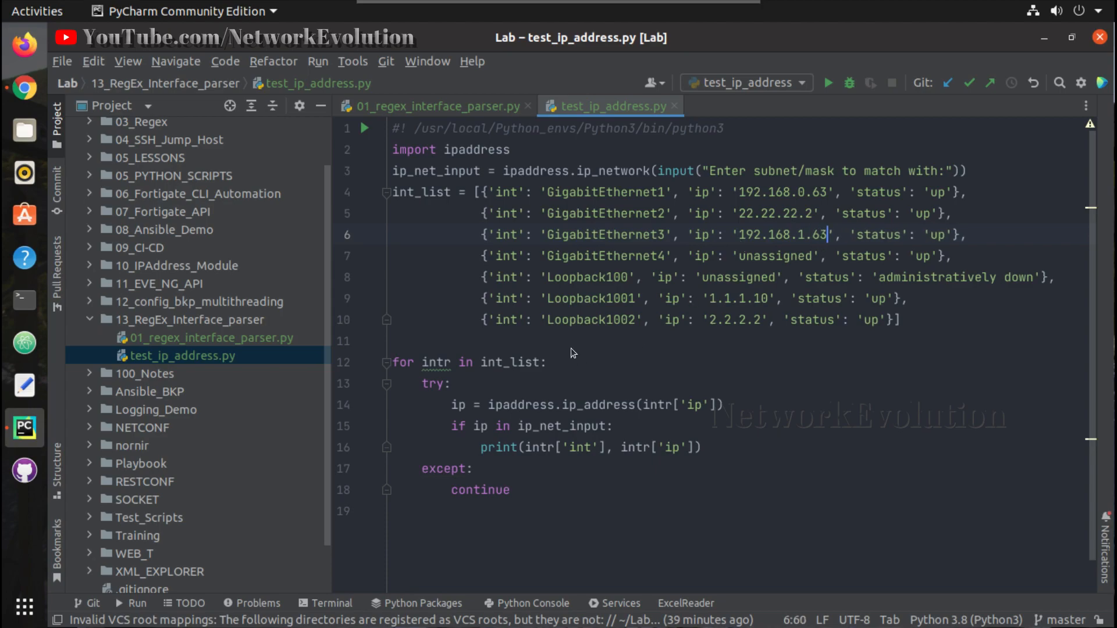
{"action": "right_click", "coordinate": [571, 354]}
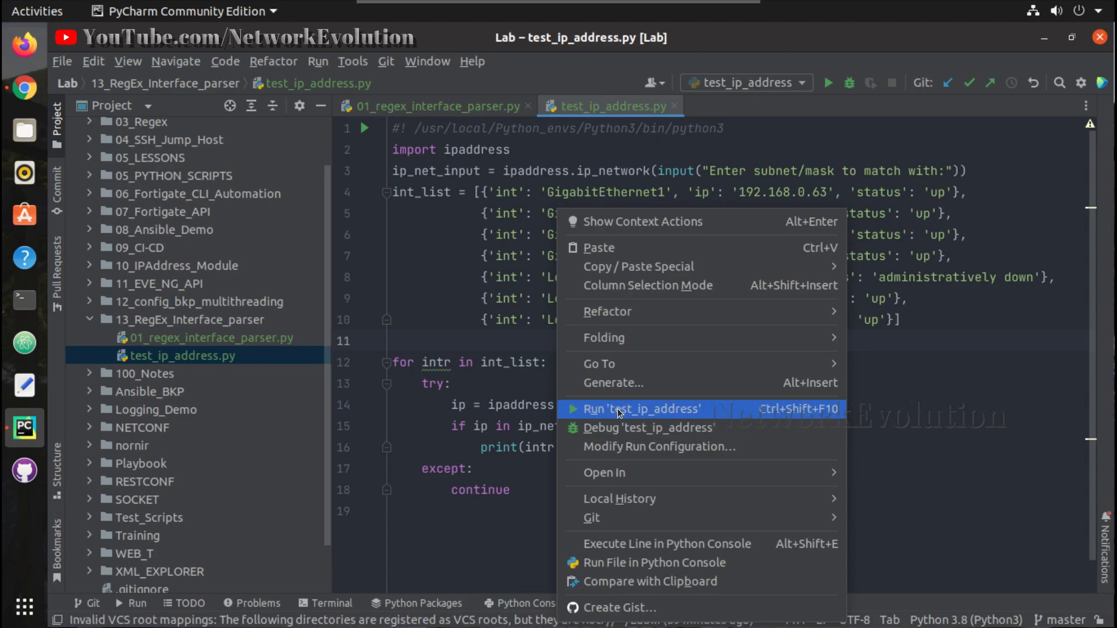
{"action": "left_click", "coordinate": [642, 410]}
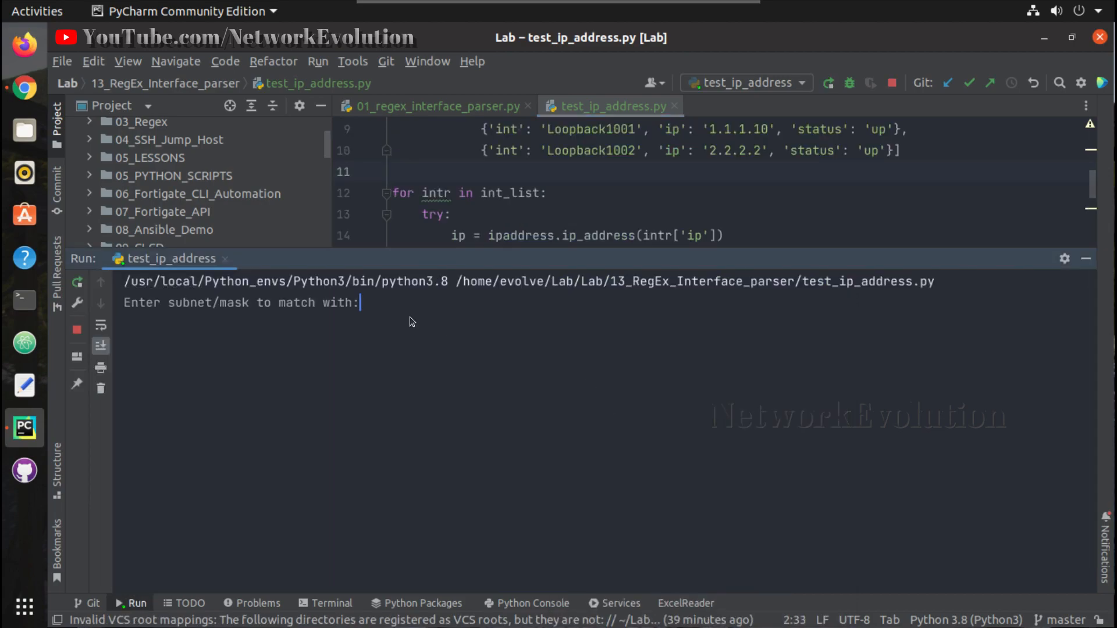
{"action": "type", "text": "192.168"}
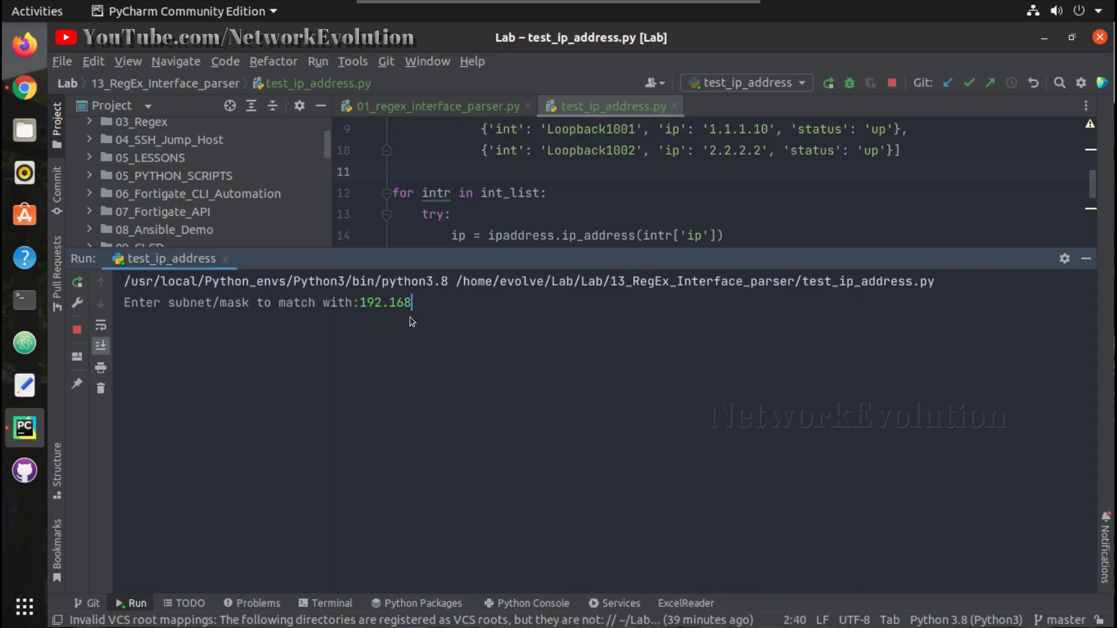
{"action": "type", "text": ".0."}
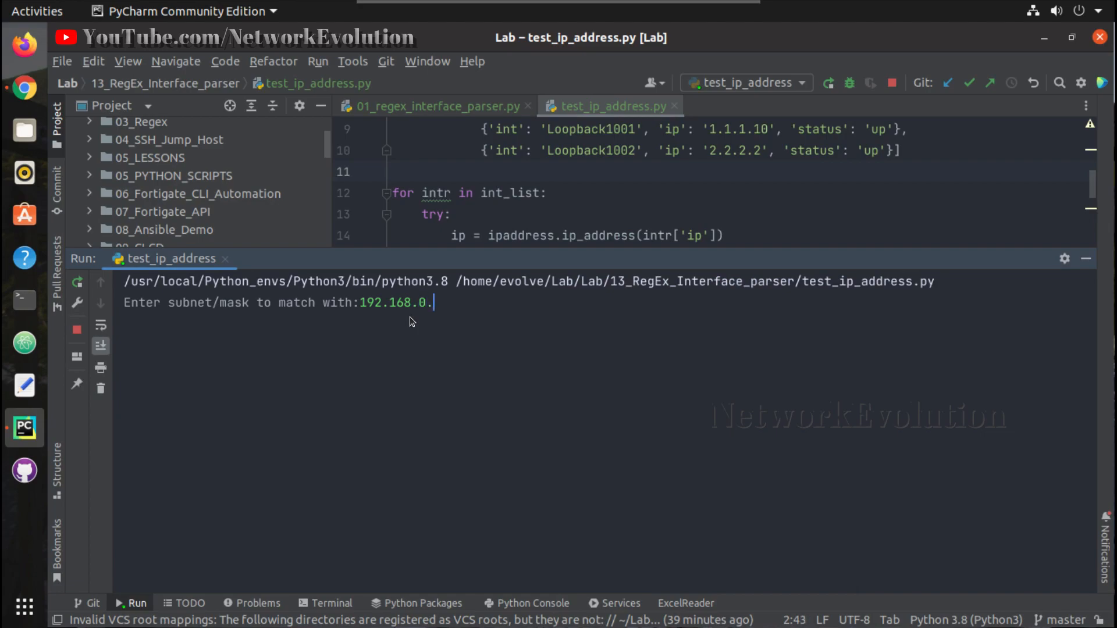
{"action": "type", "text": "0/16"}
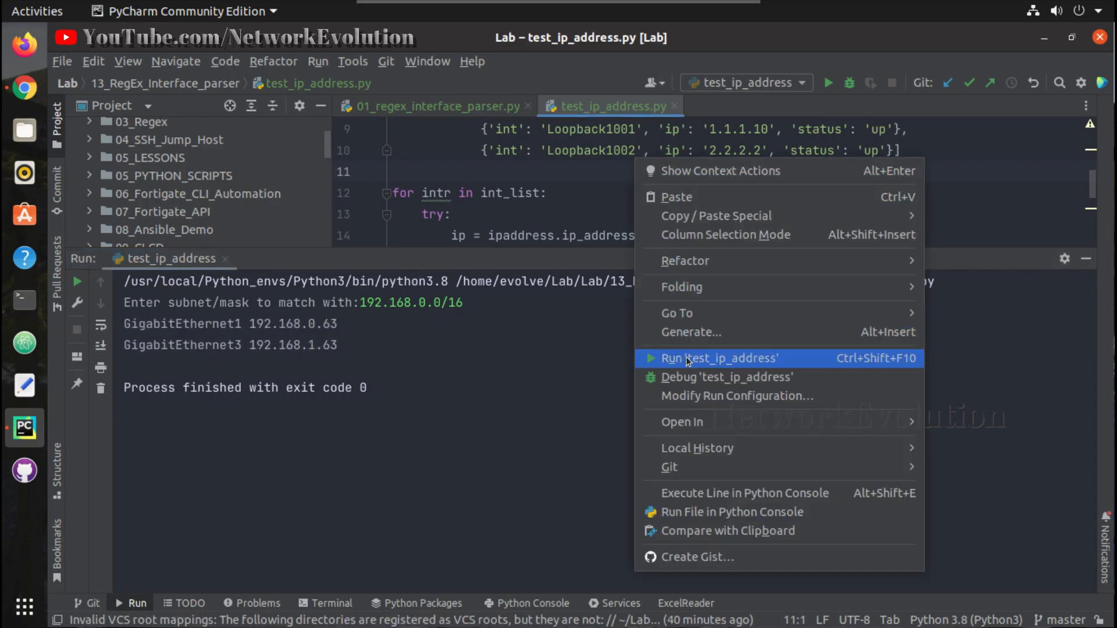
Step: Run the script again with 192.168.1.0/24, matching only GigabitEthernet3 192.168.1.63
{"action": "left_click", "coordinate": [719, 358]}
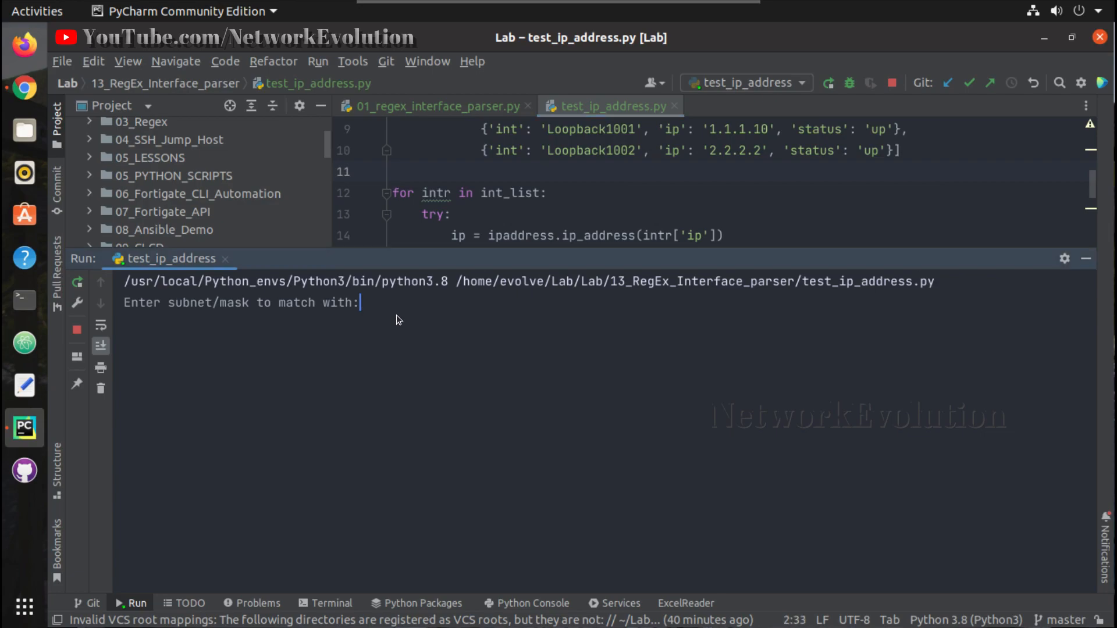
{"action": "type", "text": "192.168.1"}
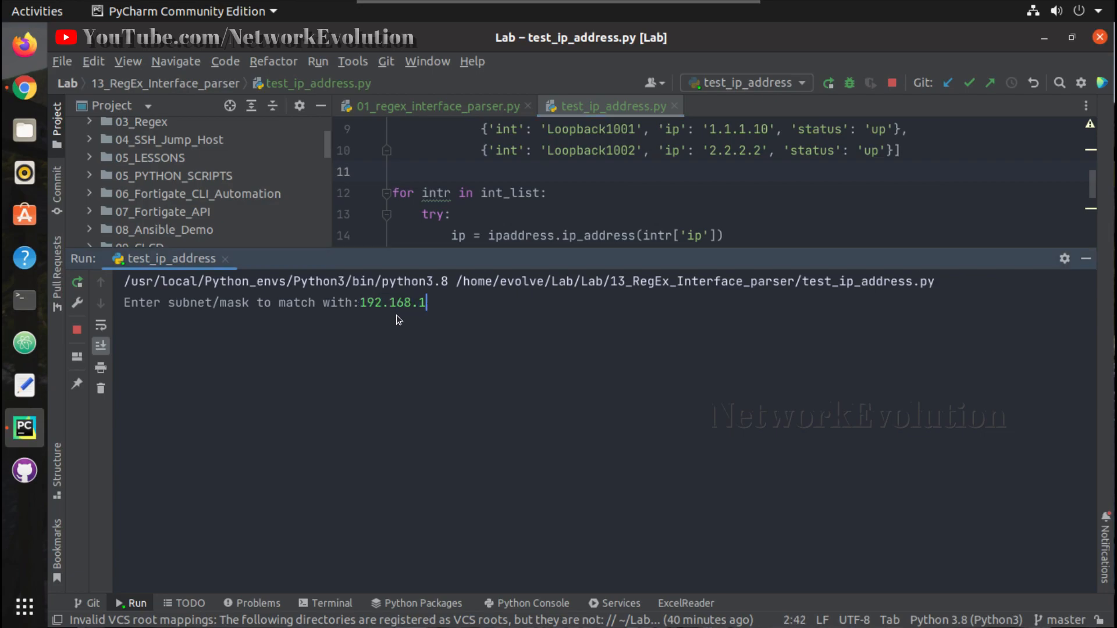
{"action": "type", "text": ".0/24"}
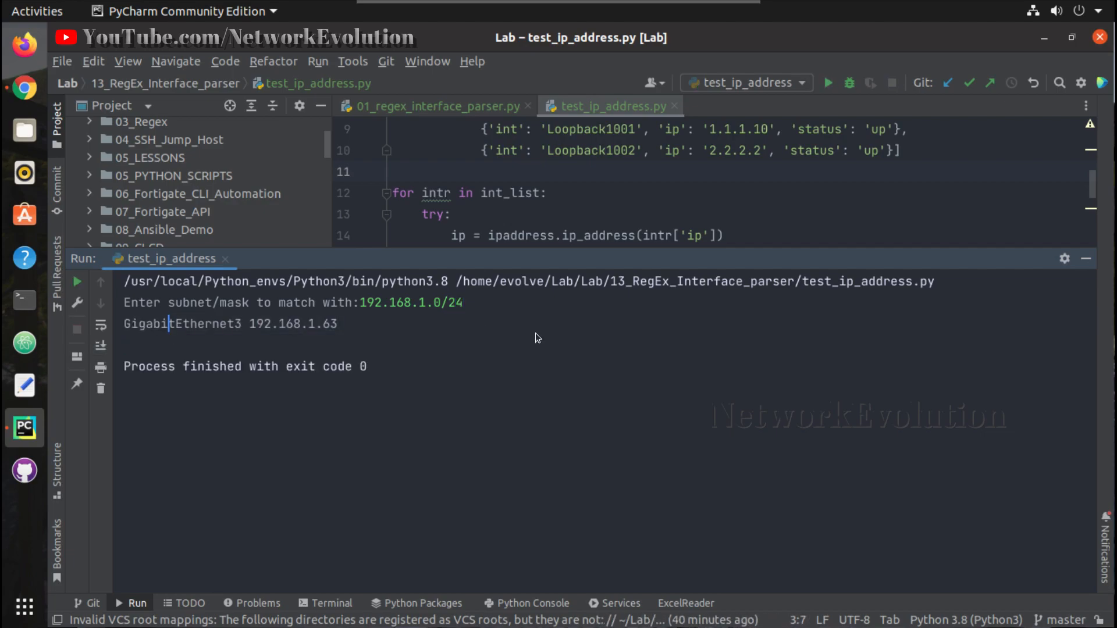
{"action": "mouse_move", "coordinate": [1087, 261]}
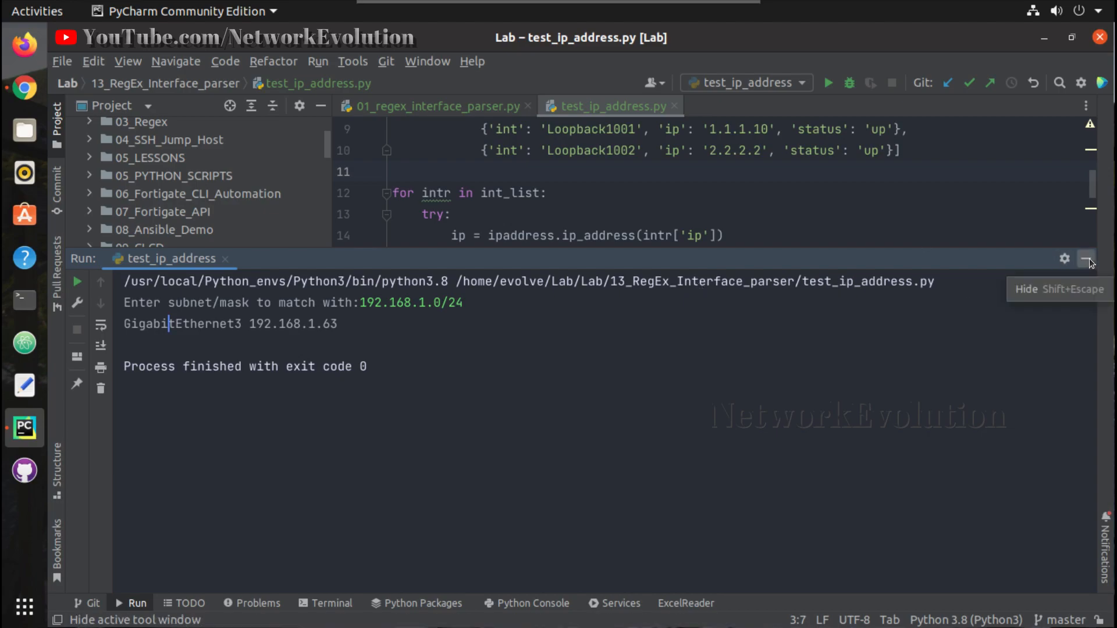
Step: Hide the Run panel and switch the loop's conversion on line 14 from ip_address to ip_network
{"action": "left_click", "coordinate": [1087, 259]}
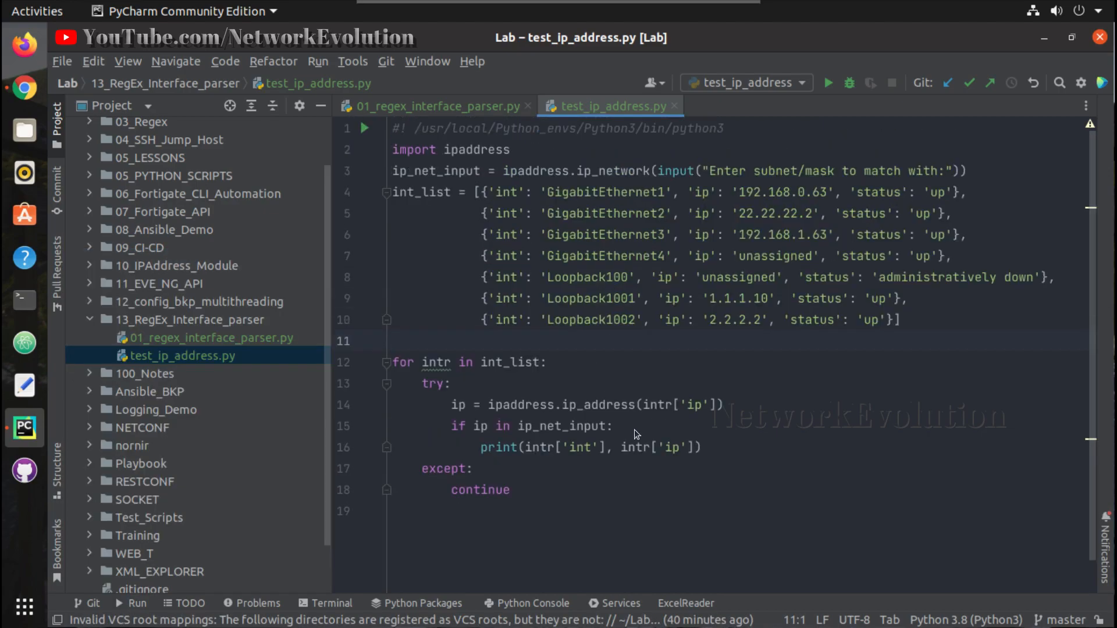
{"action": "double_click", "coordinate": [600, 405]}
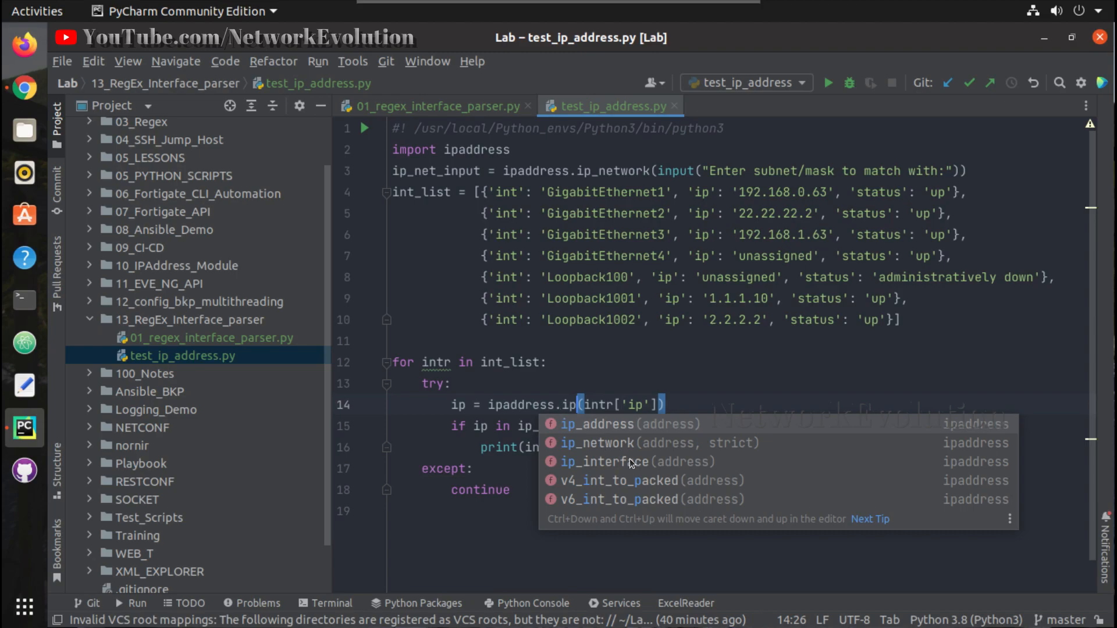
{"action": "left_click", "coordinate": [599, 442]}
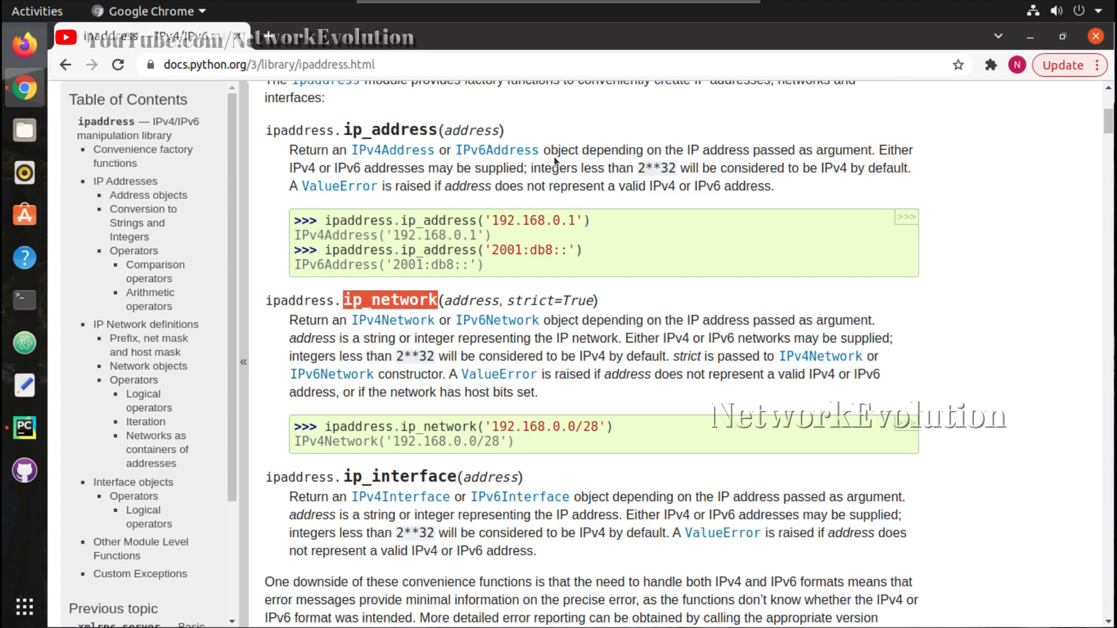
Step: Locate overlaps(other) in the ipaddress docs by searching 'overl', then return to PyCharm
{"action": "type", "text": "overl"}
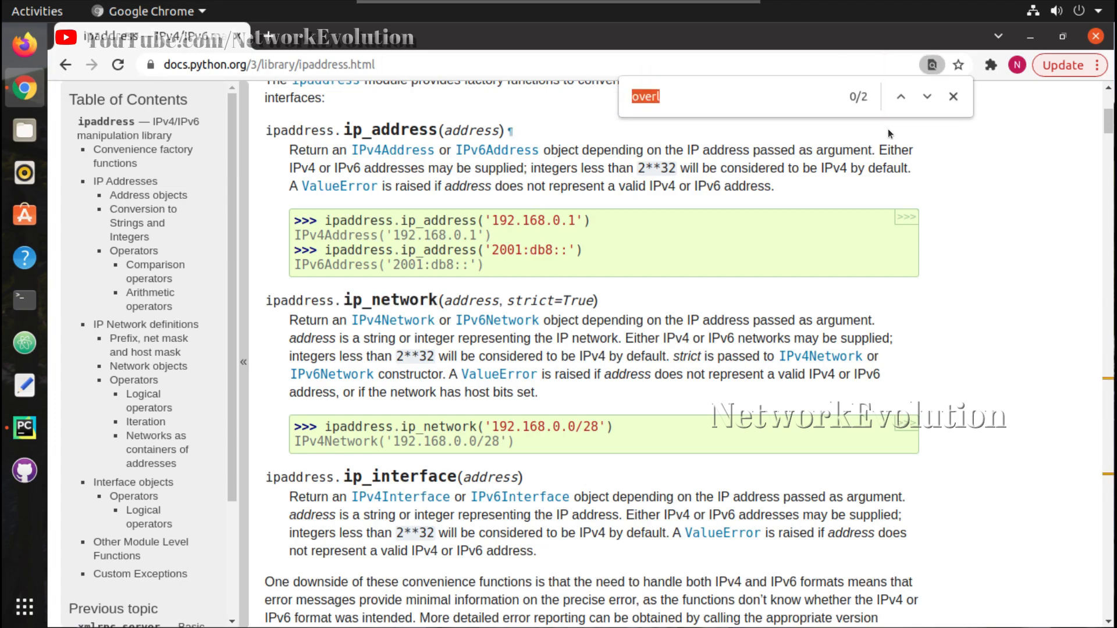
{"action": "left_click", "coordinate": [926, 97]}
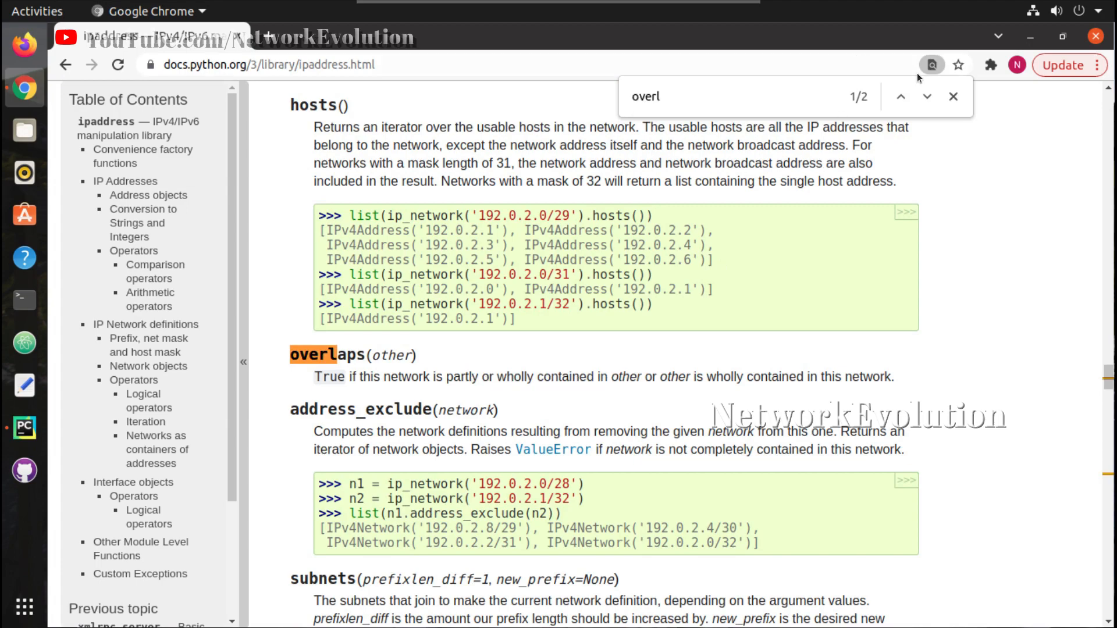
{"action": "left_click", "coordinate": [954, 95]}
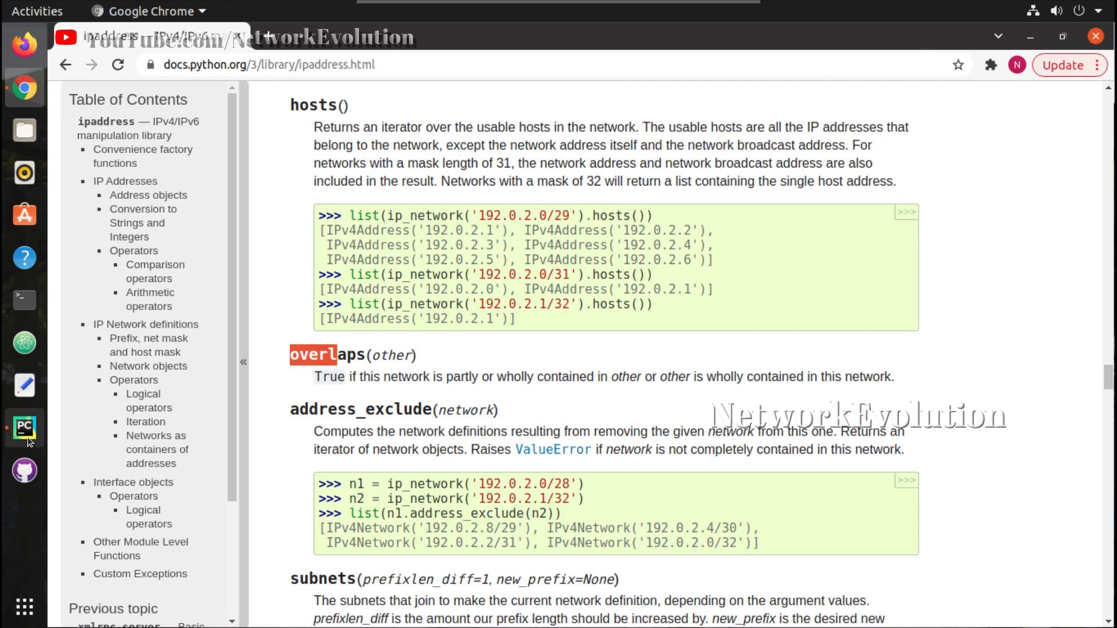
{"action": "left_click", "coordinate": [23, 428]}
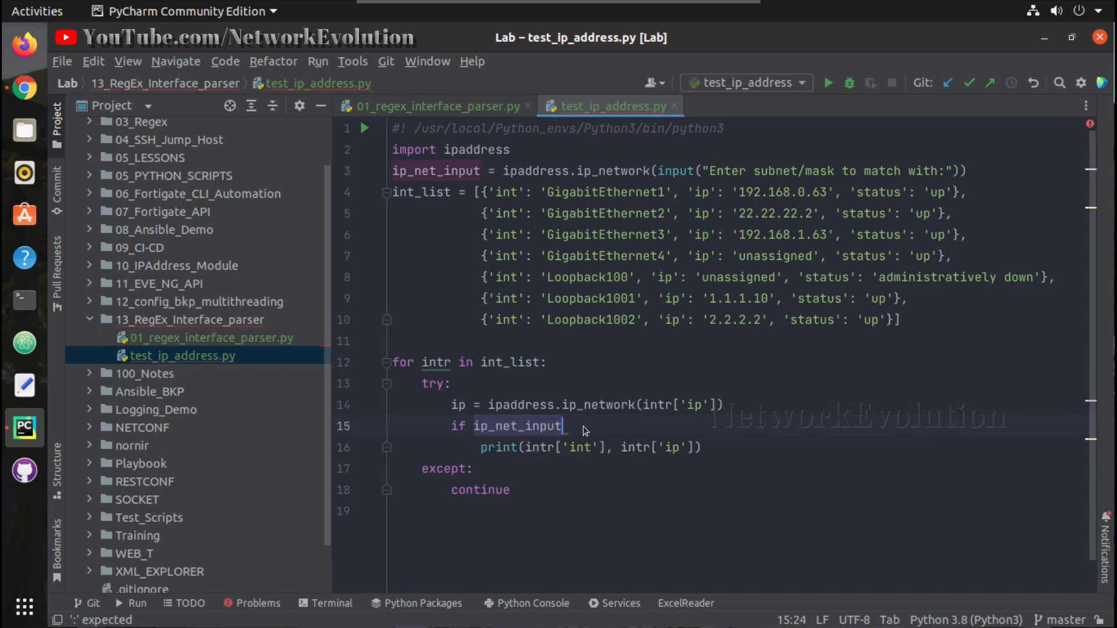
Step: Rewrite the if condition as ip_net_input.overlaps(ip): in test_ip_address.py
{"action": "type", "text": "."}
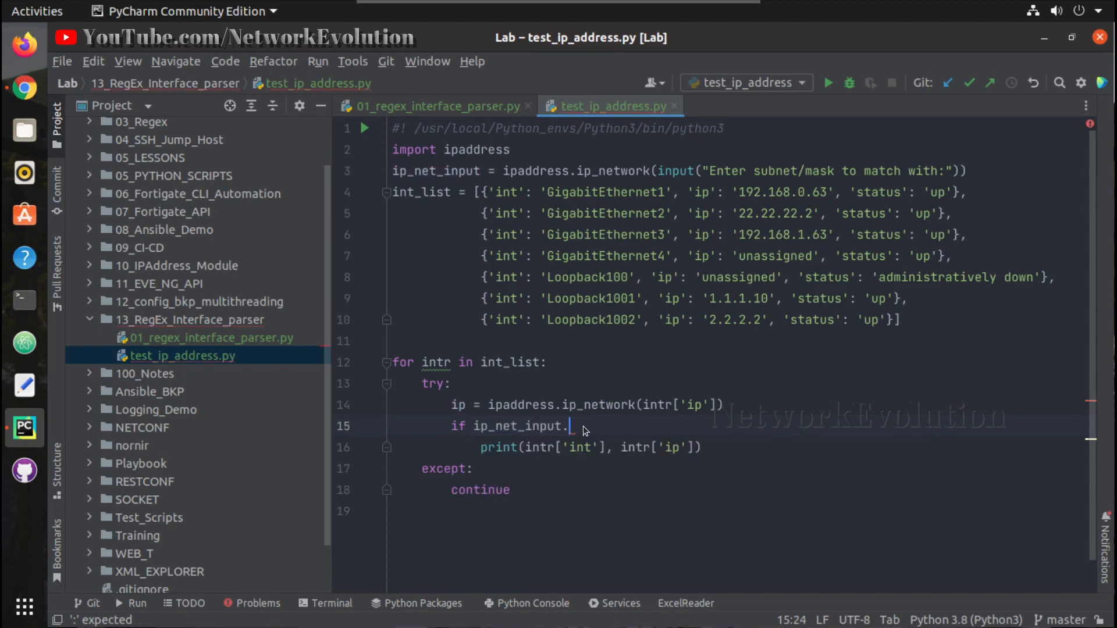
{"action": "type", "text": "overlaps()"}
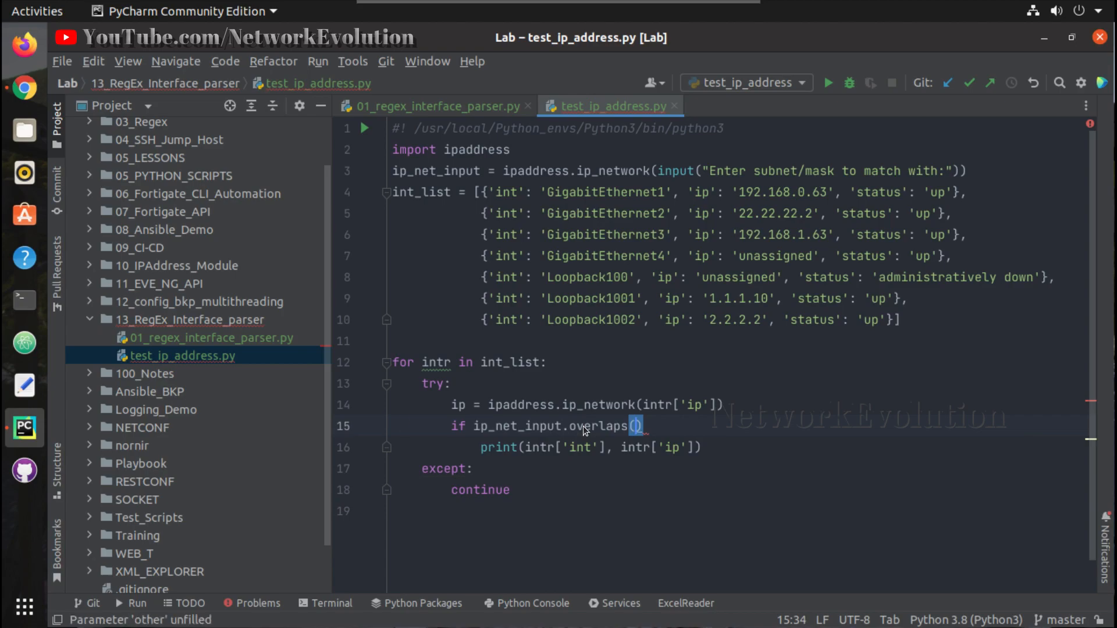
{"action": "type", "text": "ip"}
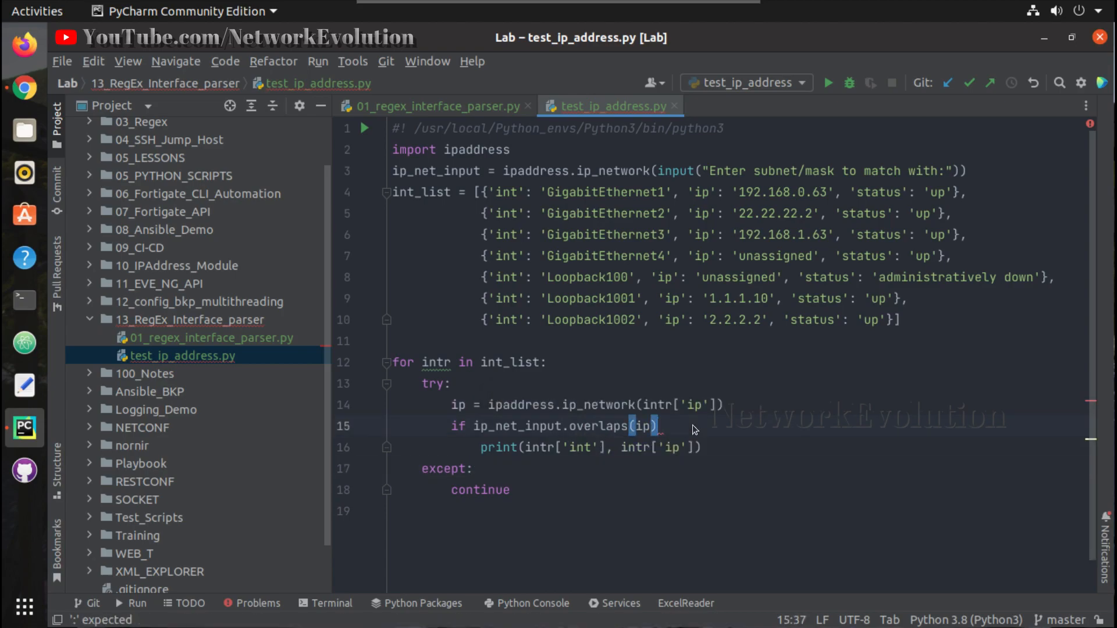
{"action": "type", "text": ":"}
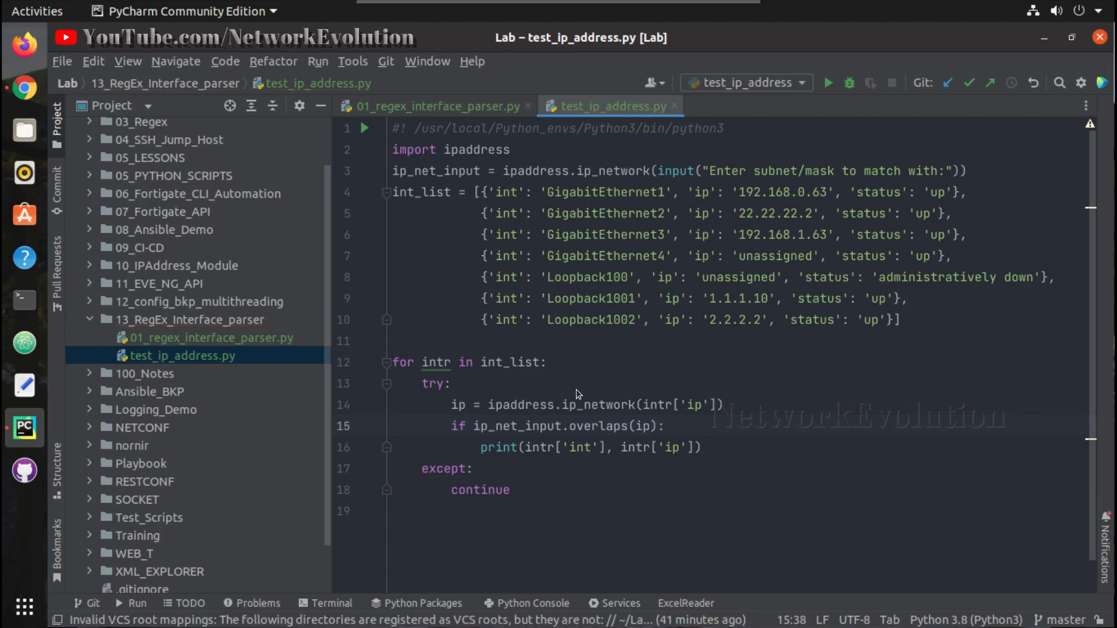
{"action": "right_click", "coordinate": [503, 407]}
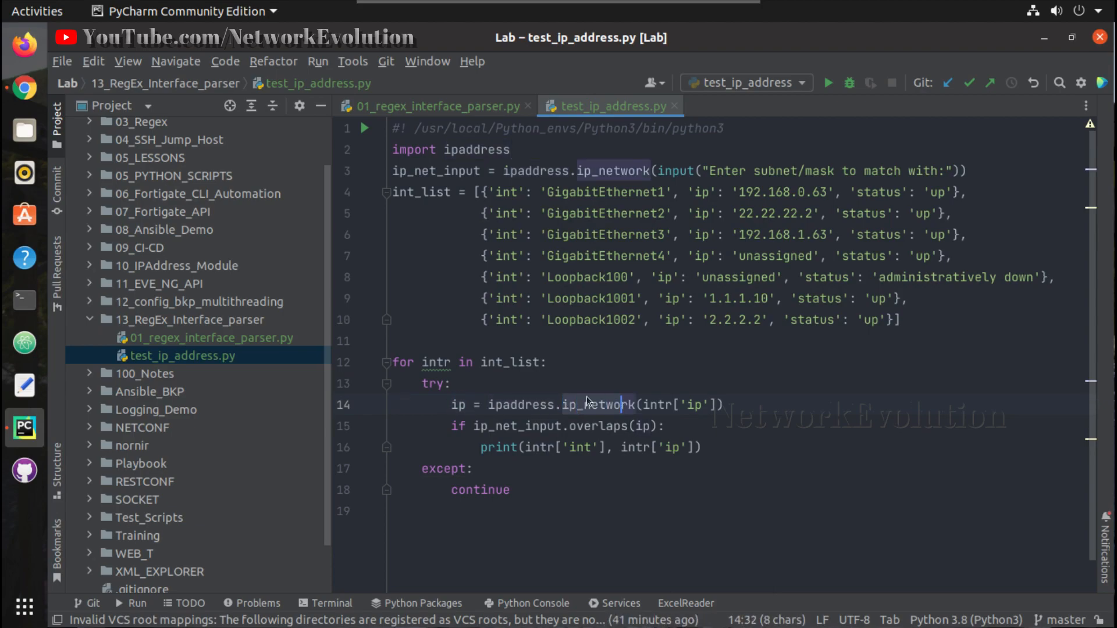
Step: Run test_ip_address.py and answer the subnet prompt with 192.168.0.0/16
{"action": "right_click", "coordinate": [589, 401]}
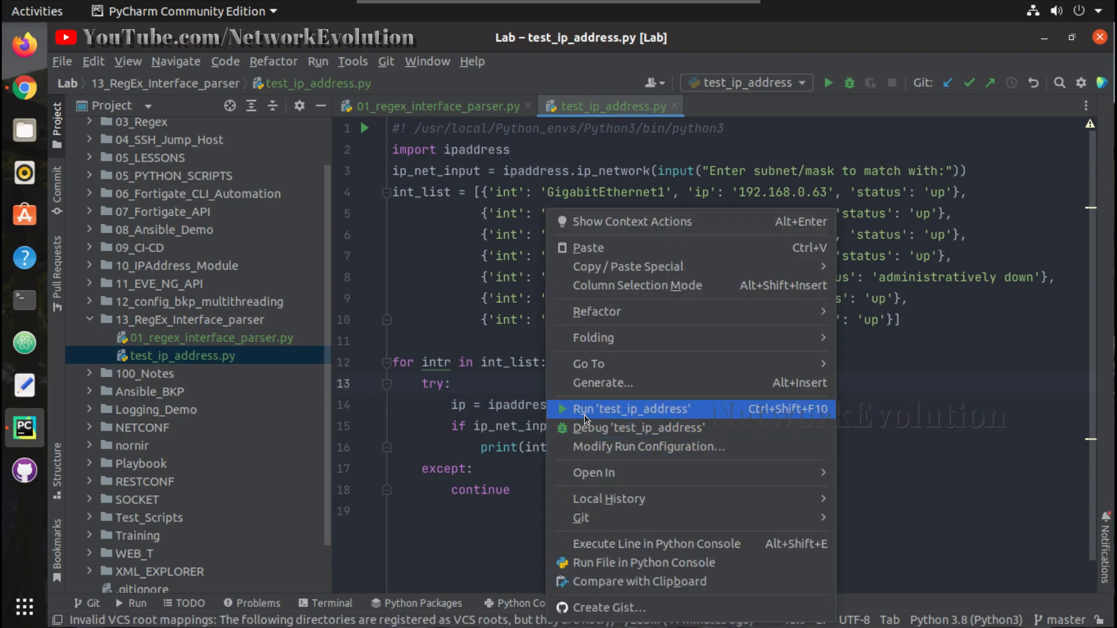
{"action": "left_click", "coordinate": [632, 410]}
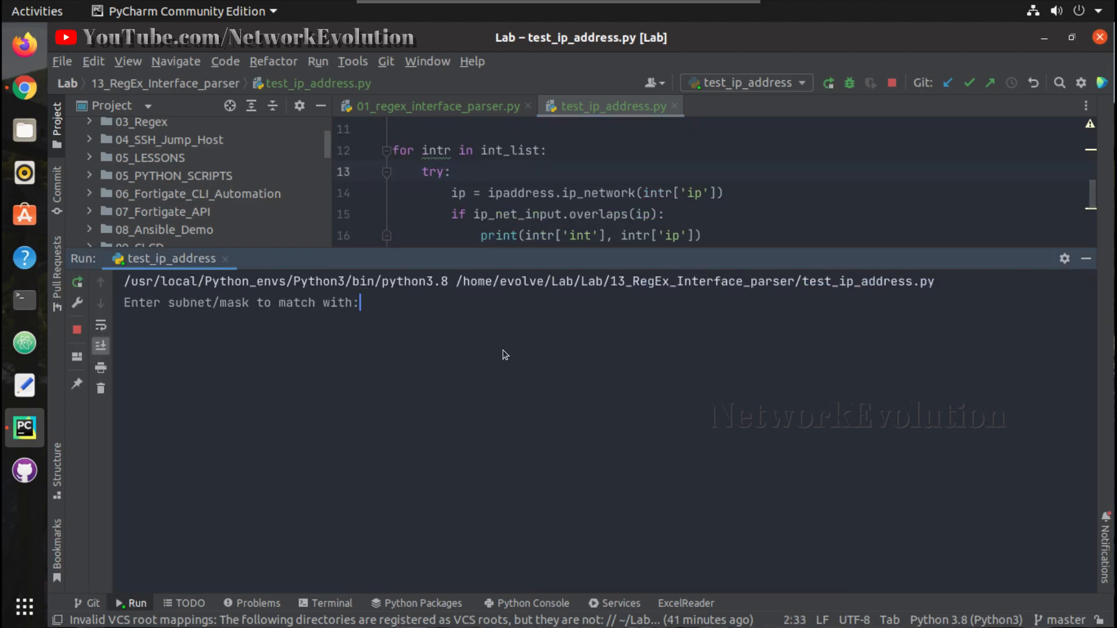
{"action": "type", "text": "192.168."}
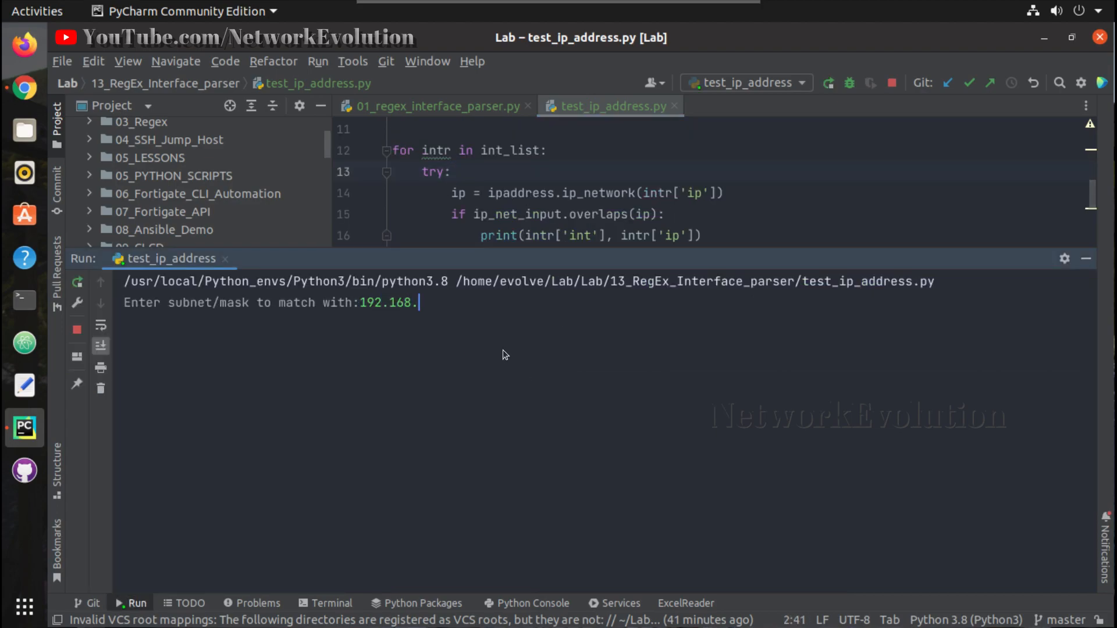
{"action": "type", "text": "0.0/16"}
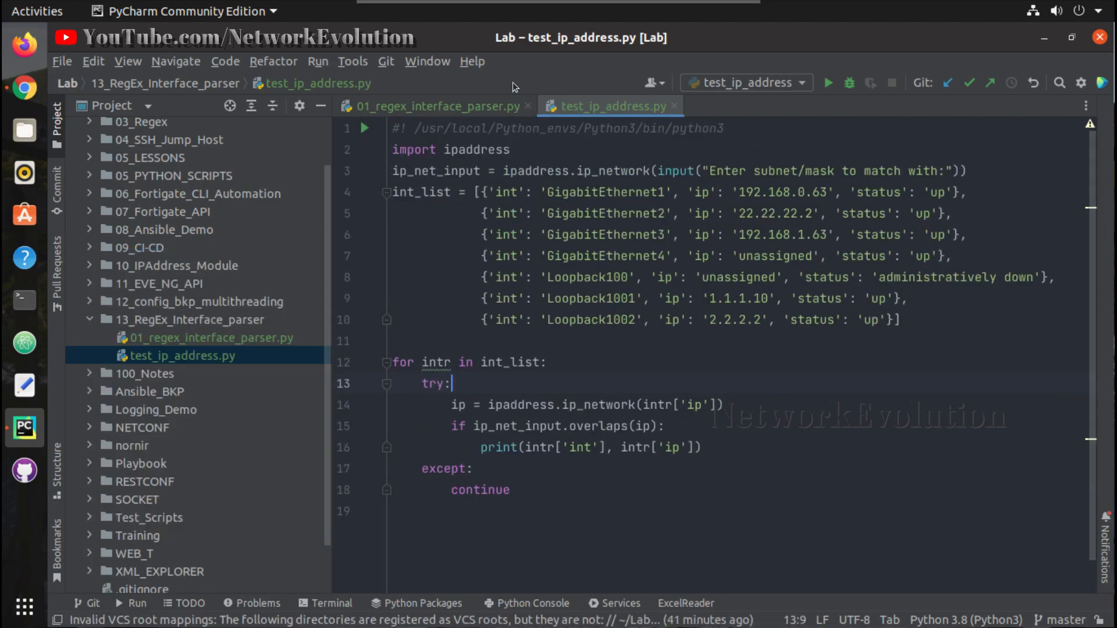
{"action": "left_click", "coordinate": [211, 337]}
{"action": "type", "text": "02_ip_identifier.py"}
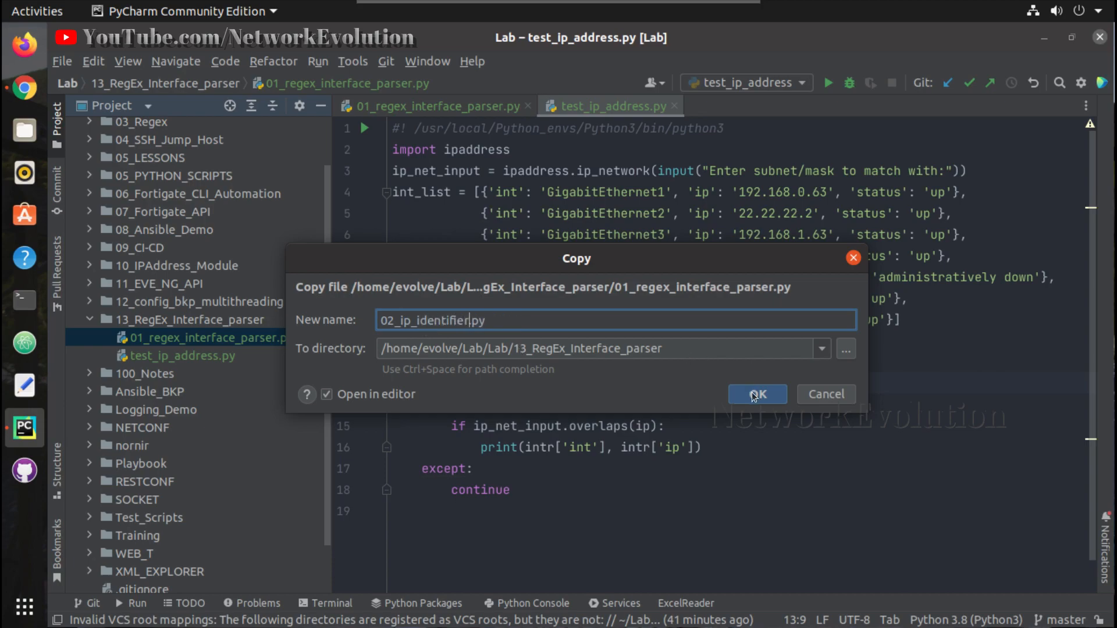
Step: Confirm the copy as 02_ip_identifier.py and add the new file to Git
{"action": "left_click", "coordinate": [757, 393]}
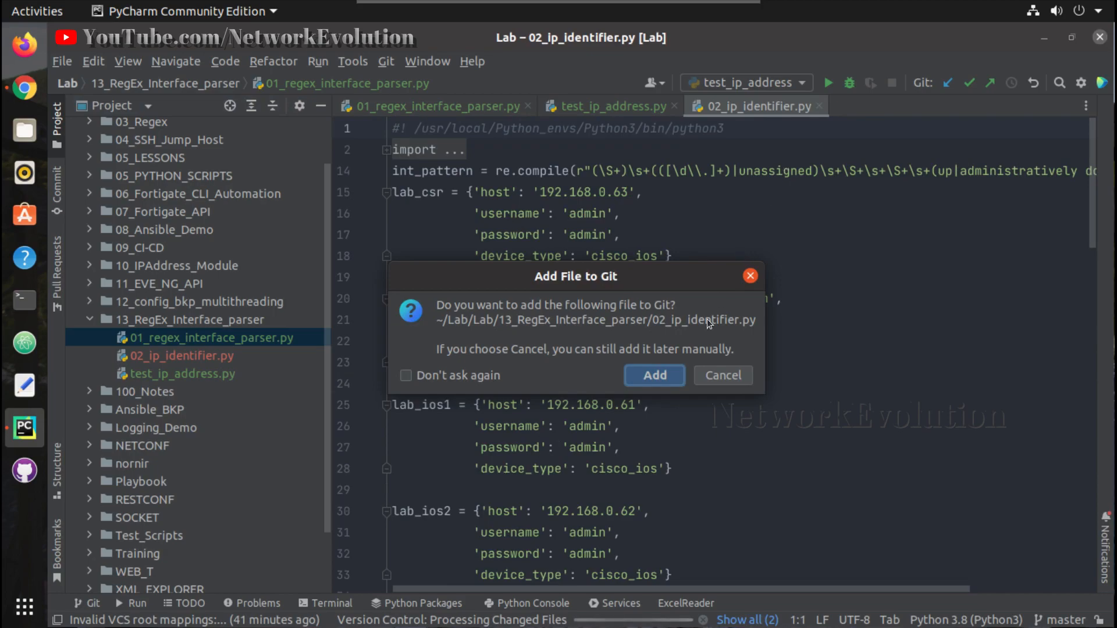
{"action": "left_click", "coordinate": [722, 375]}
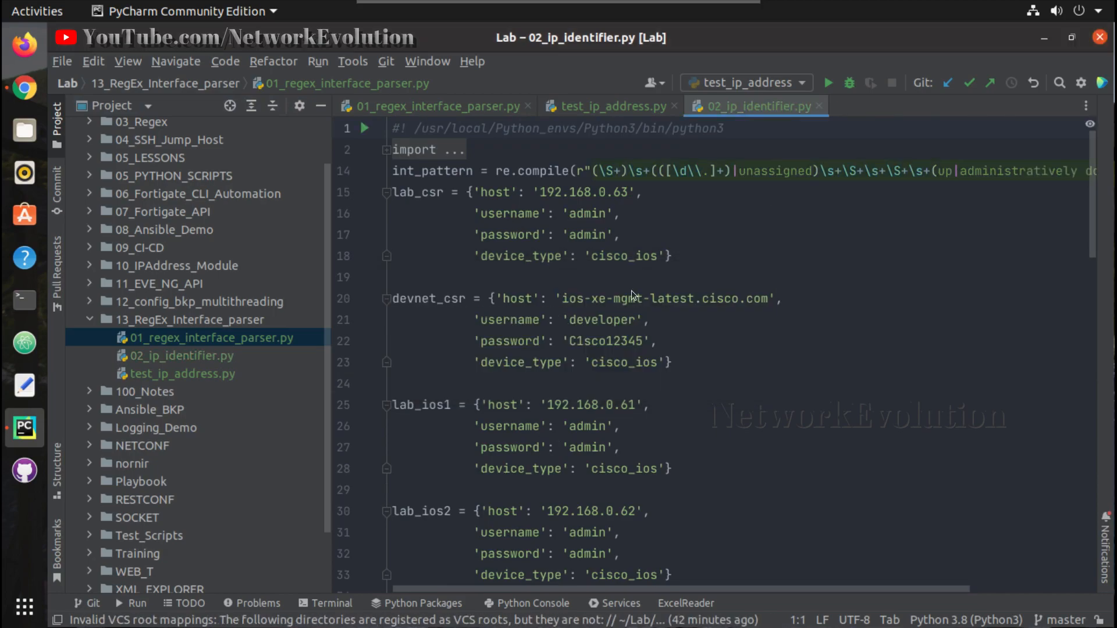
{"action": "left_click", "coordinate": [614, 106]}
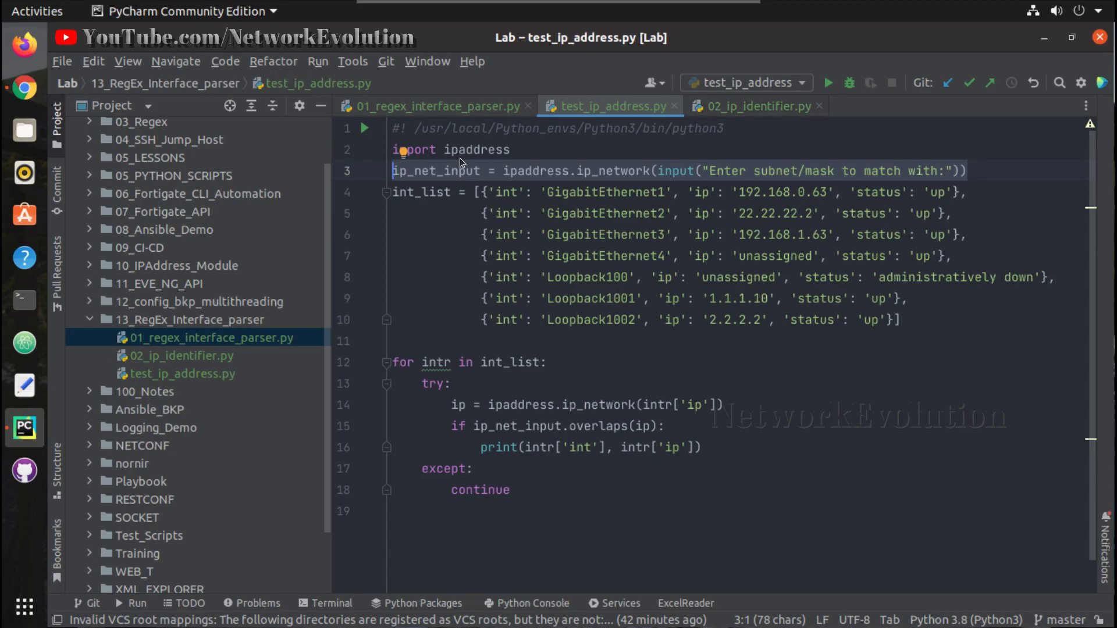
Step: Add ip_net_input = ipaddress.ip_network(input("Enter subnet/mask to match with:")) to 02_ip_identifier.py
{"action": "left_click", "coordinate": [749, 106]}
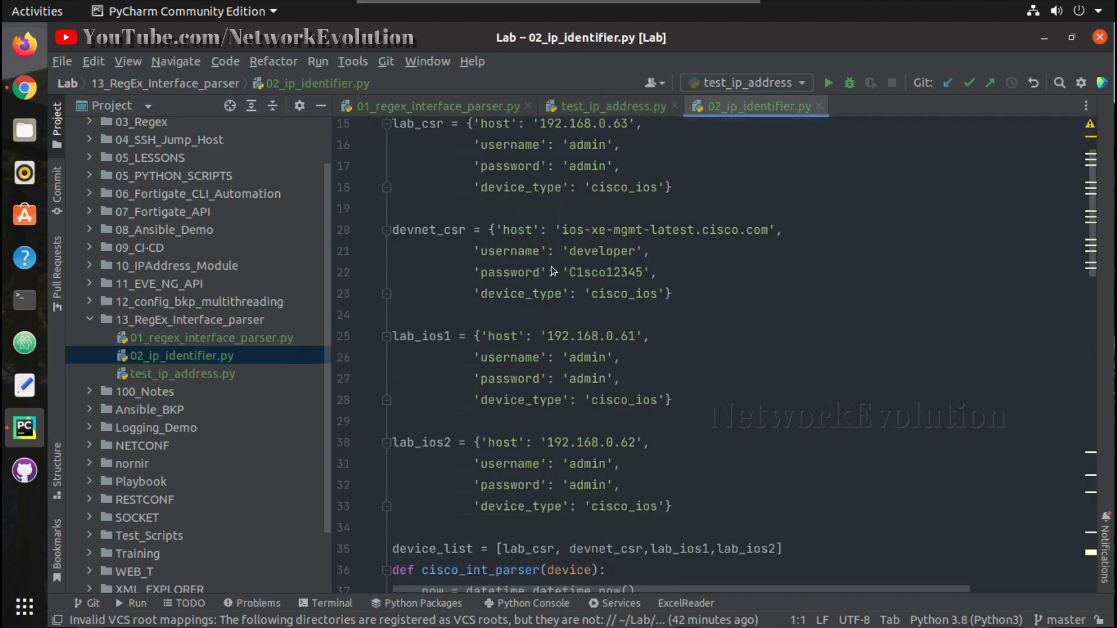
{"action": "scroll", "scroll_direction": "down", "scroll_amount": 3}
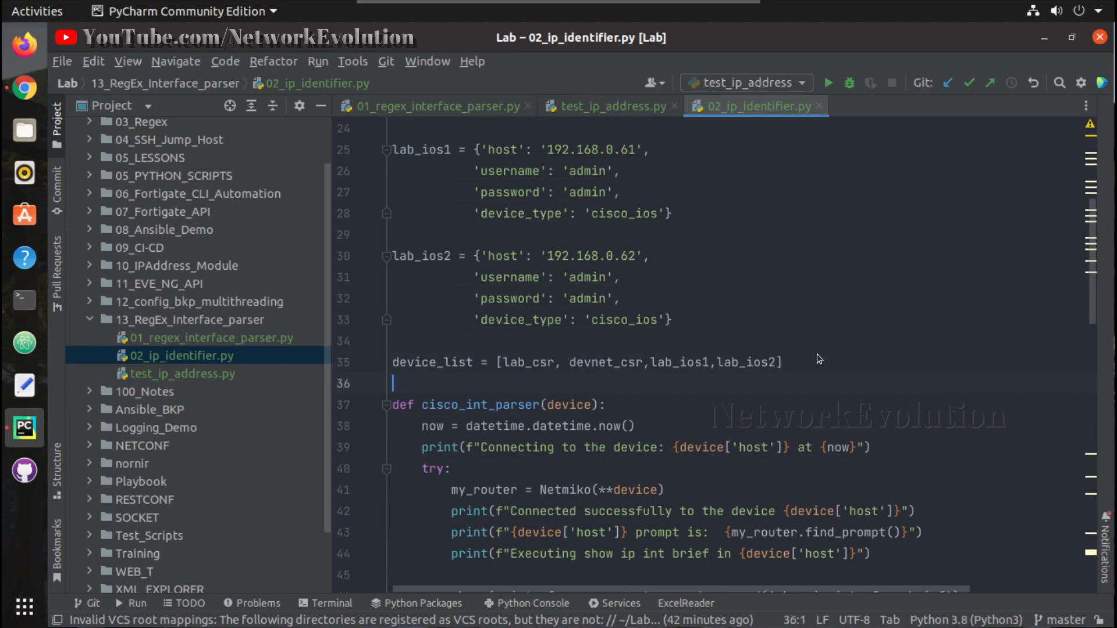
{"action": "type", "text": "ip_net_input = ipaddress.ip_network(input(\"Enter subnet/mask to match with:\"))"}
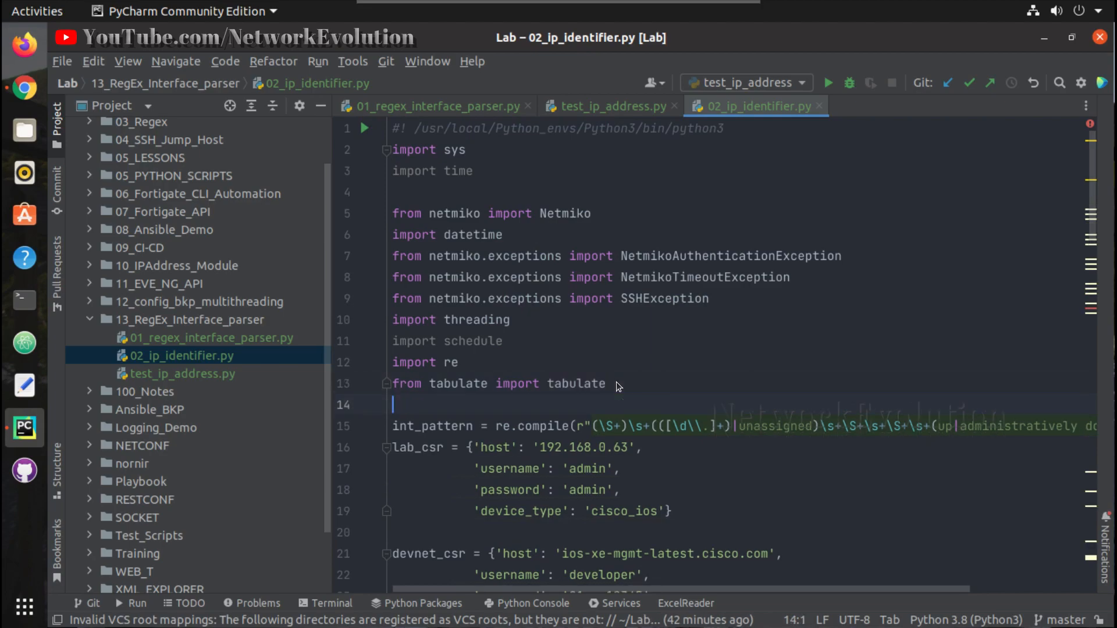
Step: Import ipaddress and delete the unused time import line
{"action": "type", "text": "import"}
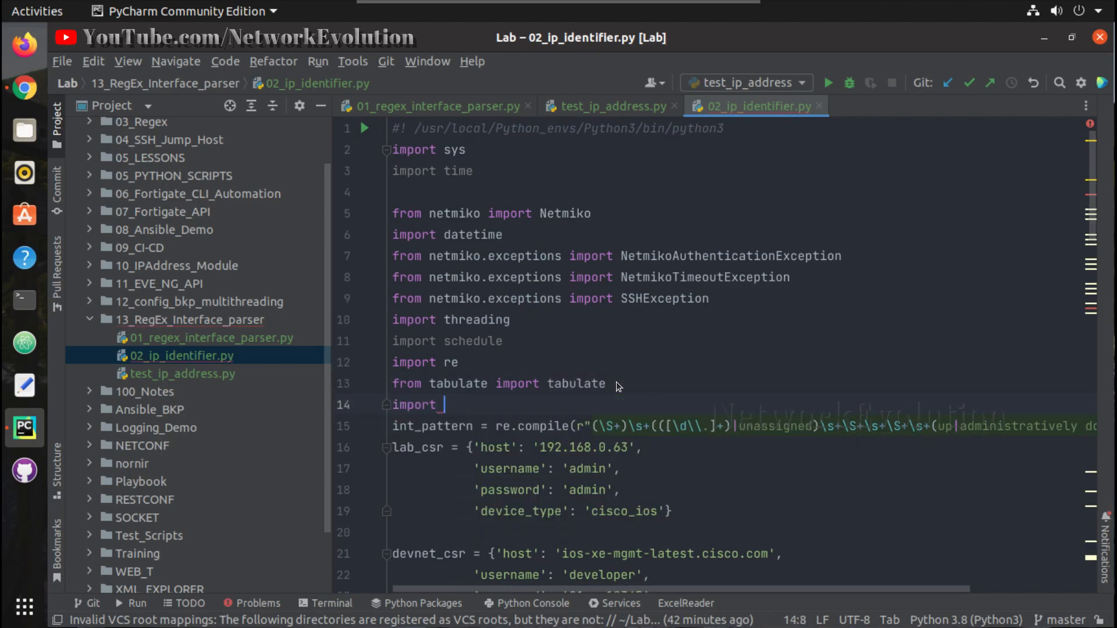
{"action": "type", "text": "ipaddress"}
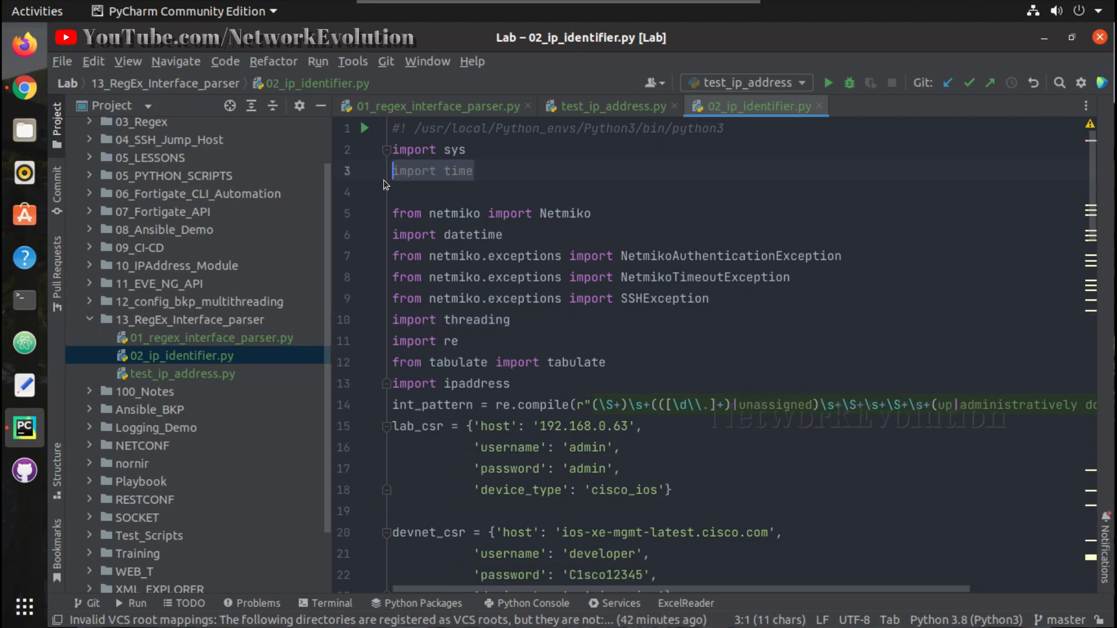
{"action": "key", "text": "Delete"}
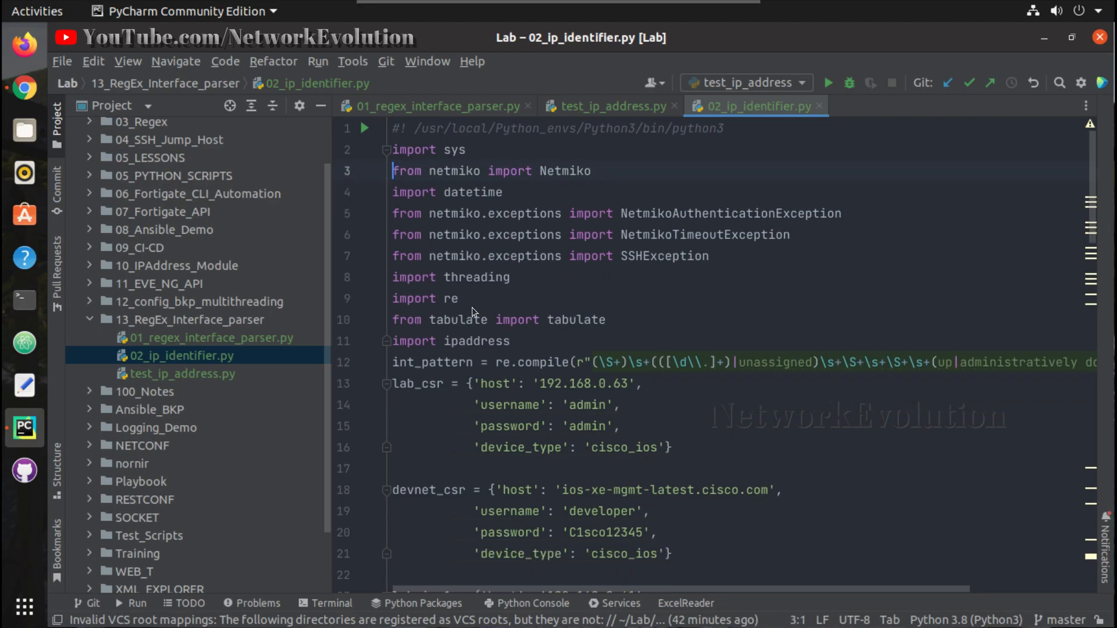
Step: Copy the try/except overlap loop from test_ip_address.py into 02_ip_identifier.py after the tabulate print
{"action": "scroll", "scroll_direction": "down", "scroll_amount": 3}
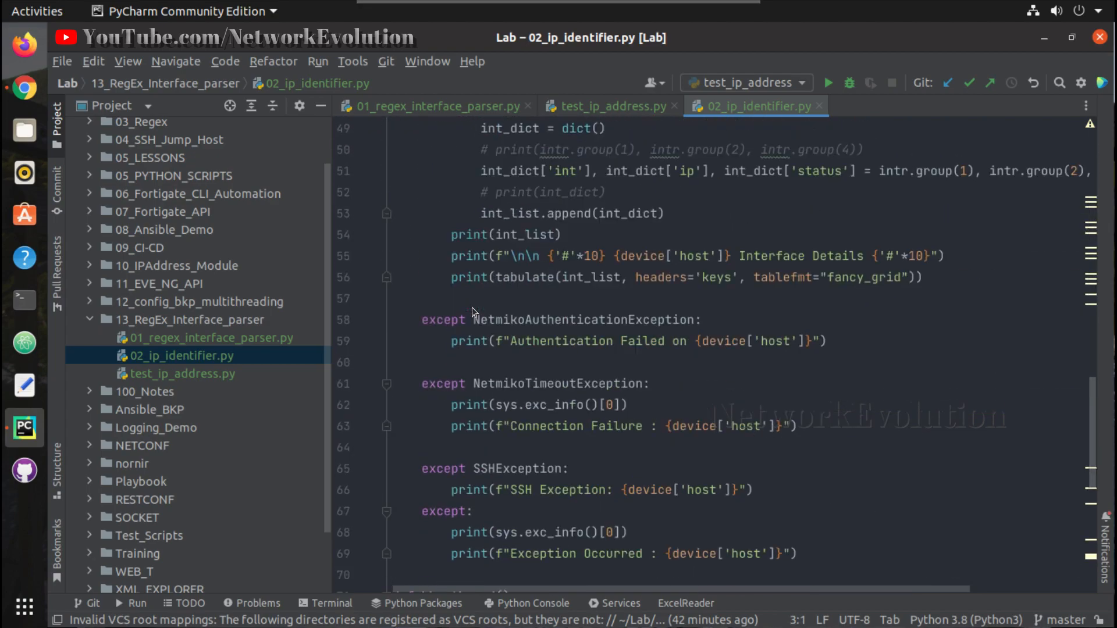
{"action": "mouse_move", "coordinate": [625, 248]}
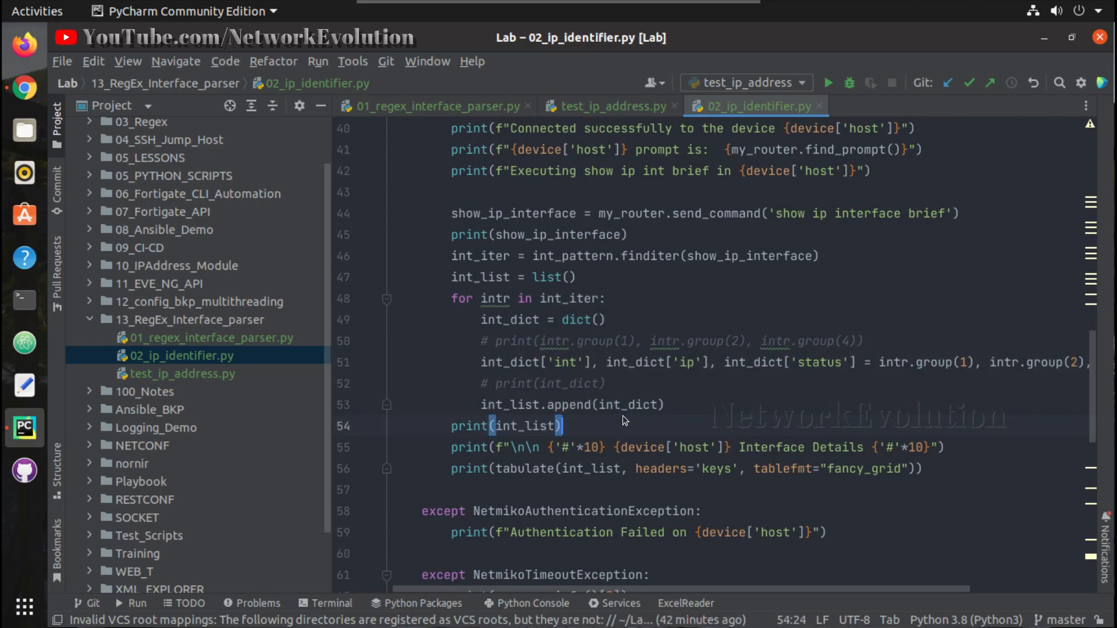
{"action": "mouse_move", "coordinate": [526, 205]}
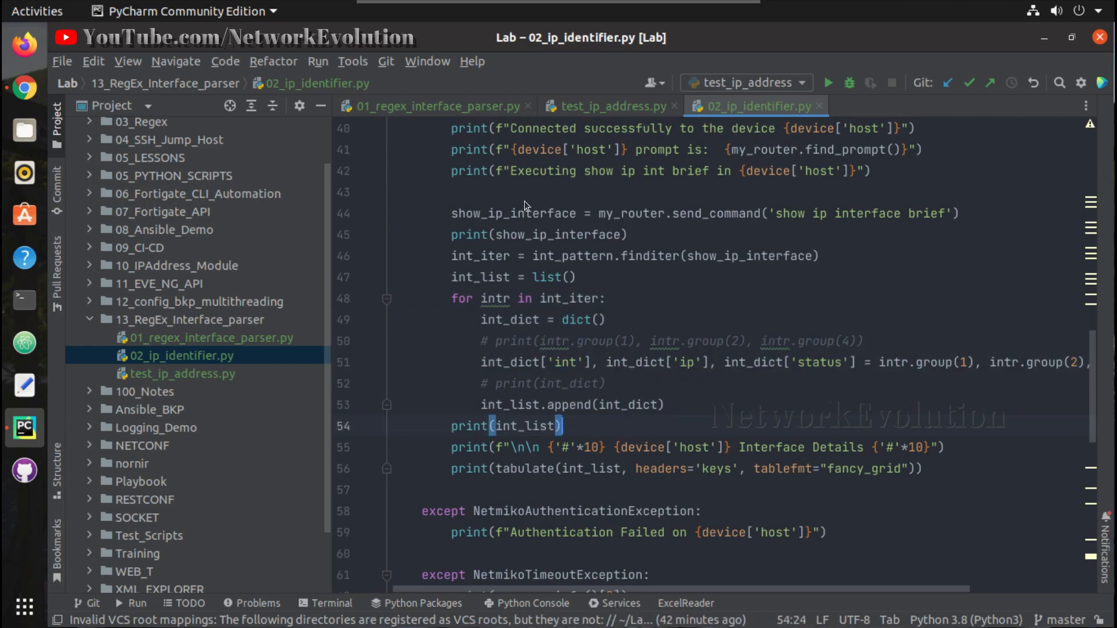
{"action": "left_click", "coordinate": [608, 106]}
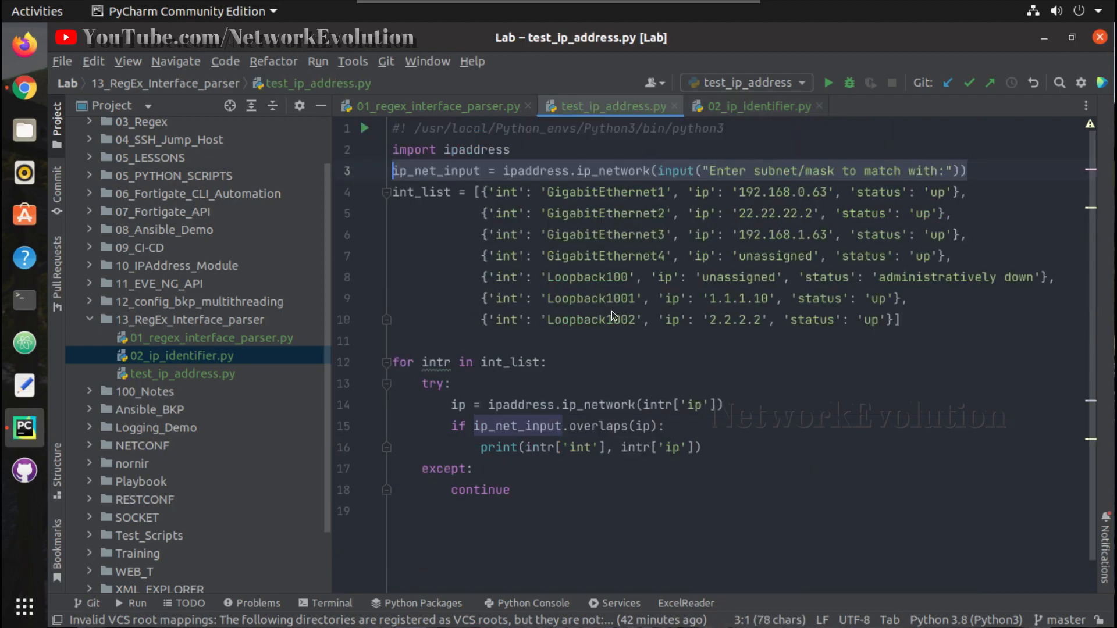
{"action": "mouse_move", "coordinate": [517, 496]}
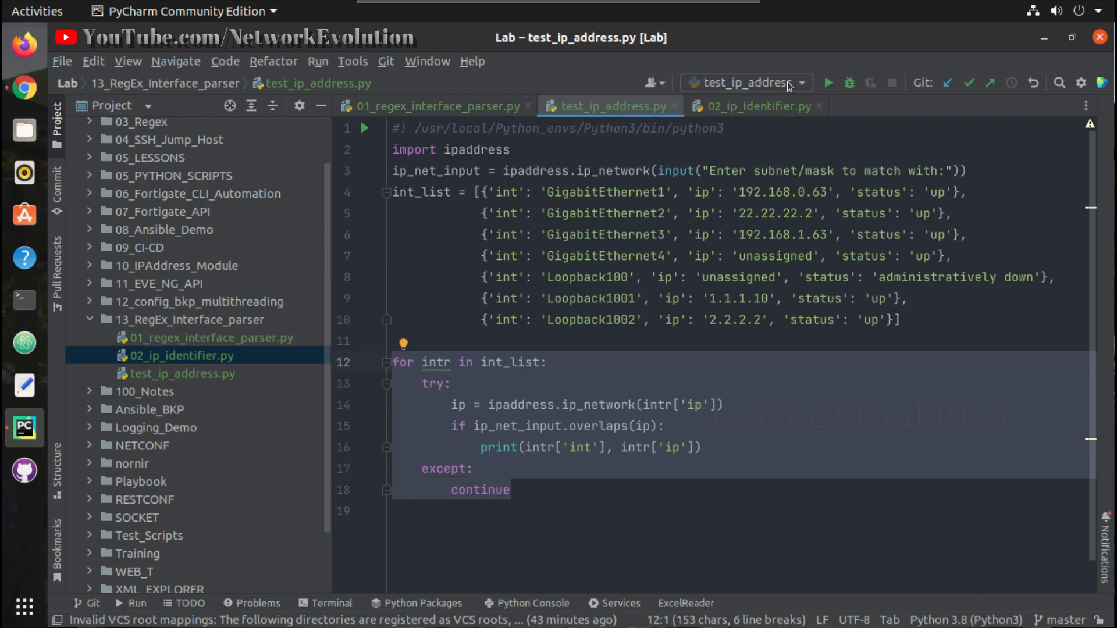
{"action": "left_click", "coordinate": [756, 106]}
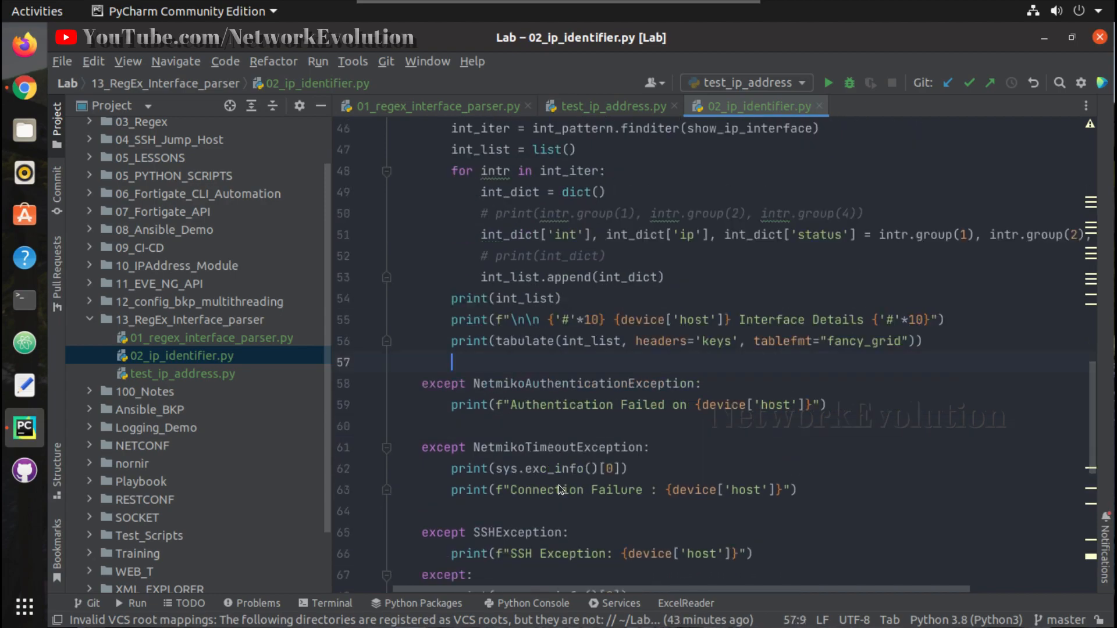
{"action": "mouse_move", "coordinate": [535, 383]}
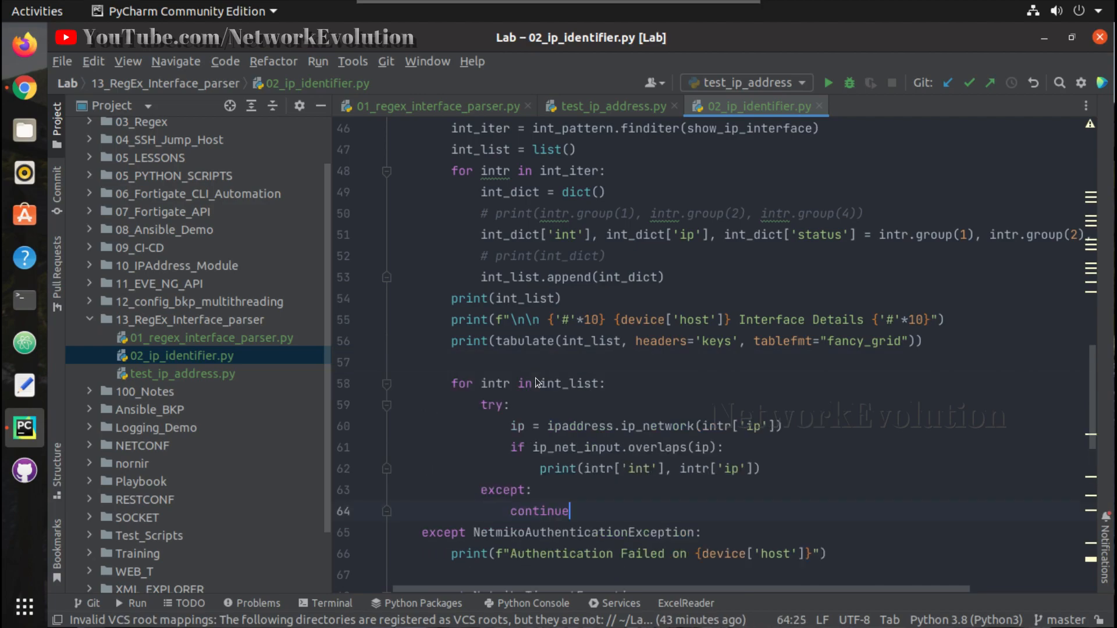
{"action": "scroll", "scroll_direction": "down", "scroll_amount": 3}
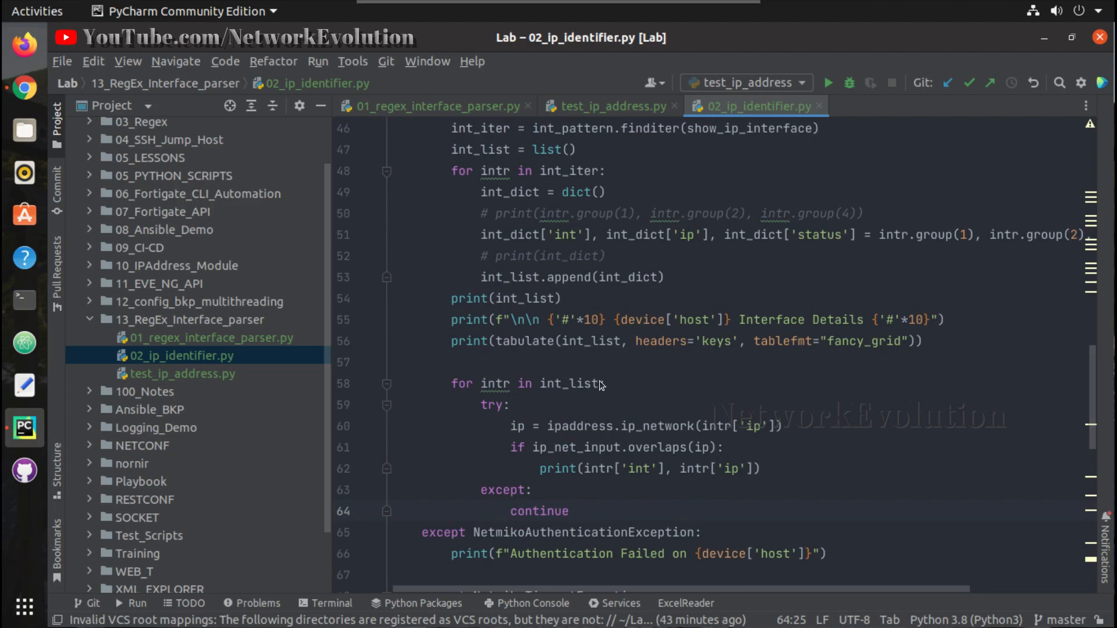
Step: Add a heading print f-string above the overlap loop, based on the Interface Details banner
{"action": "double_click", "coordinate": [567, 384]}
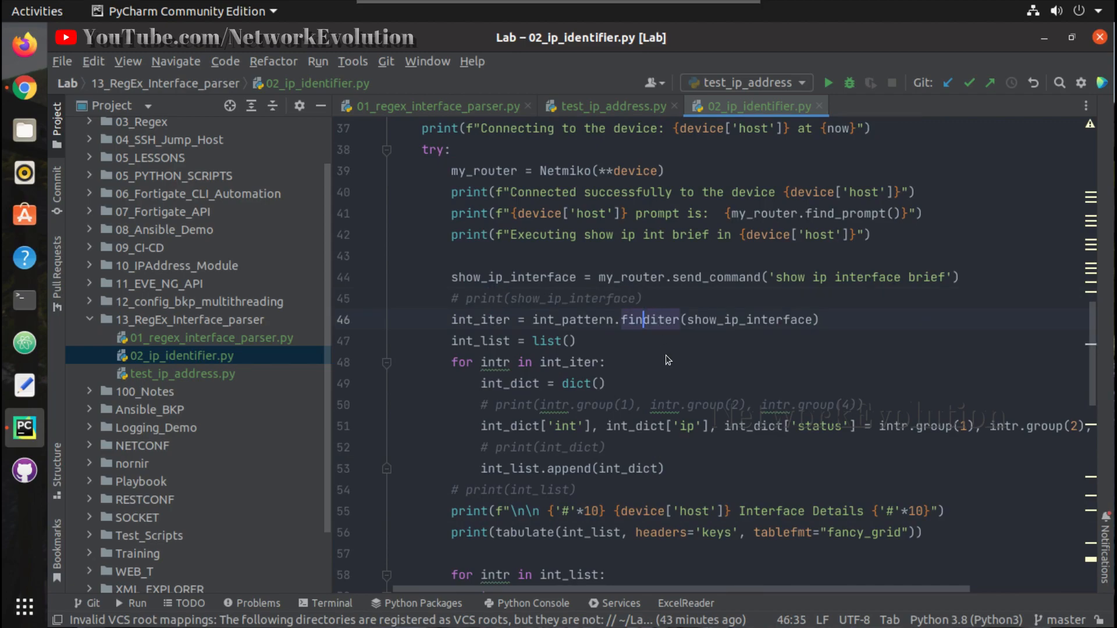
{"action": "scroll", "scroll_direction": "down", "scroll_amount": 3}
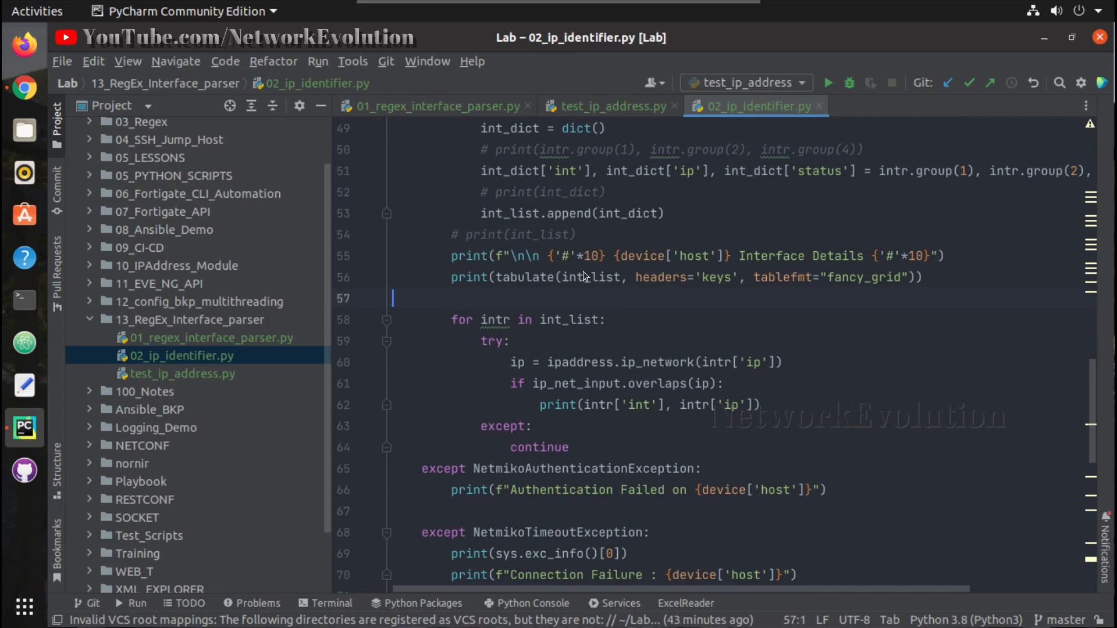
{"action": "mouse_move", "coordinate": [912, 263]}
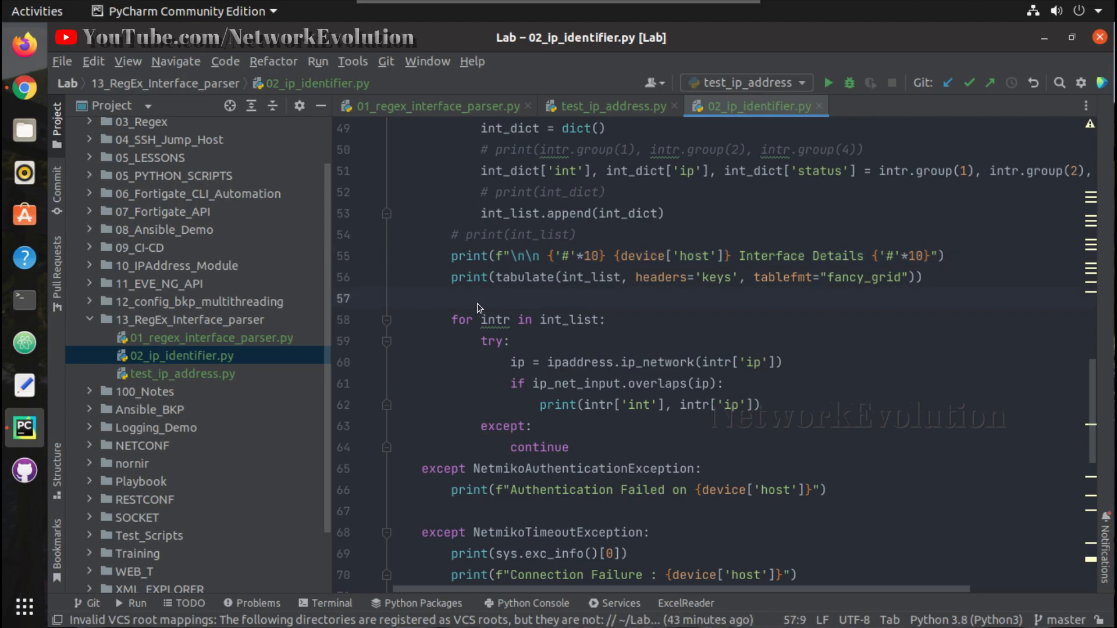
{"action": "left_click", "coordinate": [455, 298]}
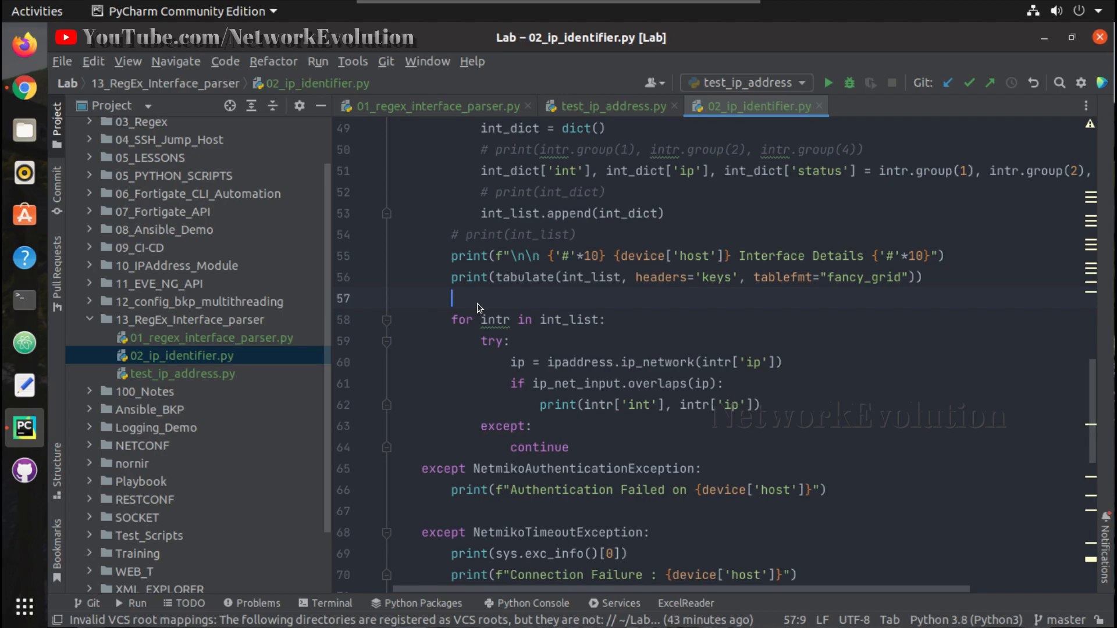
{"action": "type", "text": "print(f\"\\n\\n {'#' * 10} {device['host']} Interface Details {'#' * 10}\")"}
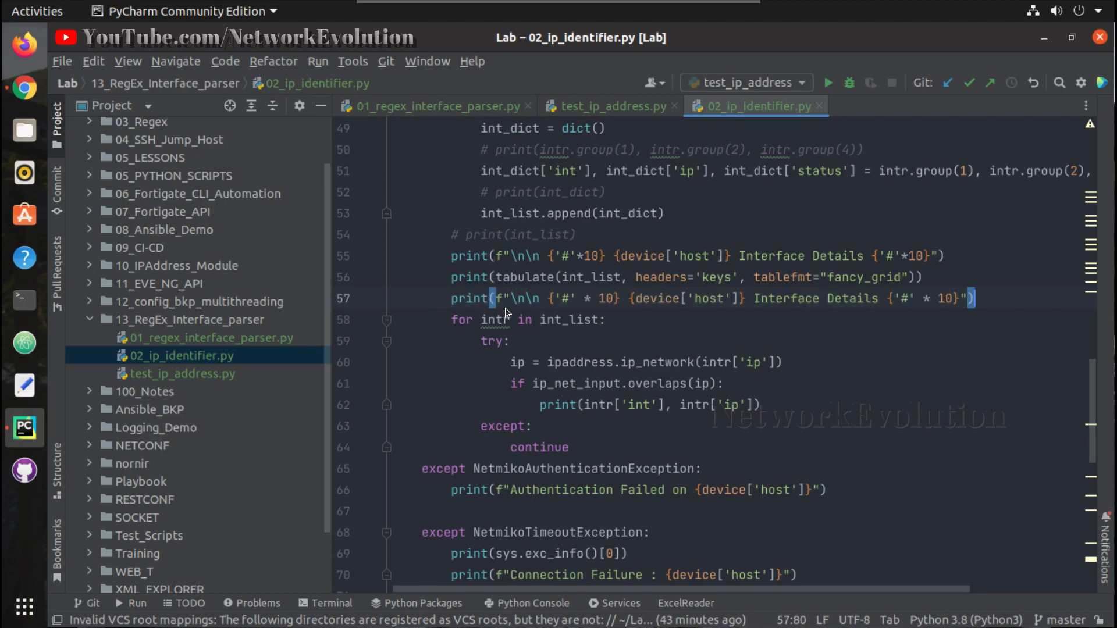
{"action": "mouse_move", "coordinate": [758, 305]}
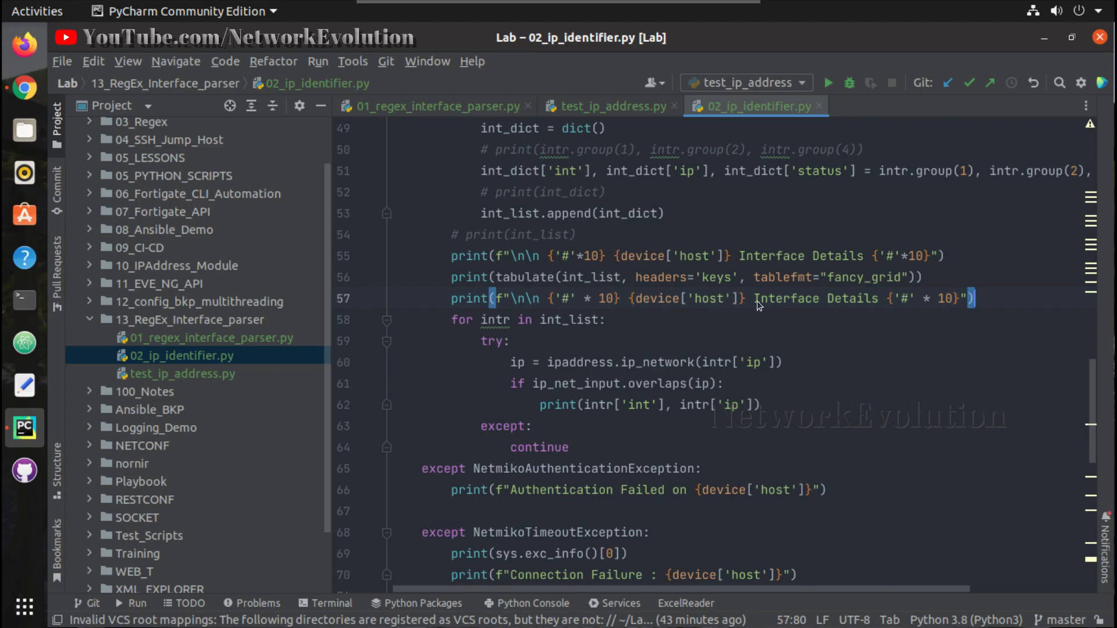
{"action": "mouse_move", "coordinate": [828, 307]}
{"action": "type", "text": ":"}
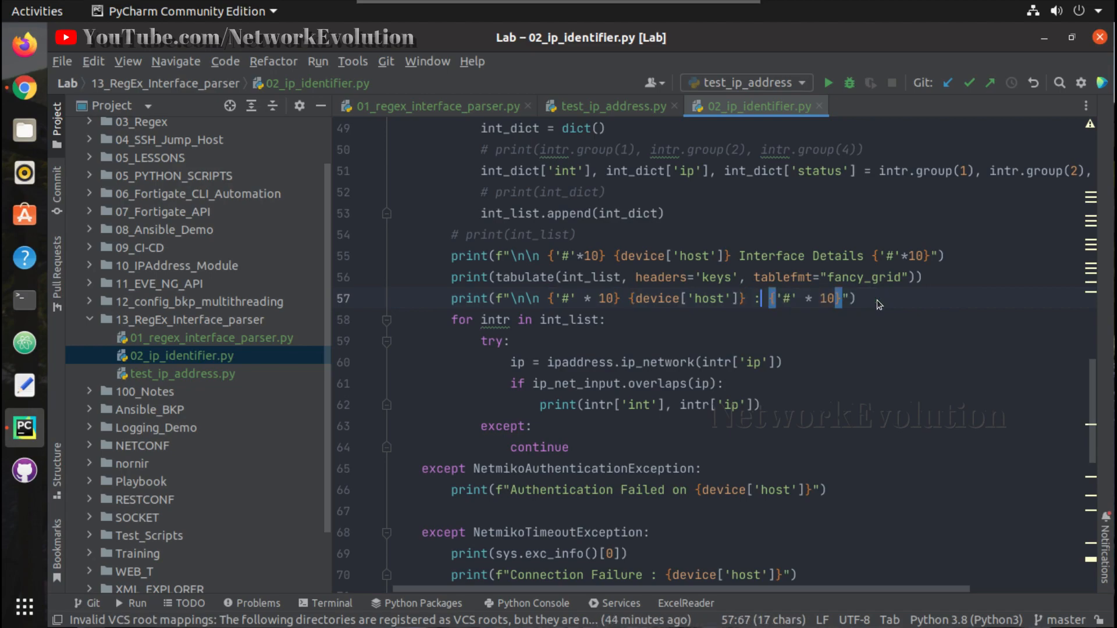
Step: Reword the heading to 'Interface belongs to subnet {ip_net_input} are'
{"action": "type", "text": "Interface belongs to subnet {"}
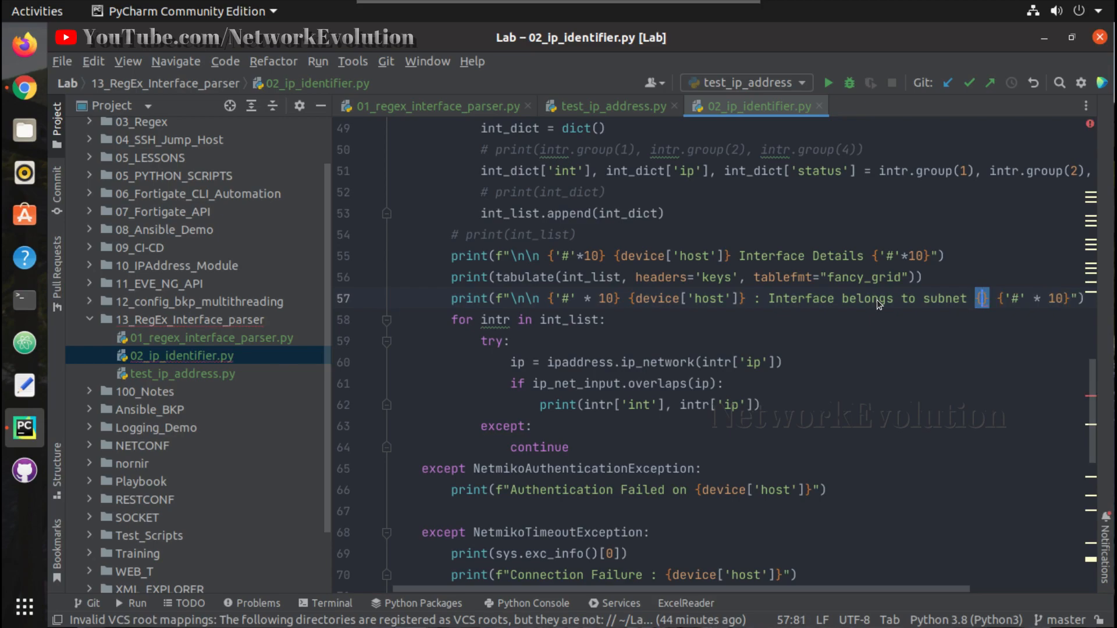
{"action": "type", "text": "i"}
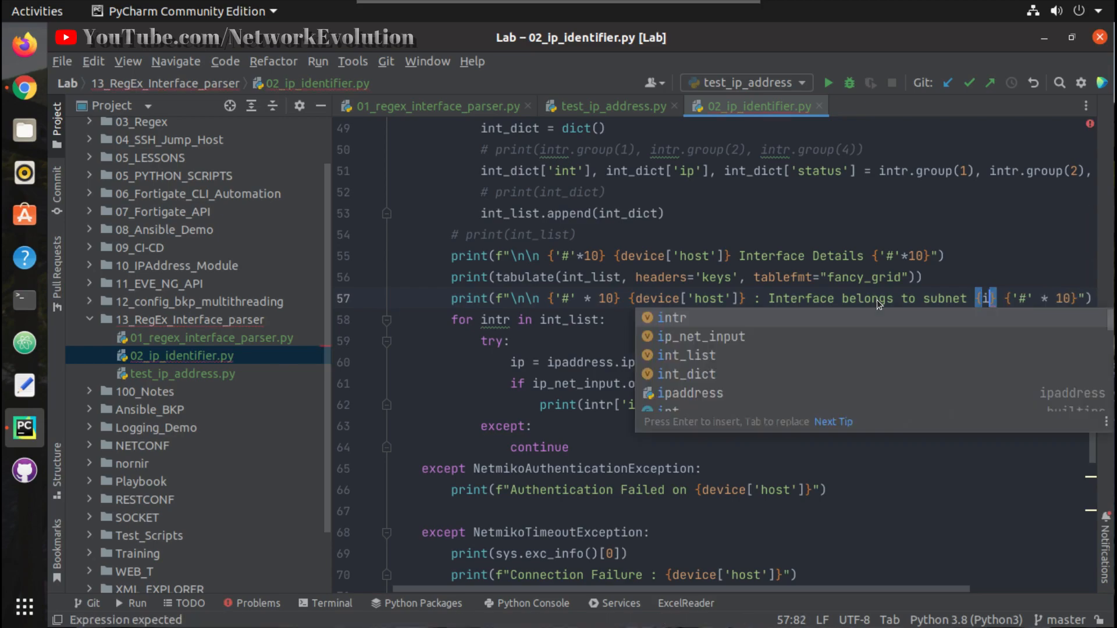
{"action": "type", "text": "p_net_input"}
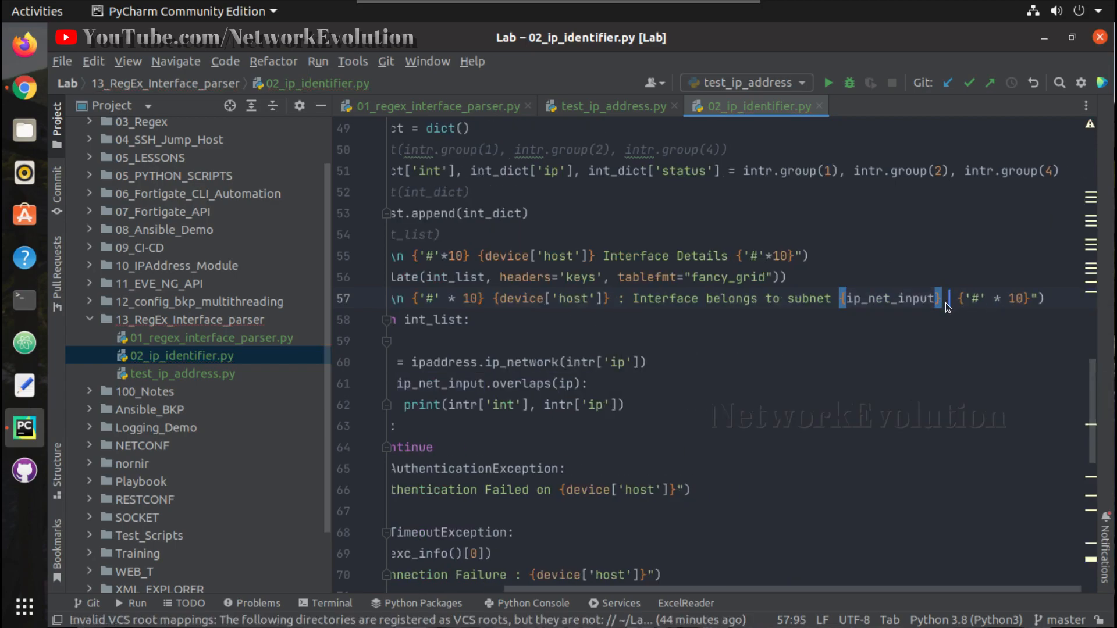
{"action": "type", "text": "are"}
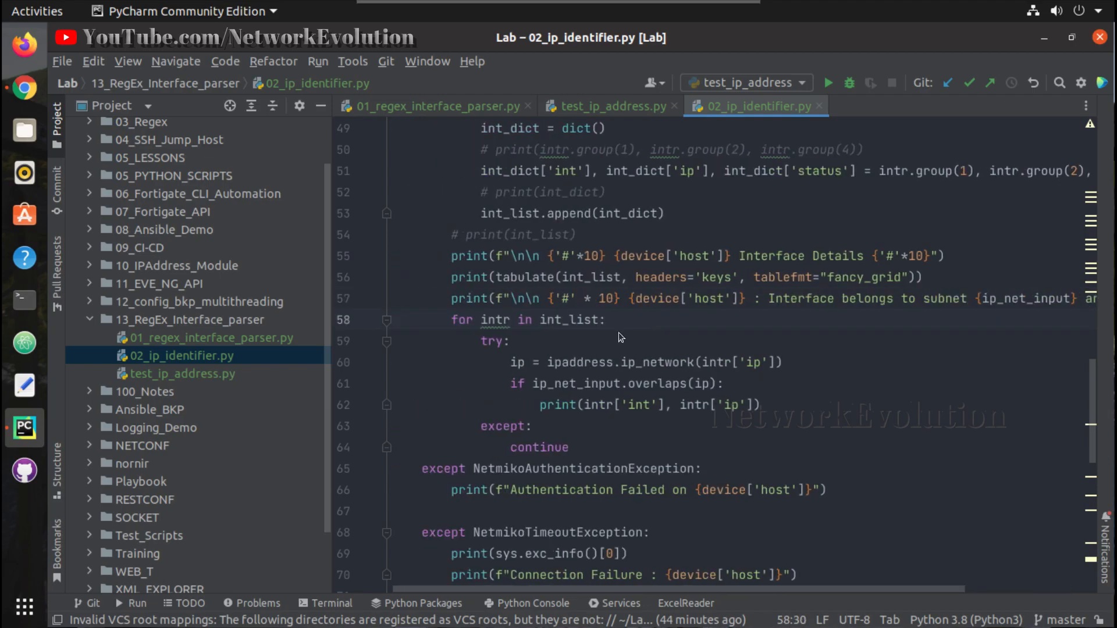
Step: Run 02_ip_identifier.py with subnet 192.168.0.0/24 and review the printed matches
{"action": "right_click", "coordinate": [621, 337]}
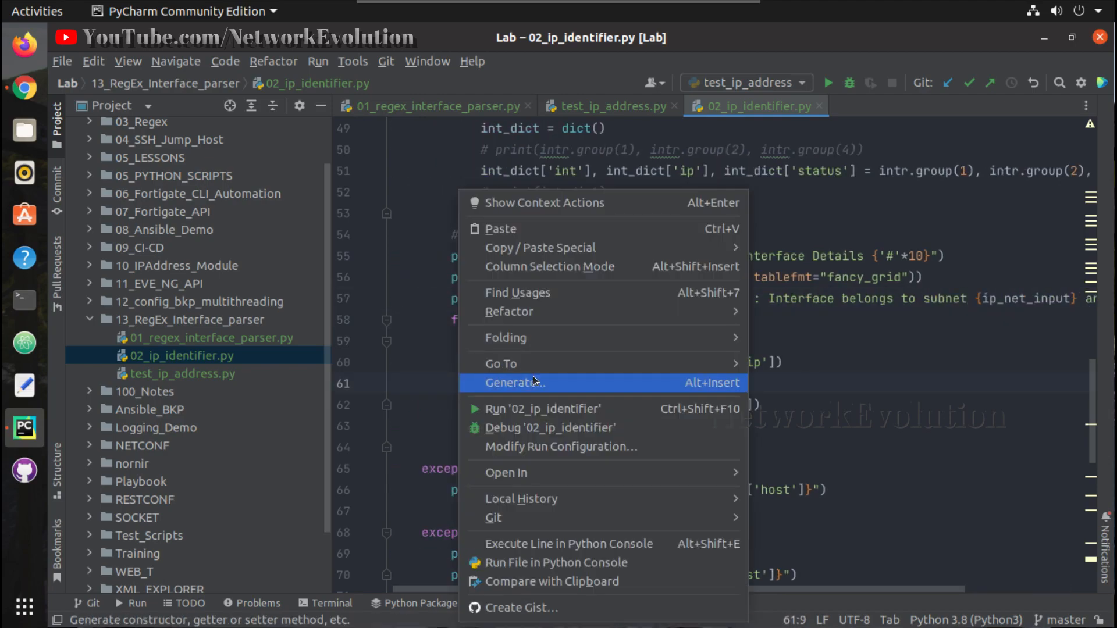
{"action": "left_click", "coordinate": [542, 410]}
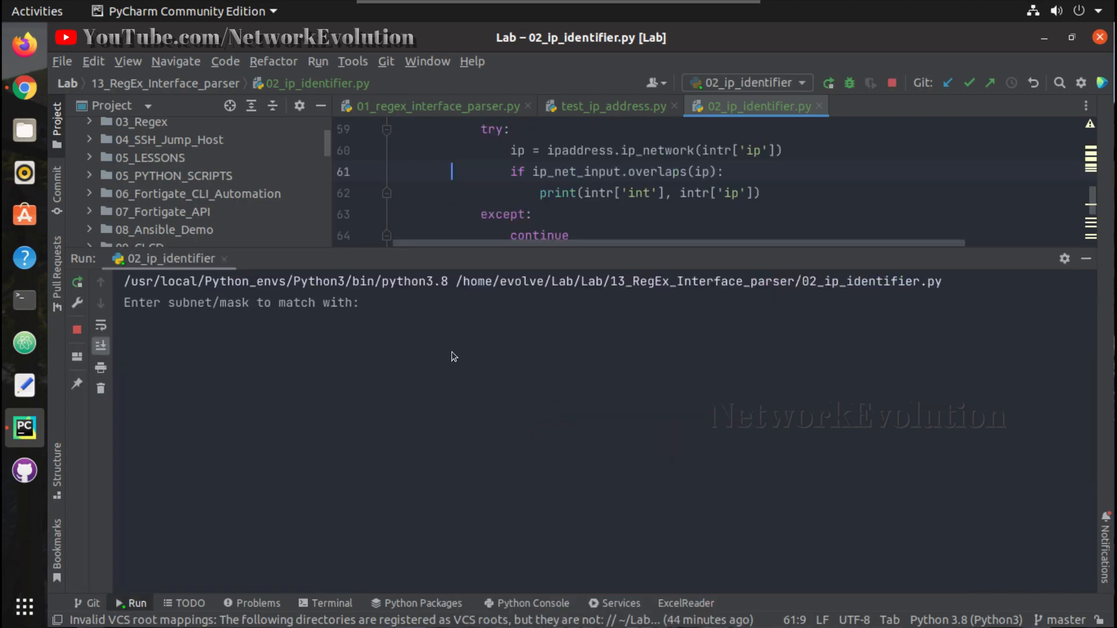
{"action": "type", "text": "192"}
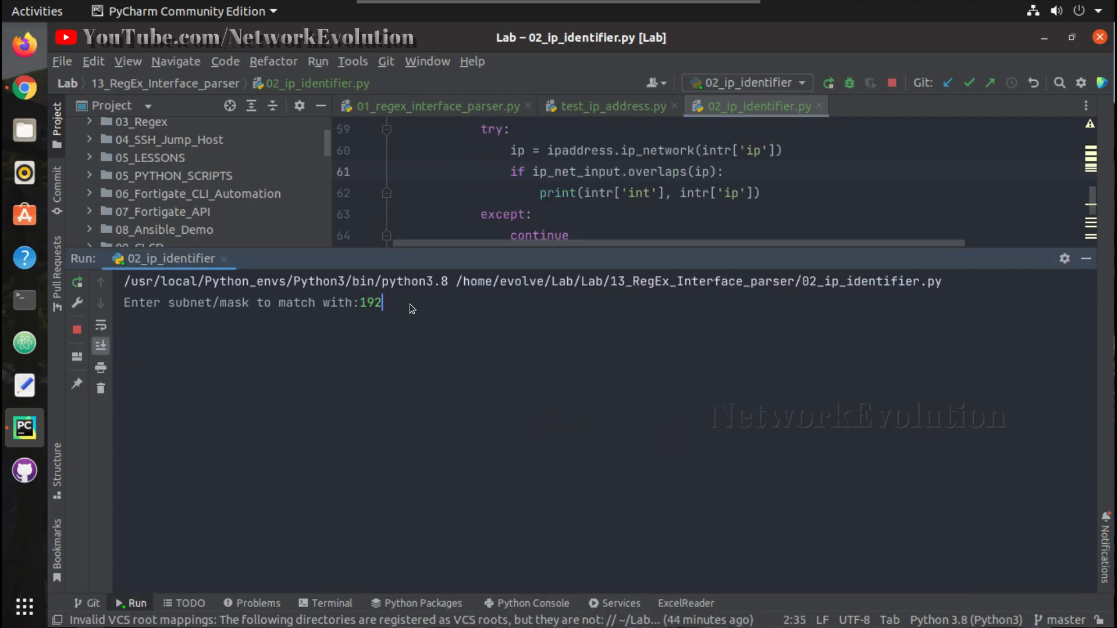
{"action": "type", "text": ".168.0."}
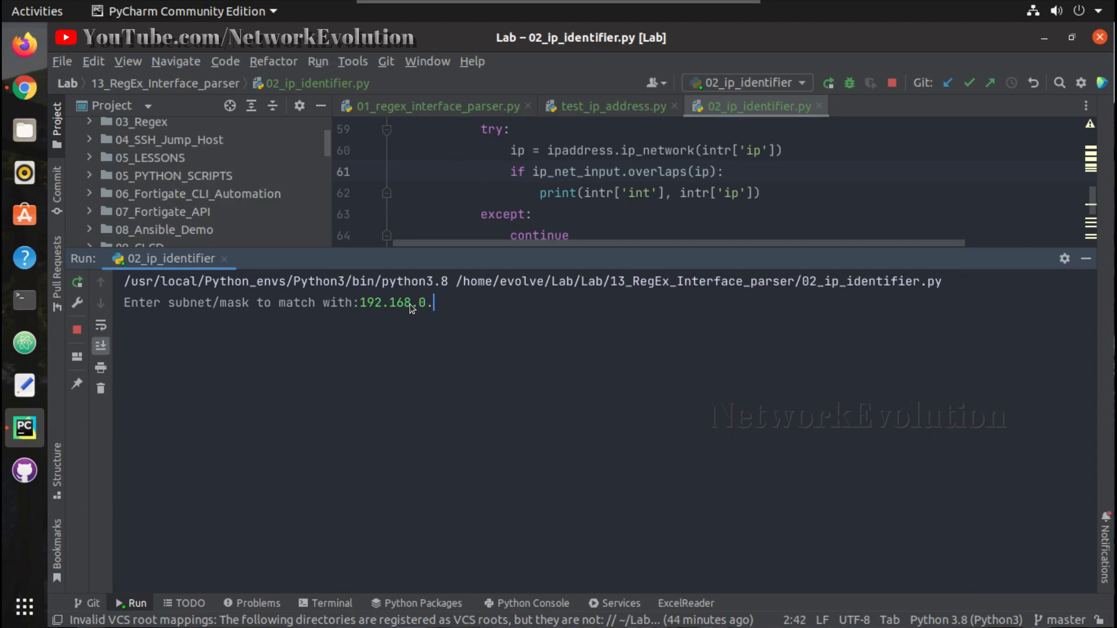
{"action": "type", "text": "0/24"}
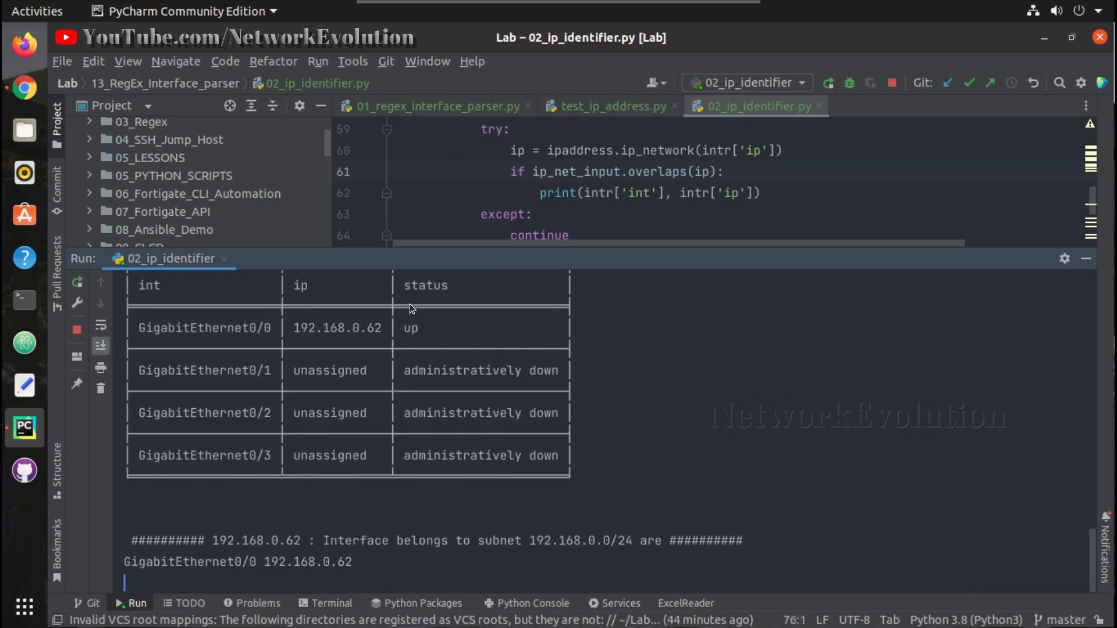
{"action": "mouse_move", "coordinate": [435, 411]}
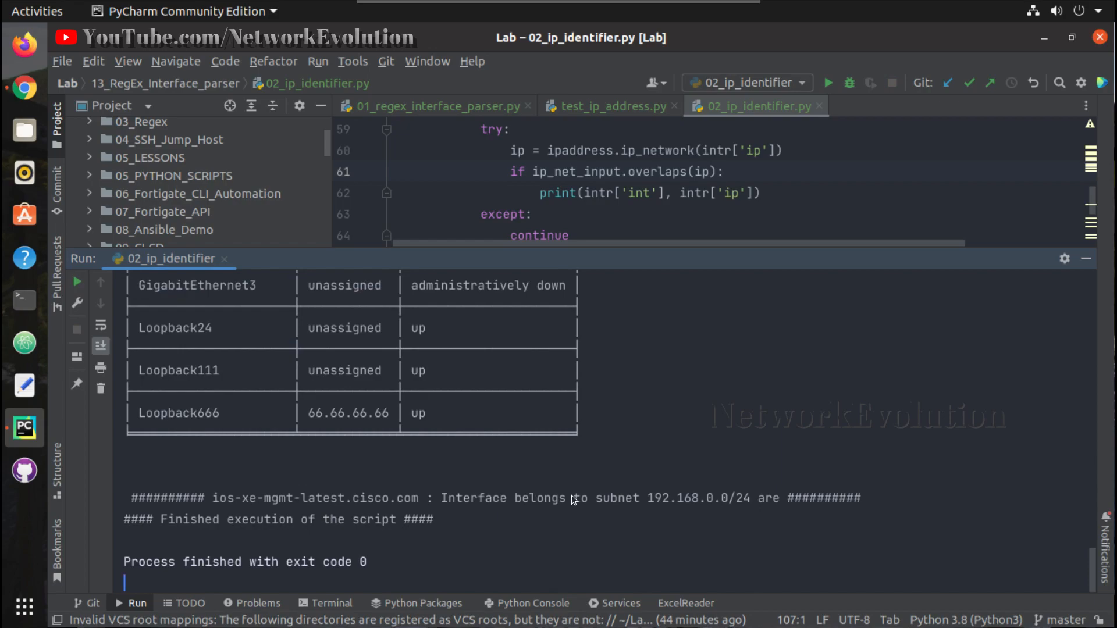
{"action": "left_click_drag", "start_coordinate": [577, 498], "coordinate": [759, 498]}
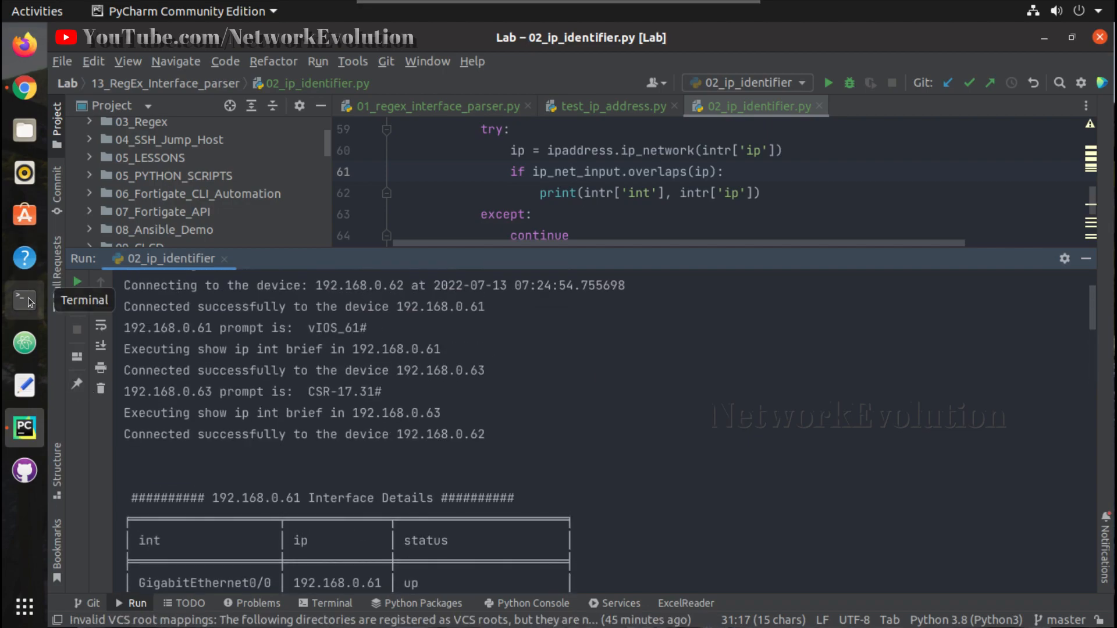
{"action": "left_click", "coordinate": [23, 300]}
{"action": "type", "text": "ssh admin@192"}
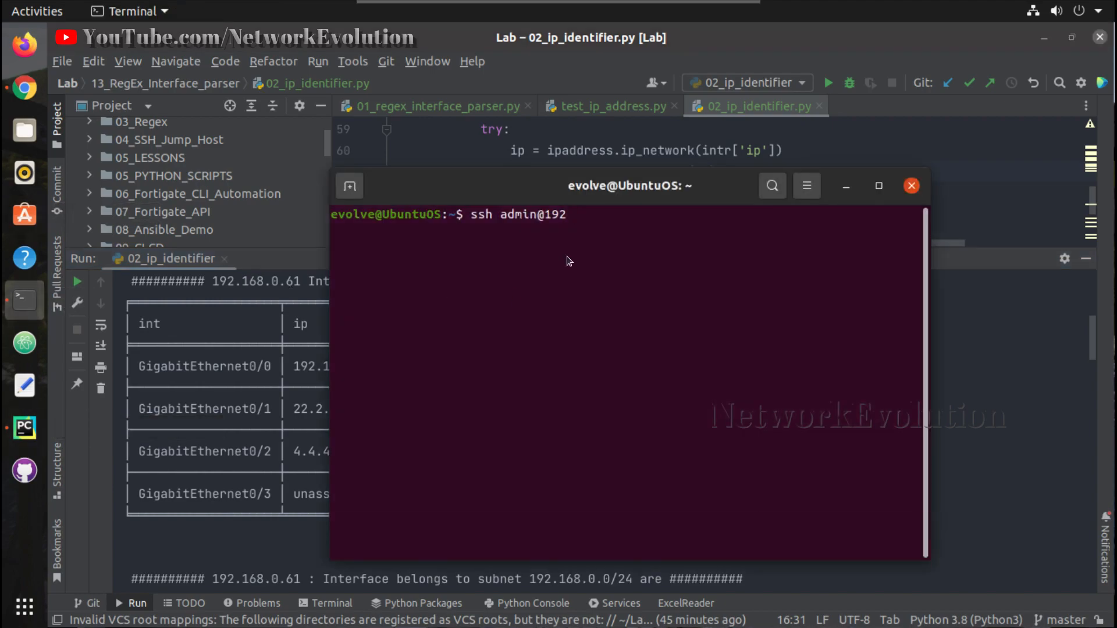
{"action": "type", "text": ".168."}
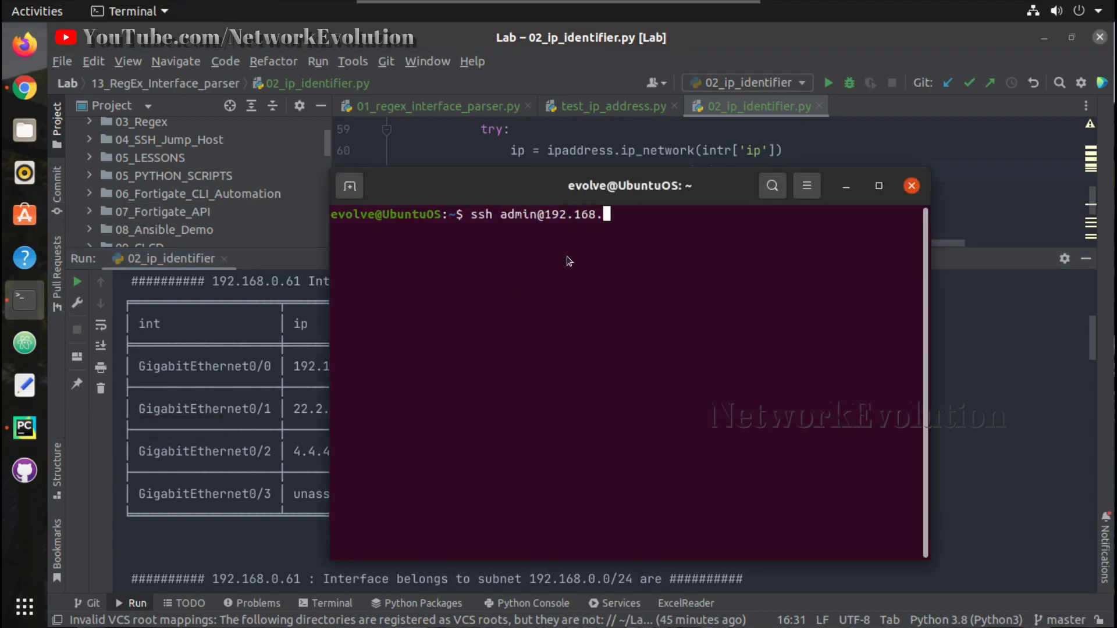
{"action": "key", "text": "Return"}
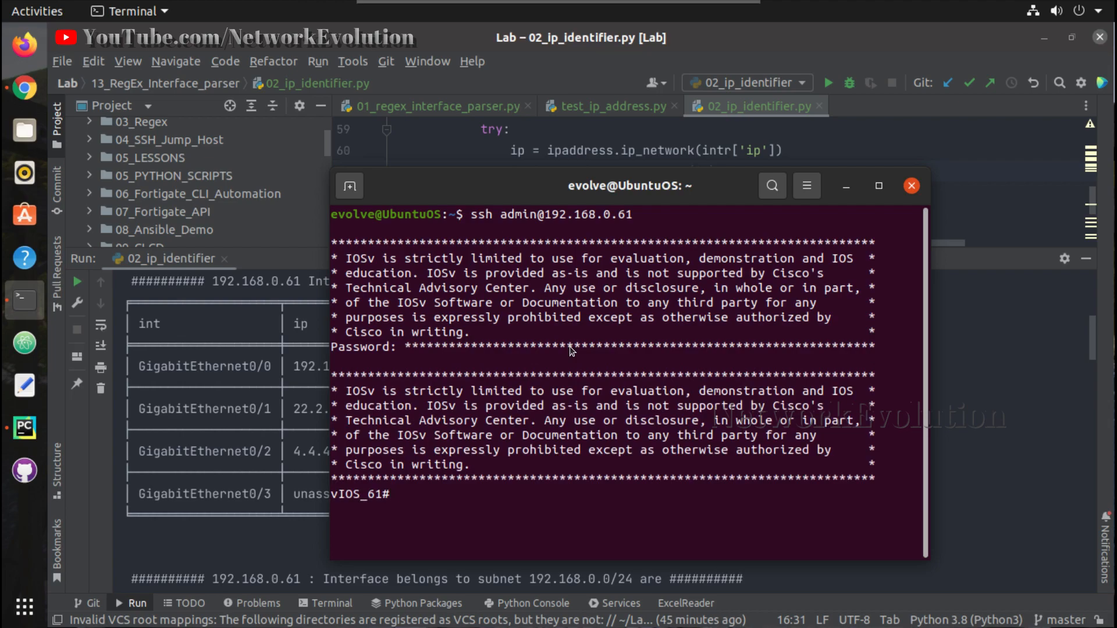
{"action": "type", "text": "config"}
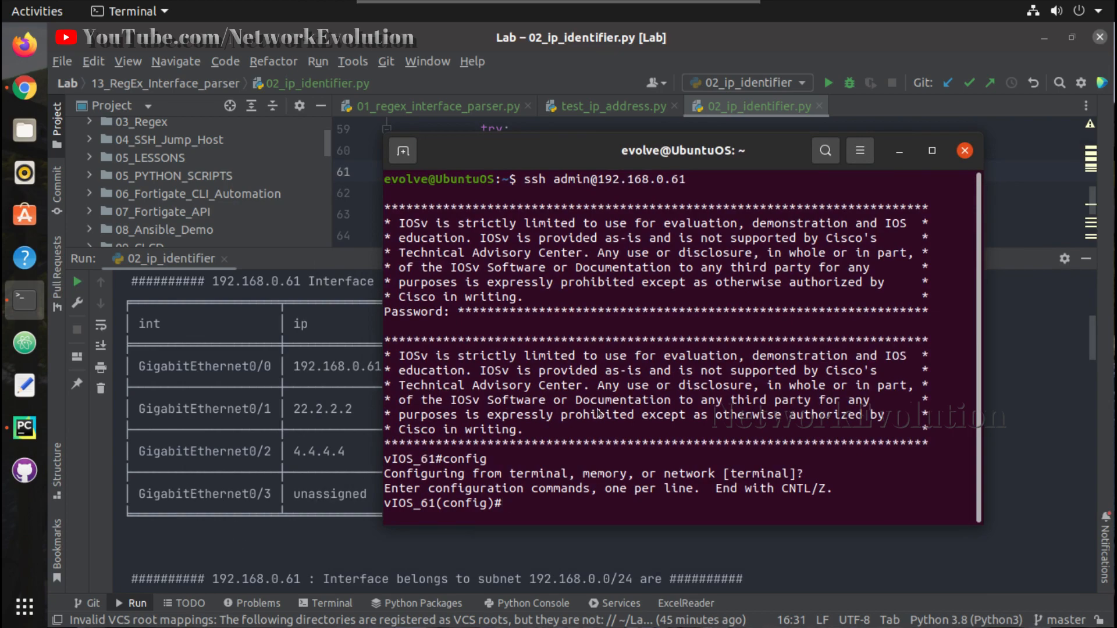
{"action": "type", "text": "int gi0/3"}
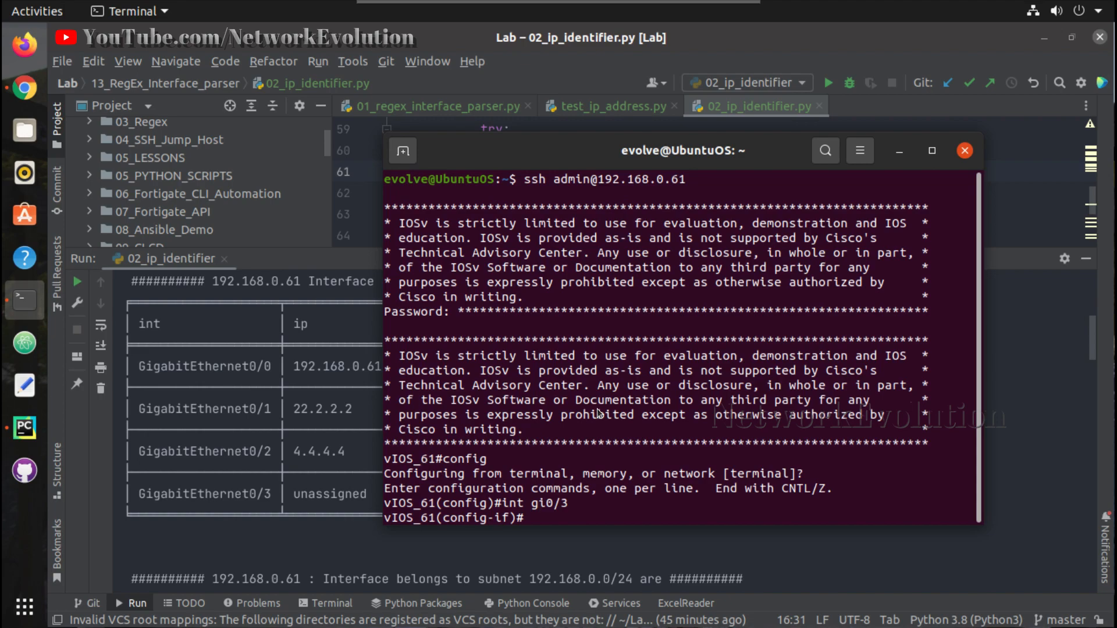
Step: Assign ip address 192.168.1.61 255.255.255.0 to GigabitEthernet0/3
{"action": "type", "text": "ip address 1"}
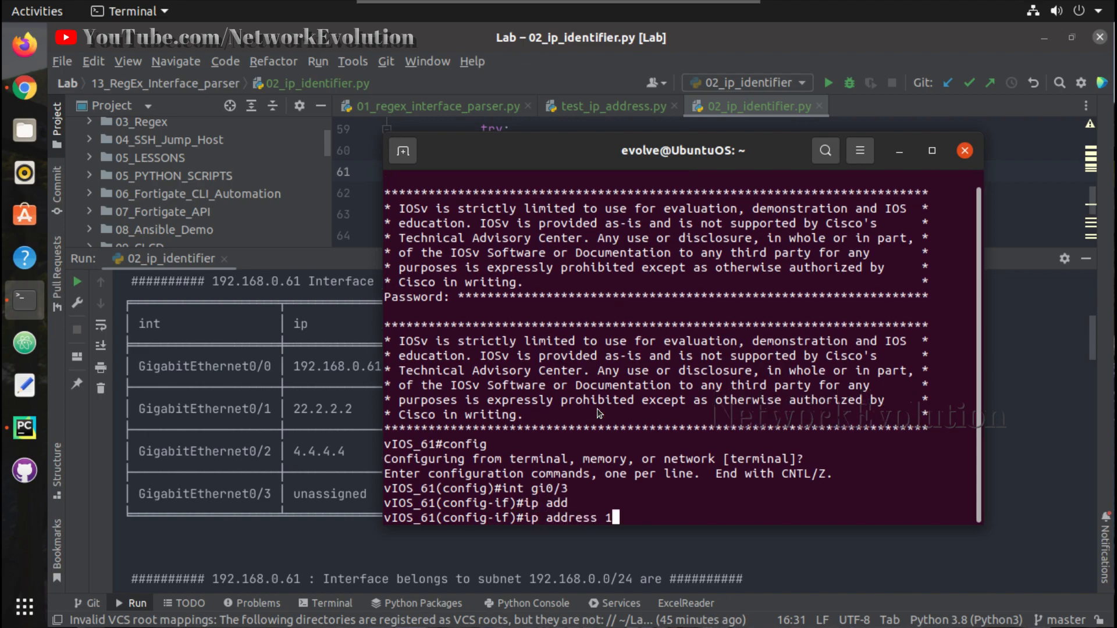
{"action": "type", "text": "92.168."}
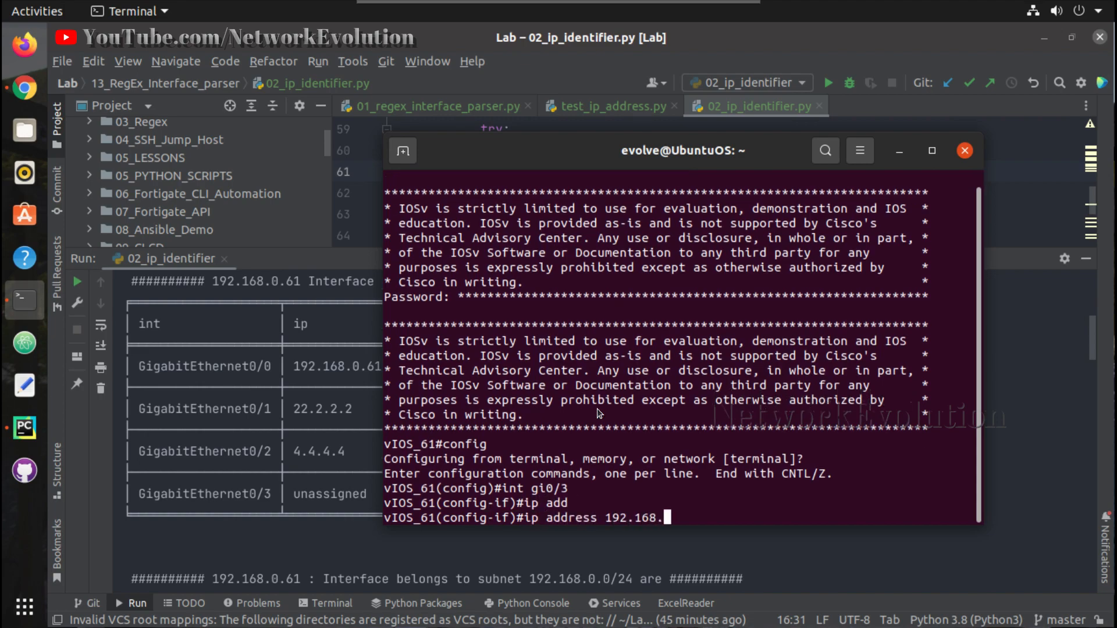
{"action": "type", "text": "1.61"}
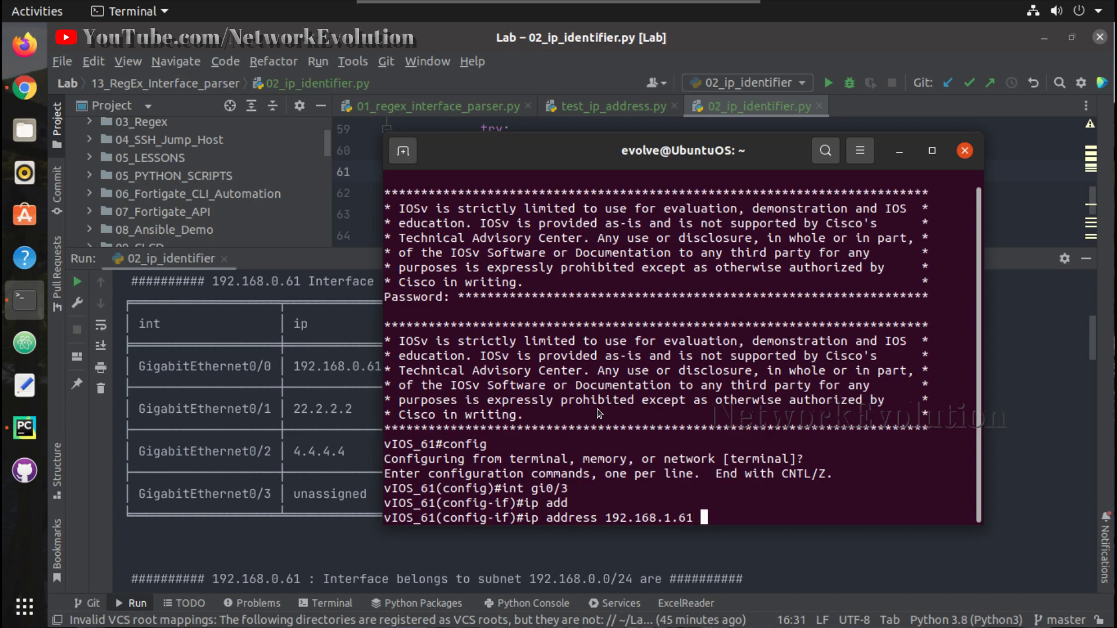
{"action": "type", "text": "255.255."}
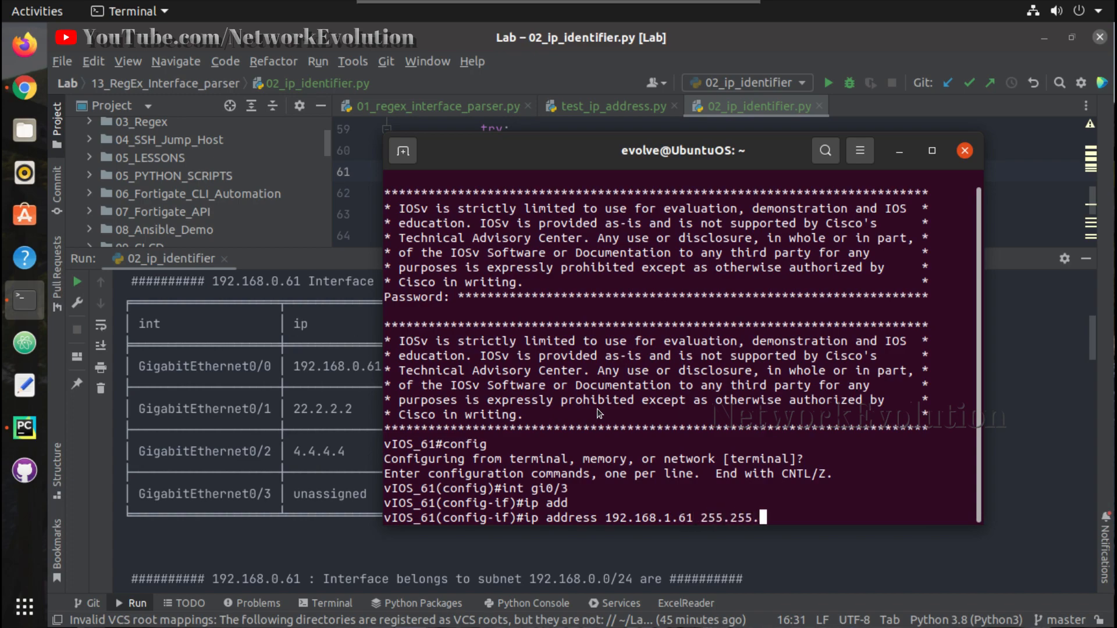
{"action": "type", "text": "255.0"}
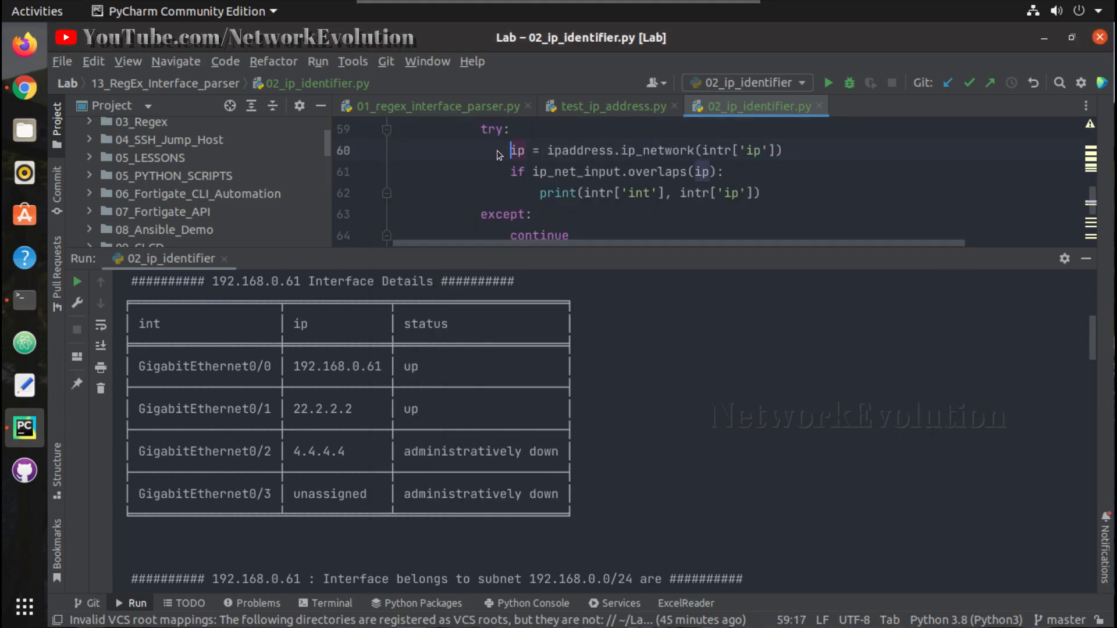
Step: Rerun 02_ip_identifier.py with 192.168.0.0/16 and scroll through the new matches on 192.168.0.61
{"action": "right_click", "coordinate": [499, 153]}
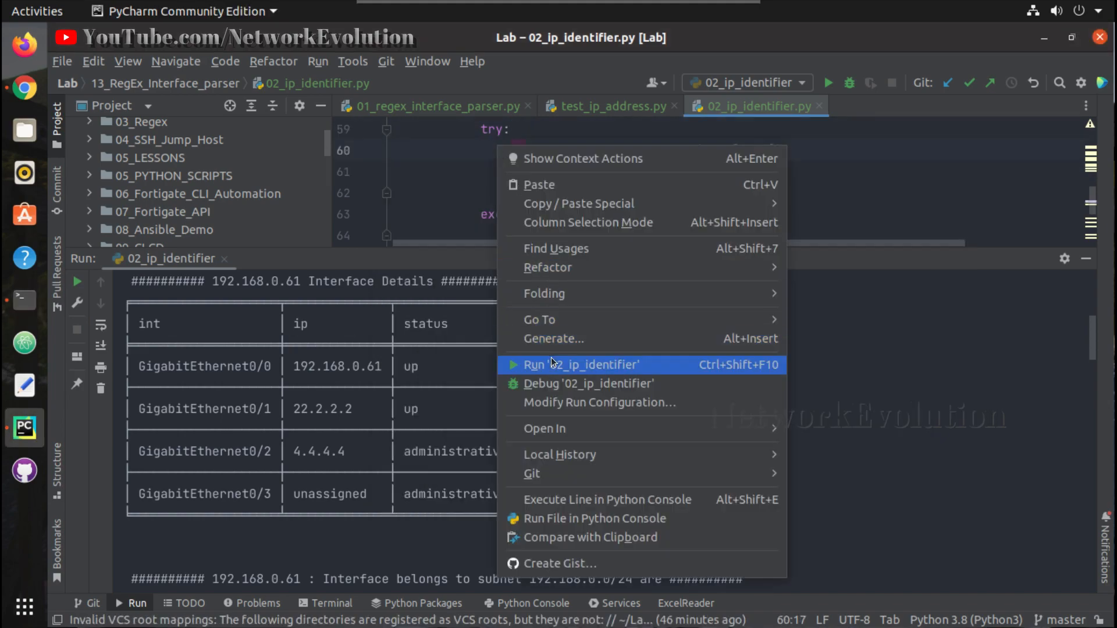
{"action": "left_click", "coordinate": [575, 364]}
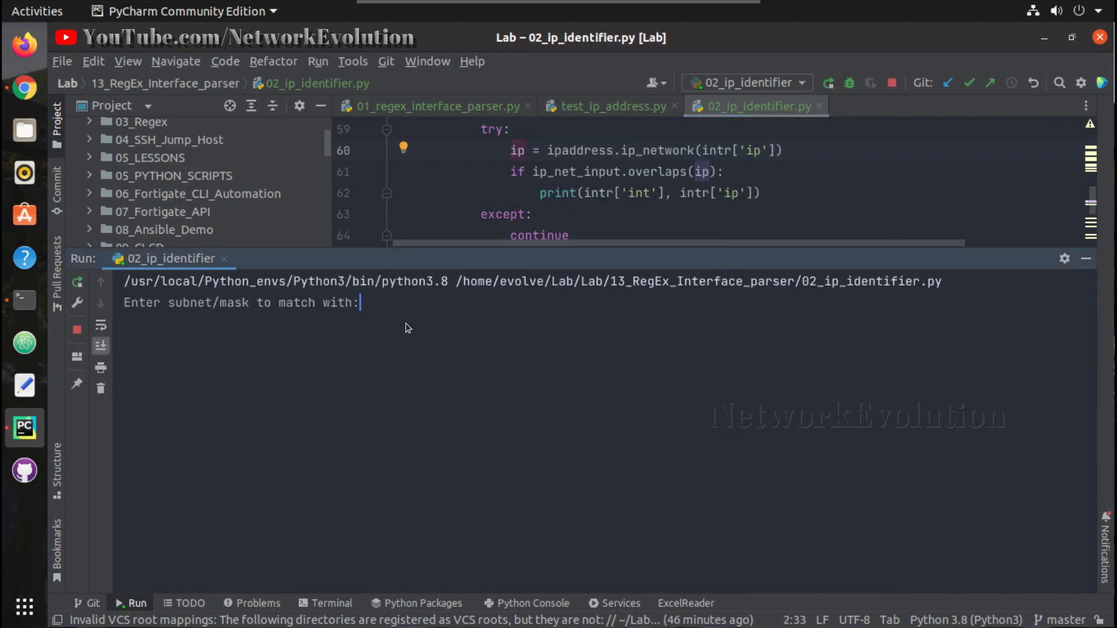
{"action": "type", "text": "192.168"}
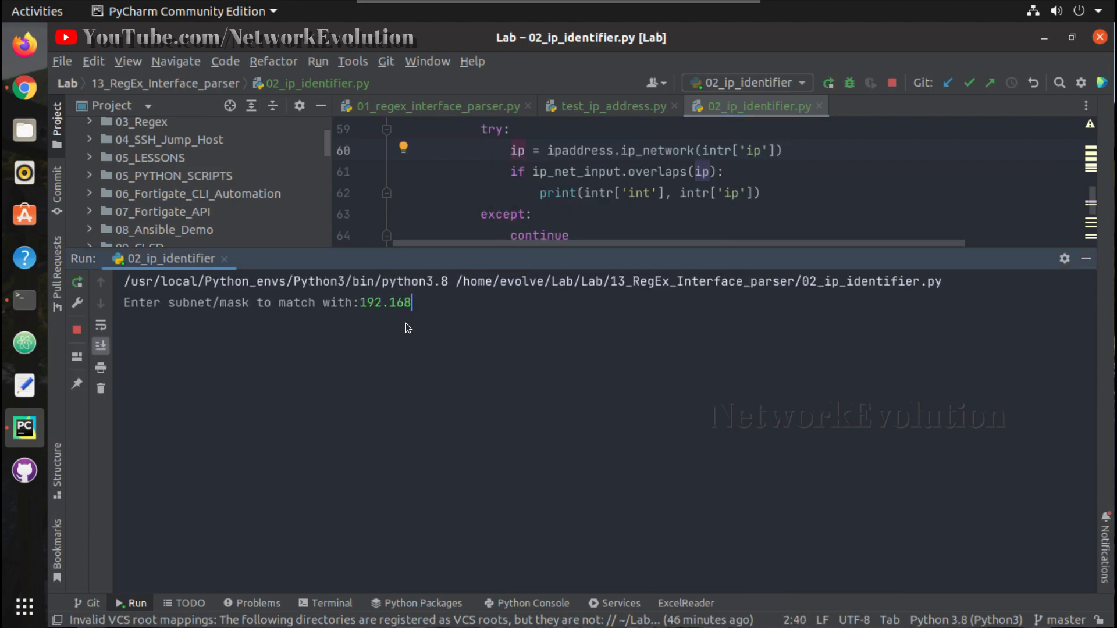
{"action": "type", "text": ".0.0/1"}
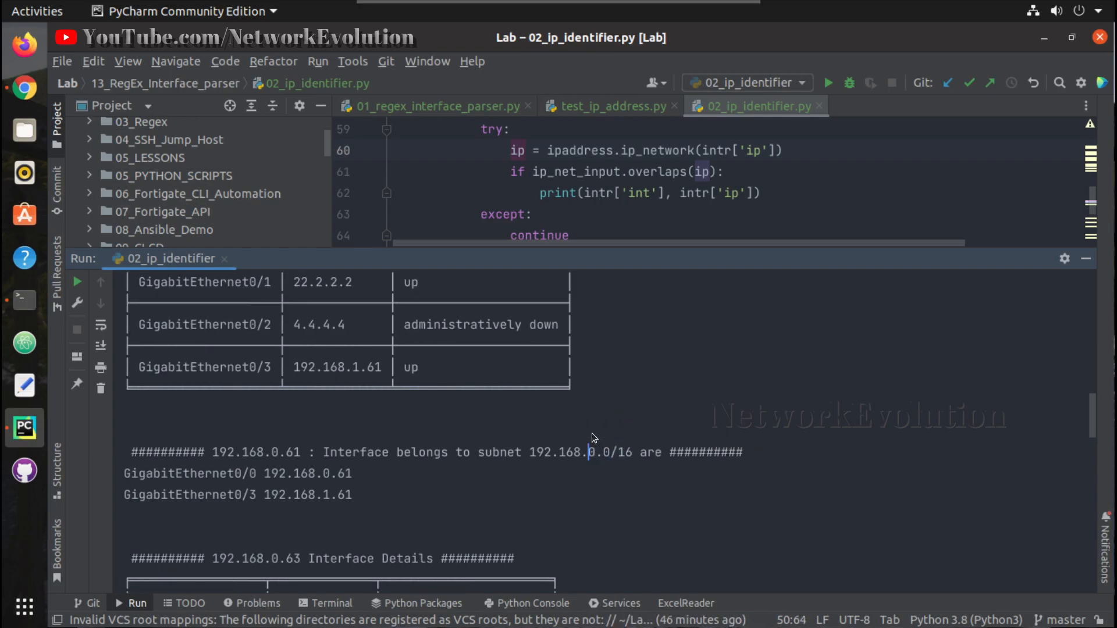
{"action": "scroll", "scroll_direction": "down", "scroll_amount": 3}
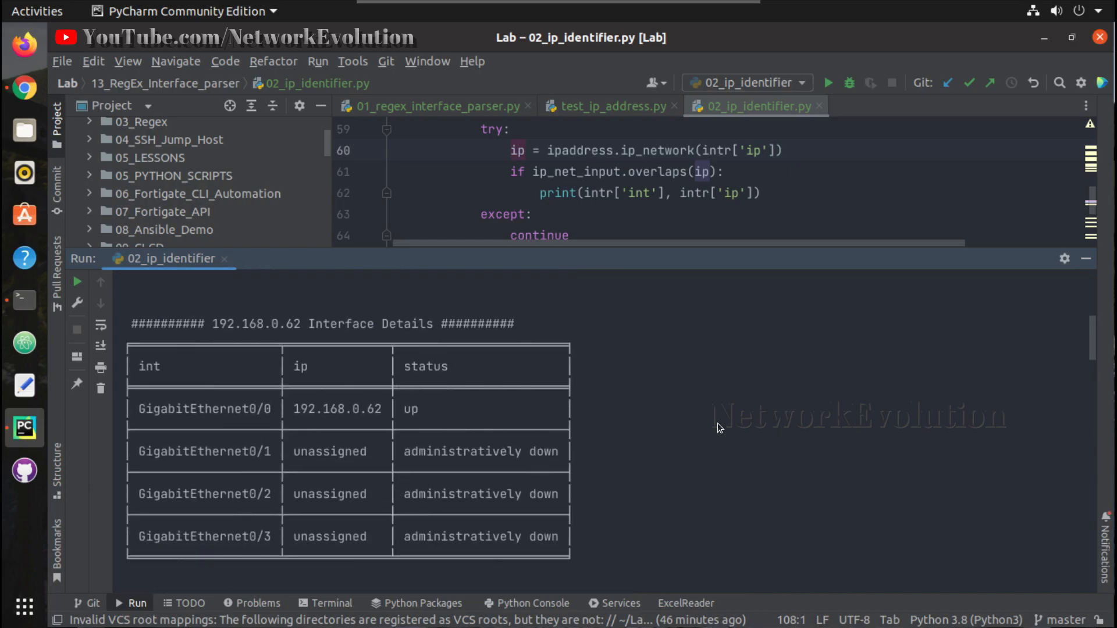
{"action": "scroll", "scroll_direction": "down", "scroll_amount": 3}
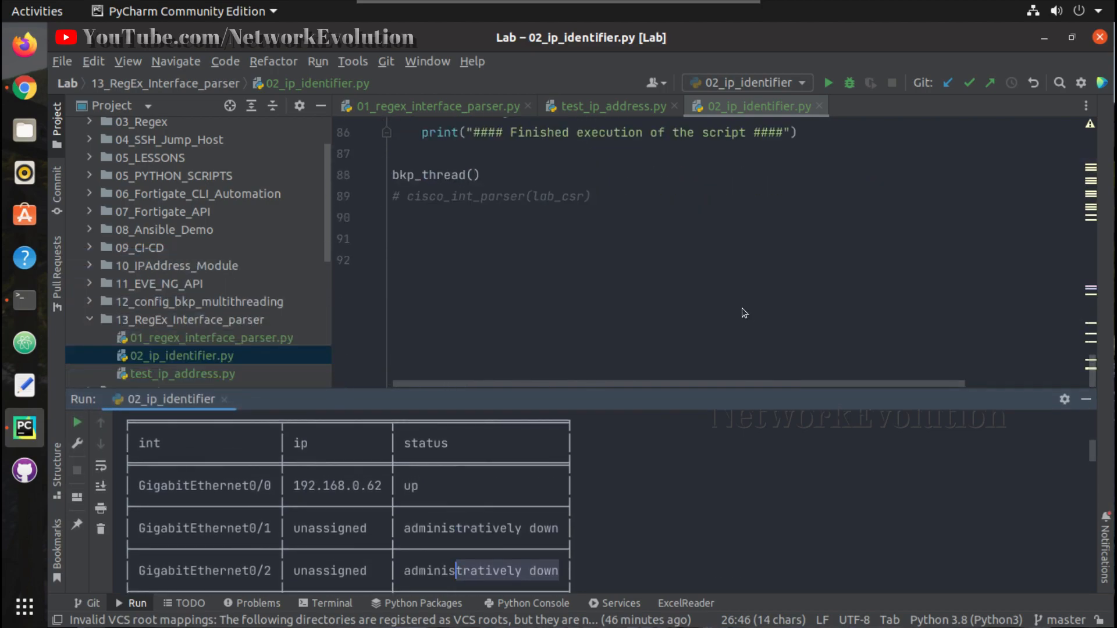
{"action": "left_click", "coordinate": [398, 153]}
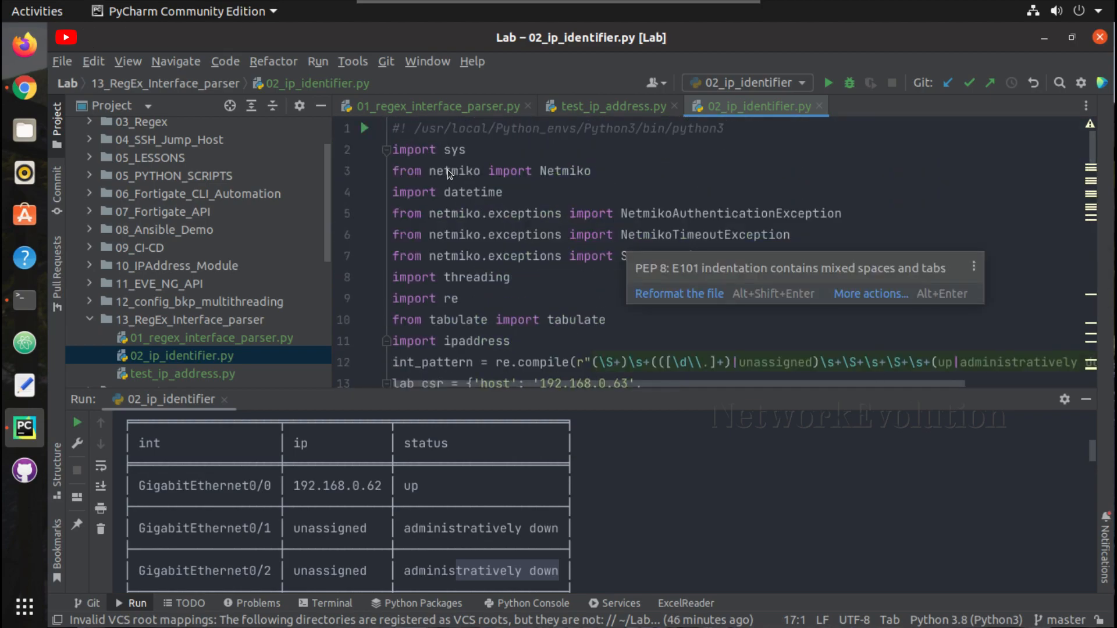
{"action": "mouse_move", "coordinate": [454, 337]}
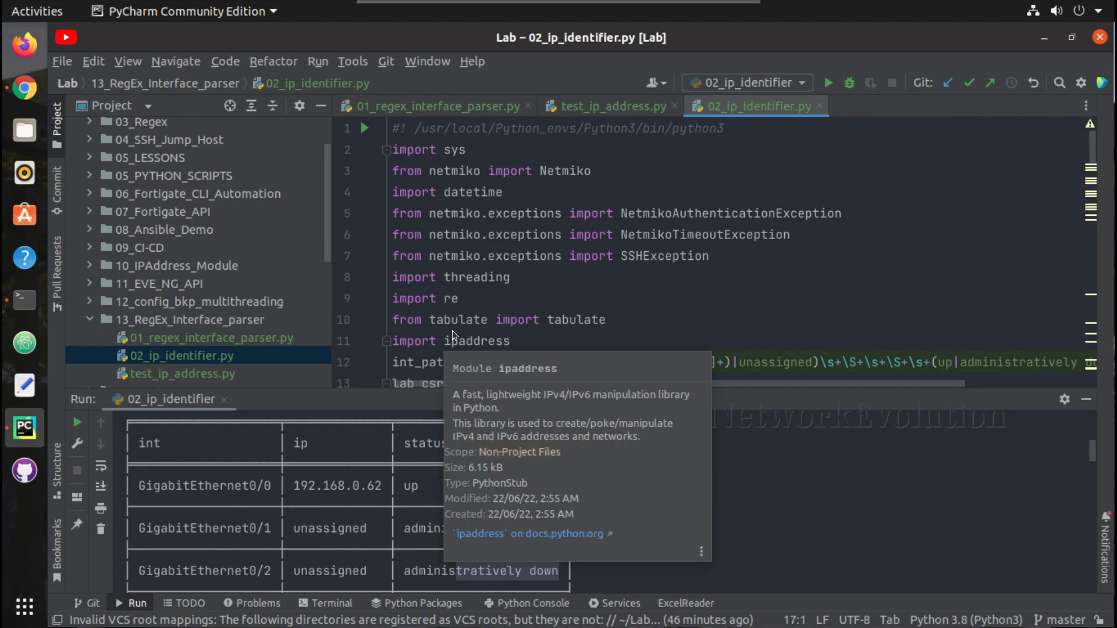